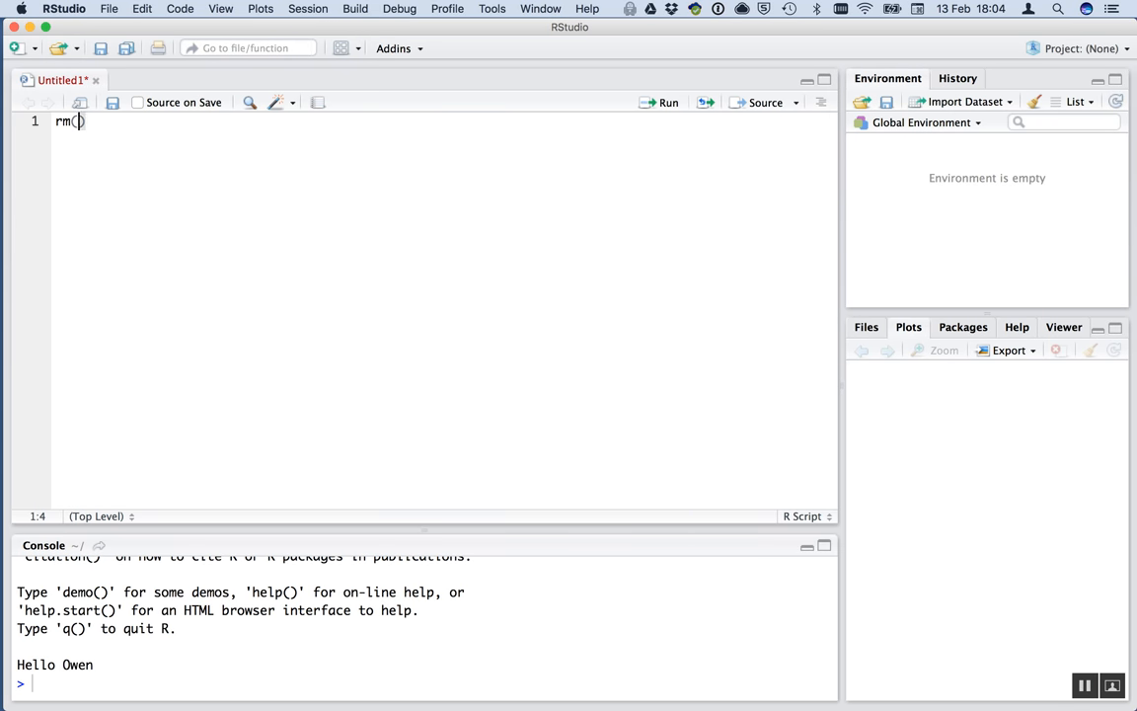
Write rm(list=ls()), library(tidyverse) and library(ggfortify) at the top of the script.
{"action": "type", "text": "list=ls("}
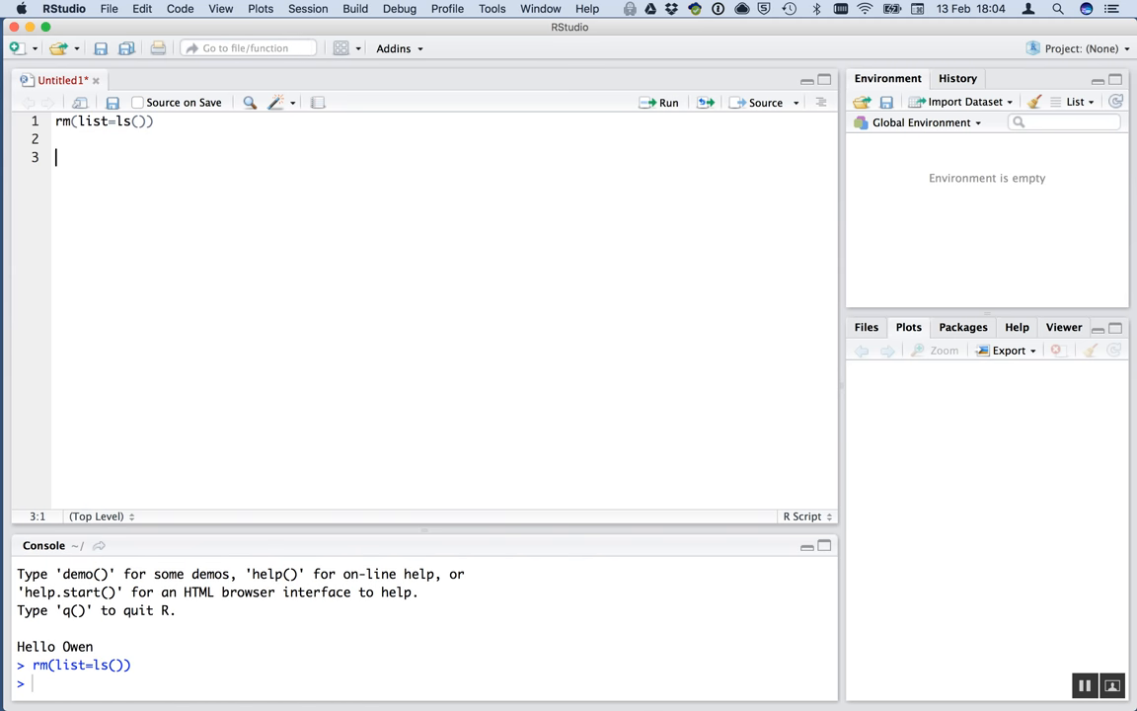
{"action": "type", "text": "library"}
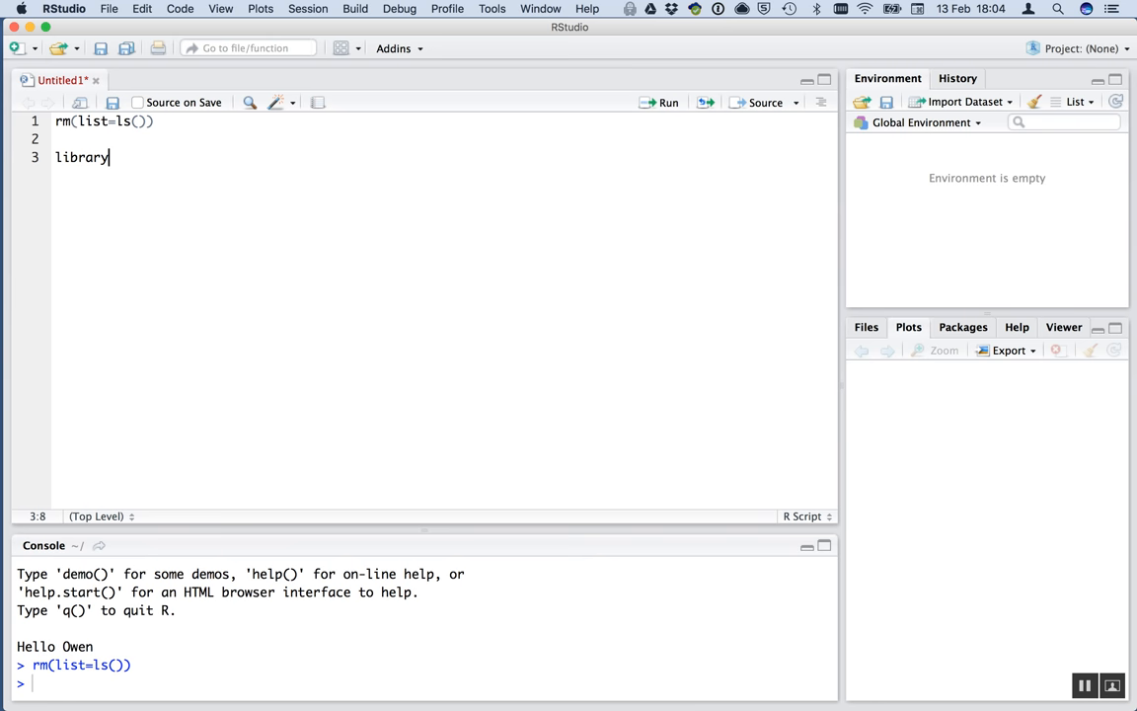
{"action": "type", "text": "("}
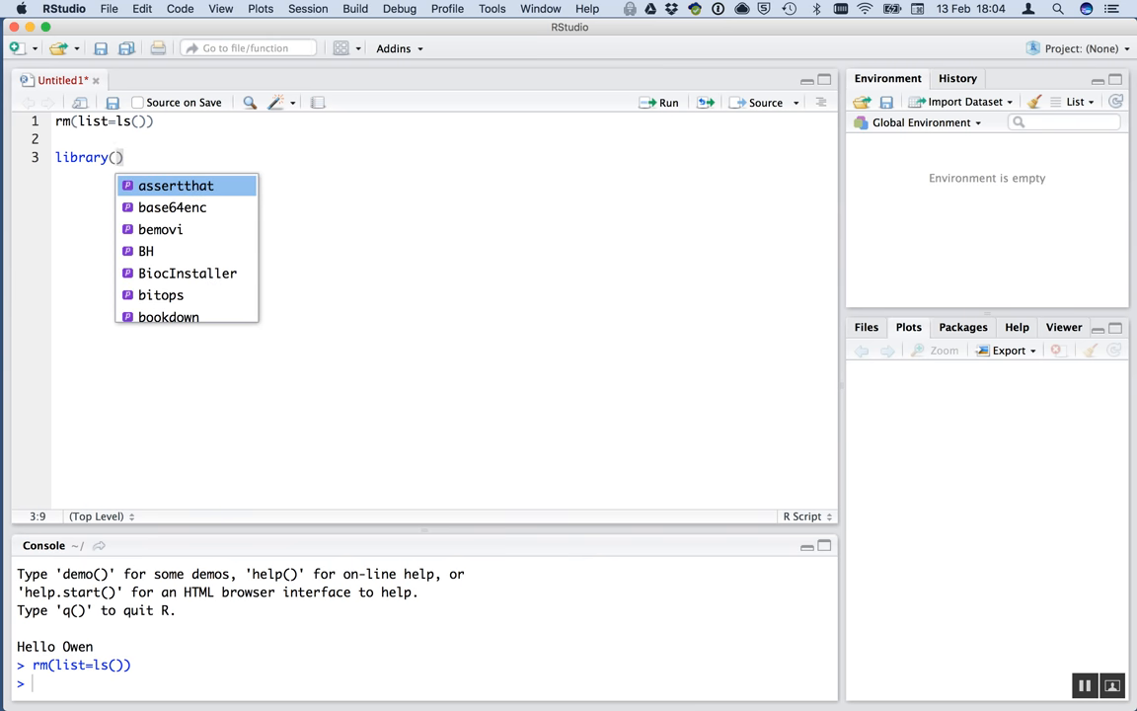
{"action": "type", "text": "tidyverse"}
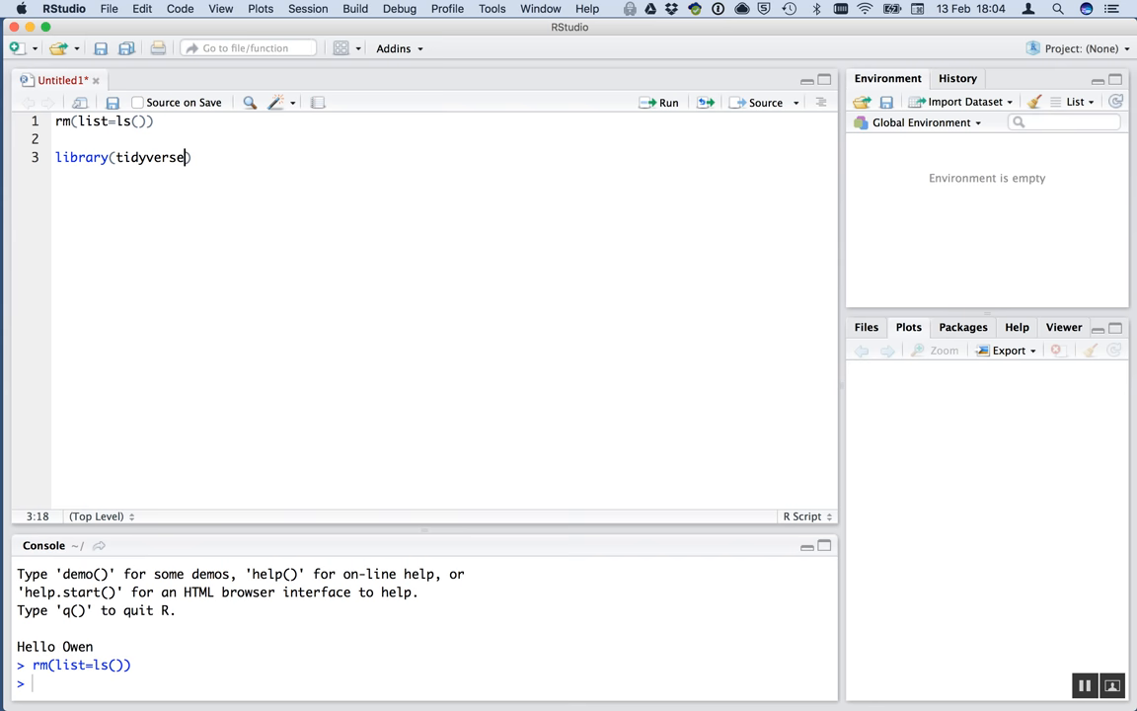
{"action": "type", "text": "libr"}
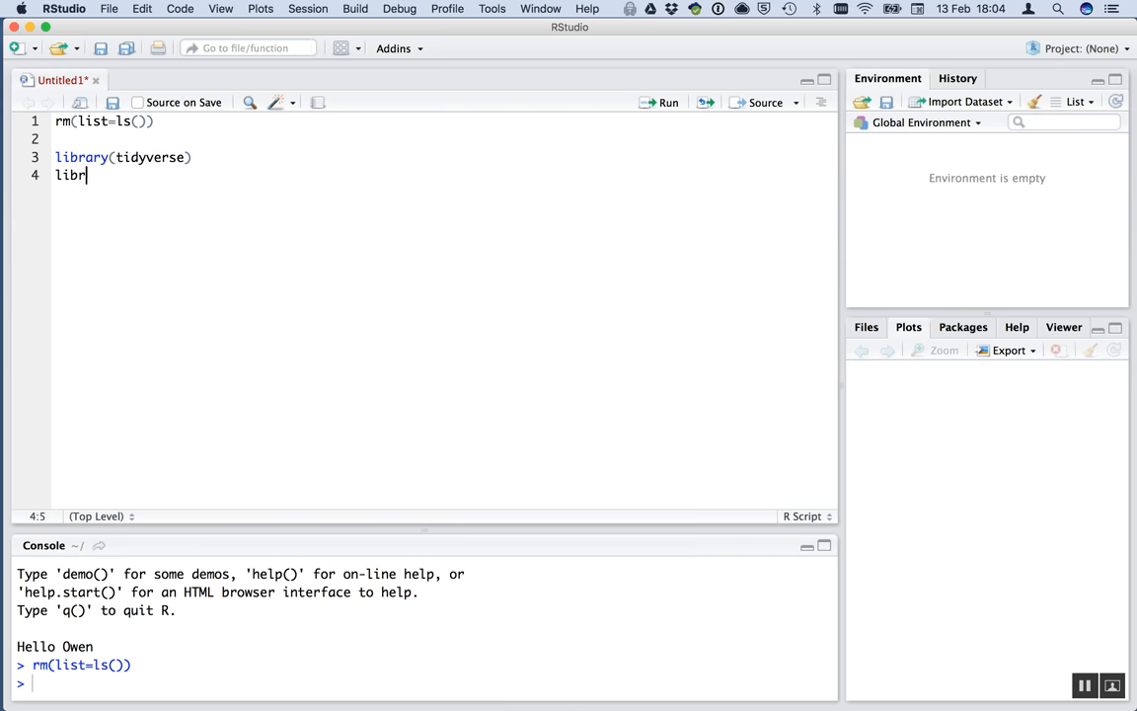
{"action": "type", "text": "ary(ggfor"}
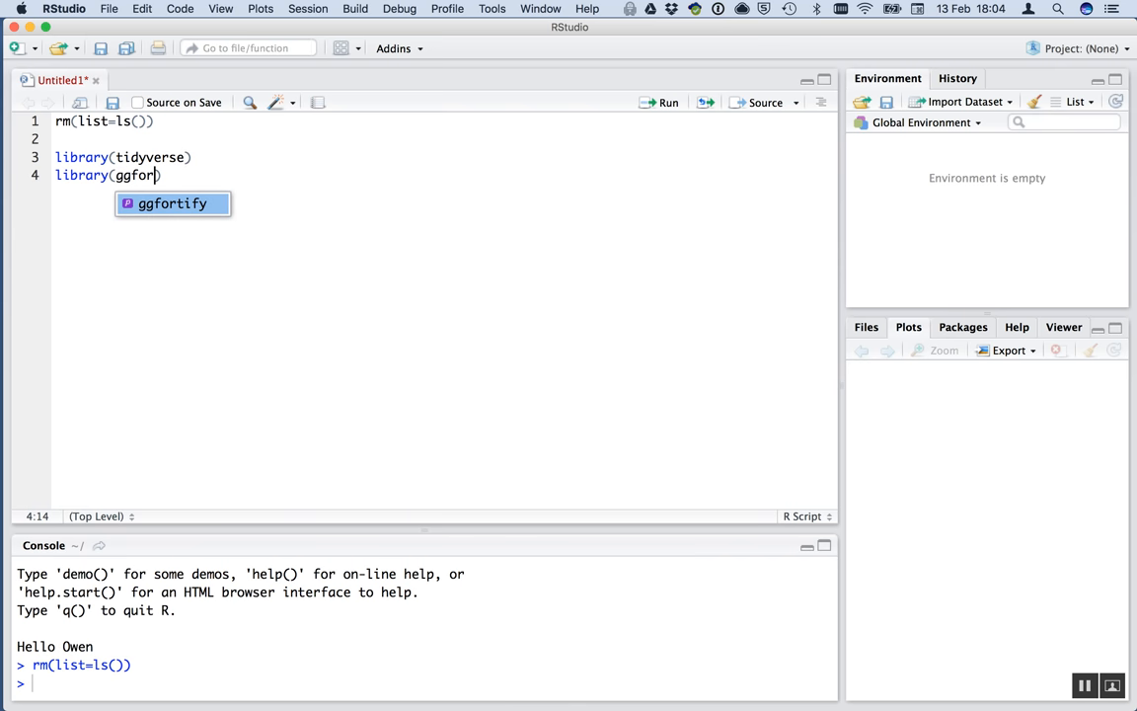
{"action": "key", "text": "Tab"}
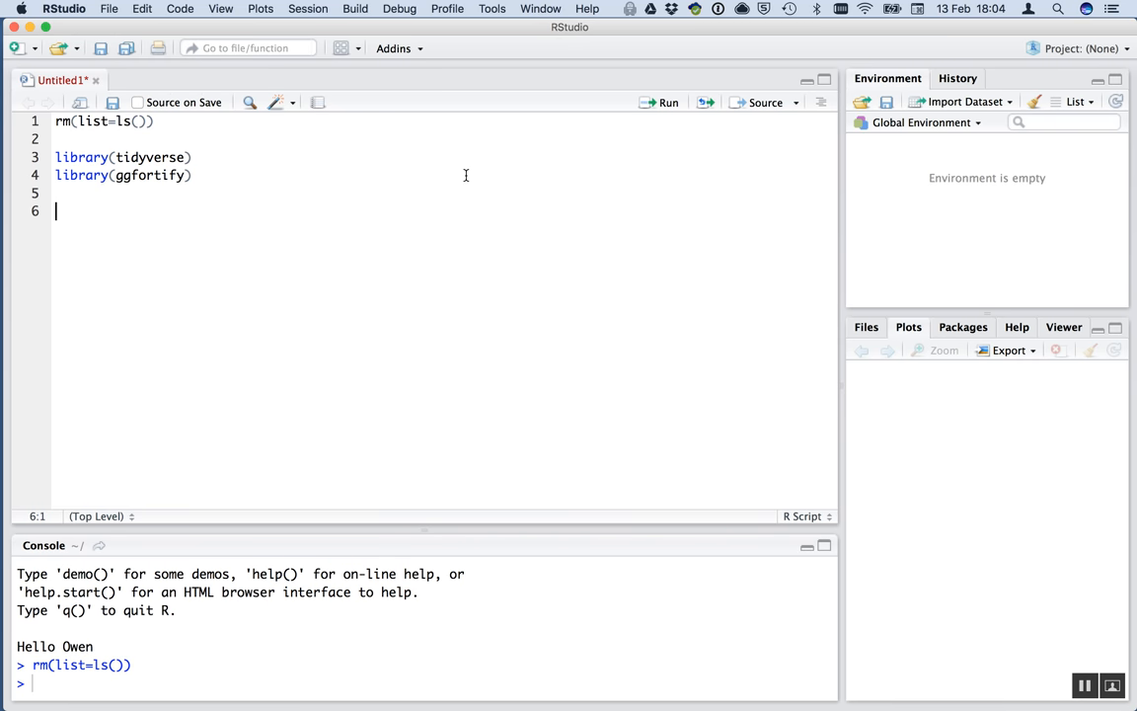
{"action": "mouse_move", "coordinate": [473, 185]}
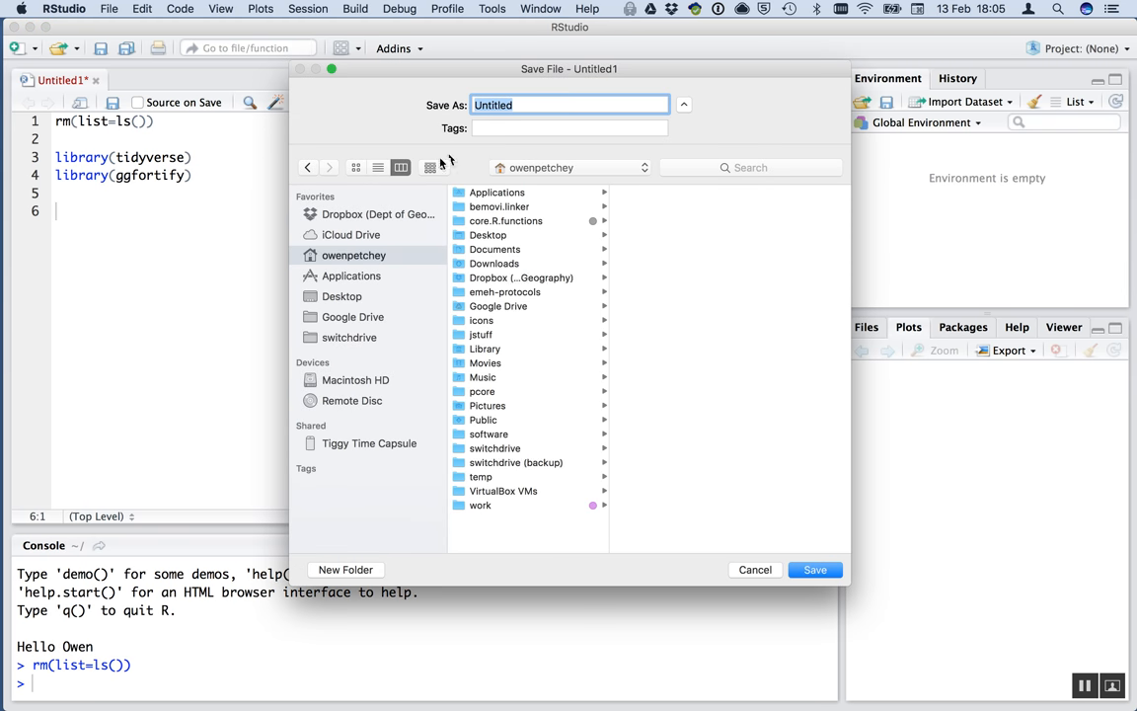
Save the script to the Desktop as my_earthworm_analysis.R.
{"action": "left_click", "coordinate": [341, 296]}
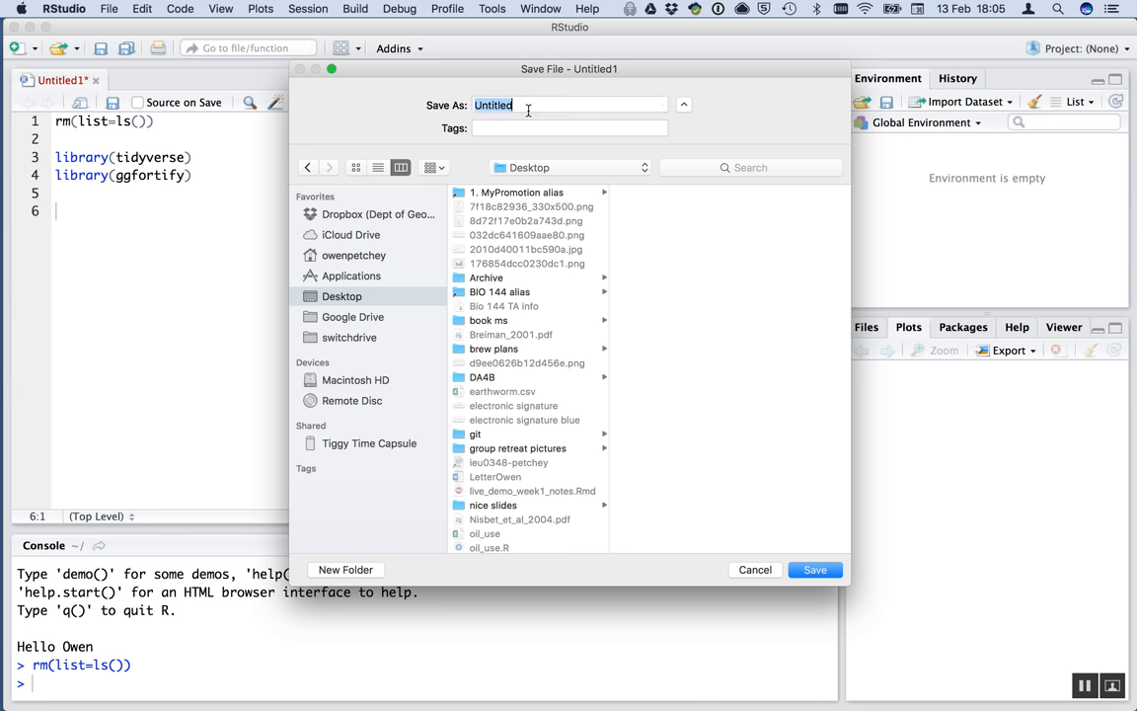
{"action": "type", "text": "my."}
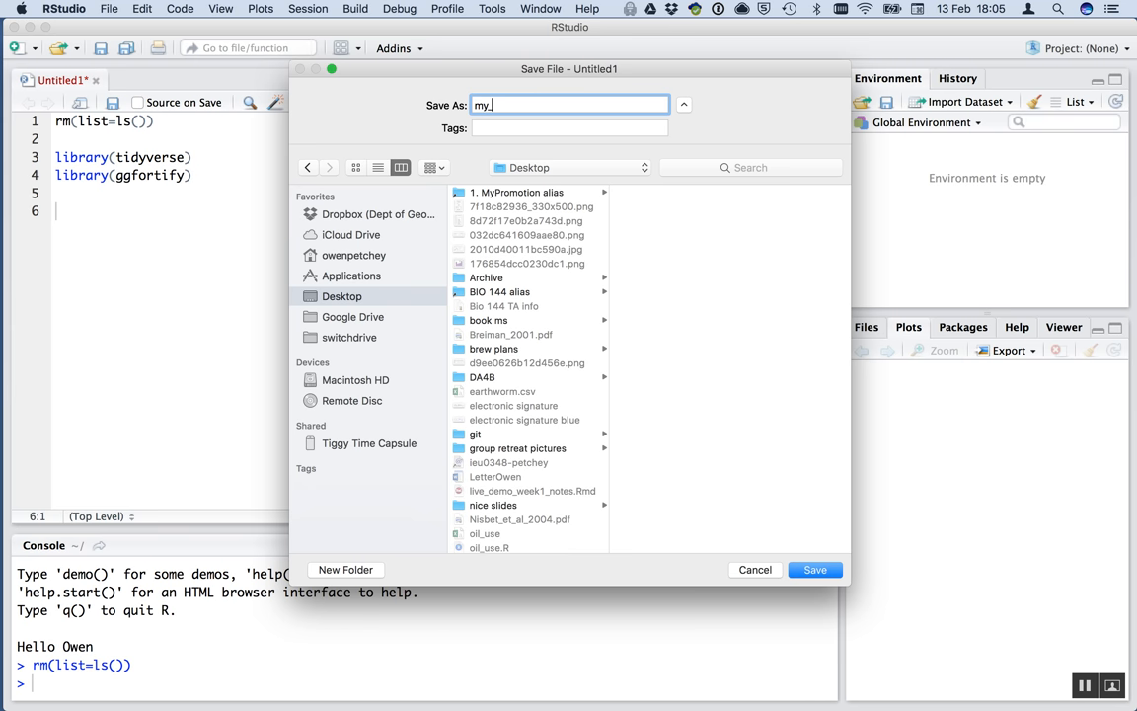
{"action": "type", "text": "earthworm"}
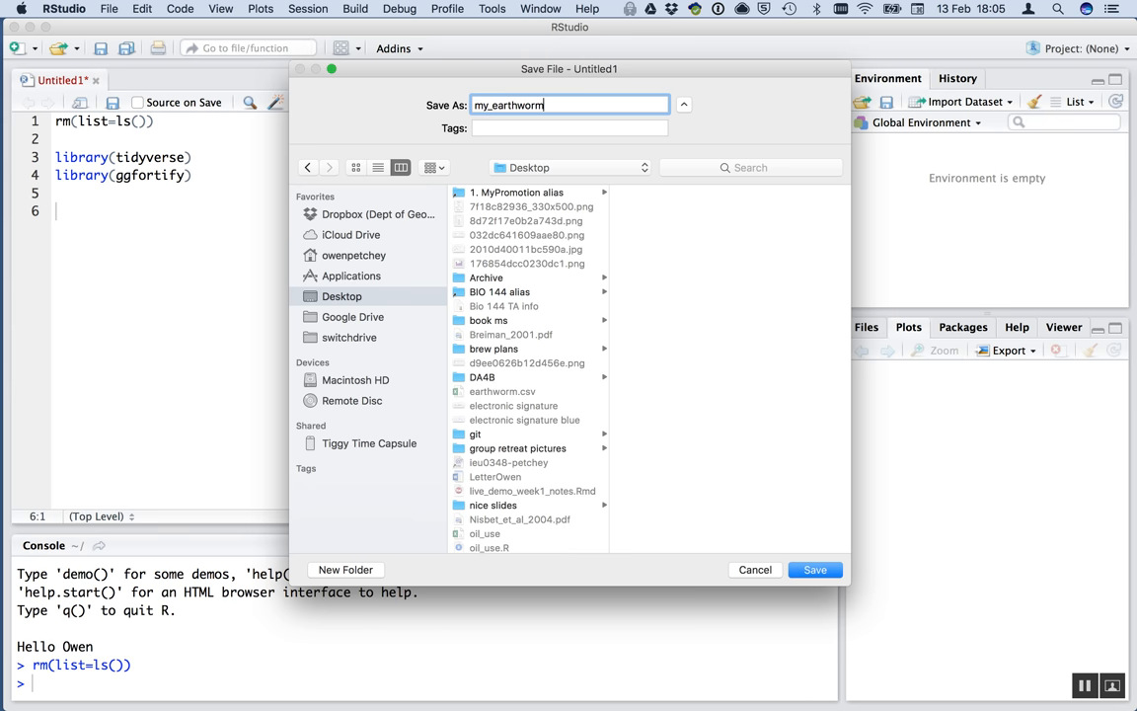
{"action": "type", "text": "_analysis"}
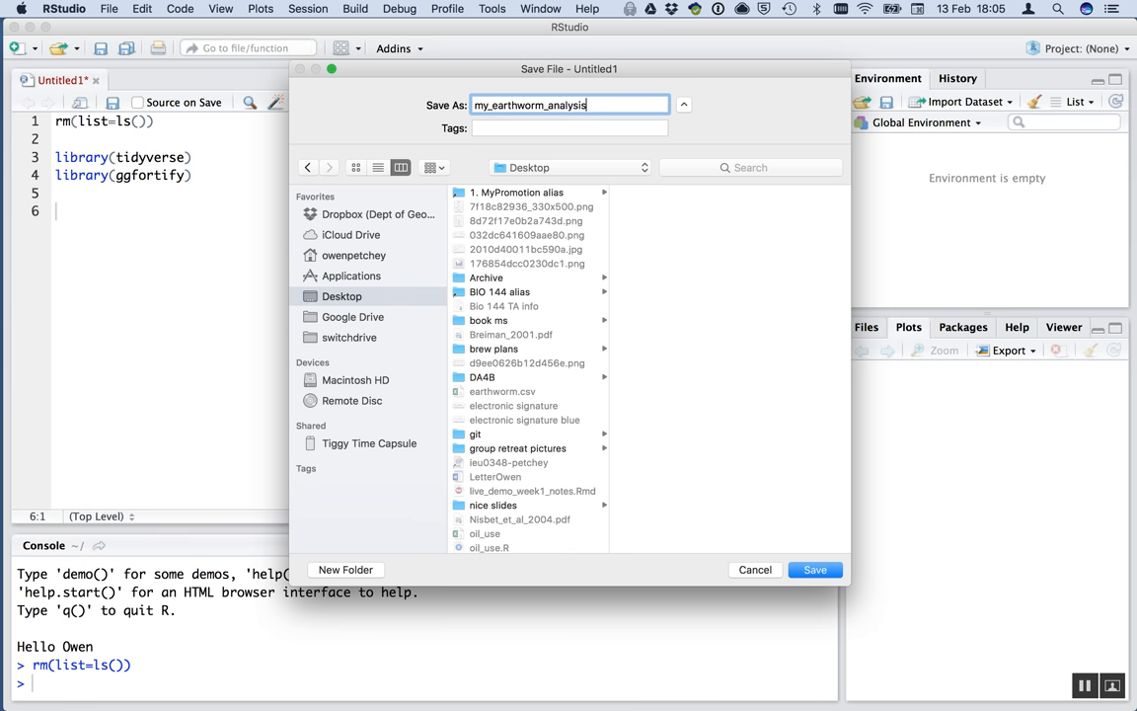
{"action": "left_click", "coordinate": [813, 568]}
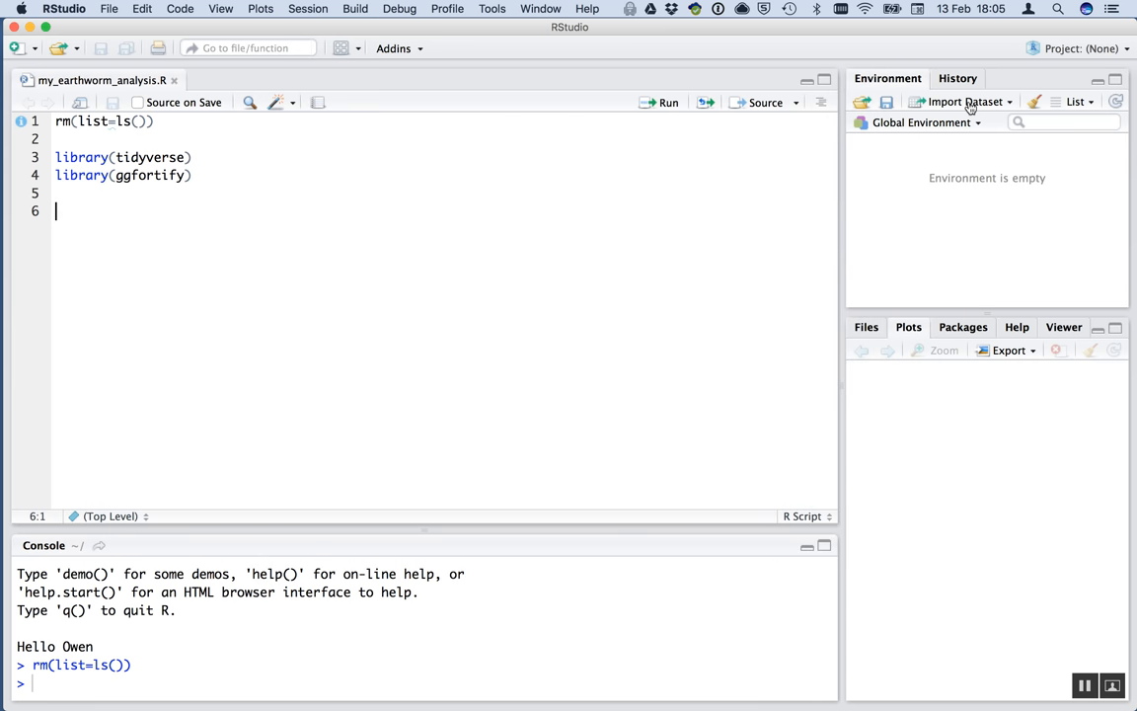
{"action": "left_click", "coordinate": [963, 103]}
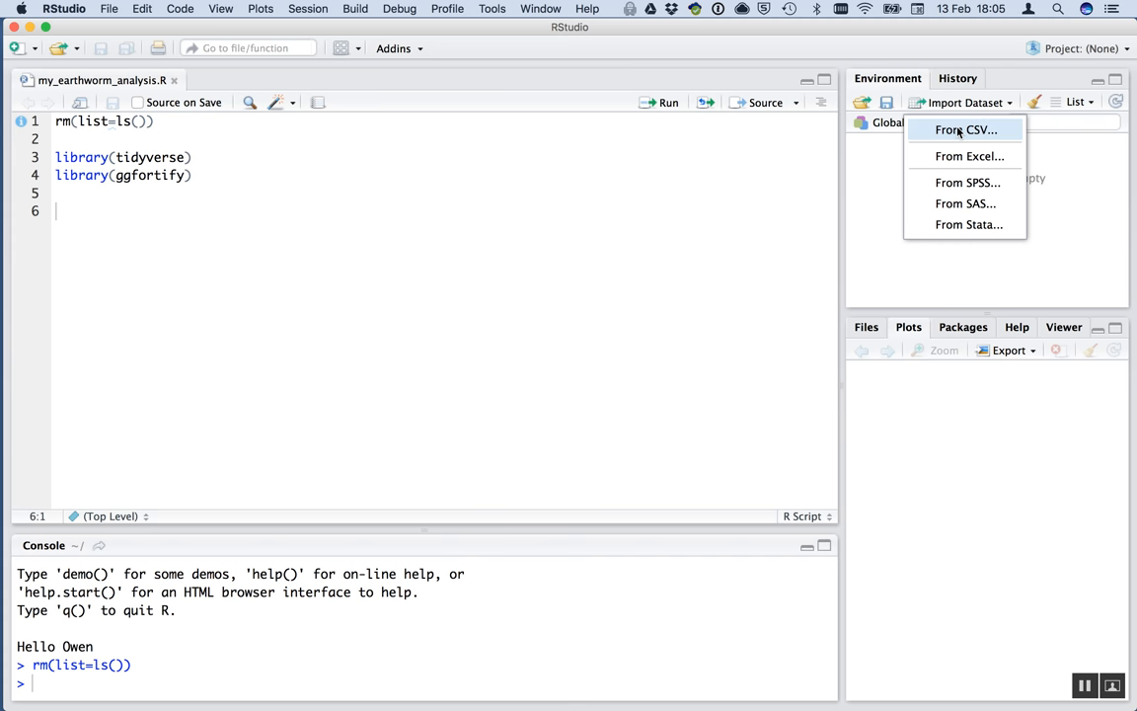
{"action": "left_click", "coordinate": [965, 130]}
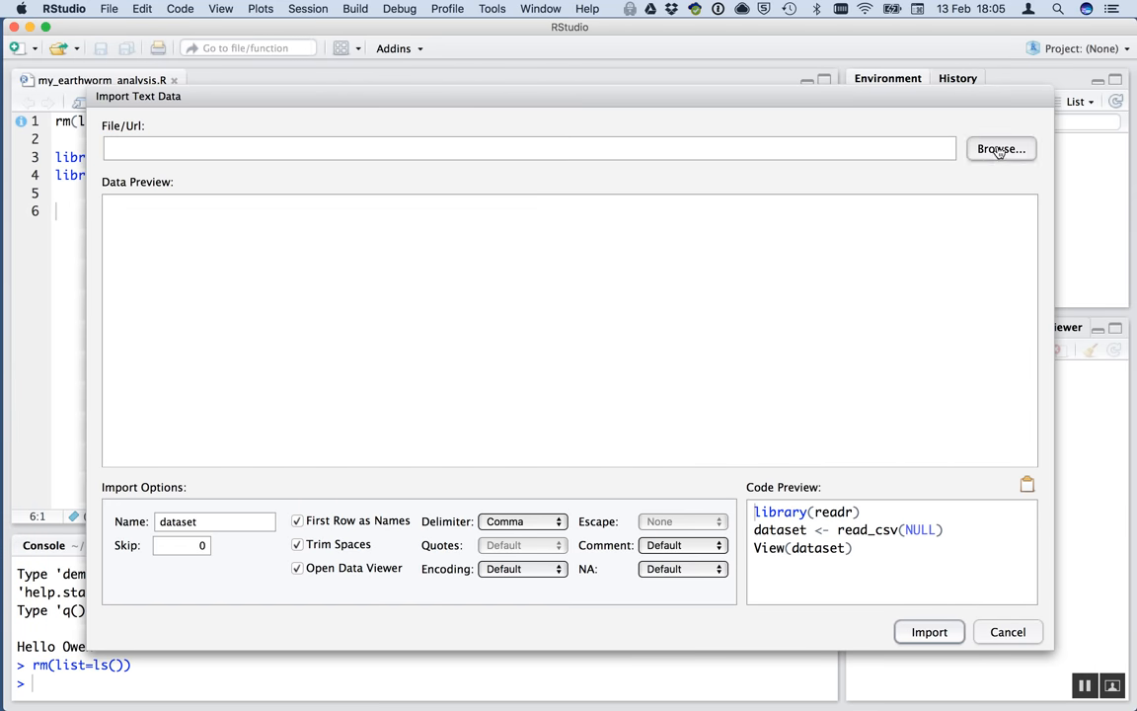
{"action": "left_click", "coordinate": [999, 148]}
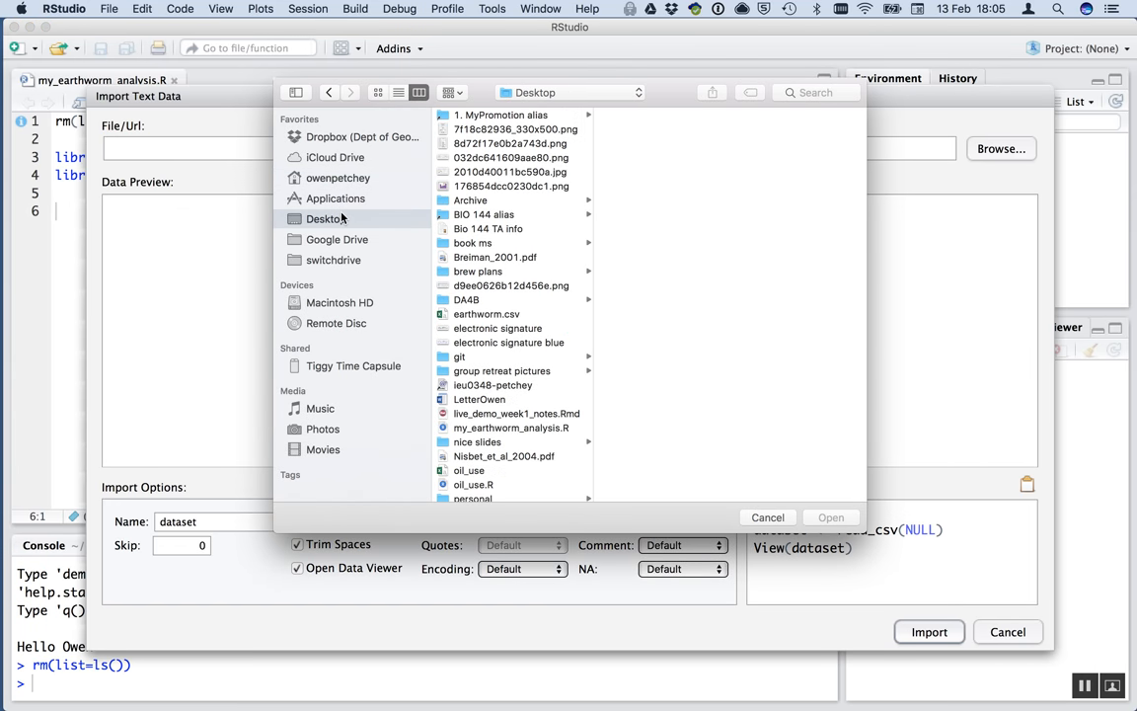
{"action": "left_click", "coordinate": [486, 313]}
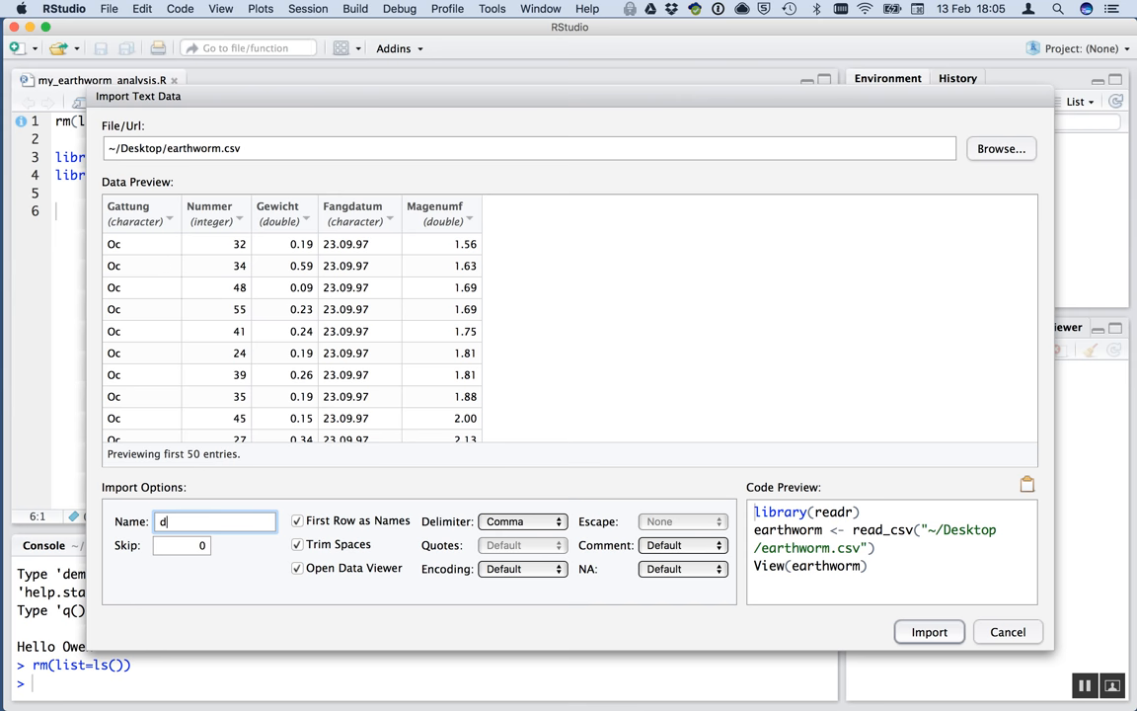
{"action": "type", "text": "d"}
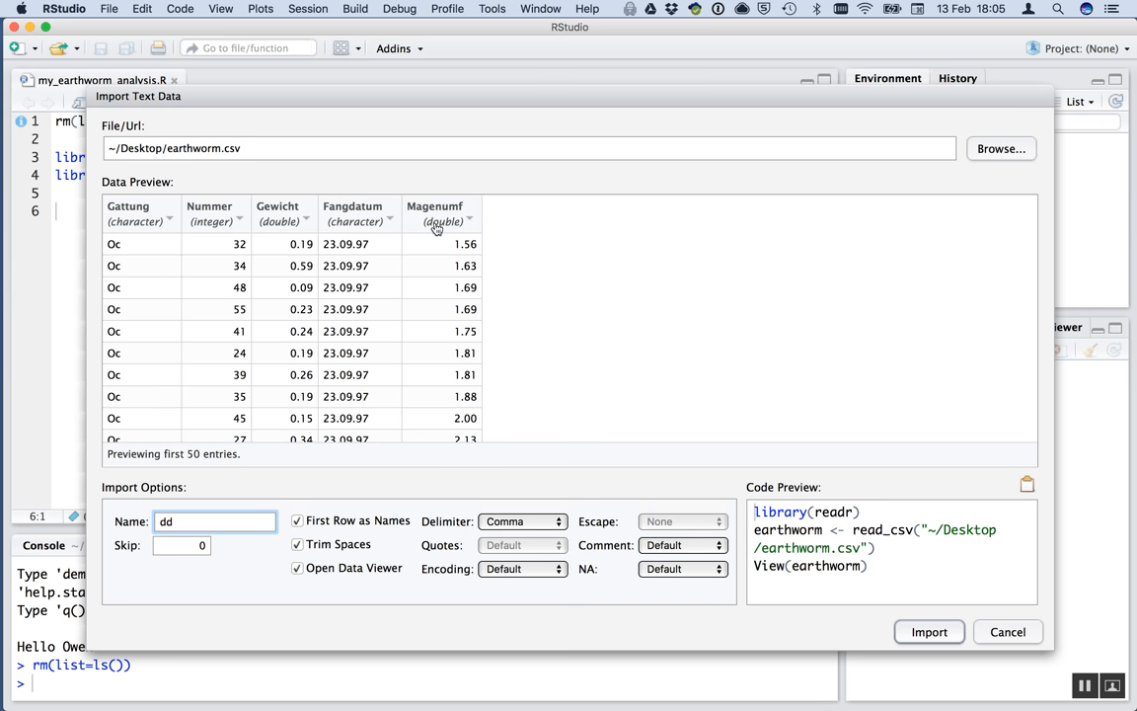
{"action": "mouse_move", "coordinate": [512, 339]}
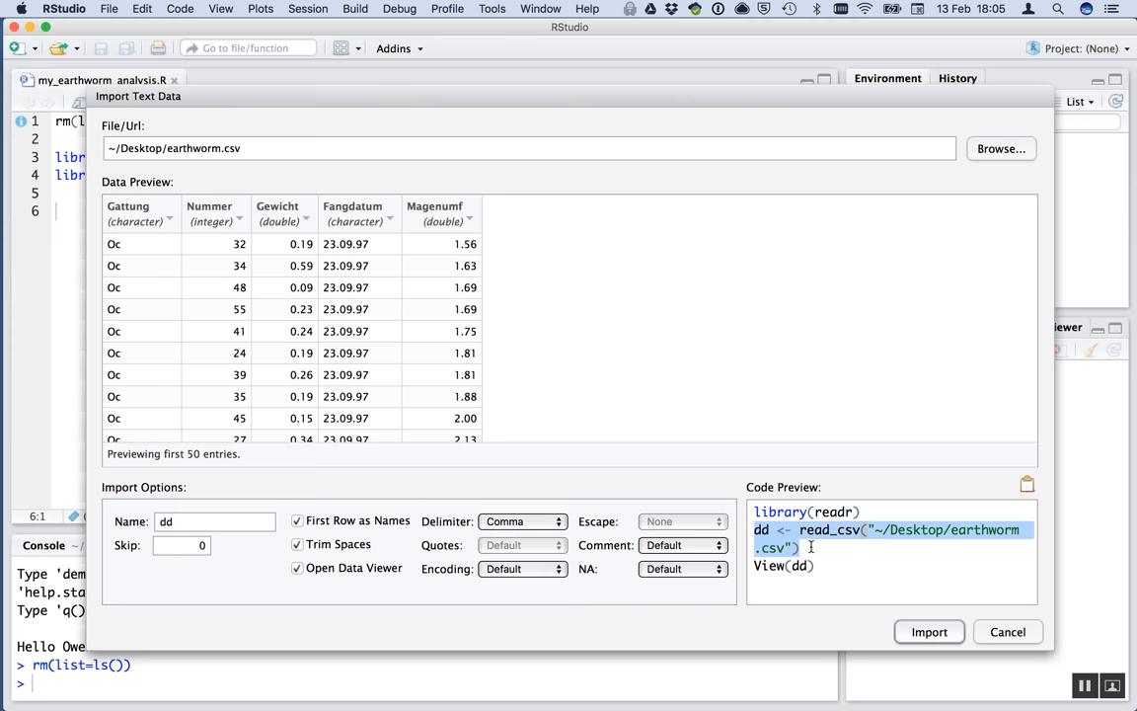
{"action": "left_click", "coordinate": [1006, 632]}
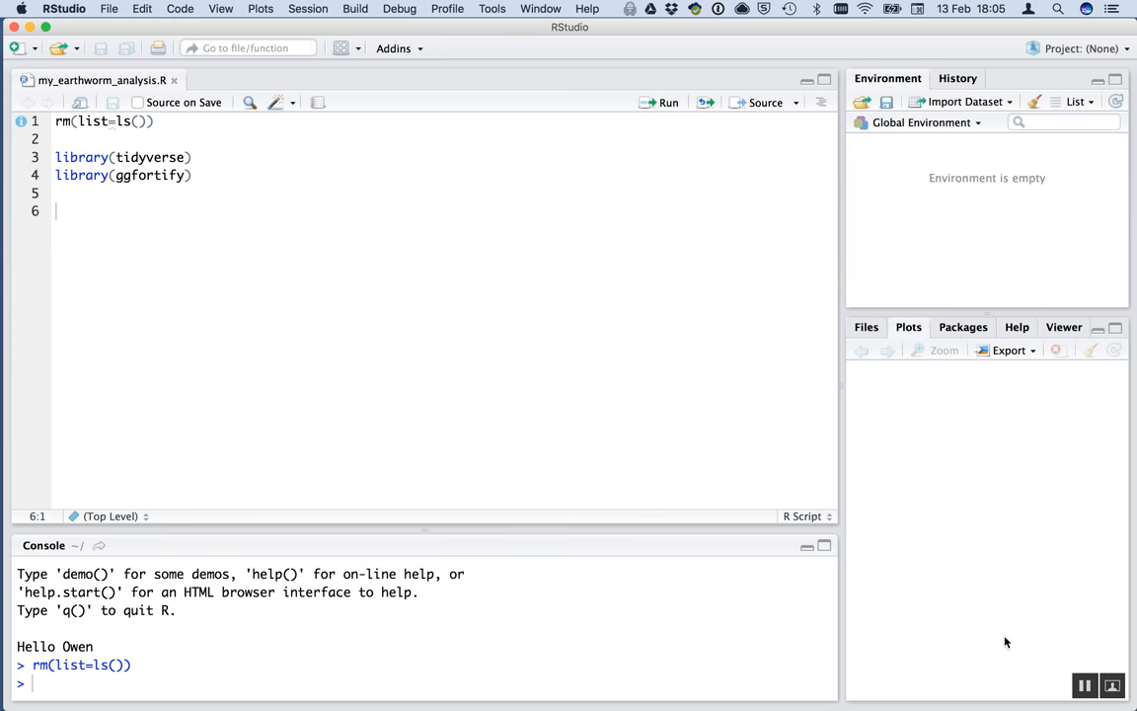
Add dd <- read_csv("~/Desktop/earthworm.csv") and run the library lines before it.
{"action": "type", "text": "dd <- read_csv(\"~/Desktop/earthworm.csv\")"}
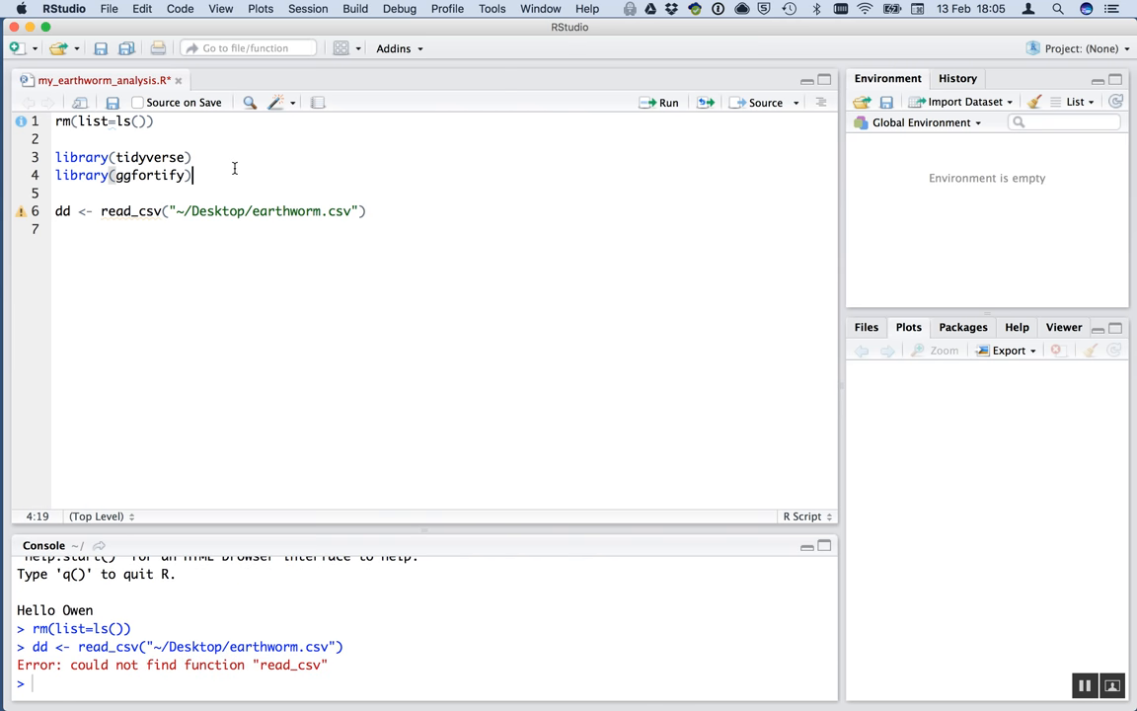
{"action": "left_click", "coordinate": [194, 158]}
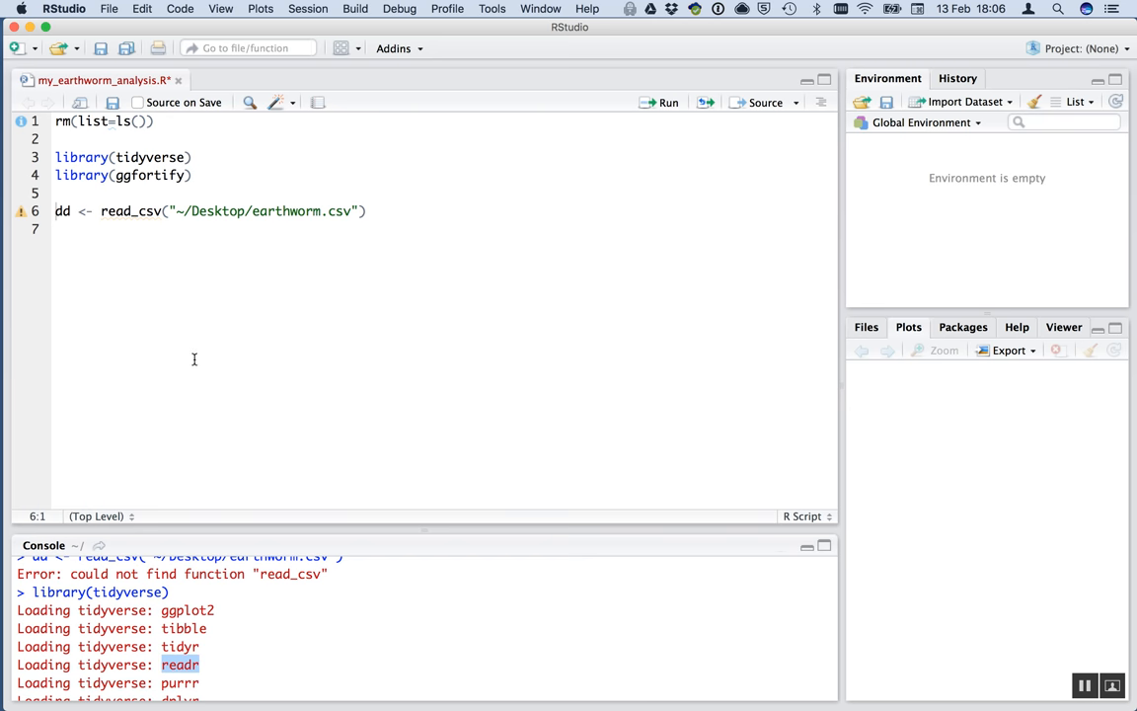
{"action": "mouse_move", "coordinate": [300, 376]}
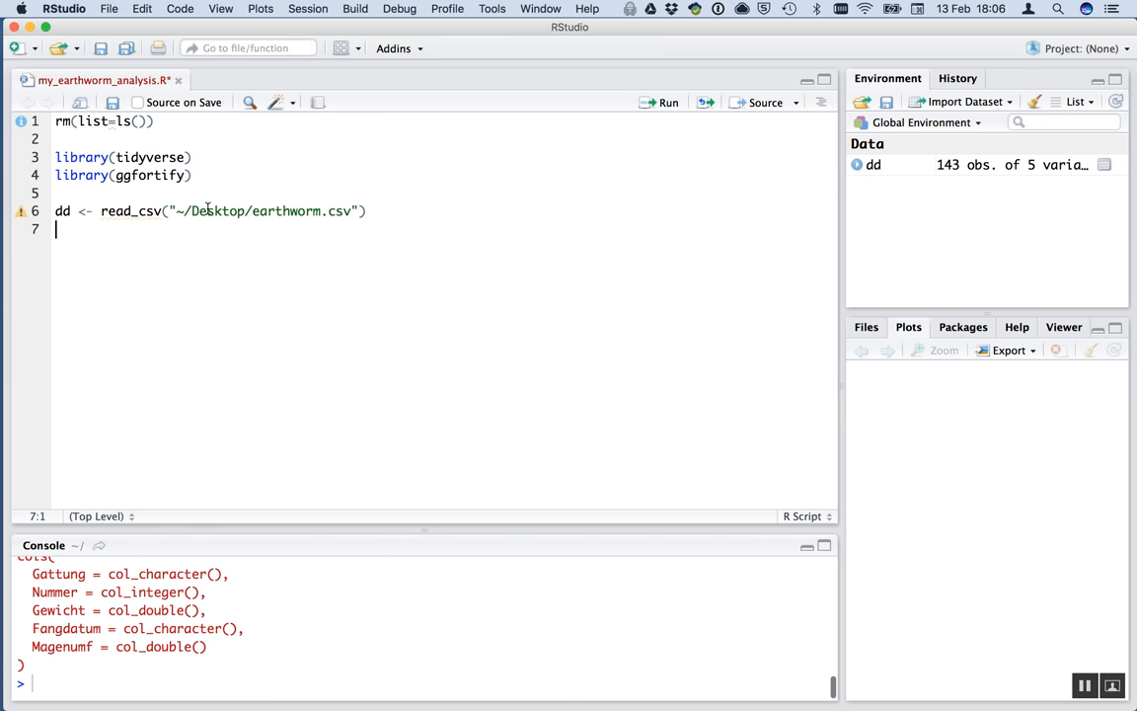
{"action": "mouse_move", "coordinate": [425, 533]}
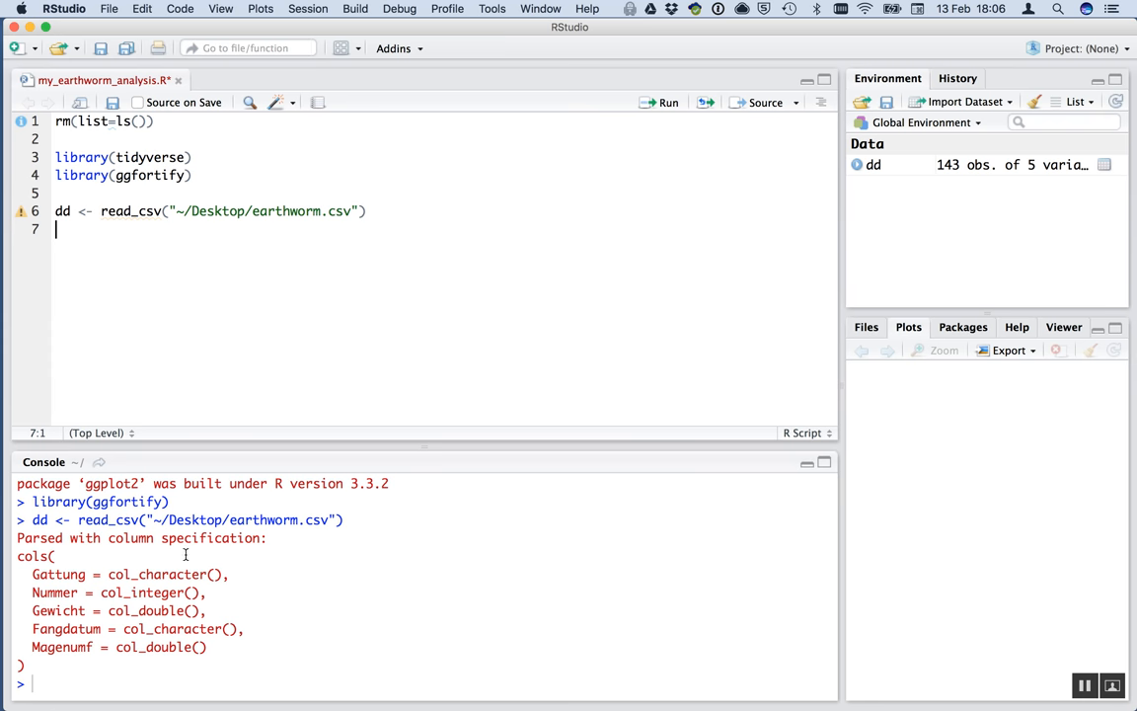
{"action": "mouse_move", "coordinate": [223, 544]}
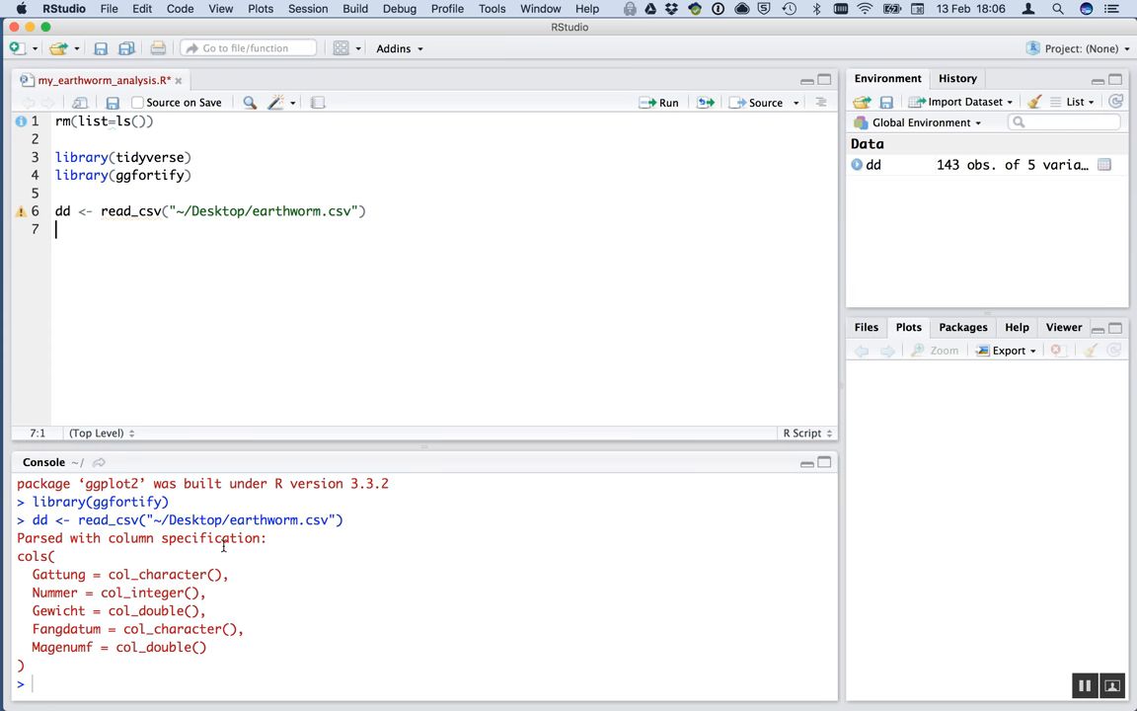
{"action": "mouse_move", "coordinate": [59, 575]}
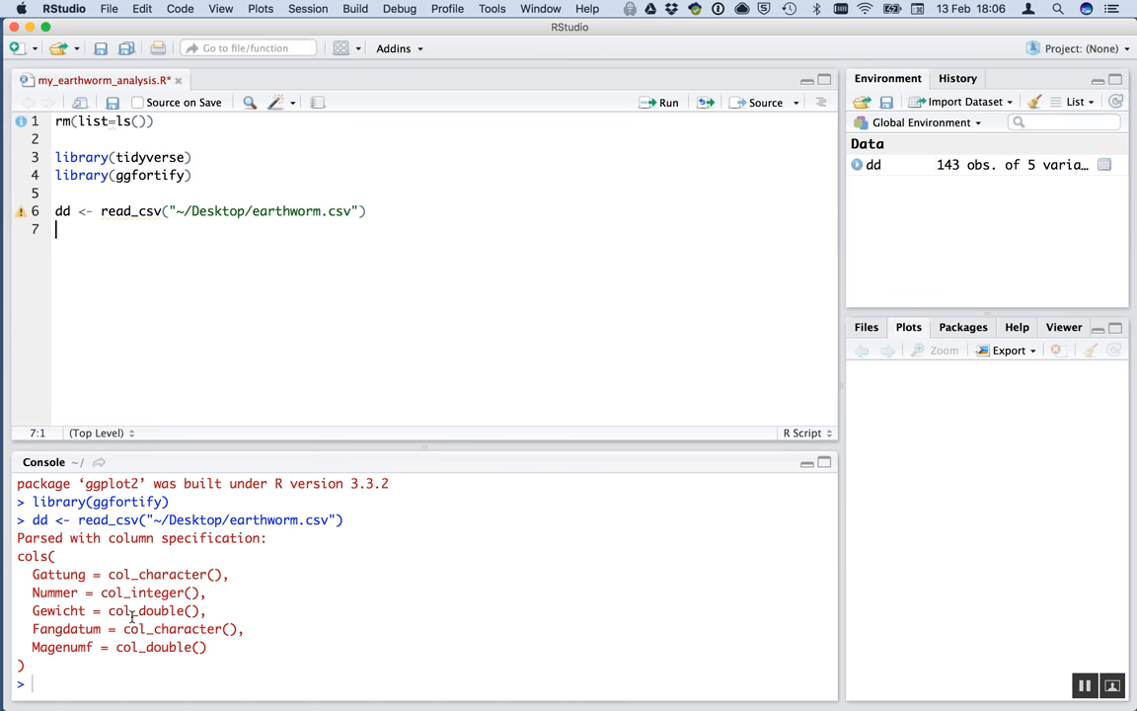
{"action": "mouse_move", "coordinate": [138, 623]}
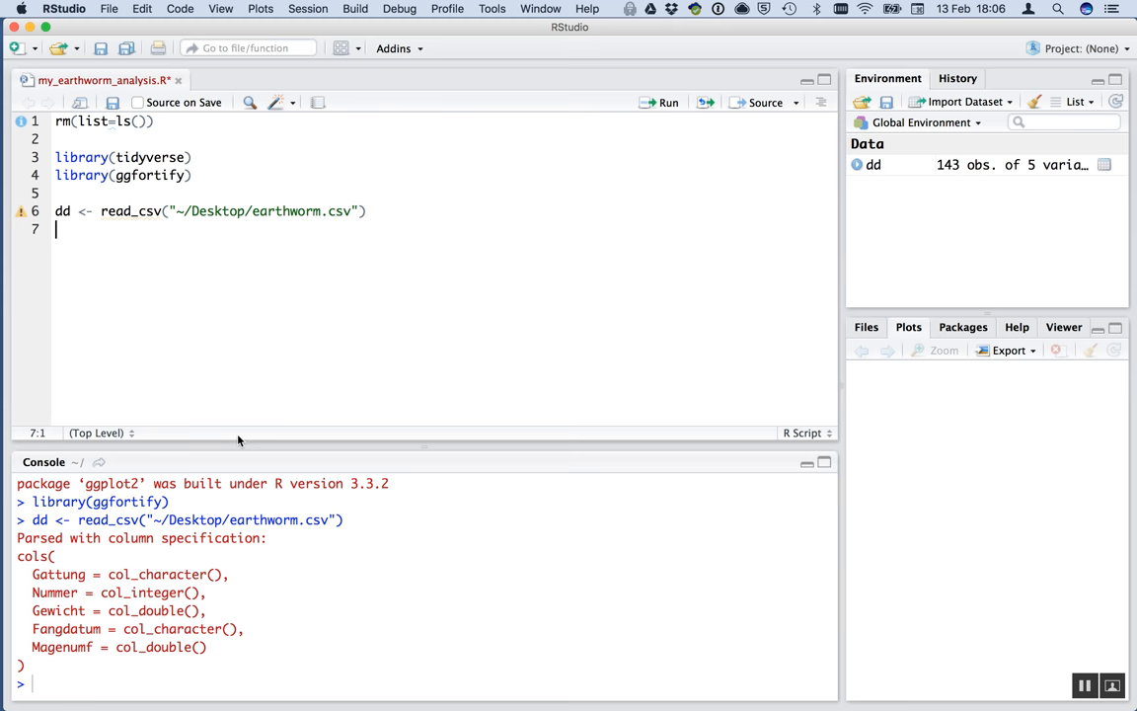
{"action": "mouse_move", "coordinate": [879, 181]}
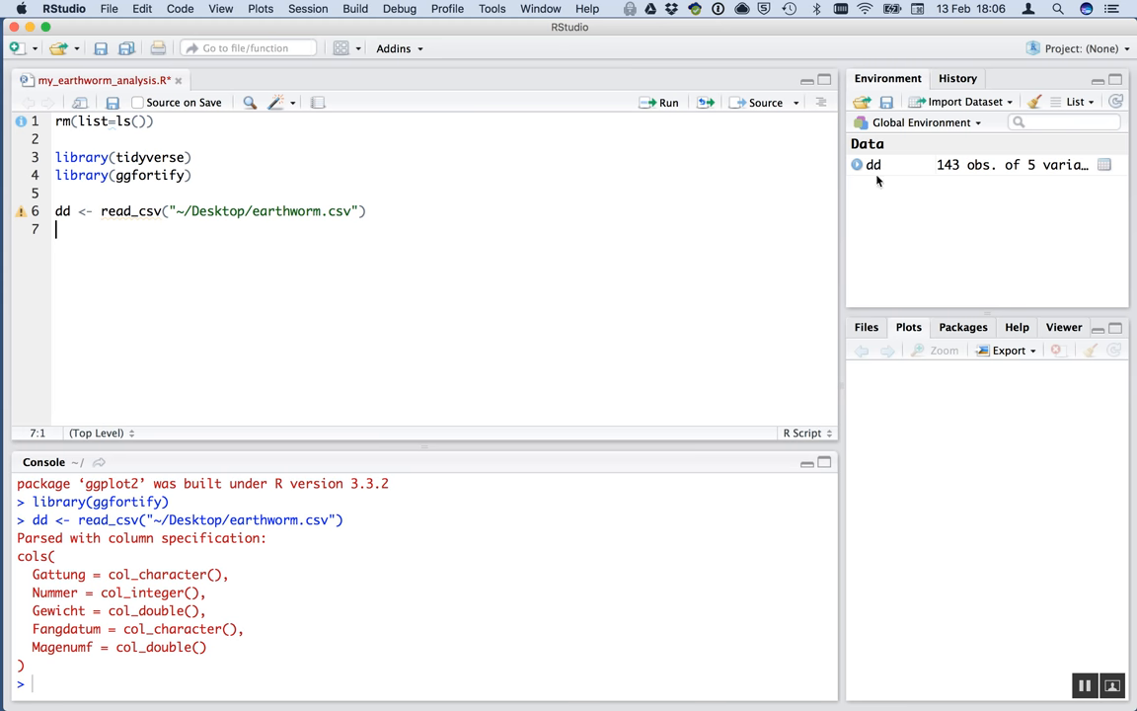
Browse the rows of dd in the table viewer, then return to the analysis script.
{"action": "left_click", "coordinate": [872, 166]}
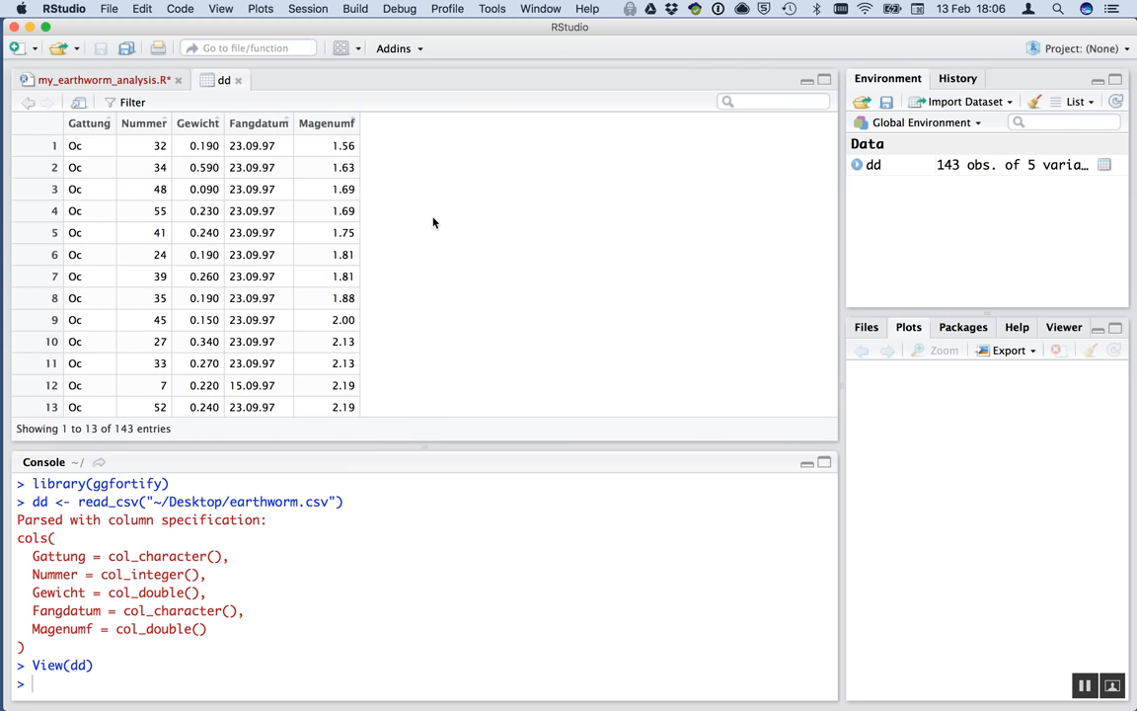
{"action": "mouse_move", "coordinate": [96, 132]}
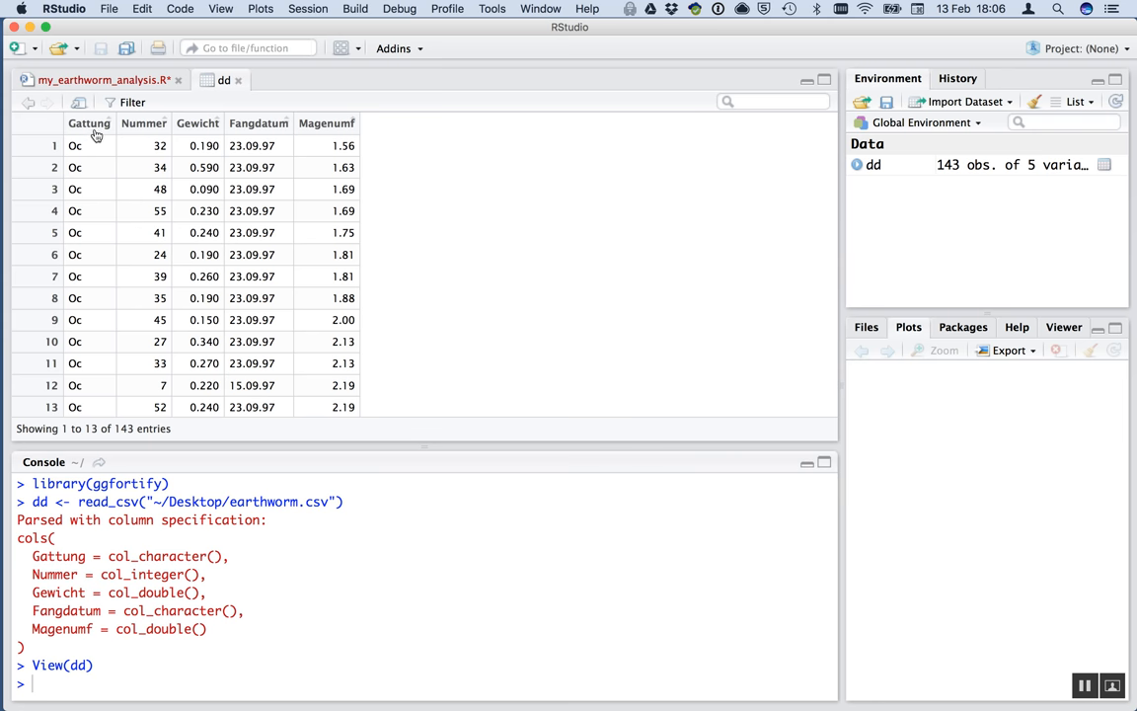
{"action": "scroll", "scroll_direction": "down", "scroll_amount": 3}
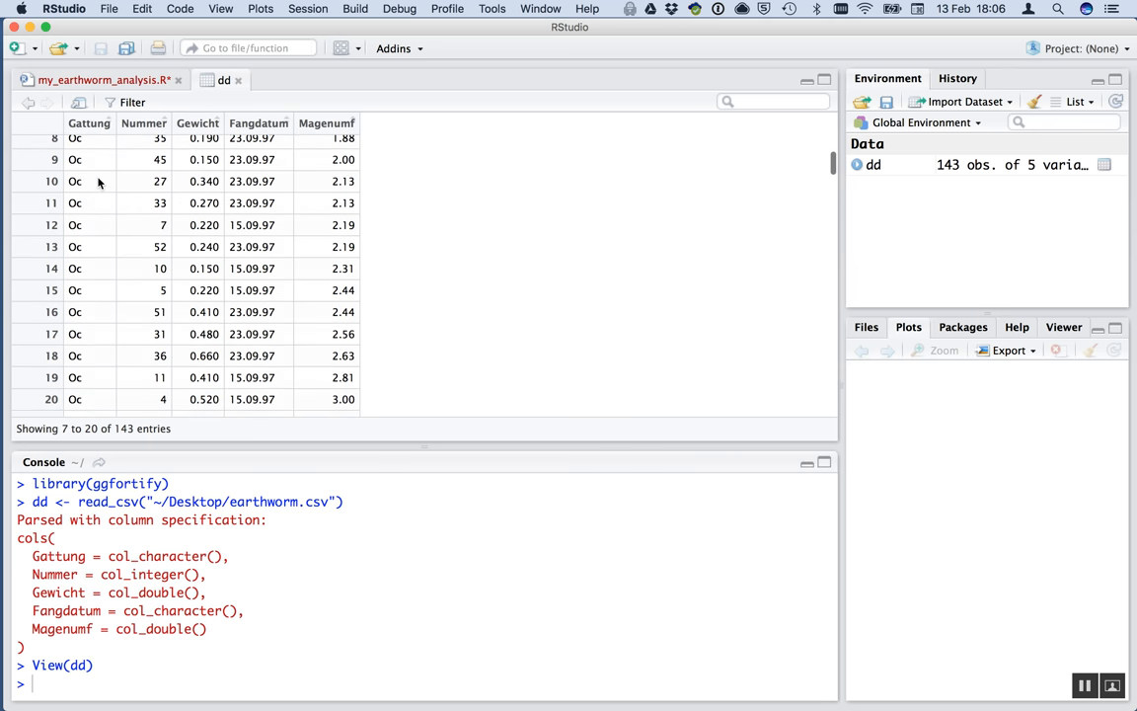
{"action": "scroll", "scroll_direction": "down", "scroll_amount": 3}
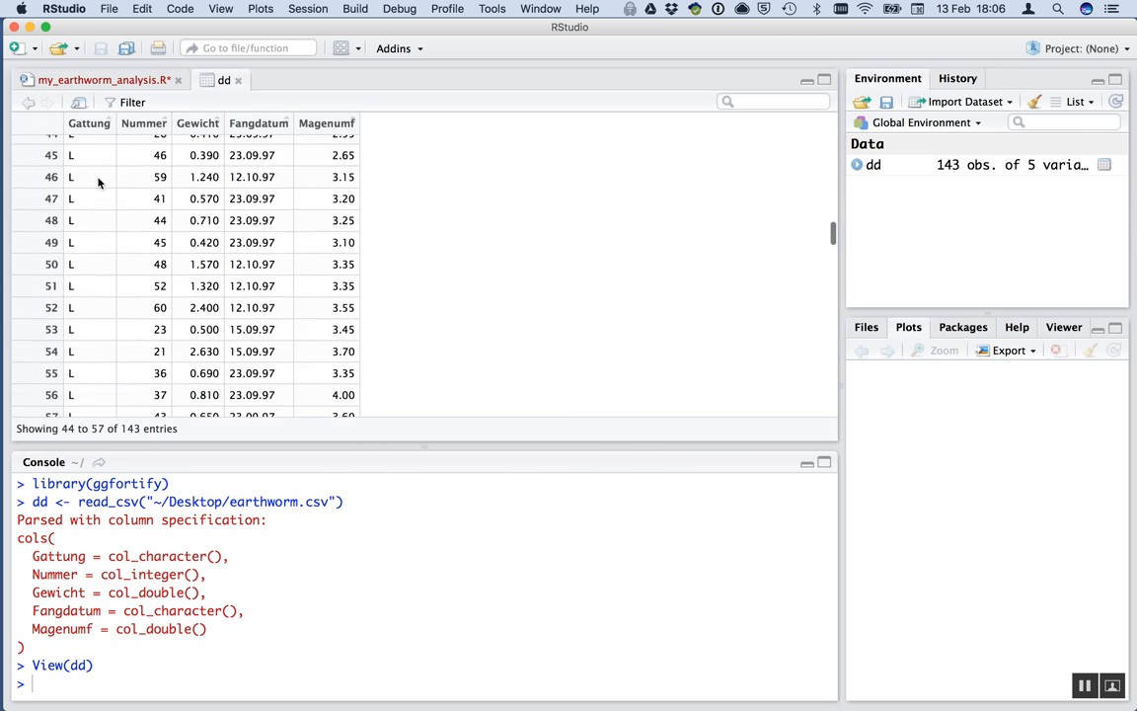
{"action": "scroll", "scroll_direction": "down", "scroll_amount": 3}
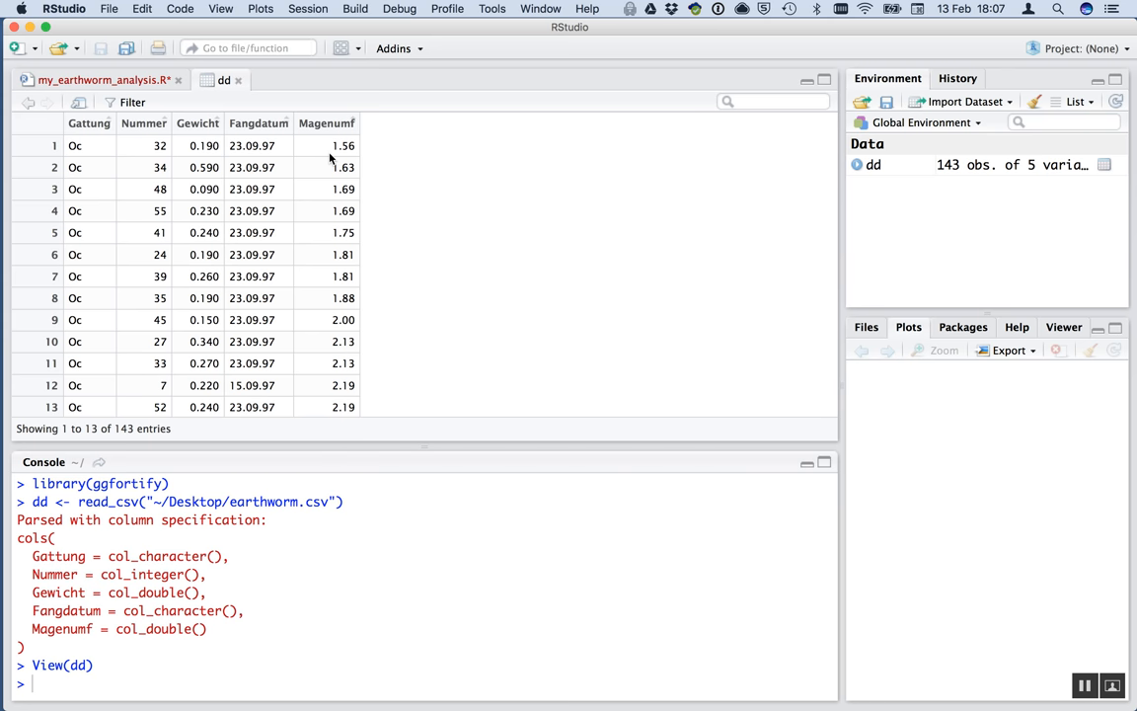
{"action": "scroll", "scroll_direction": "down", "scroll_amount": 3}
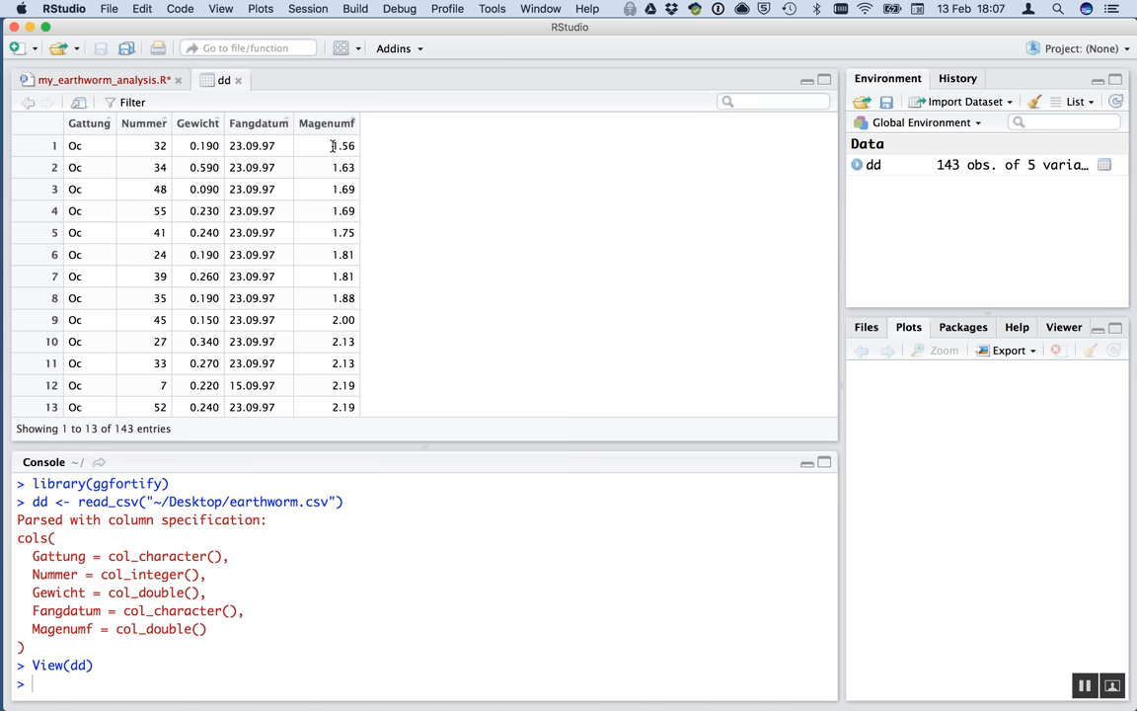
{"action": "mouse_move", "coordinate": [332, 202]}
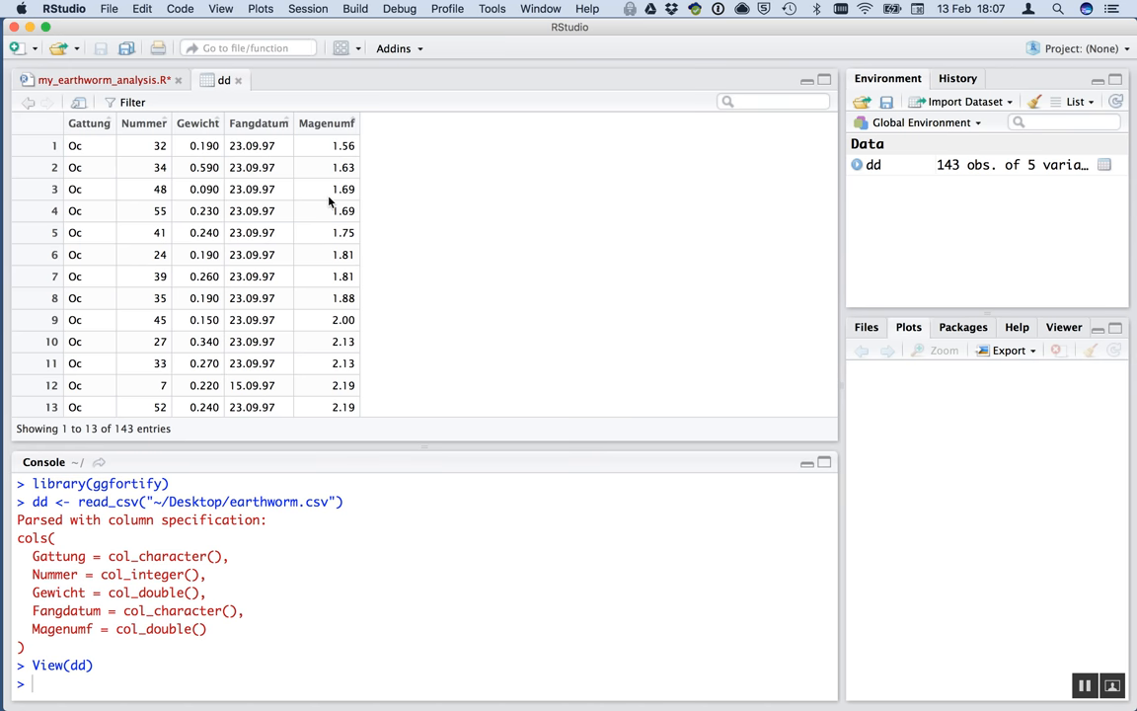
{"action": "mouse_move", "coordinate": [331, 244]}
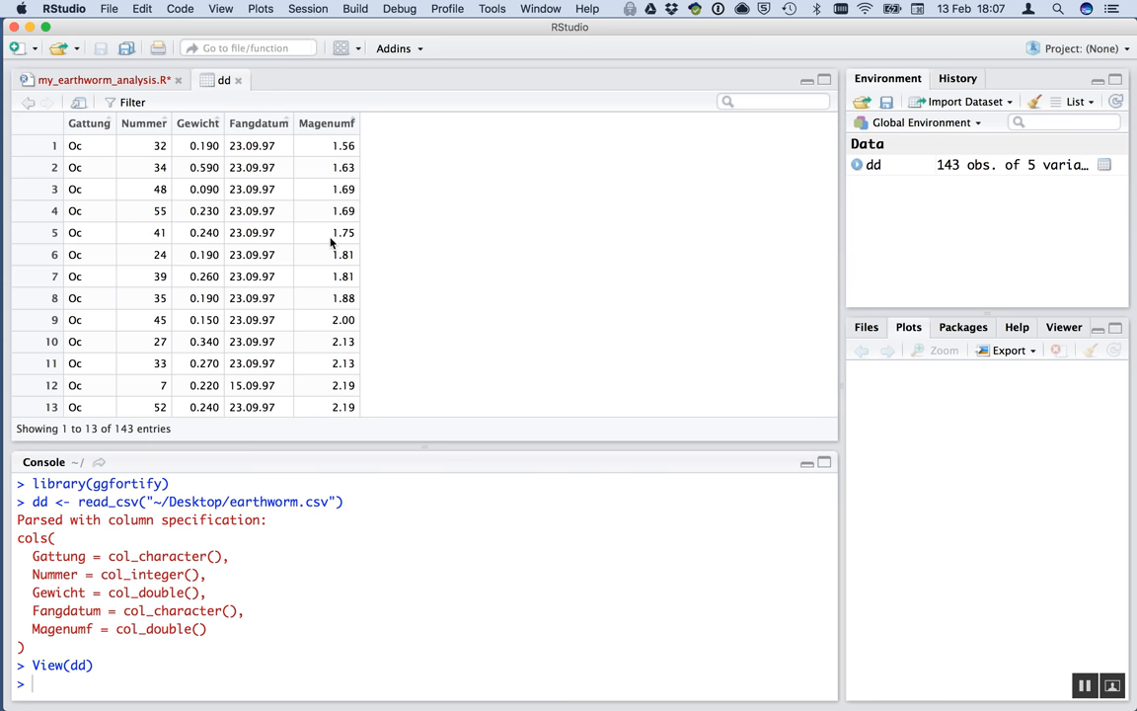
{"action": "mouse_move", "coordinate": [221, 181]}
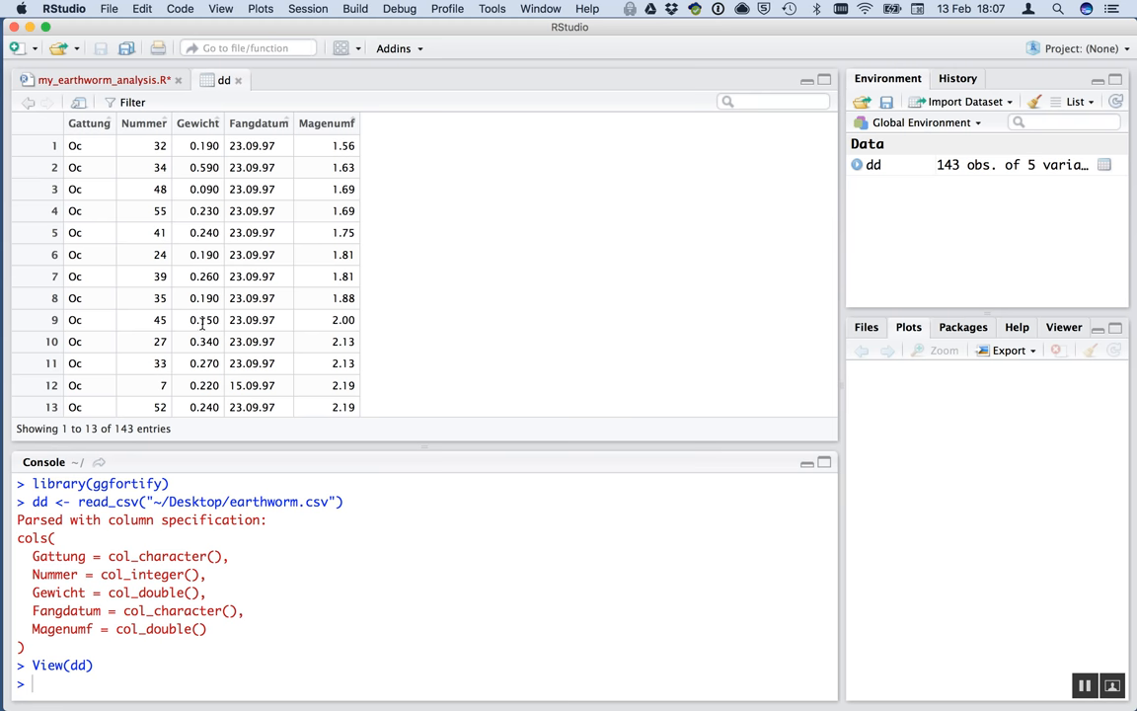
{"action": "mouse_move", "coordinate": [207, 225]}
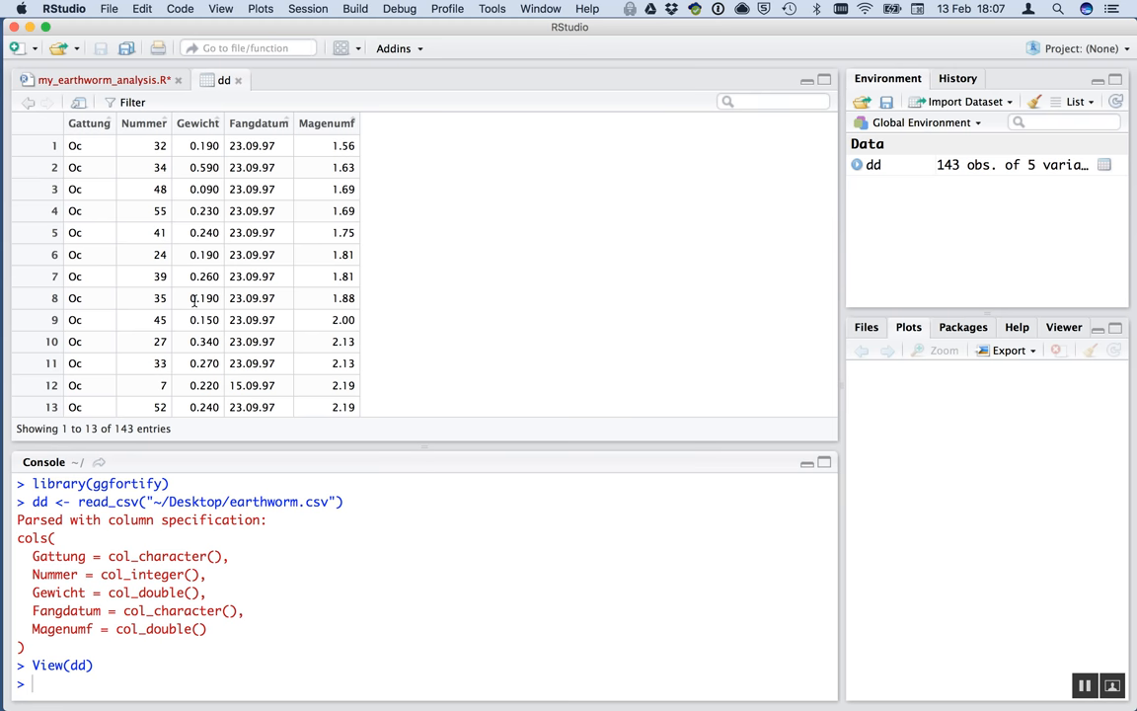
{"action": "mouse_move", "coordinate": [91, 278]}
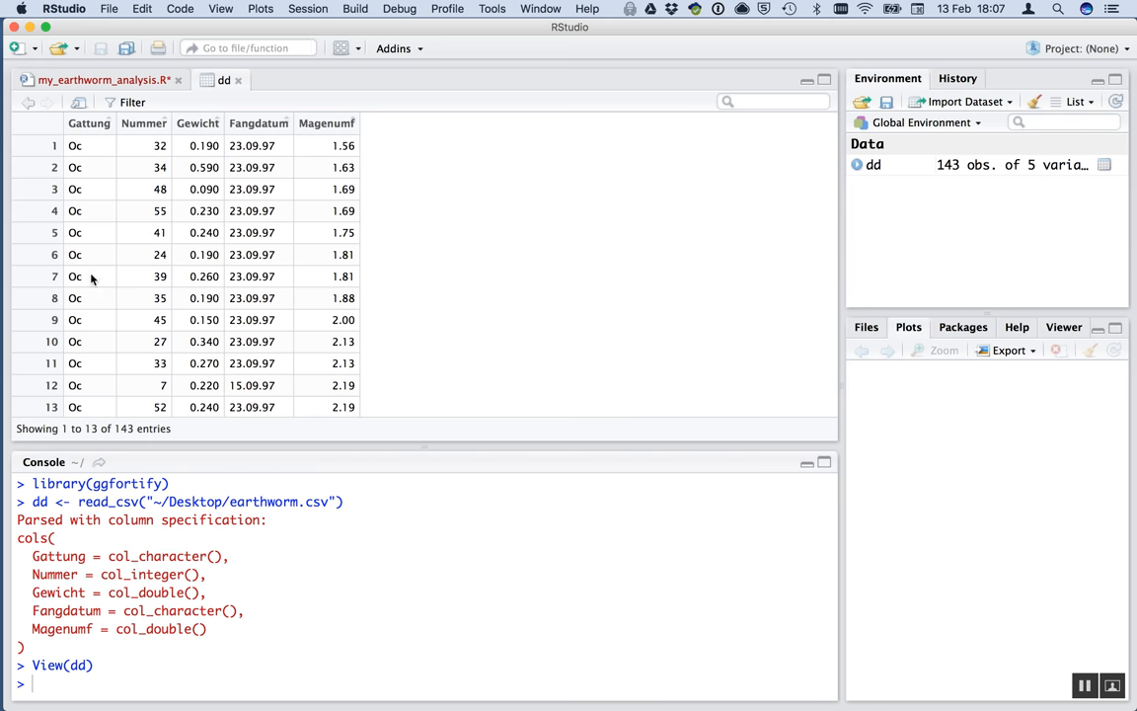
{"action": "mouse_move", "coordinate": [90, 264]}
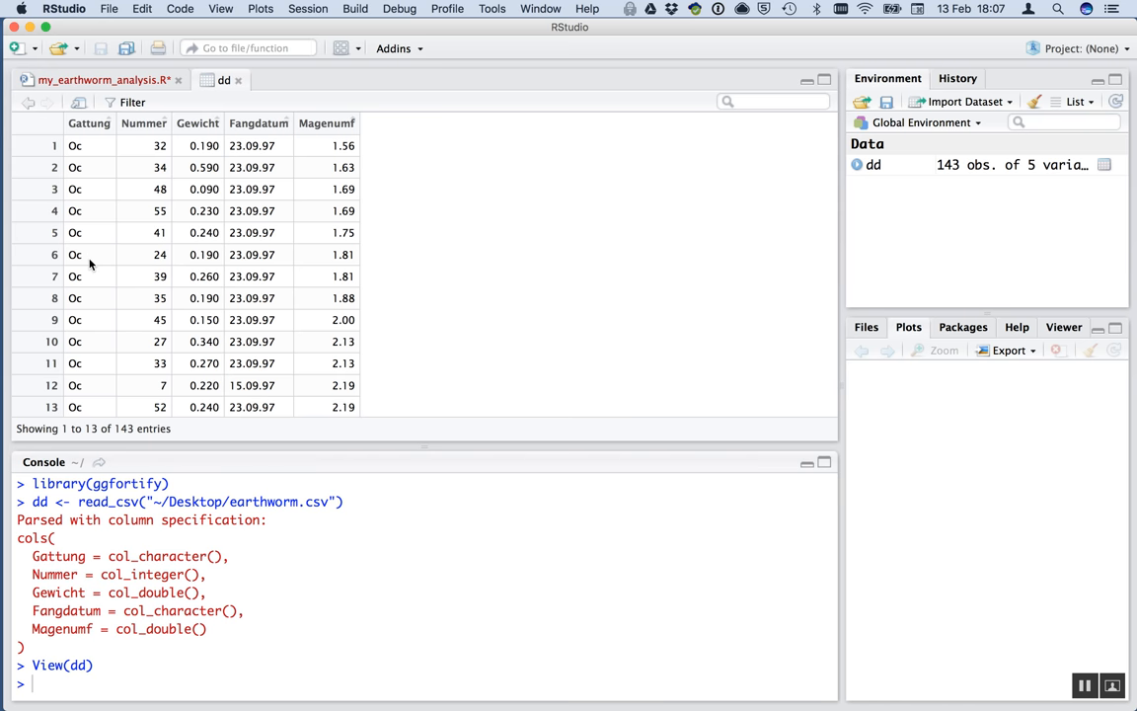
{"action": "scroll", "scroll_direction": "down", "scroll_amount": 3}
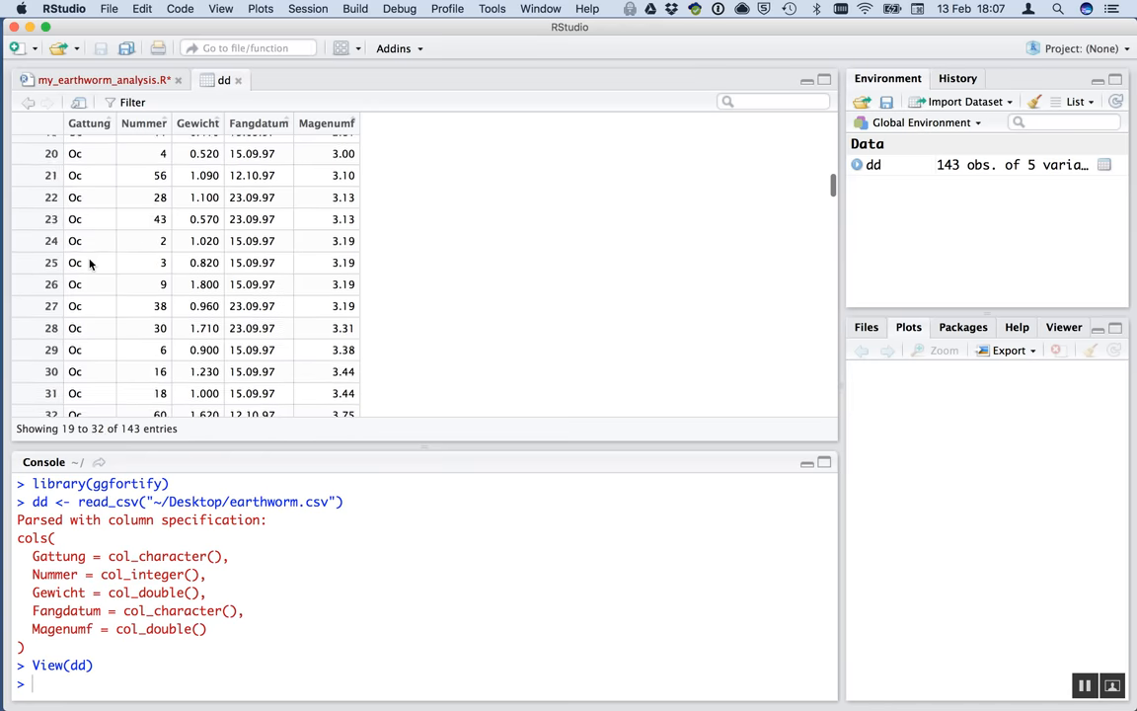
{"action": "scroll", "scroll_direction": "down", "scroll_amount": 3}
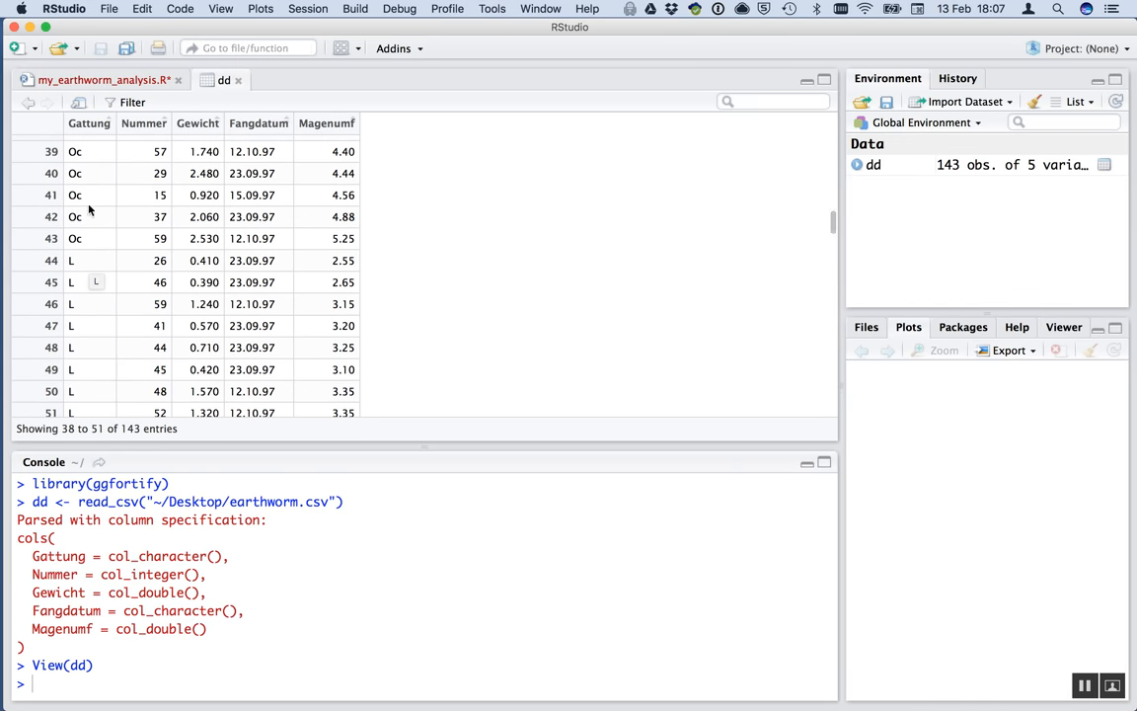
{"action": "scroll", "scroll_direction": "down", "scroll_amount": 3}
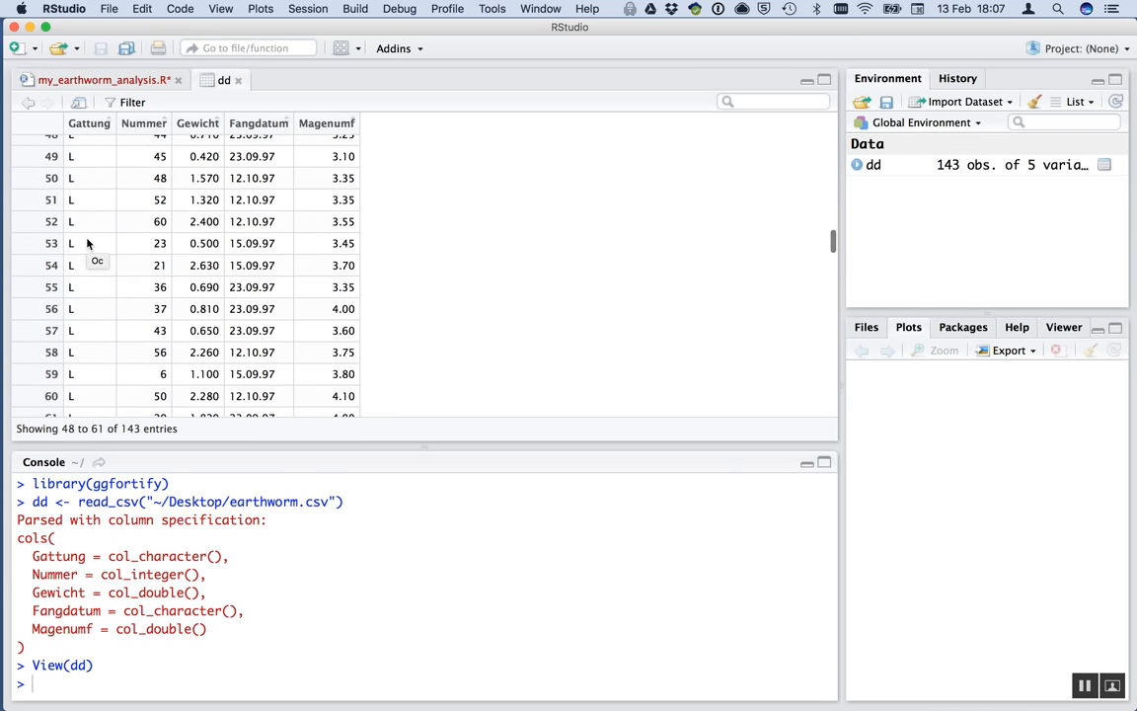
{"action": "scroll", "scroll_direction": "down", "scroll_amount": 3}
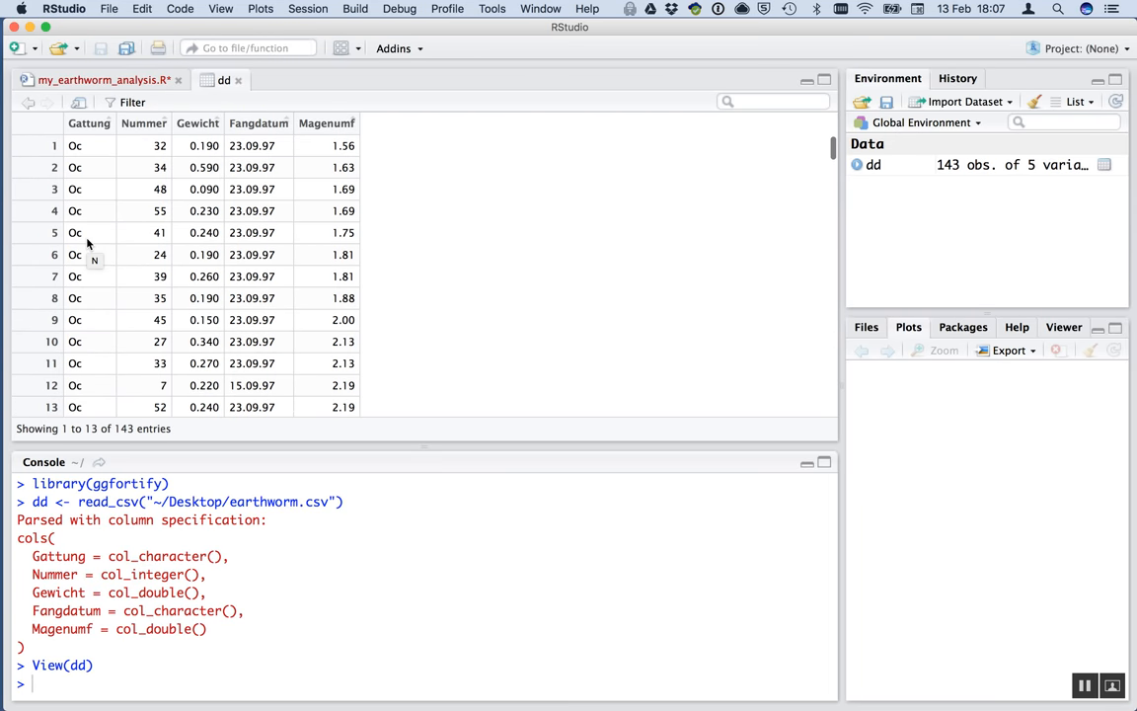
{"action": "left_click", "coordinate": [103, 79]}
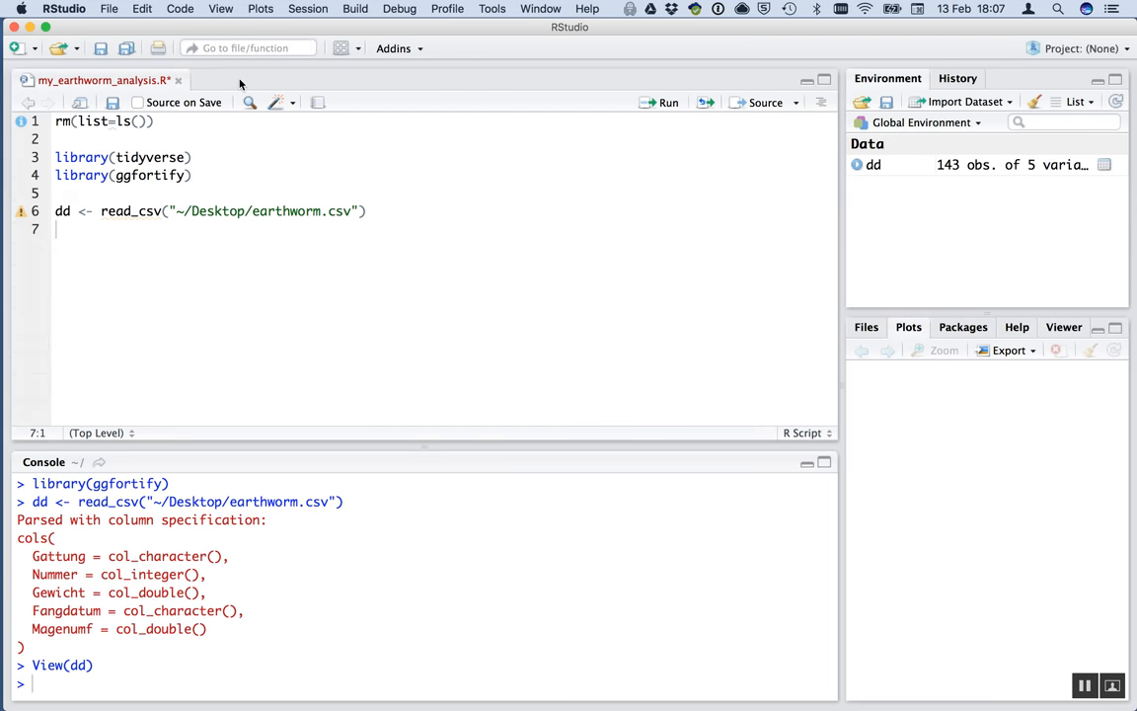
Add table(dd$Gattung) on a new line and run it to get counts for L, N and Oc.
{"action": "key", "text": "enter"}
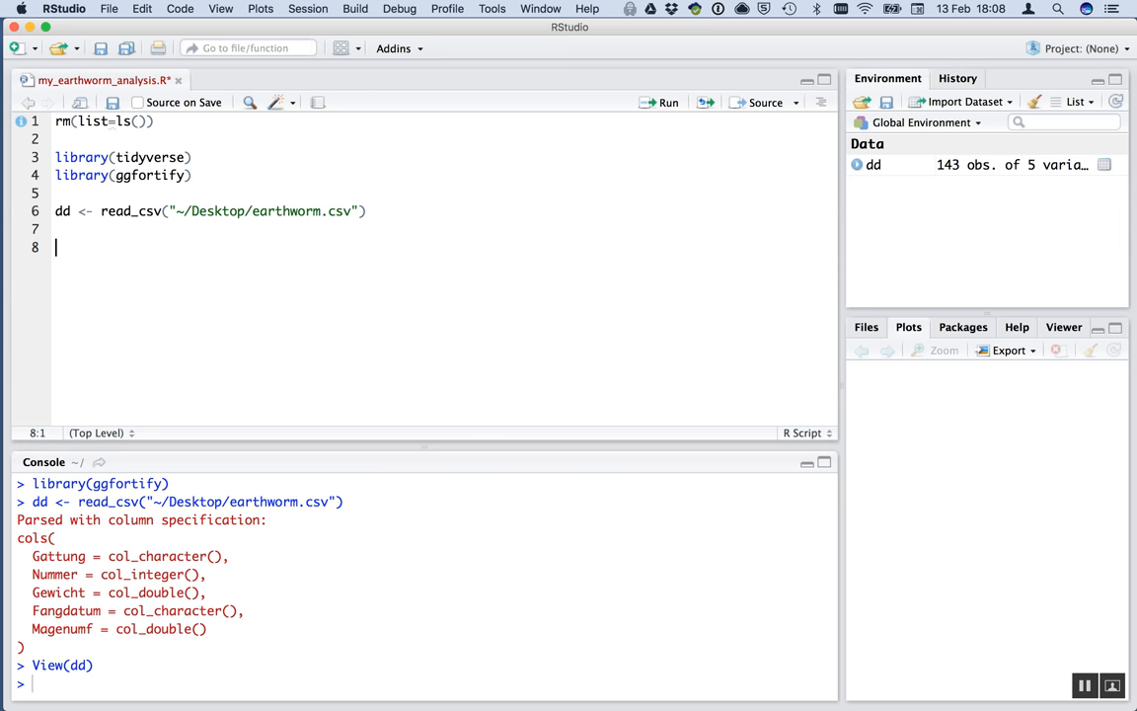
{"action": "type", "text": "table("}
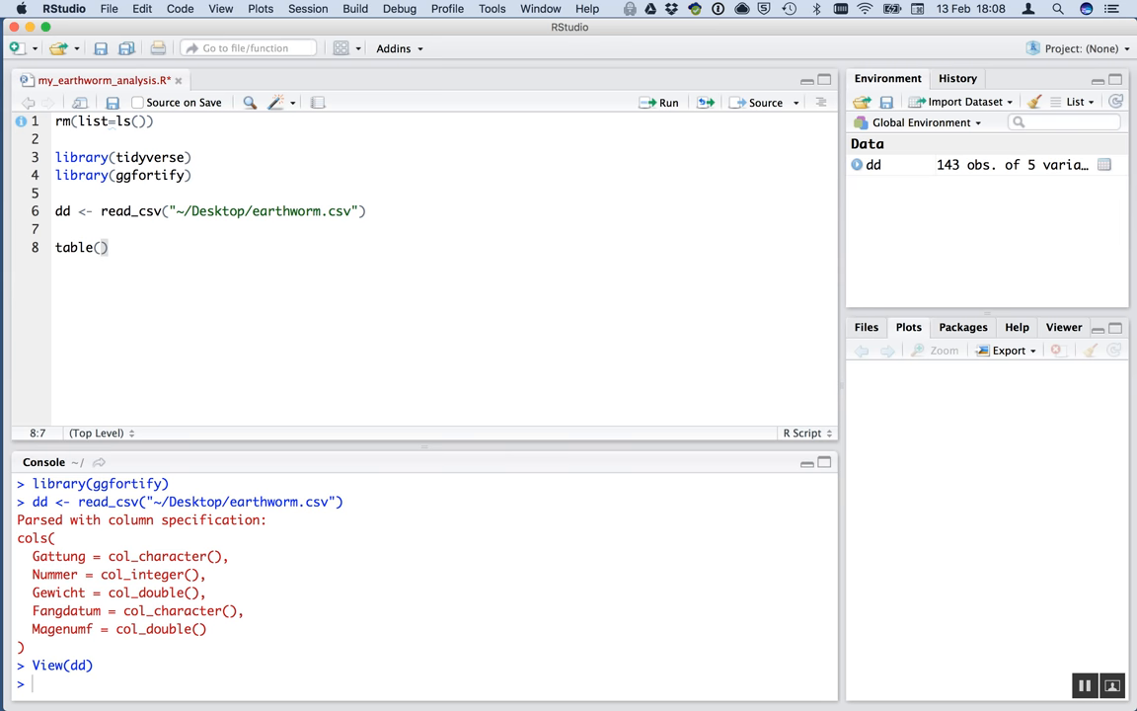
{"action": "type", "text": "d"}
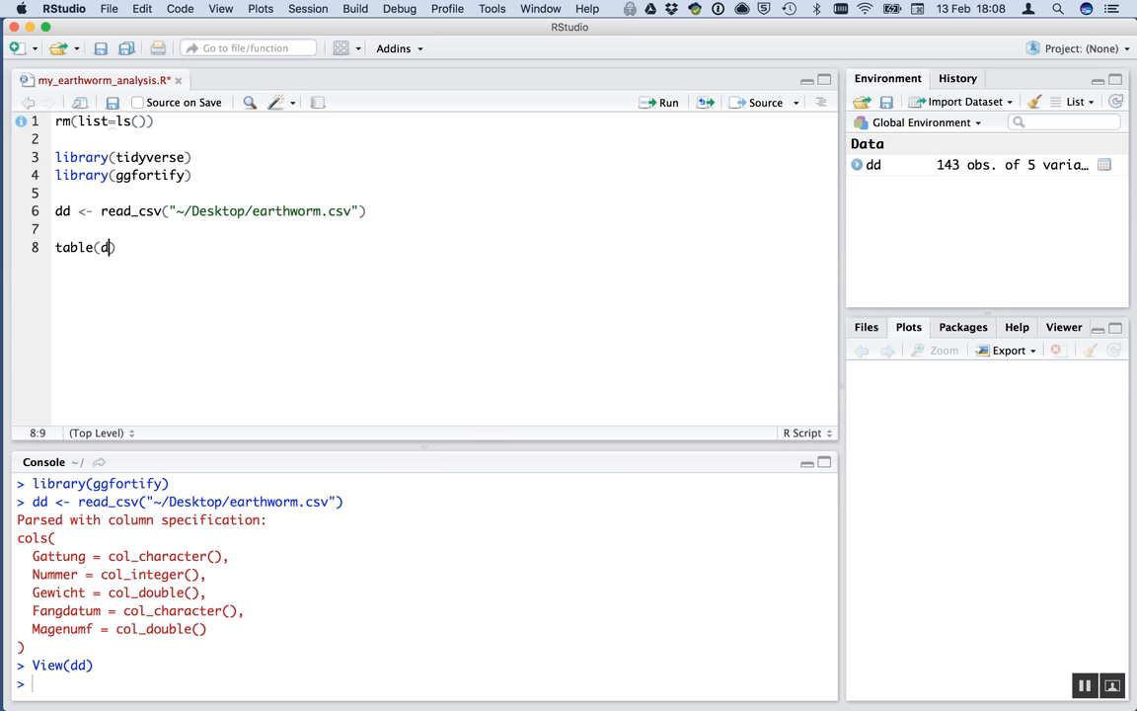
{"action": "type", "text": "$Gattung"}
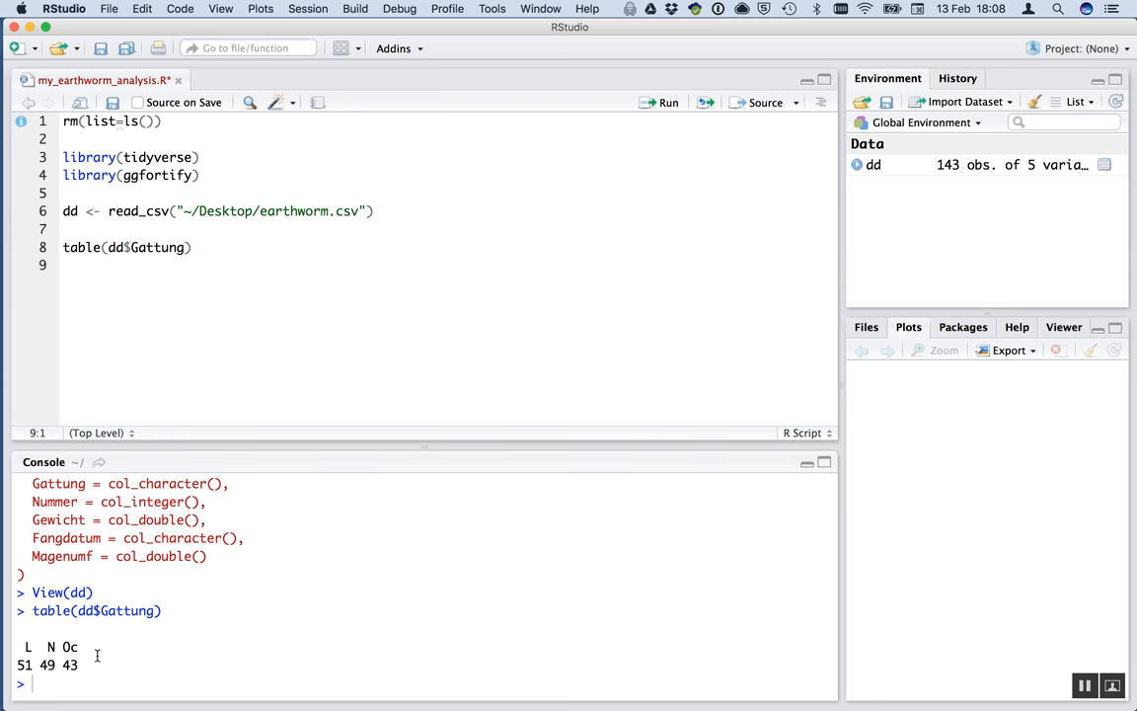
{"action": "mouse_move", "coordinate": [121, 659]}
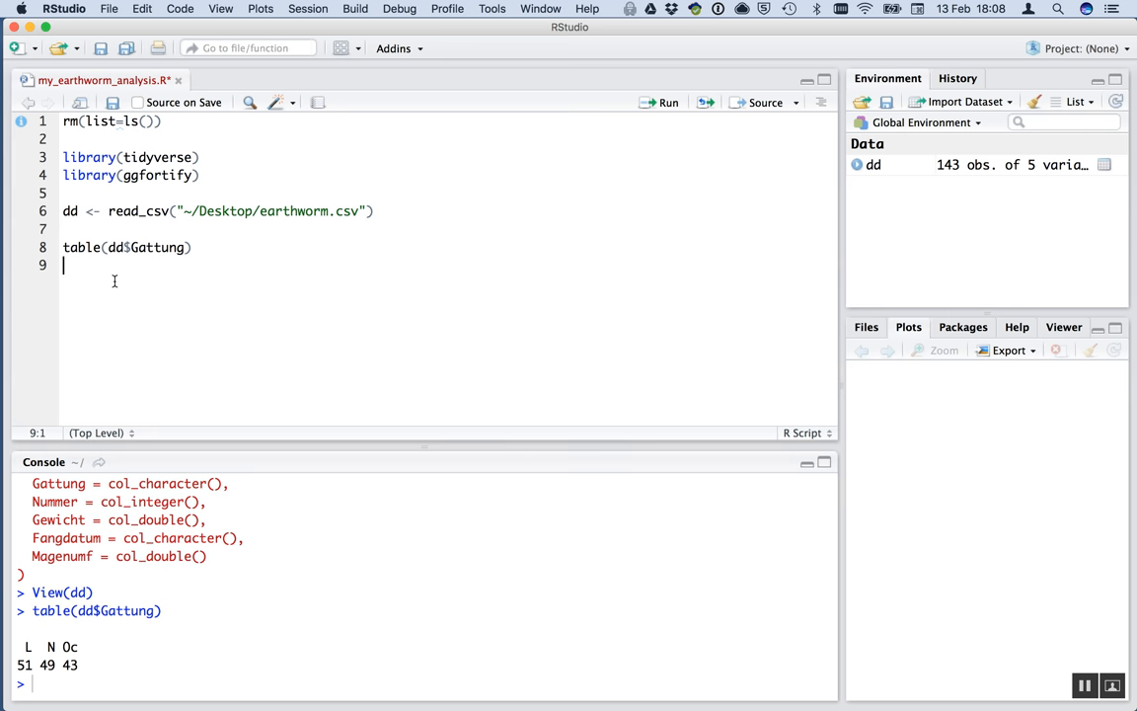
{"action": "key", "text": "Return"}
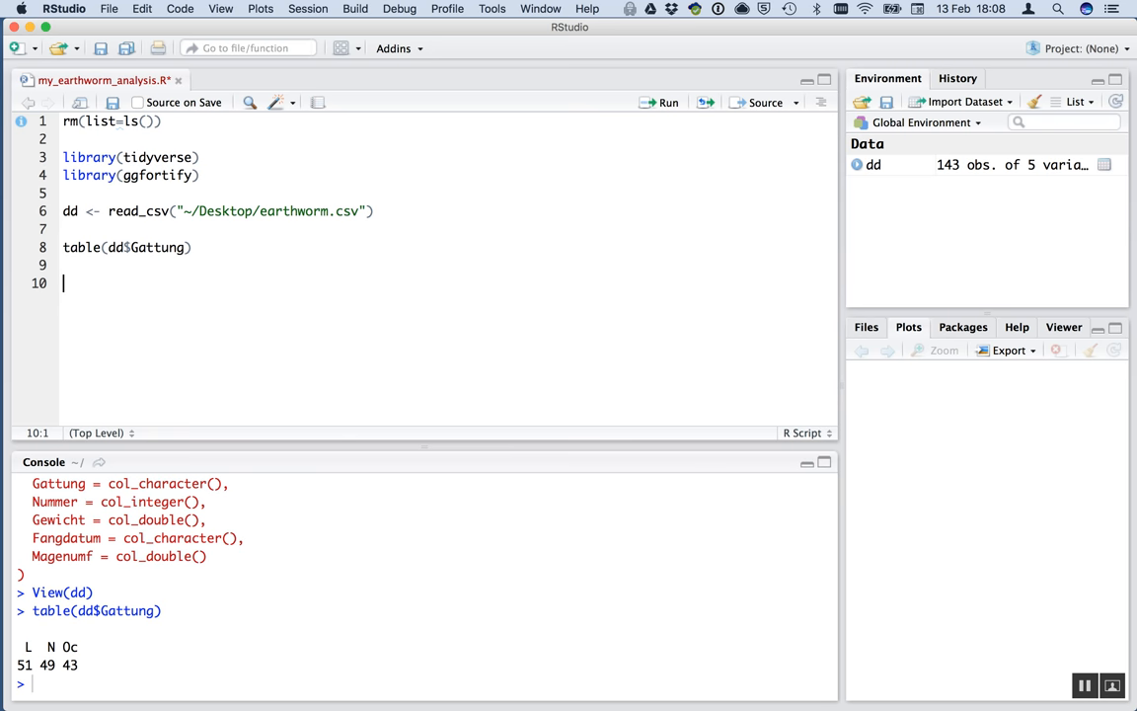
Add ggplot(dd, aes(x=Gewicht)) + geom_histogram() and run it.
{"action": "type", "text": "ggplot"}
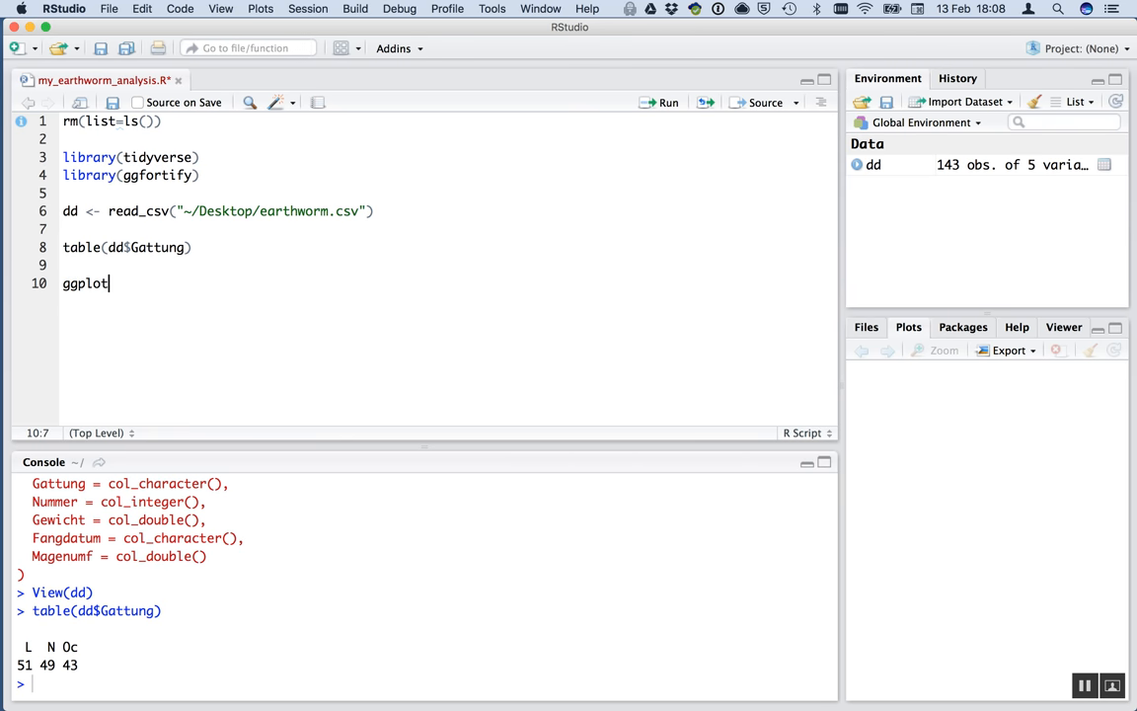
{"action": "type", "text": "(dd,"}
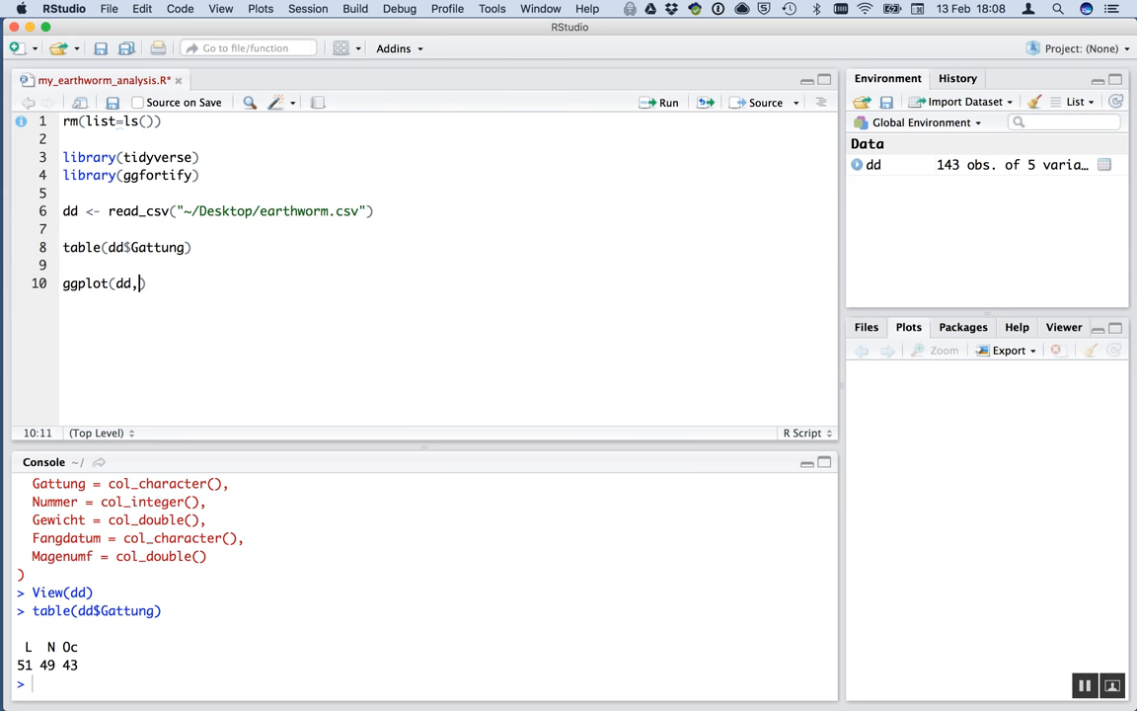
{"action": "type", "text": "aes("}
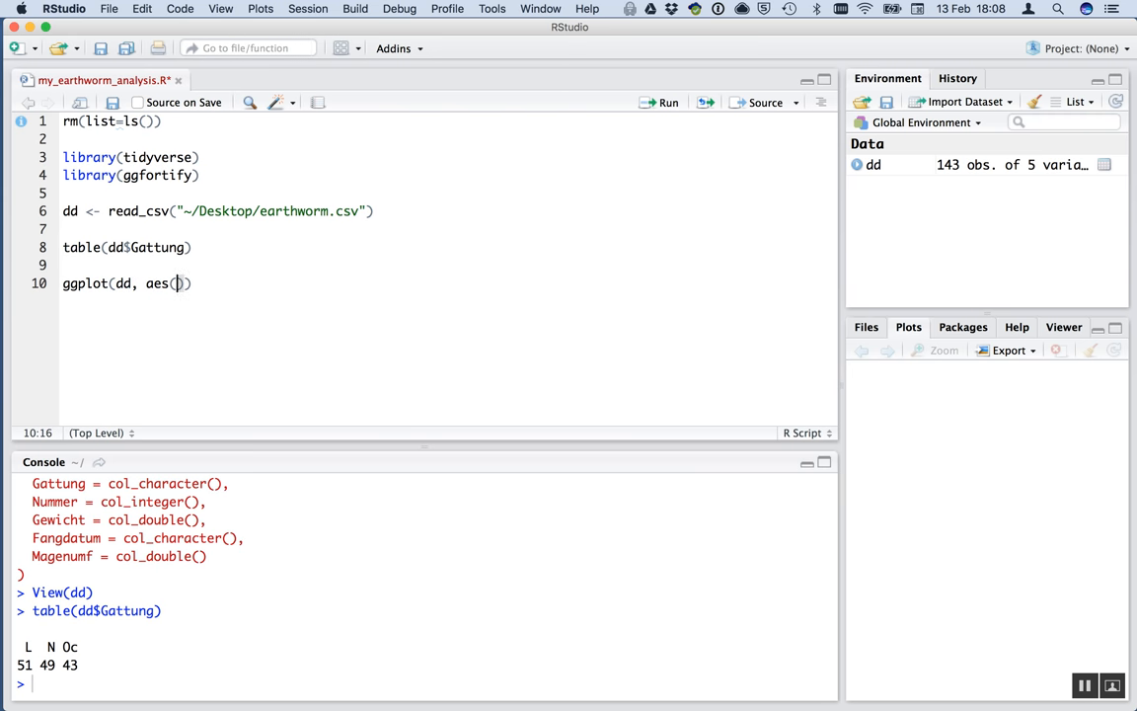
{"action": "type", "text": "x="}
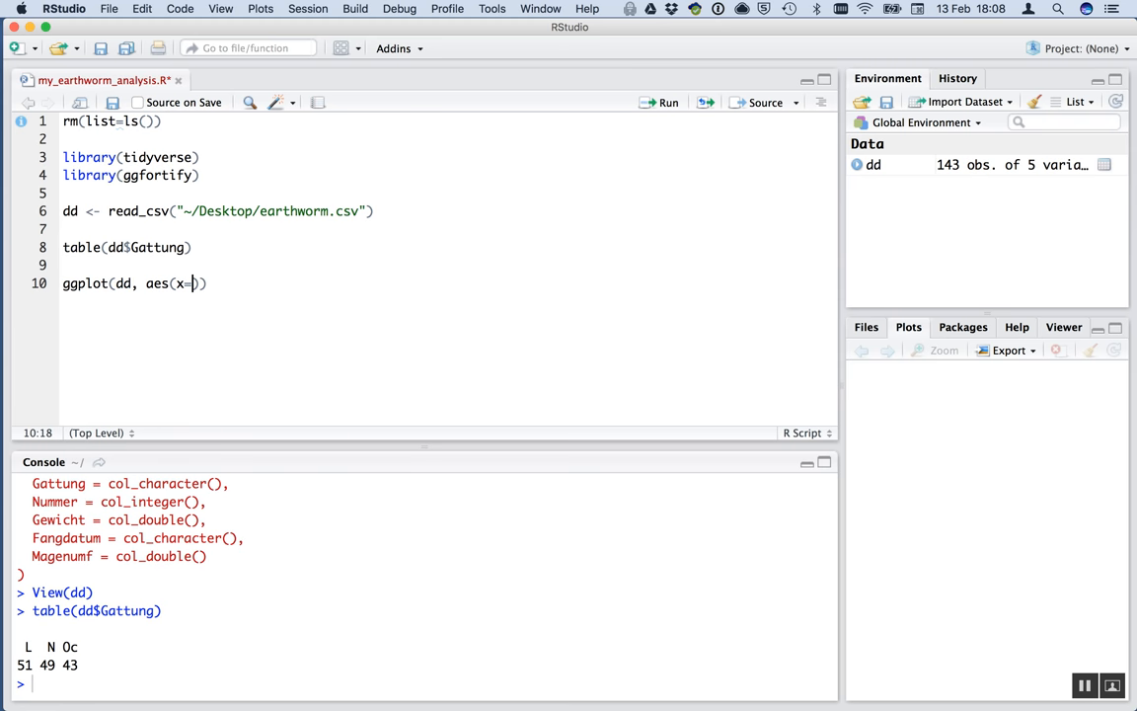
{"action": "type", "text": "Gewicht"}
{"action": "type", "text": "geom"}
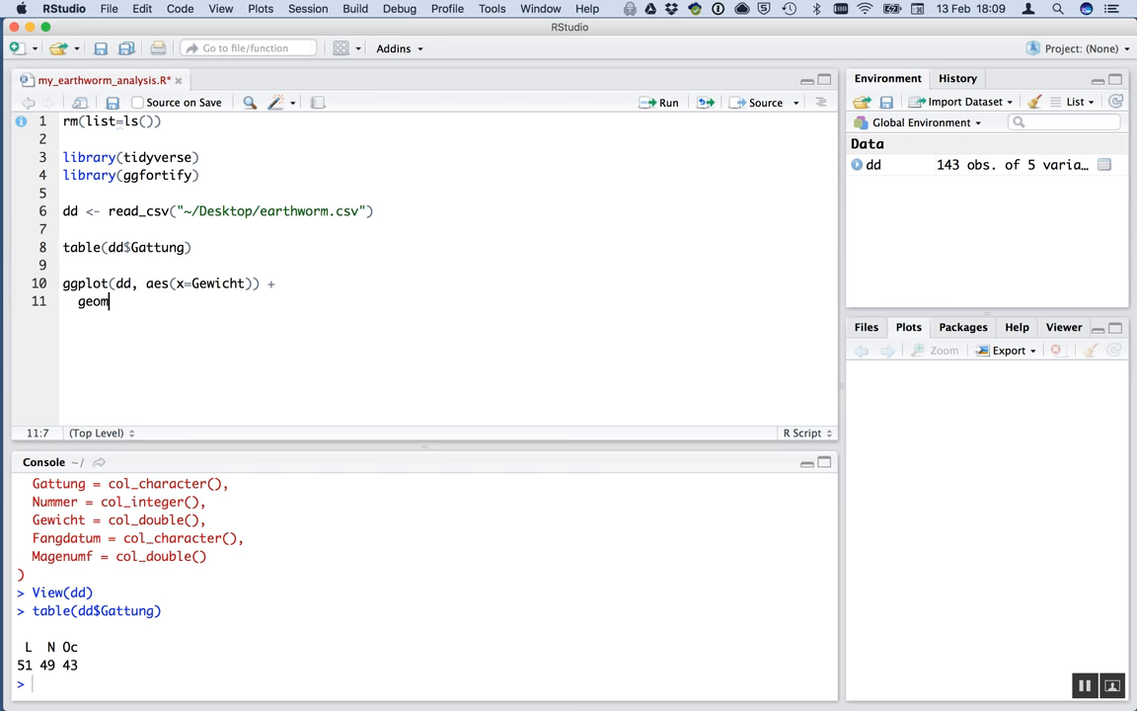
{"action": "type", "text": "_histogram("}
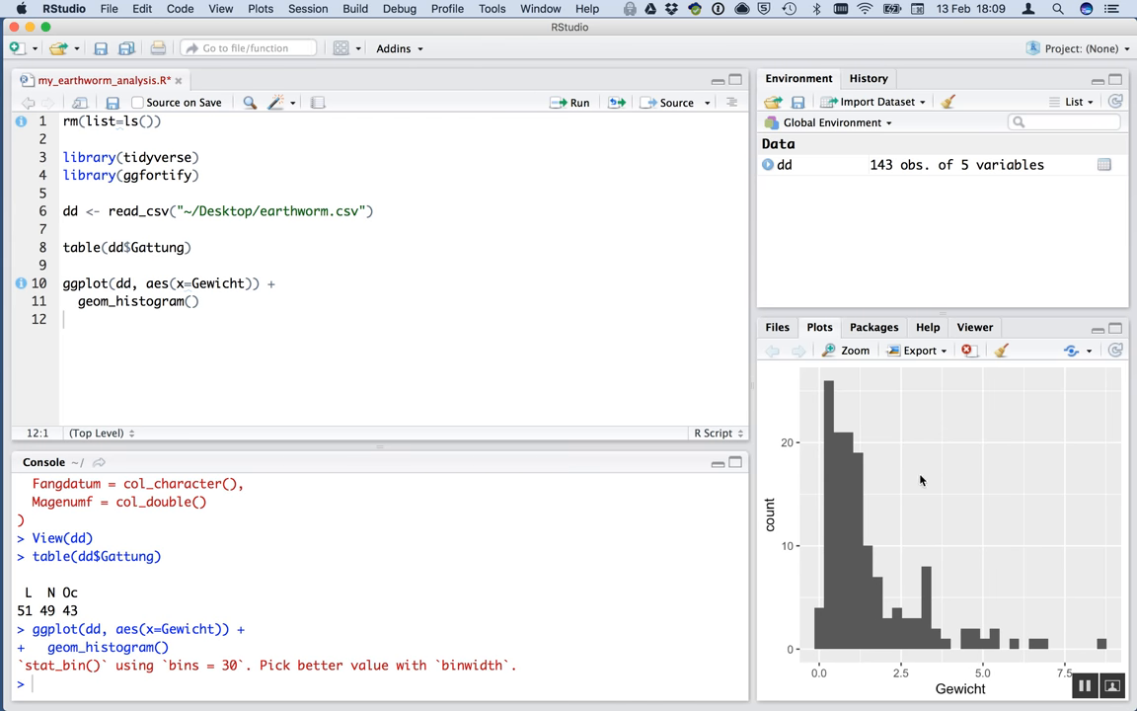
{"action": "mouse_move", "coordinate": [898, 541]}
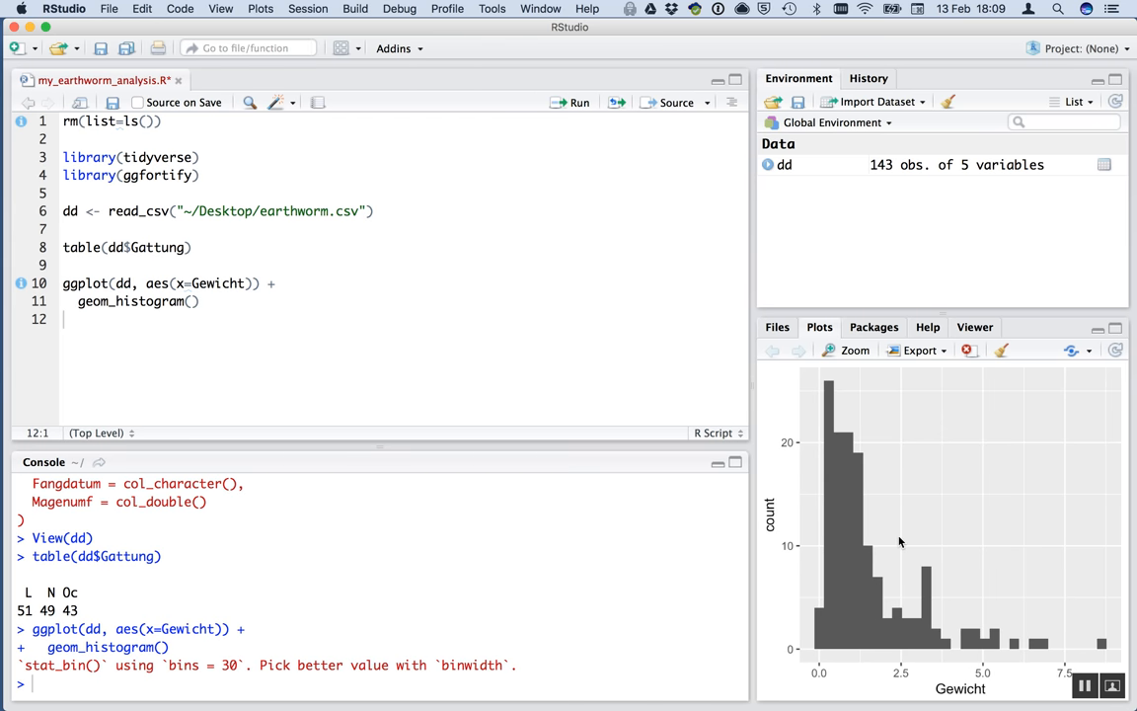
{"action": "mouse_move", "coordinate": [904, 513]}
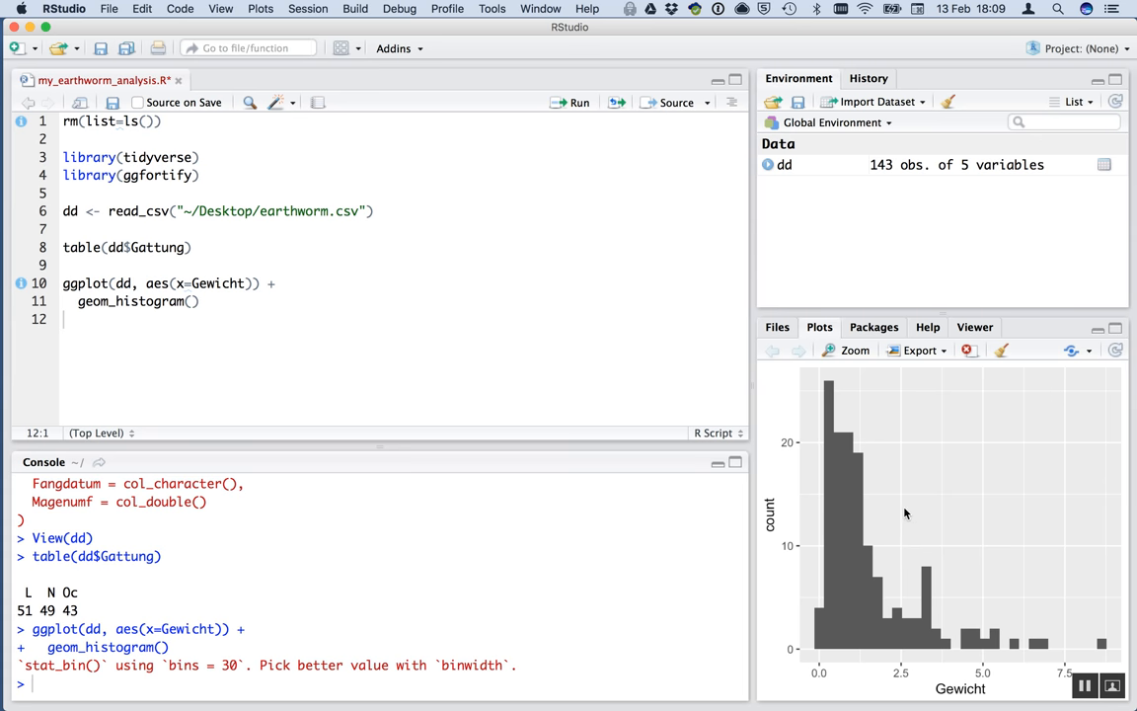
{"action": "mouse_move", "coordinate": [438, 364]}
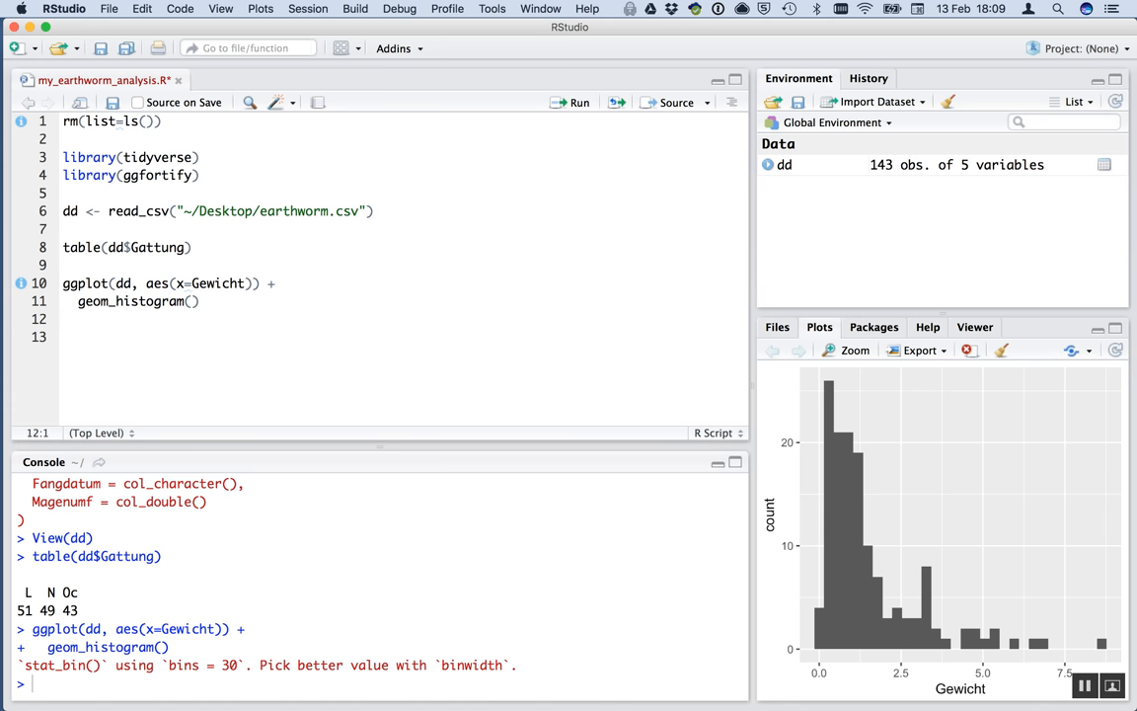
Add dd <- mutate(dd, log10_Gewicht=log10(Gewicht)), run it and check the new column in the viewer.
{"action": "type", "text": "dd <-"}
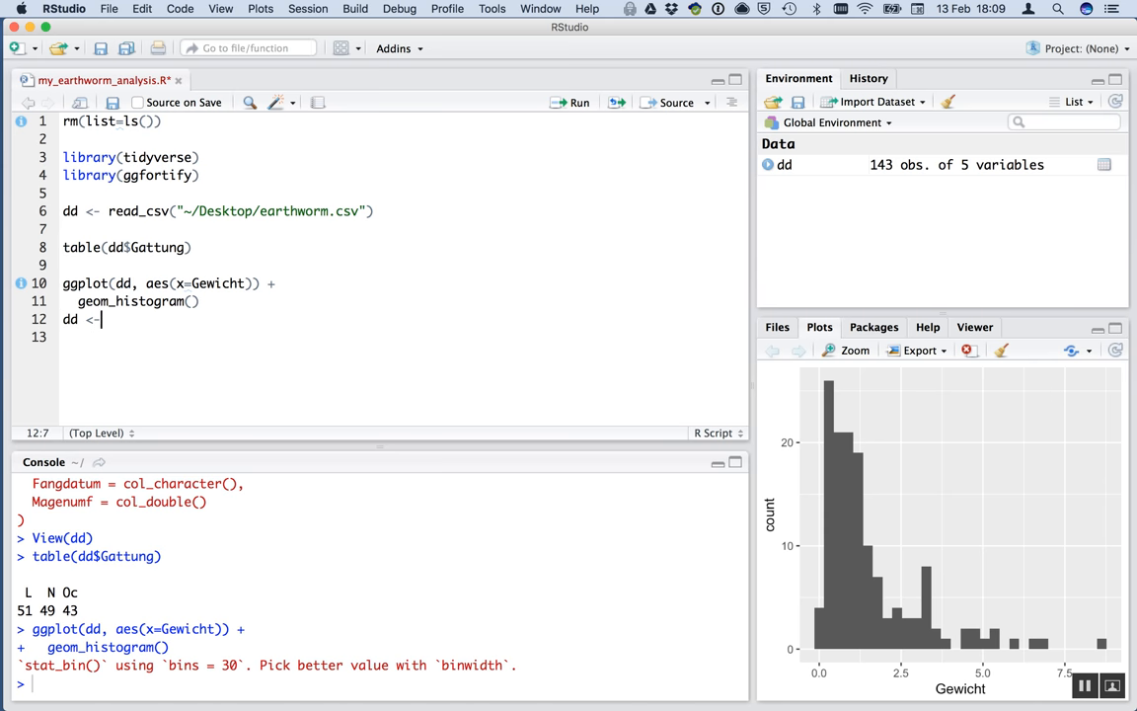
{"action": "type", "text": "muts"}
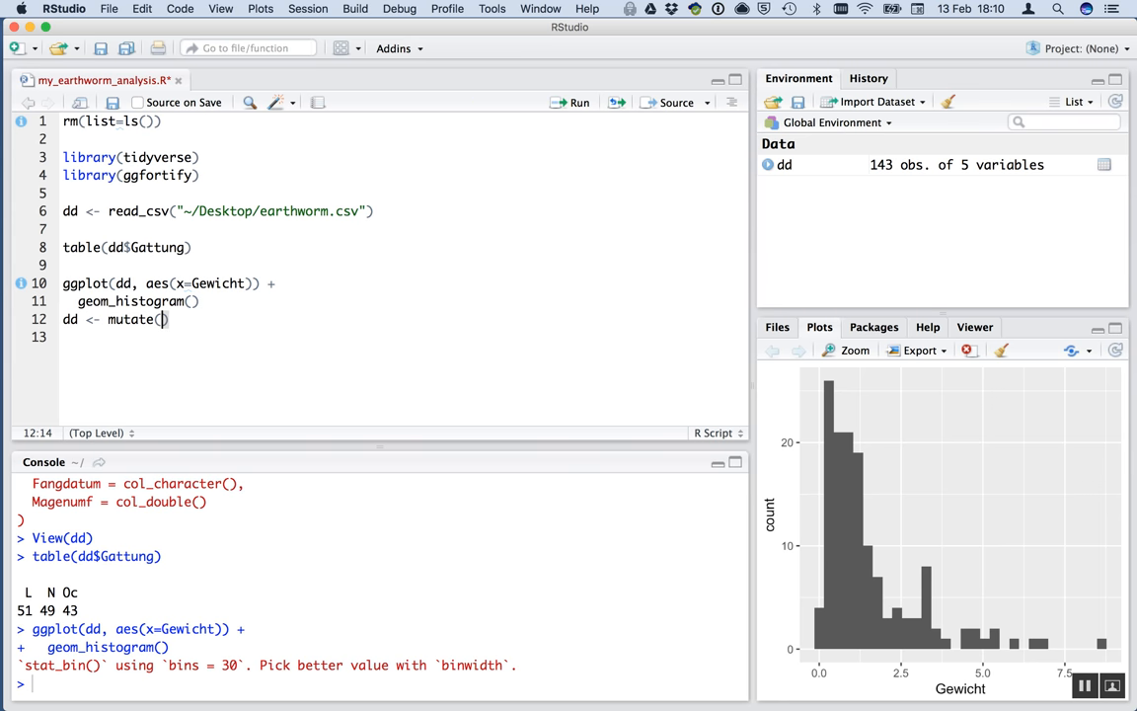
{"action": "type", "text": "dd, log10_"}
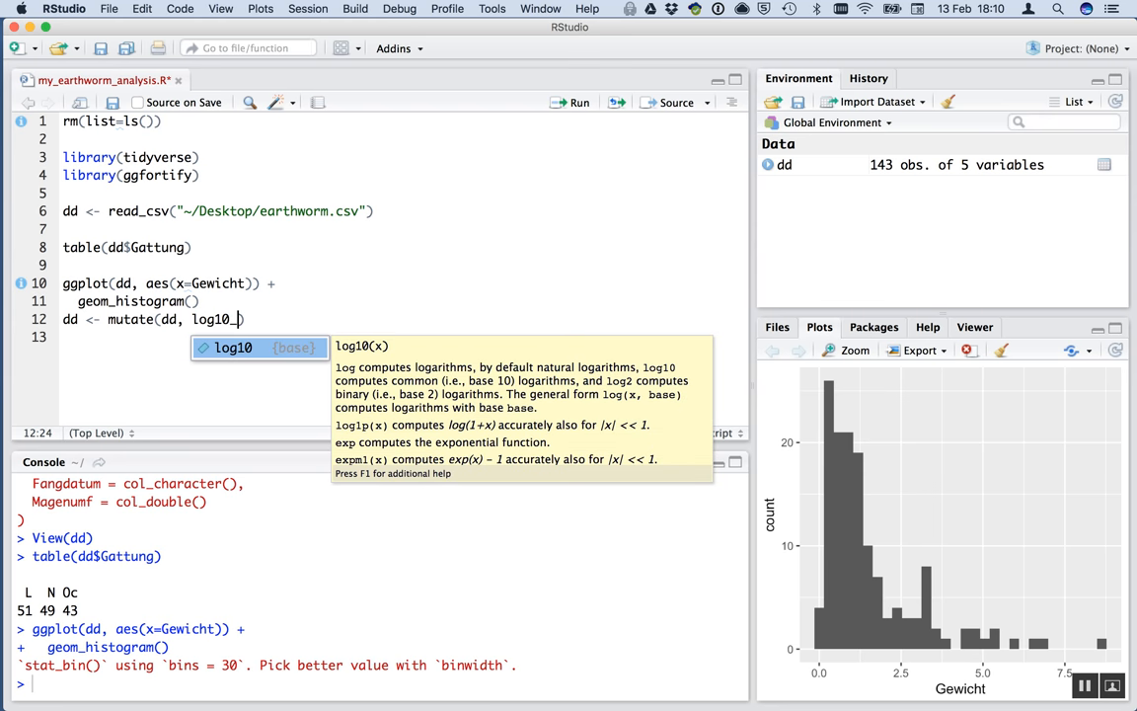
{"action": "type", "text": "gewic"}
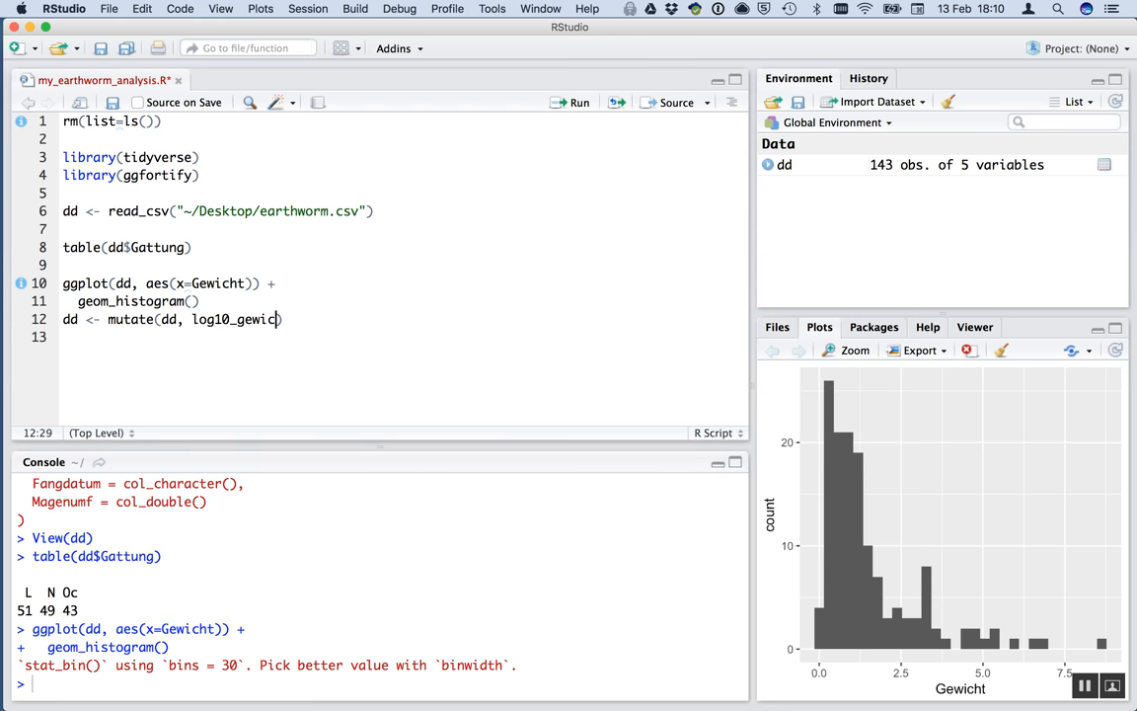
{"action": "type", "text": "ht)"}
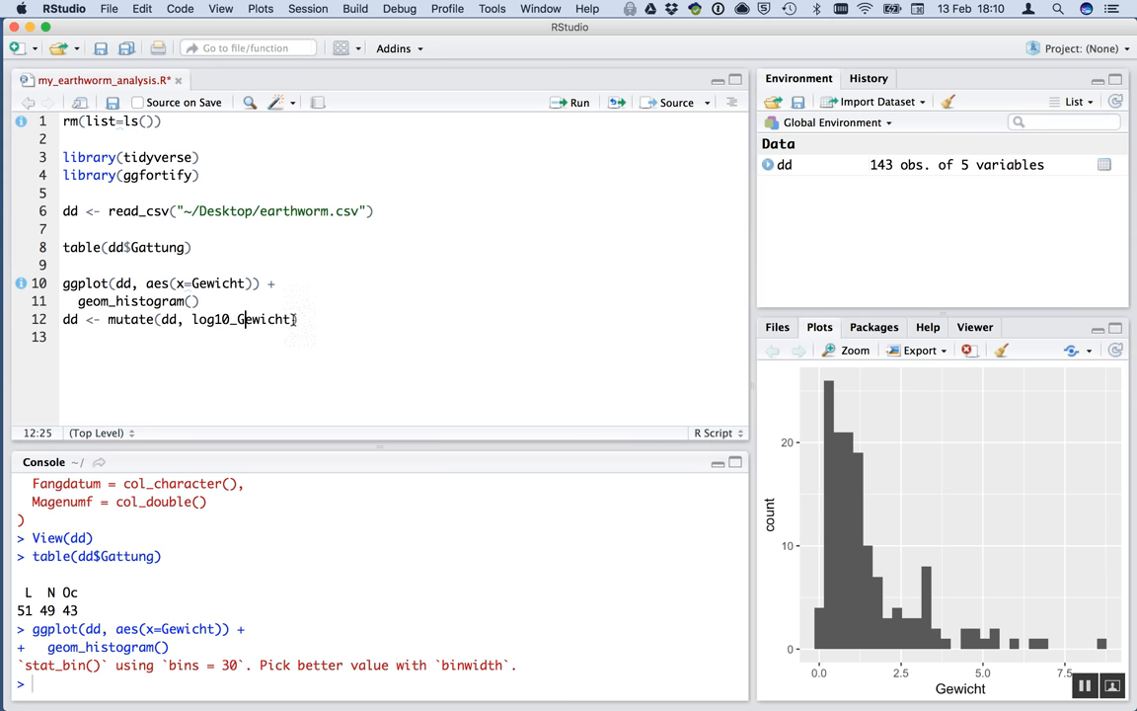
{"action": "type", "text": "=lo"}
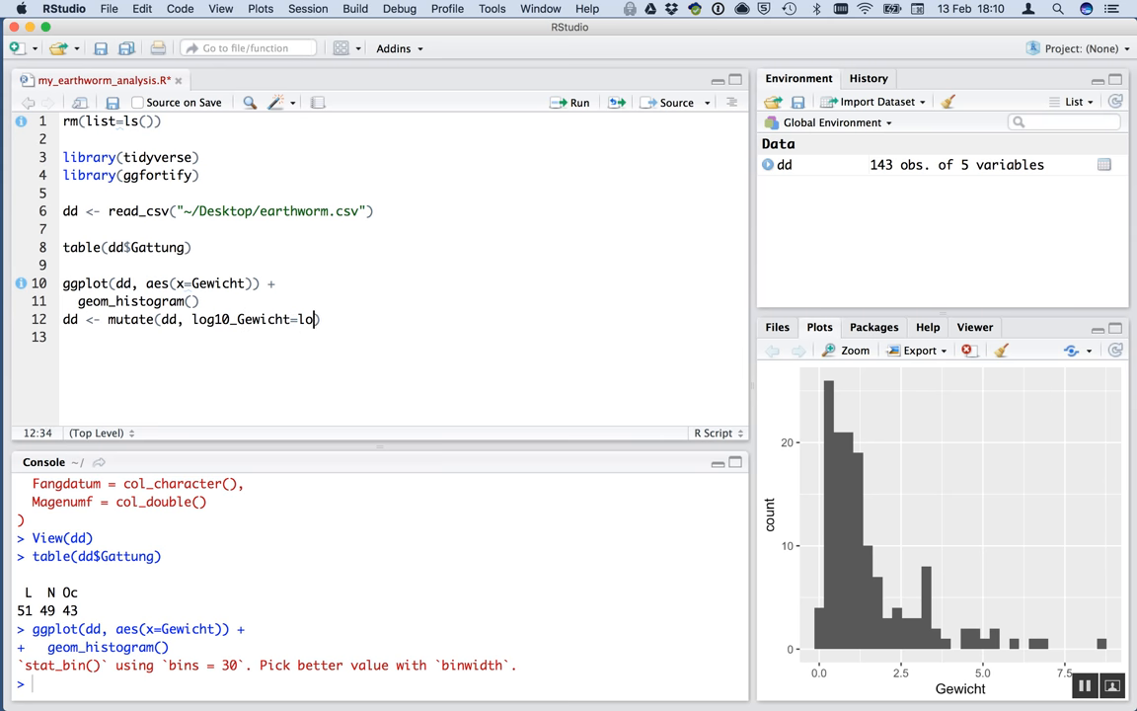
{"action": "type", "text": "g10(G"}
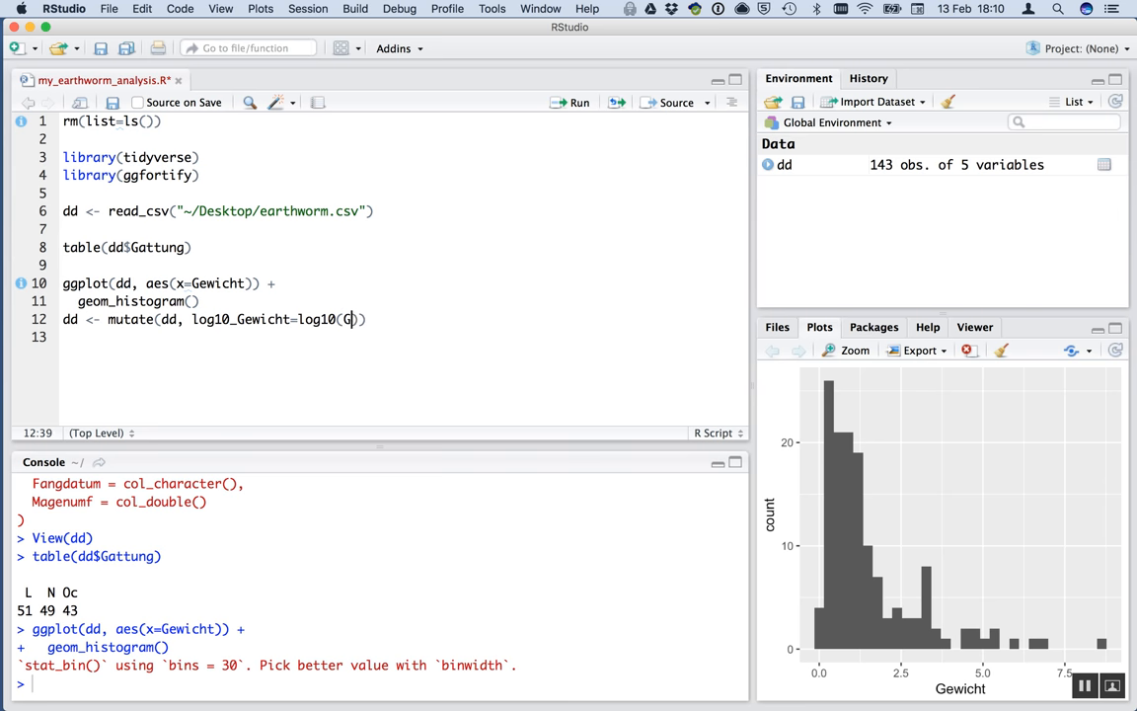
{"action": "type", "text": "ew"}
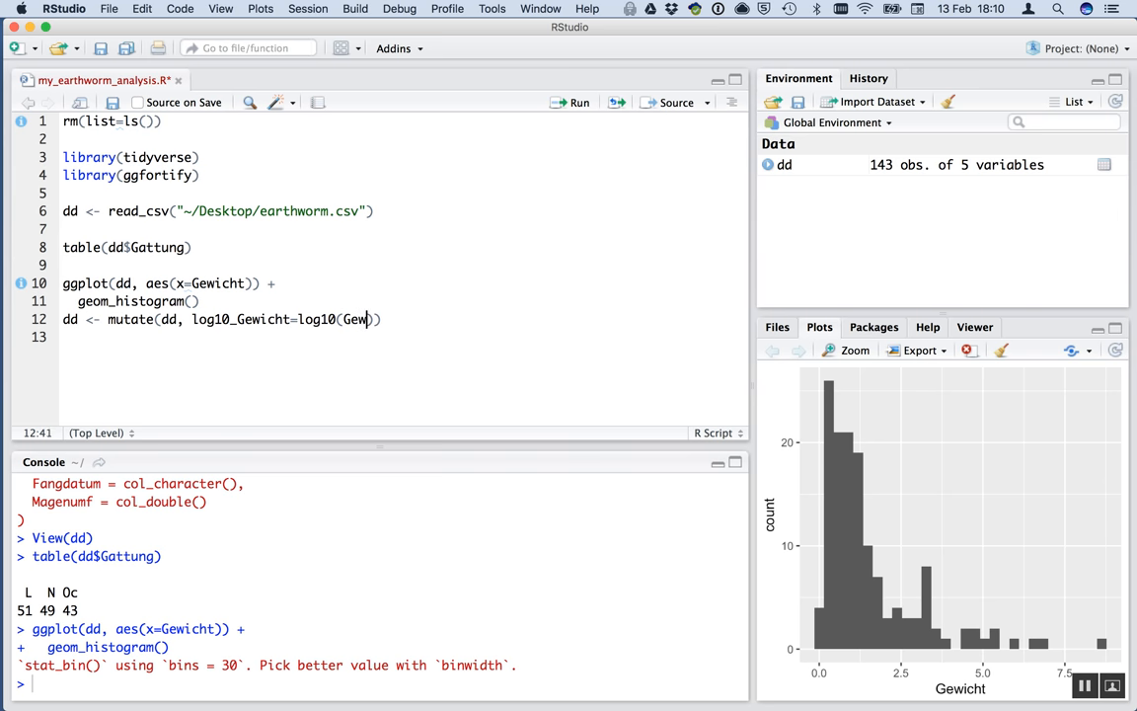
{"action": "type", "text": "icht"}
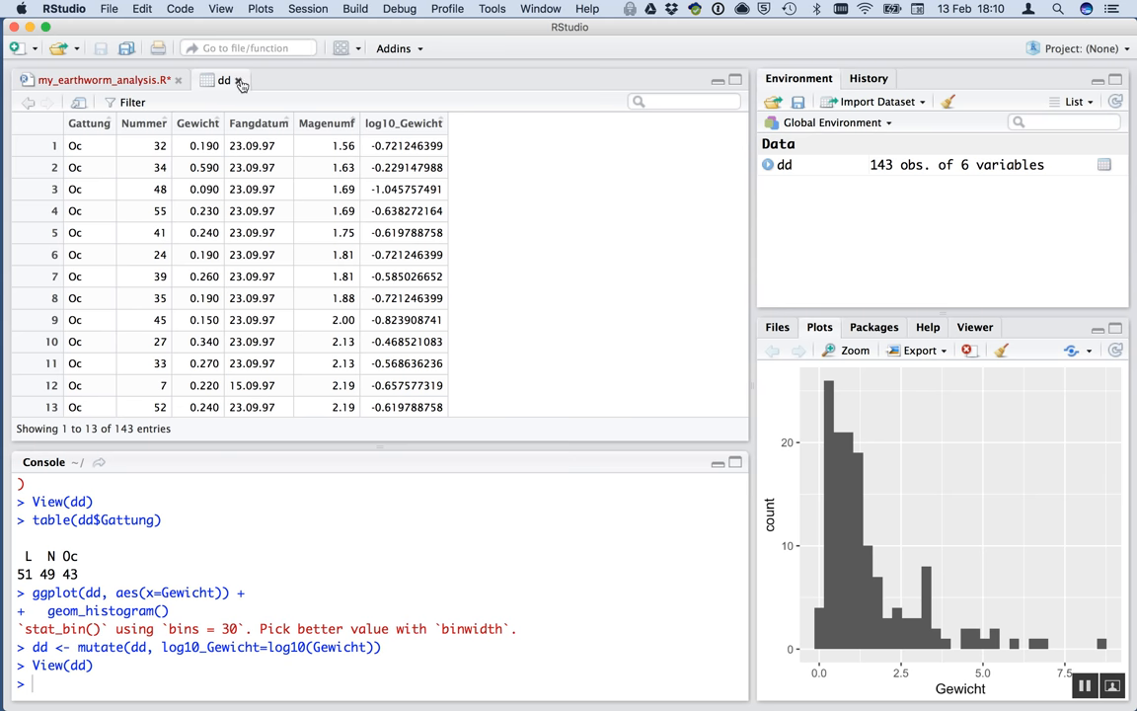
{"action": "left_click", "coordinate": [239, 79]}
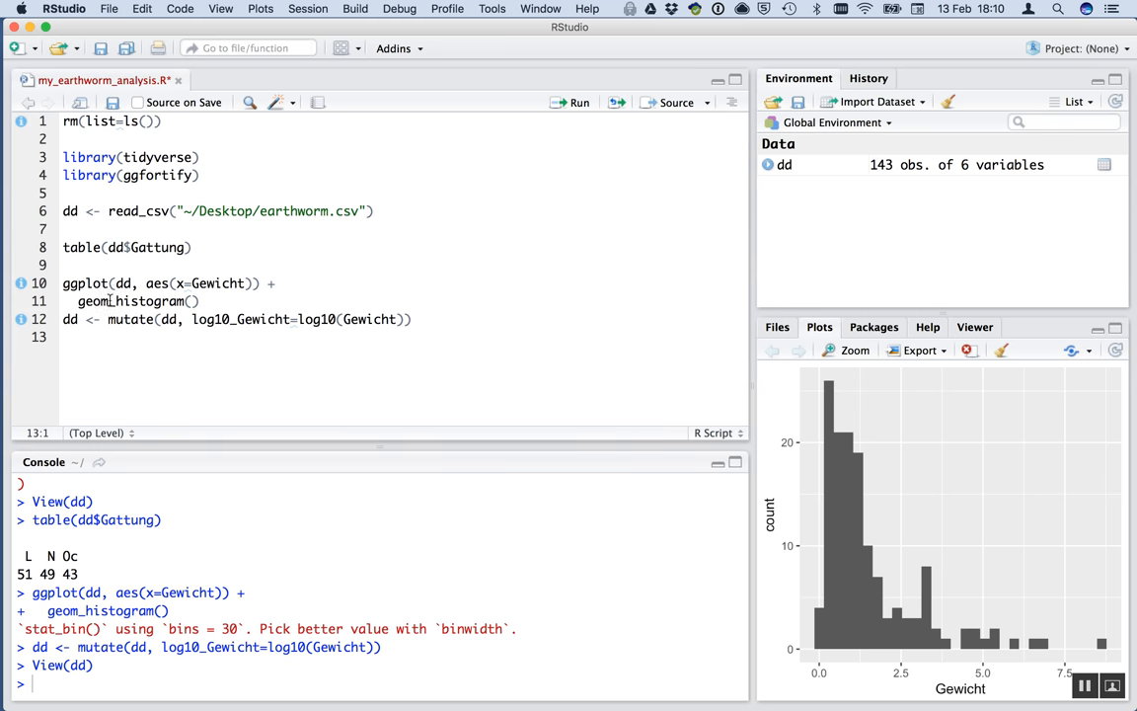
Copy the histogram code, set x to log10_Gewicht with bins=20, and run it.
{"action": "left_click_drag", "start_coordinate": [63, 285], "coordinate": [198, 300]}
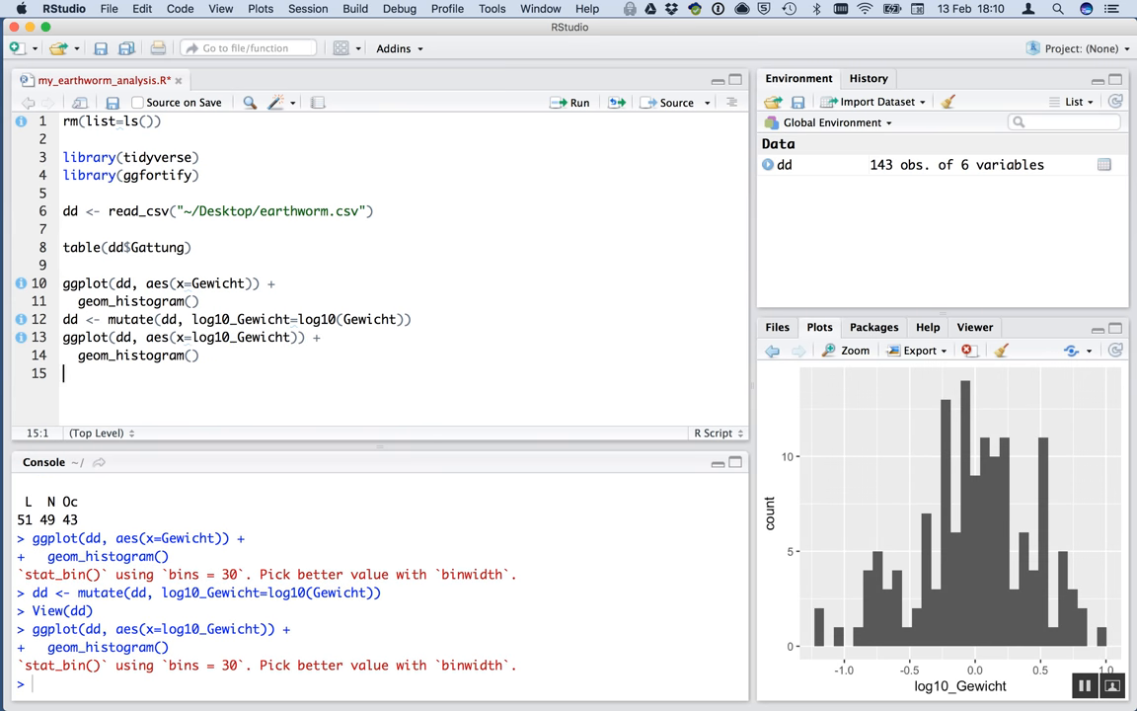
{"action": "mouse_move", "coordinate": [469, 419]}
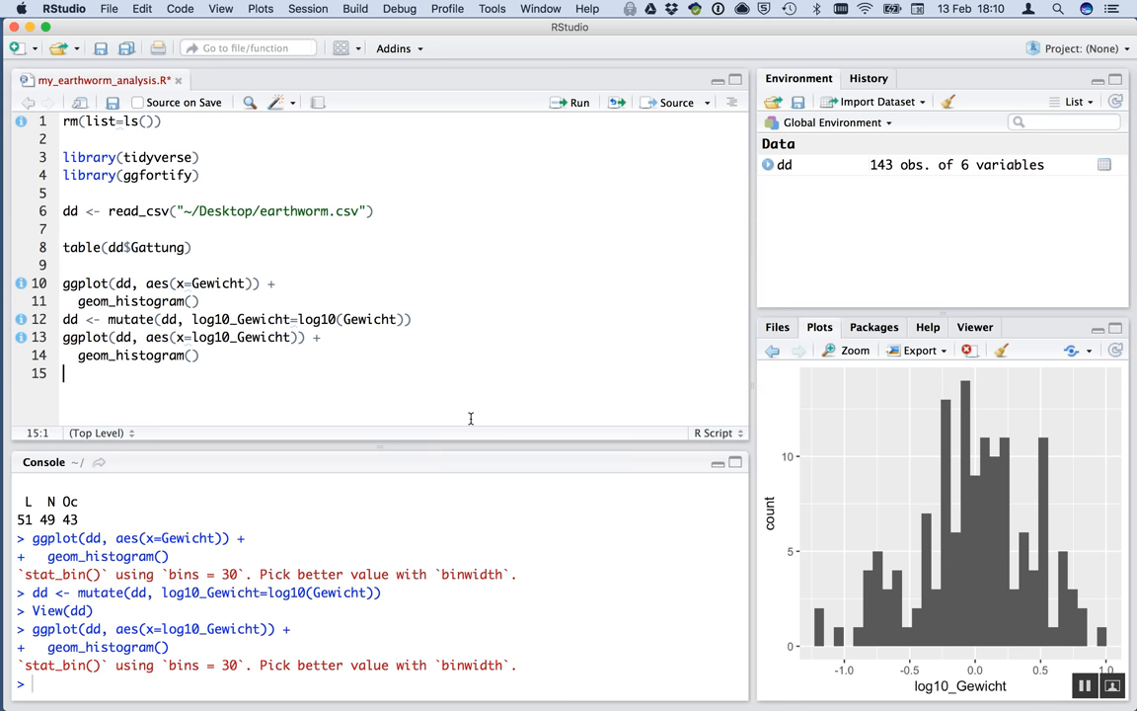
{"action": "left_click", "coordinate": [193, 355]}
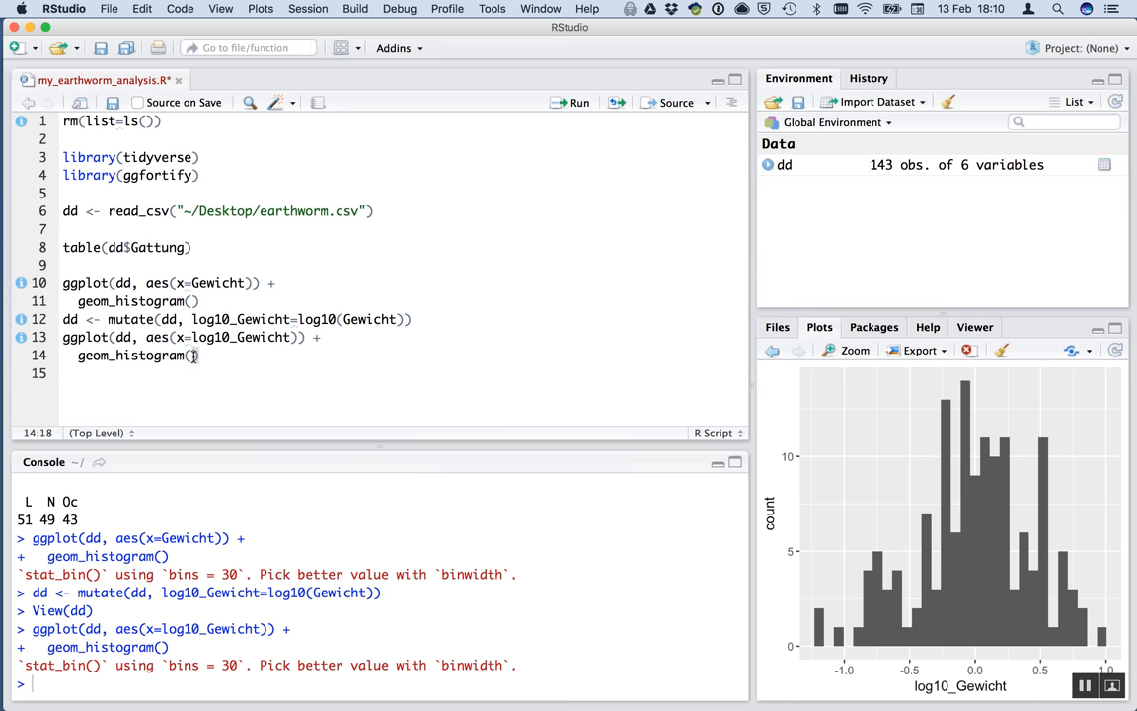
{"action": "type", "text": "bins"}
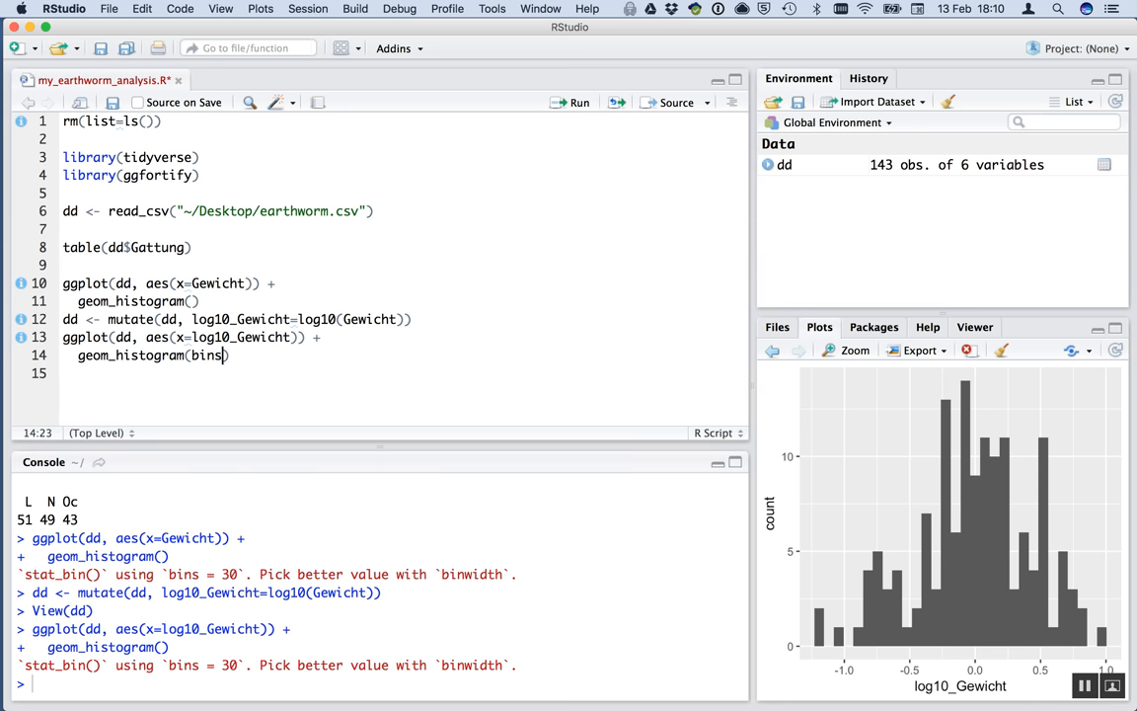
{"action": "type", "text": "=20"}
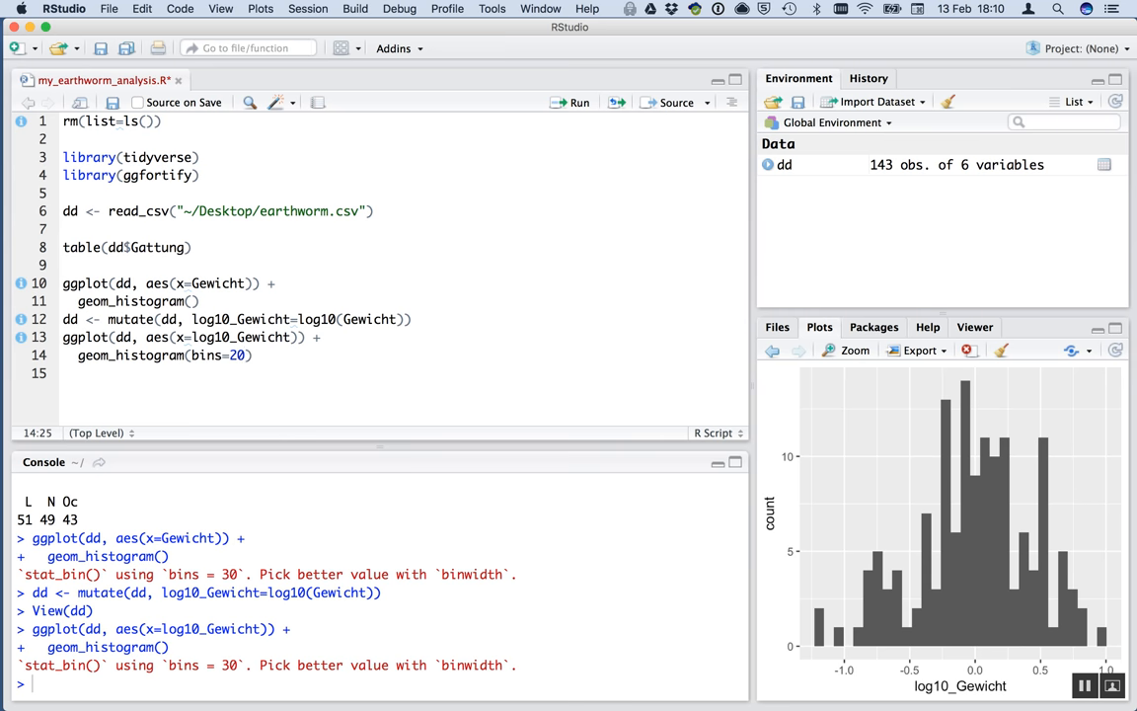
{"action": "mouse_move", "coordinate": [900, 488]}
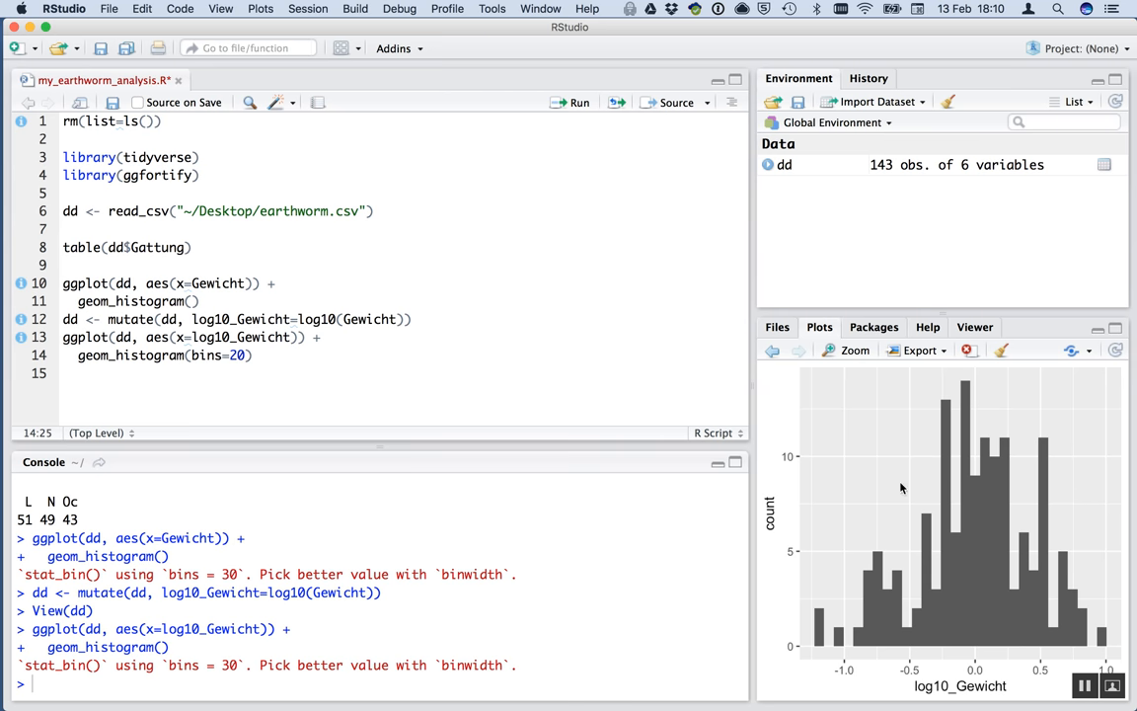
{"action": "left_click", "coordinate": [162, 335]}
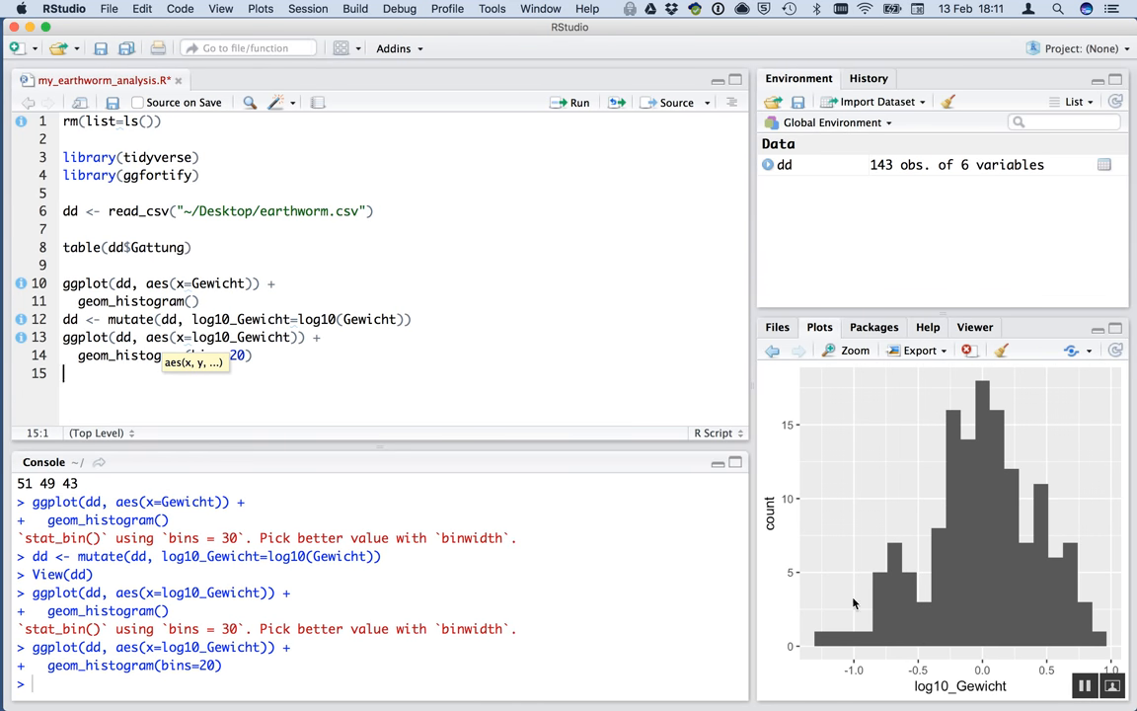
{"action": "mouse_move", "coordinate": [892, 550]}
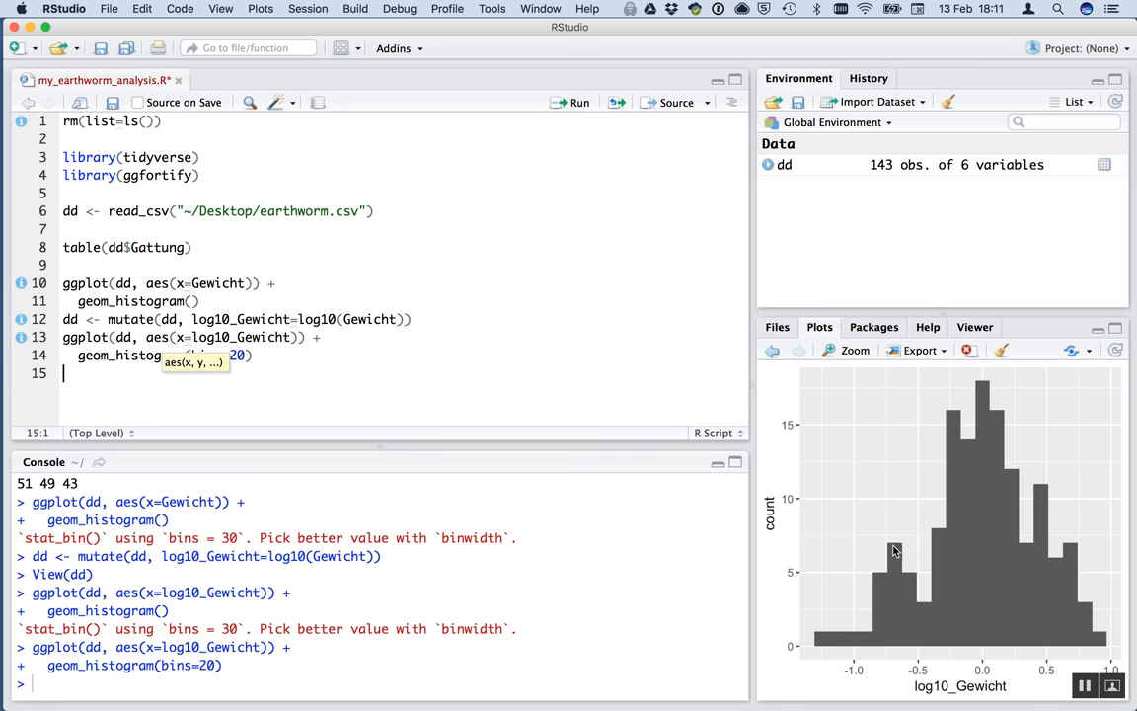
{"action": "mouse_move", "coordinate": [904, 544]}
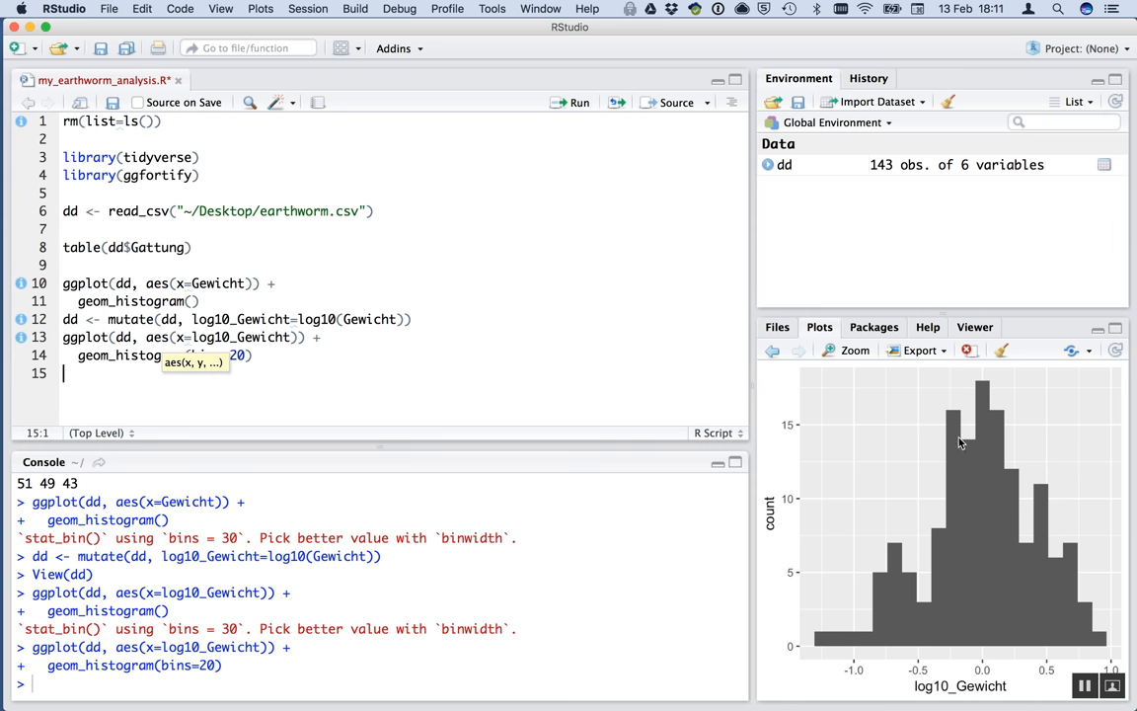
{"action": "mouse_move", "coordinate": [900, 560]}
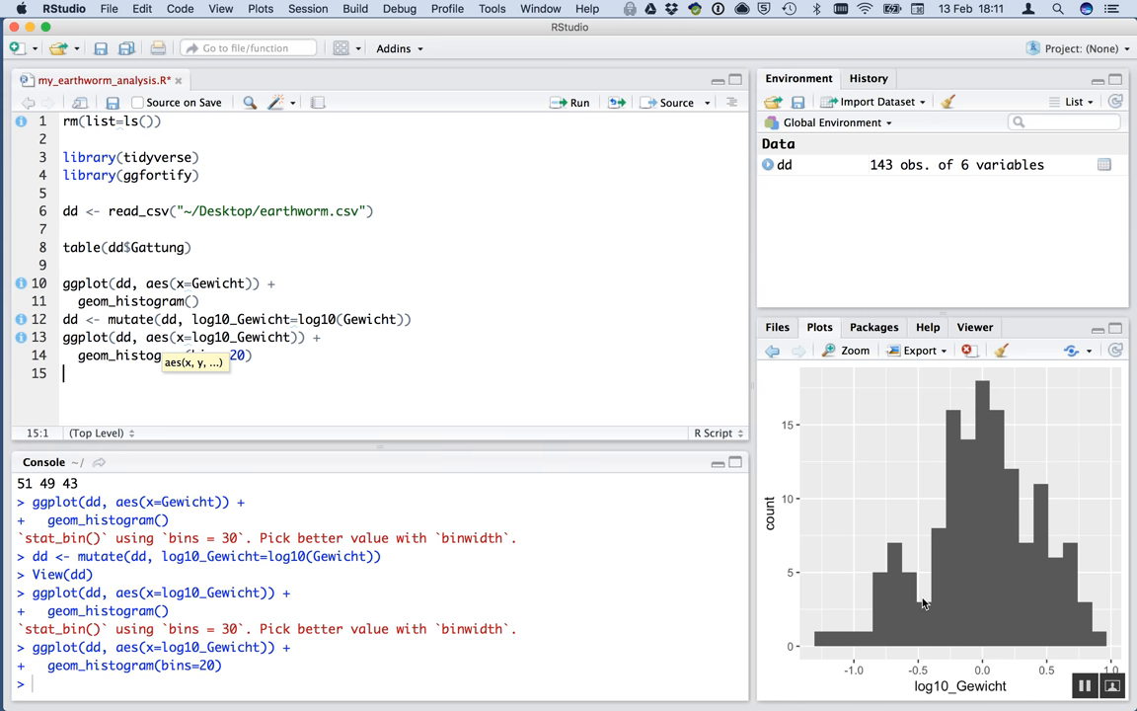
{"action": "mouse_move", "coordinate": [967, 474]}
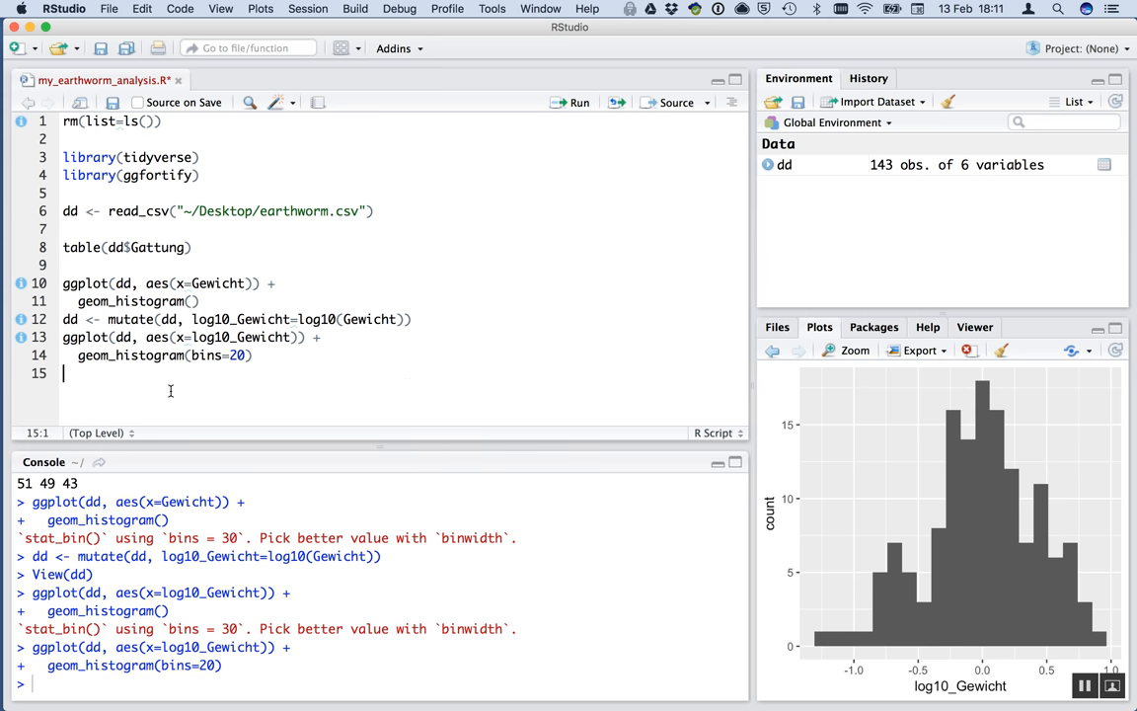
{"action": "key", "text": "Return"}
{"action": "type", "text": "ggplot(dd, aes(x=Gewicht)) +"}
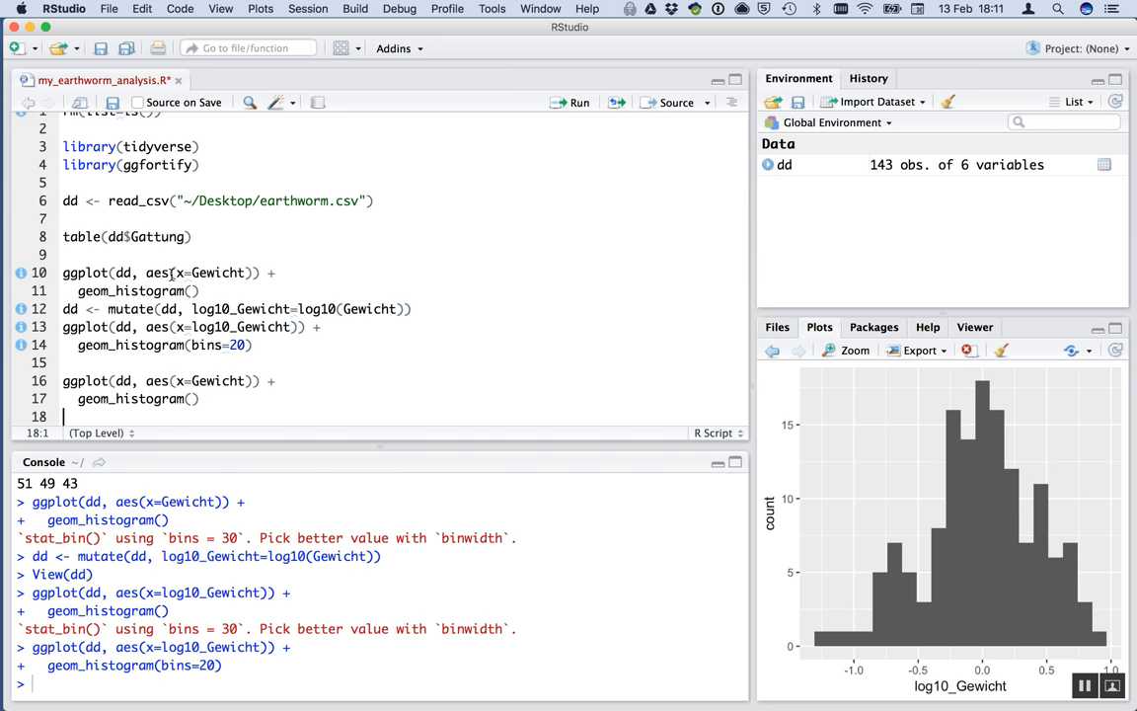
Change the pasted histogram to x=Magenumf with bins=20 and run it.
{"action": "double_click", "coordinate": [217, 272]}
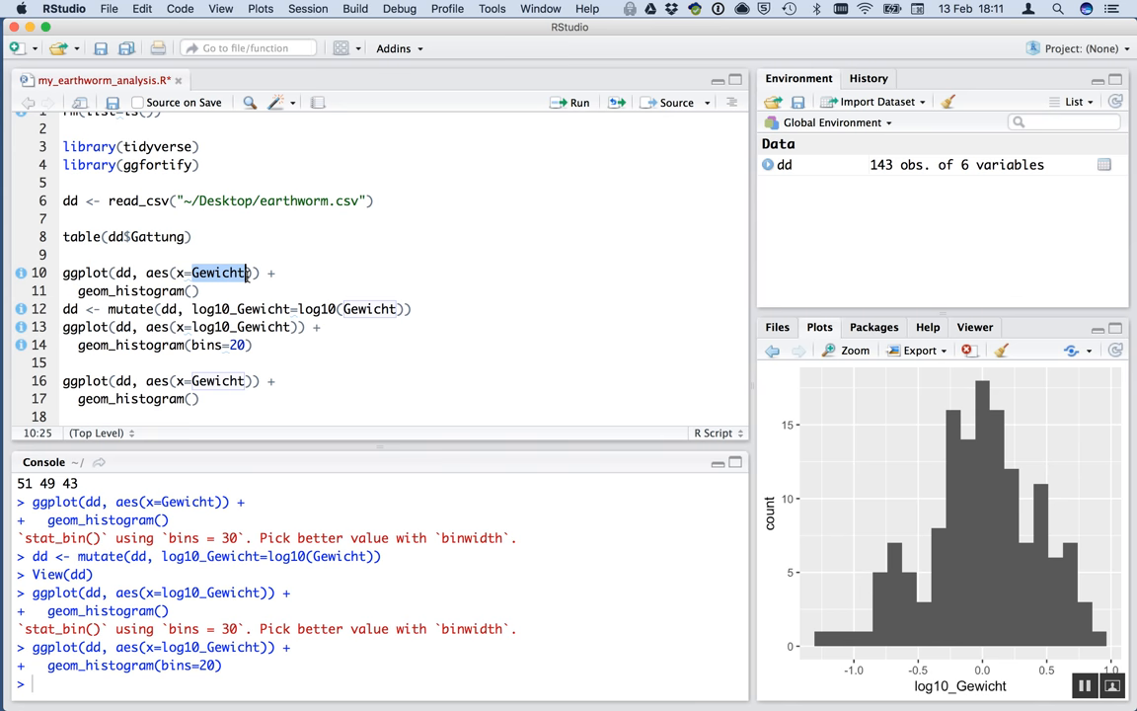
{"action": "mouse_move", "coordinate": [288, 340]}
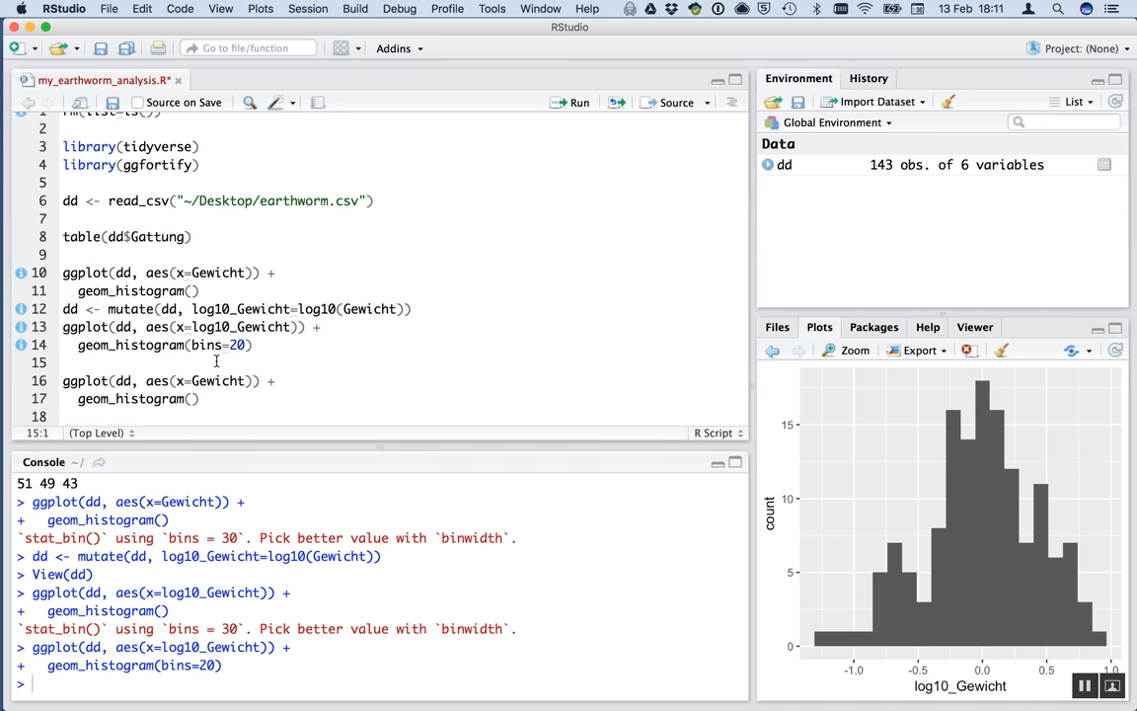
{"action": "left_click", "coordinate": [245, 381]}
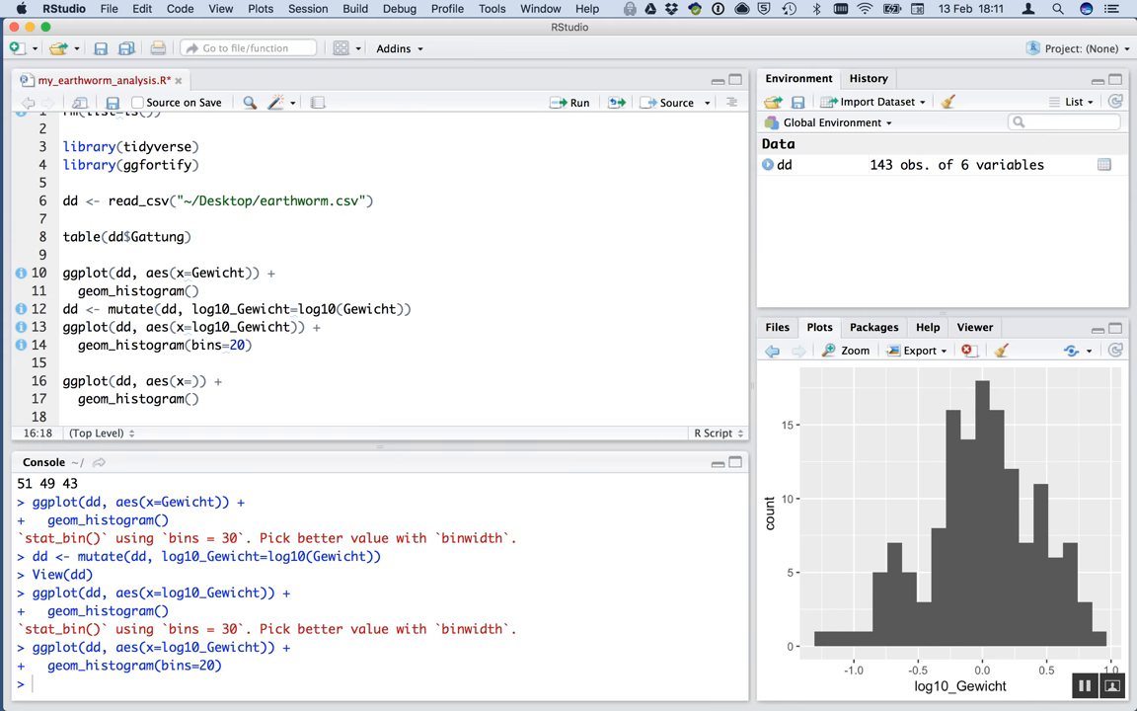
{"action": "type", "text": "Mage"}
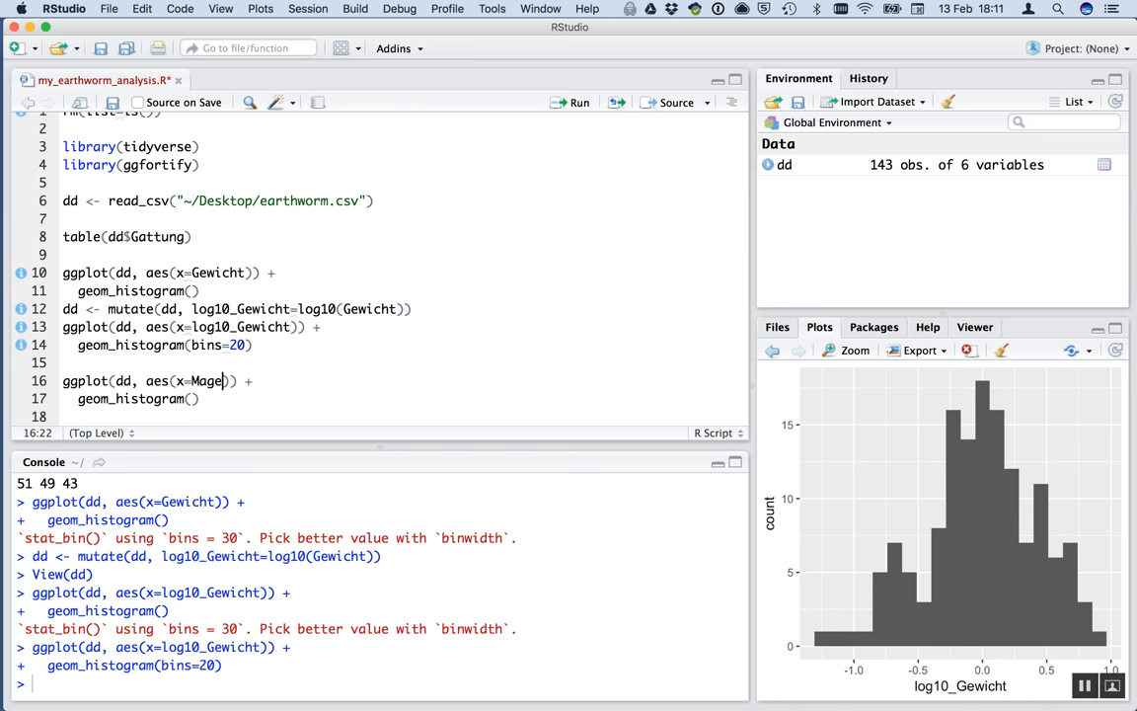
{"action": "type", "text": "numf"}
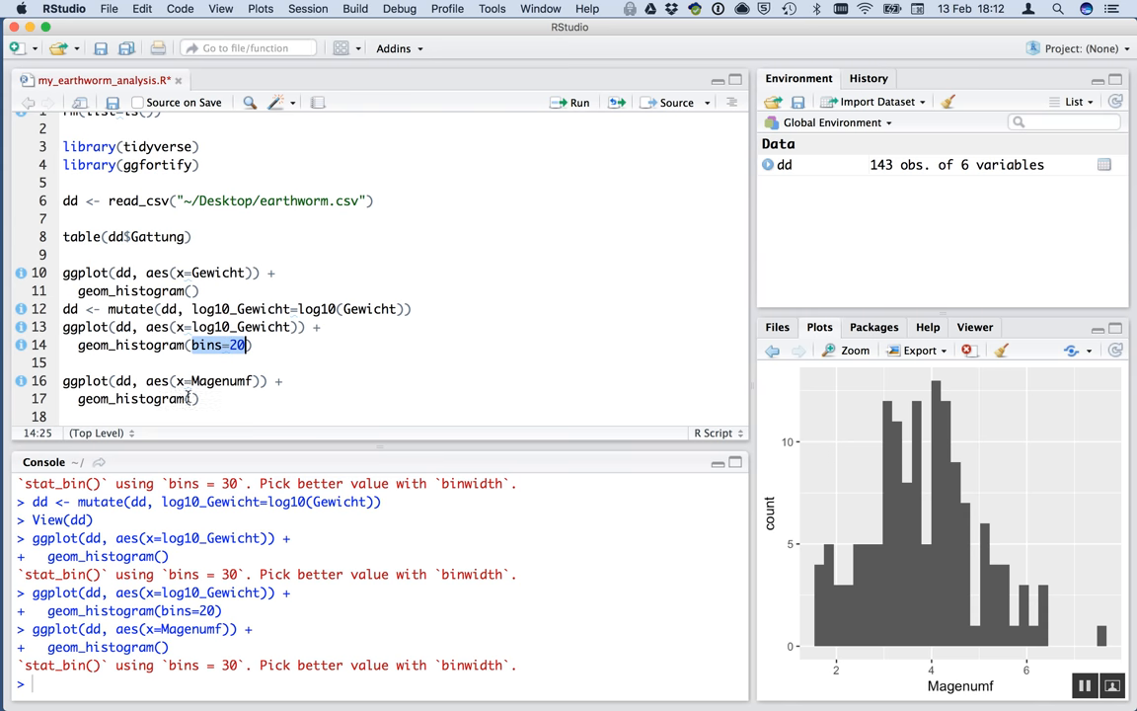
{"action": "type", "text": "bins=20"}
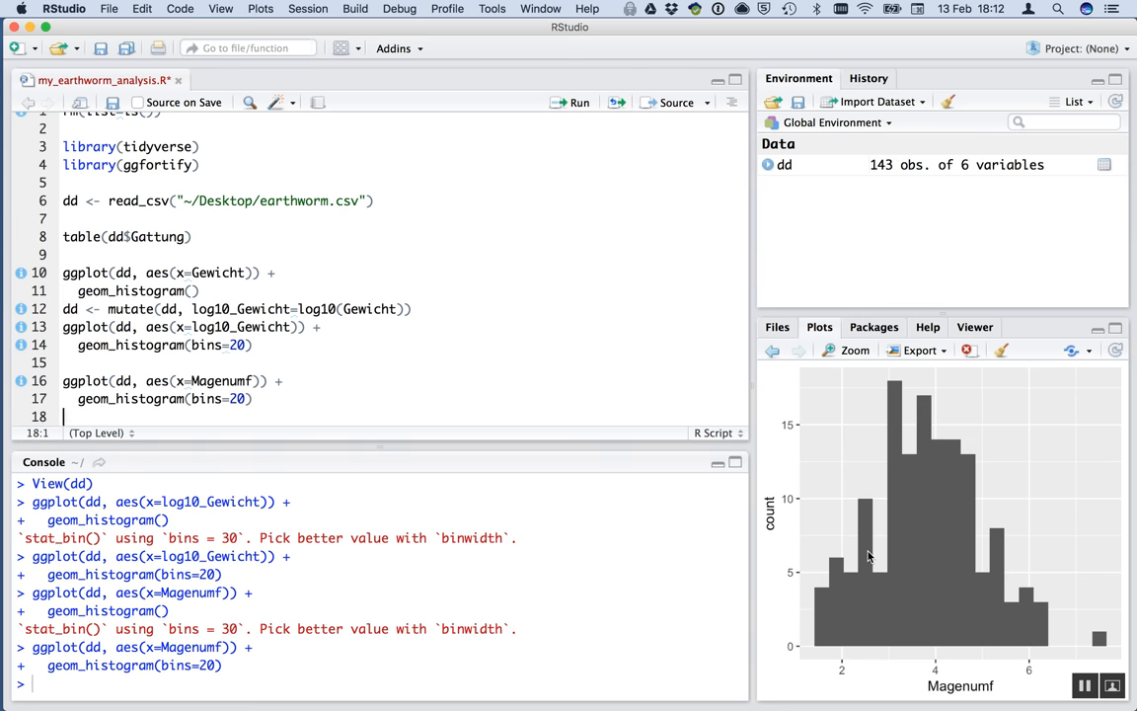
{"action": "mouse_move", "coordinate": [1062, 545]}
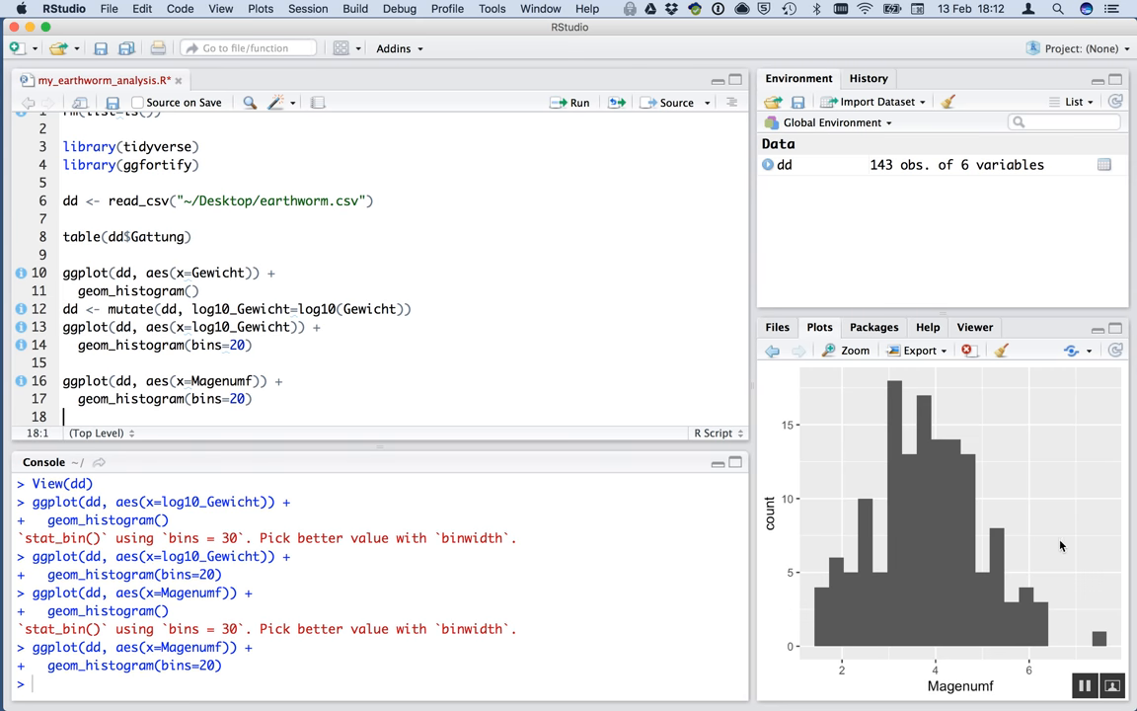
{"action": "left_click", "coordinate": [253, 398]}
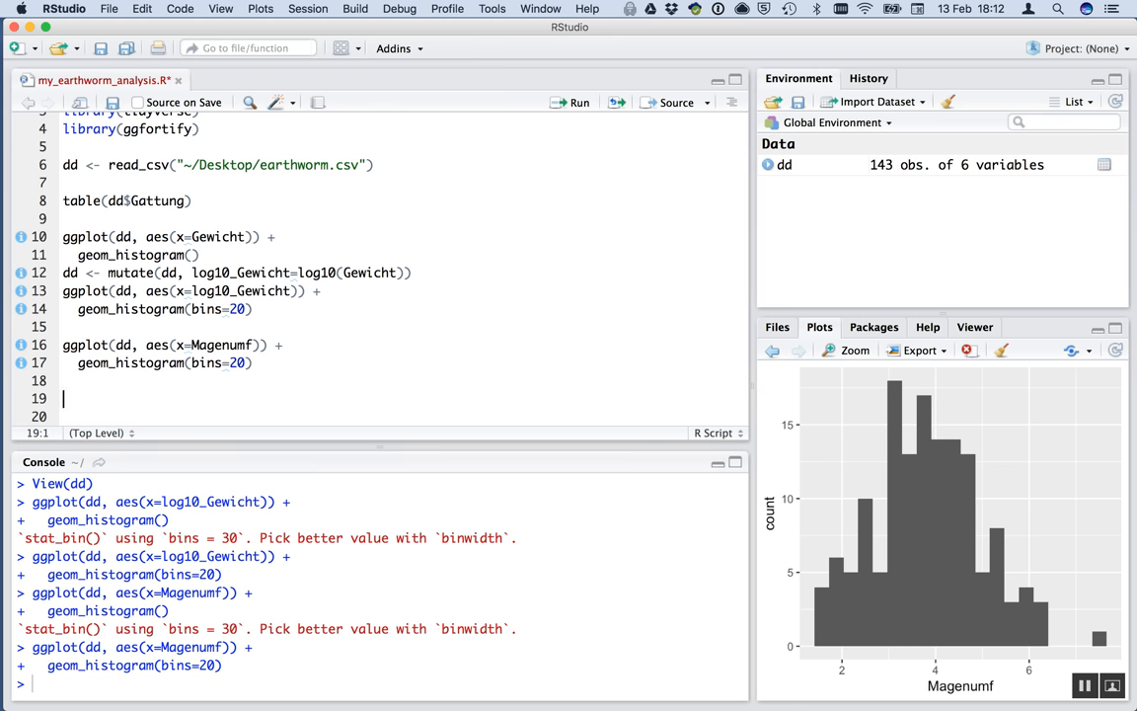
Add ggplot(dd, aes(x=Magenumf, y=Gewicht)) + geom_point() and run it.
{"action": "type", "text": "ggplot("}
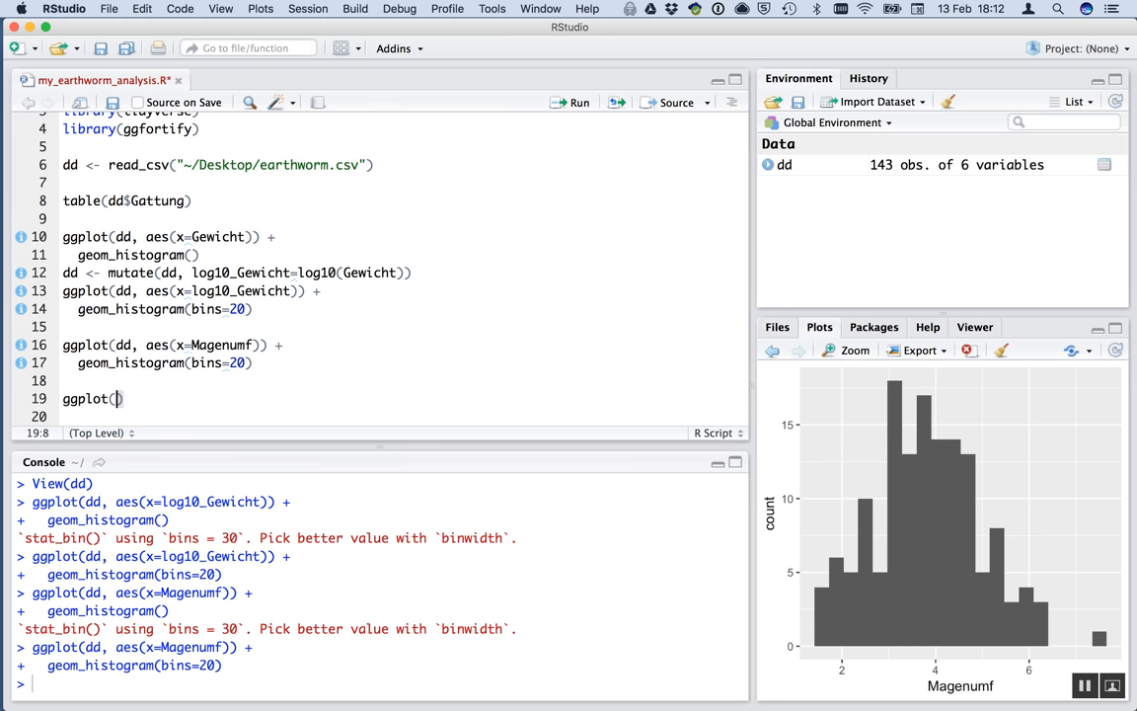
{"action": "type", "text": "dd, aes(x="}
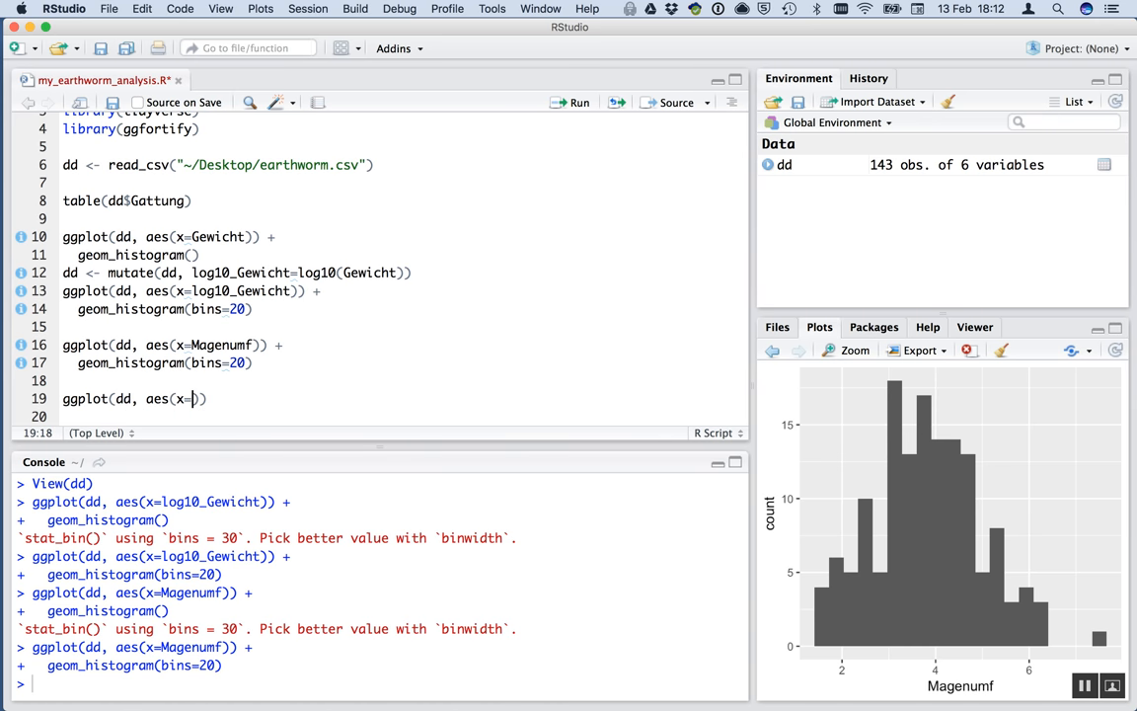
{"action": "type", "text": "Magenumf"}
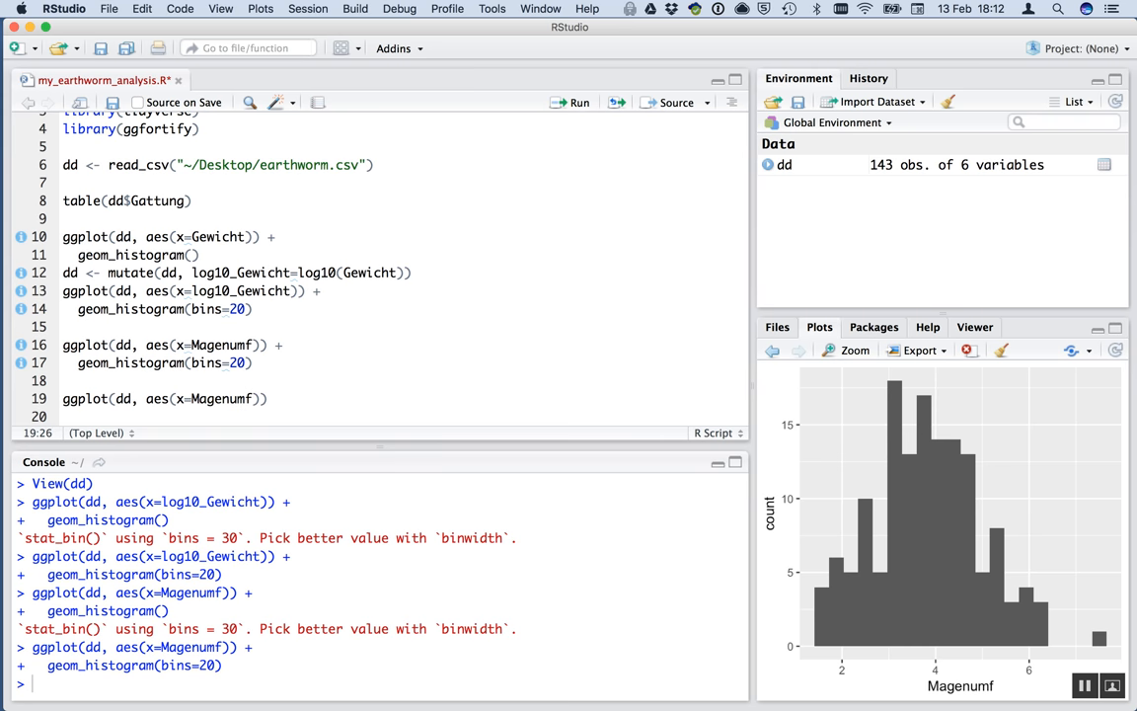
{"action": "type", "text": ", y=G"}
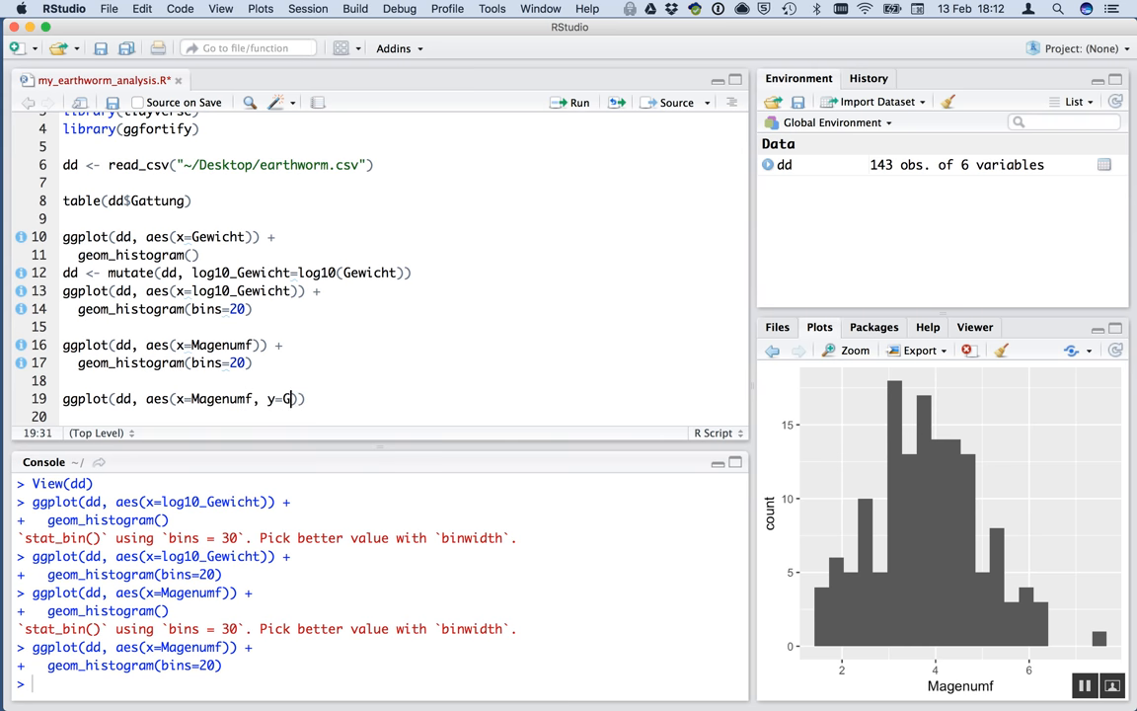
{"action": "type", "text": "ewicht"}
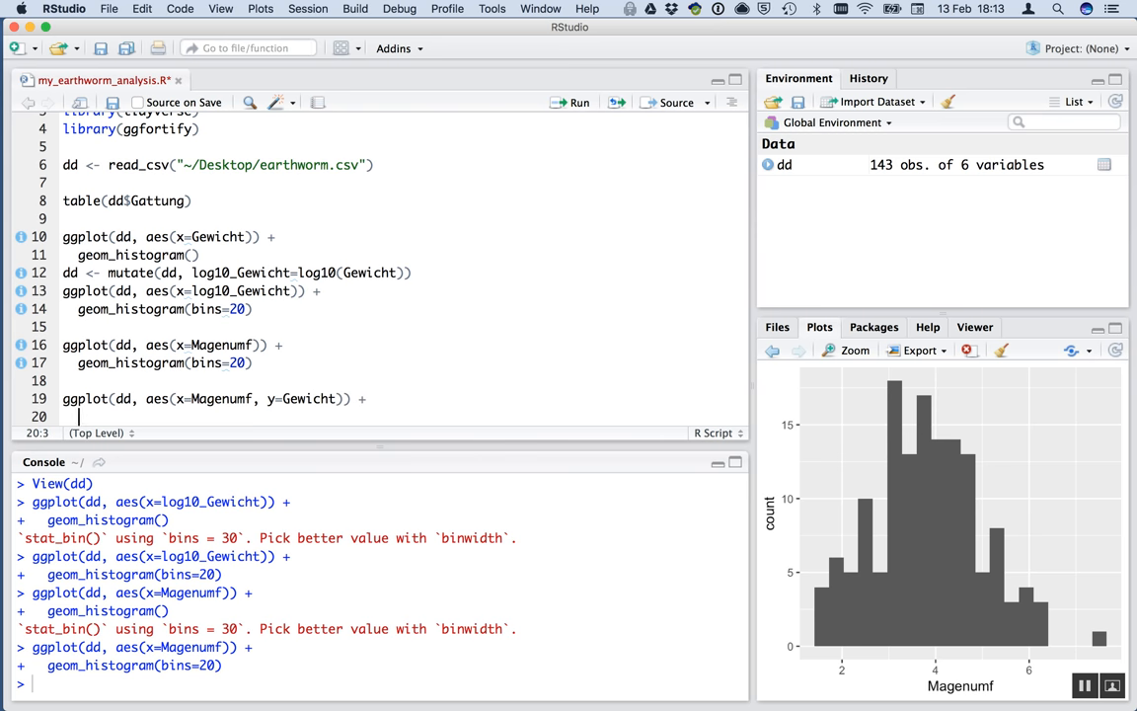
{"action": "type", "text": "geom_p"}
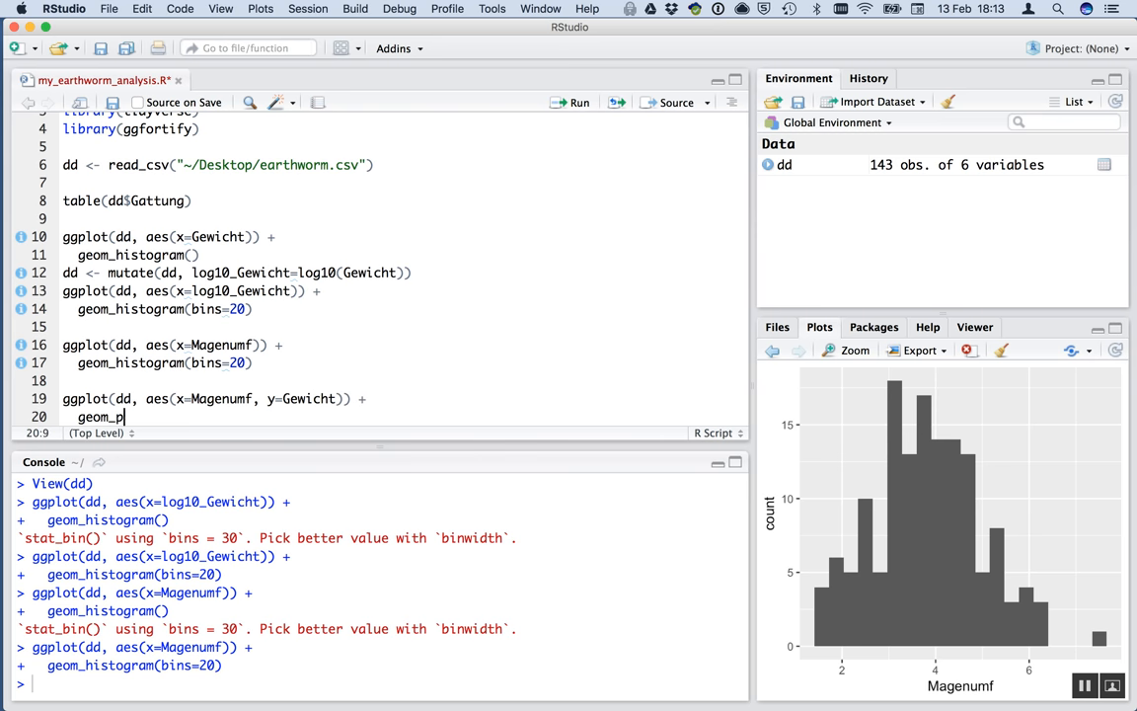
{"action": "type", "text": "oint()"}
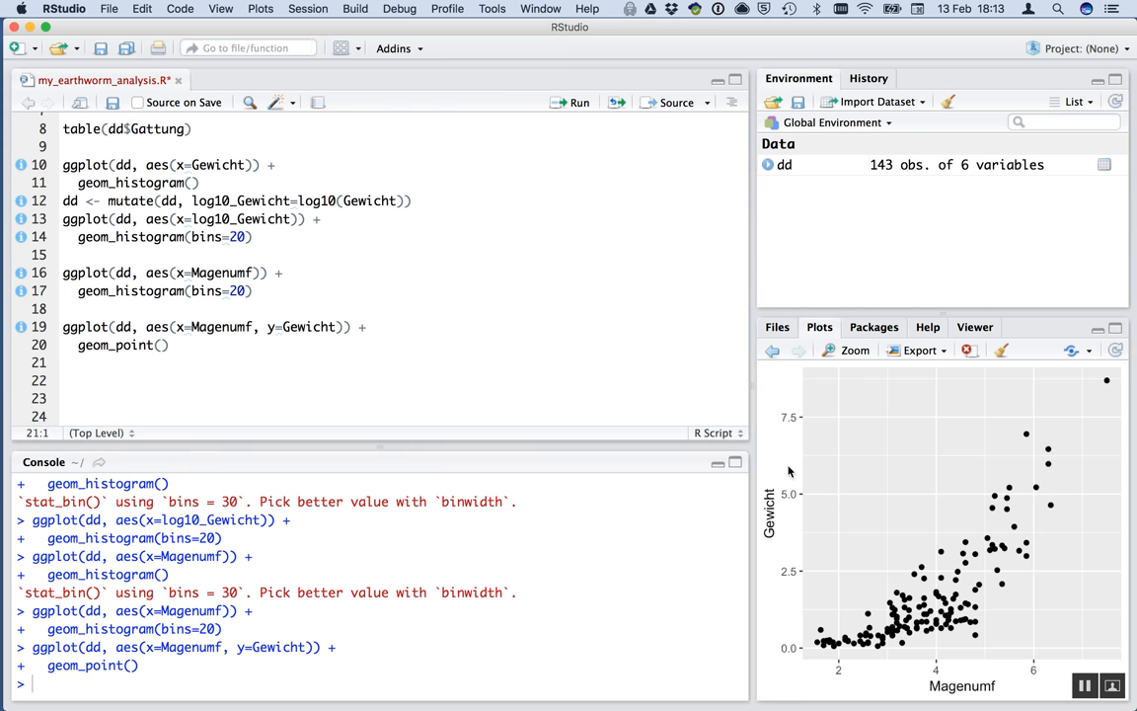
{"action": "mouse_move", "coordinate": [926, 588]}
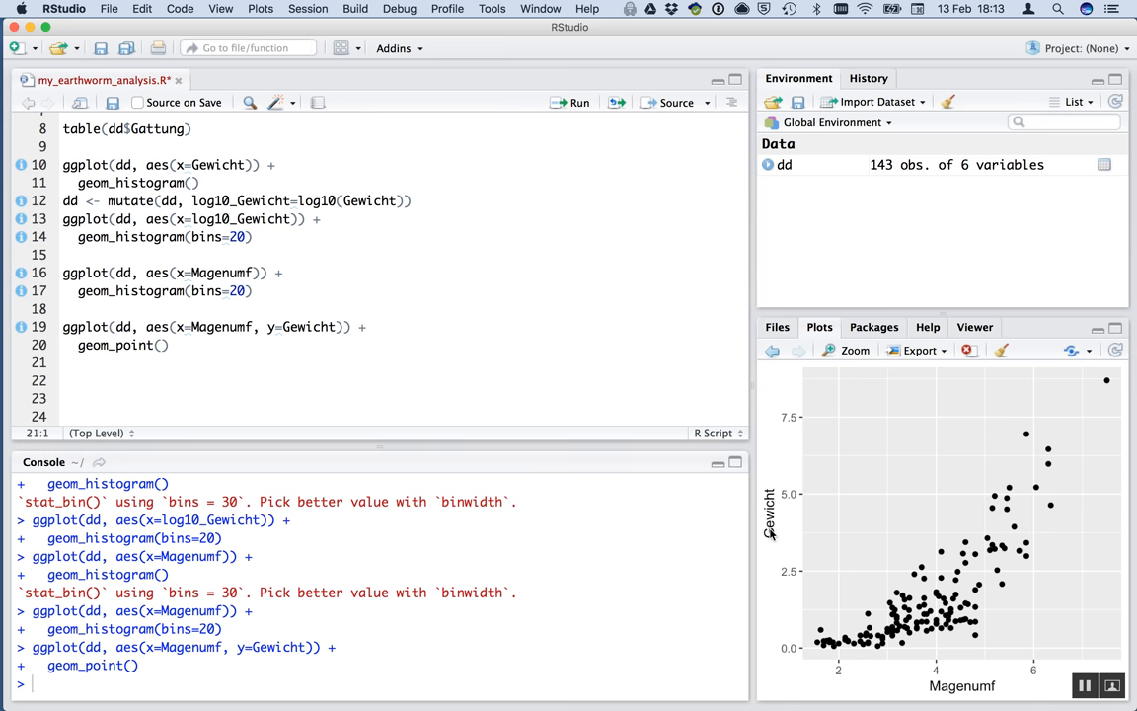
{"action": "mouse_move", "coordinate": [924, 592]}
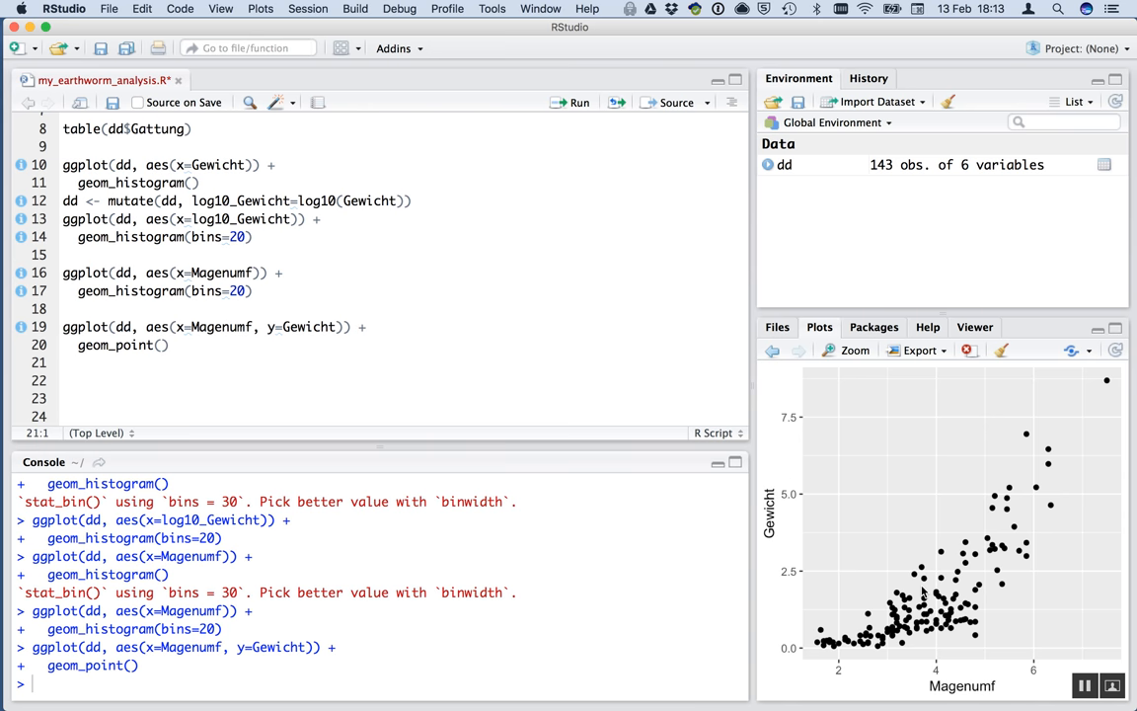
{"action": "mouse_move", "coordinate": [825, 632]}
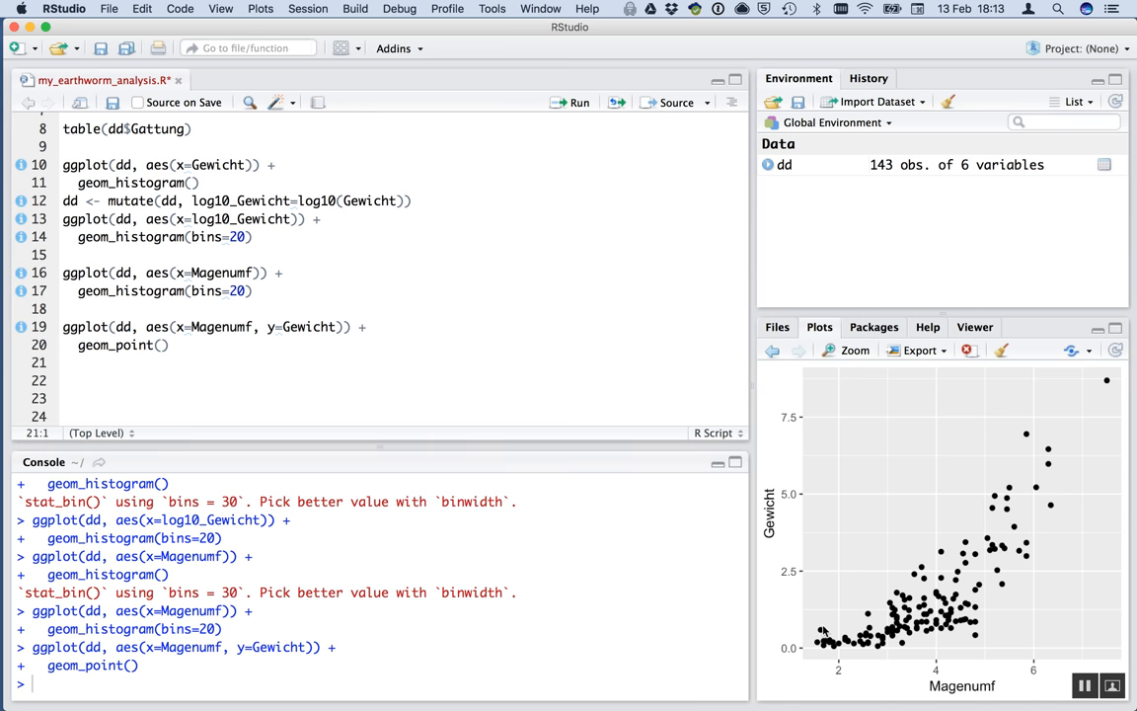
{"action": "mouse_move", "coordinate": [983, 557]}
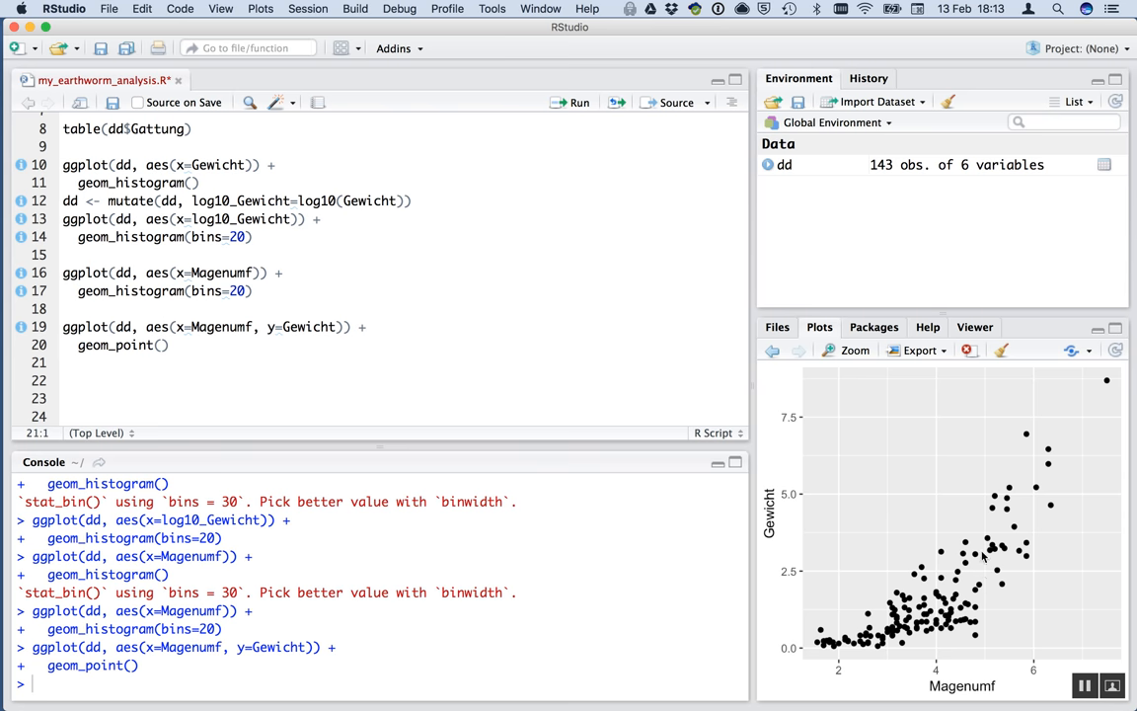
{"action": "mouse_move", "coordinate": [844, 633]}
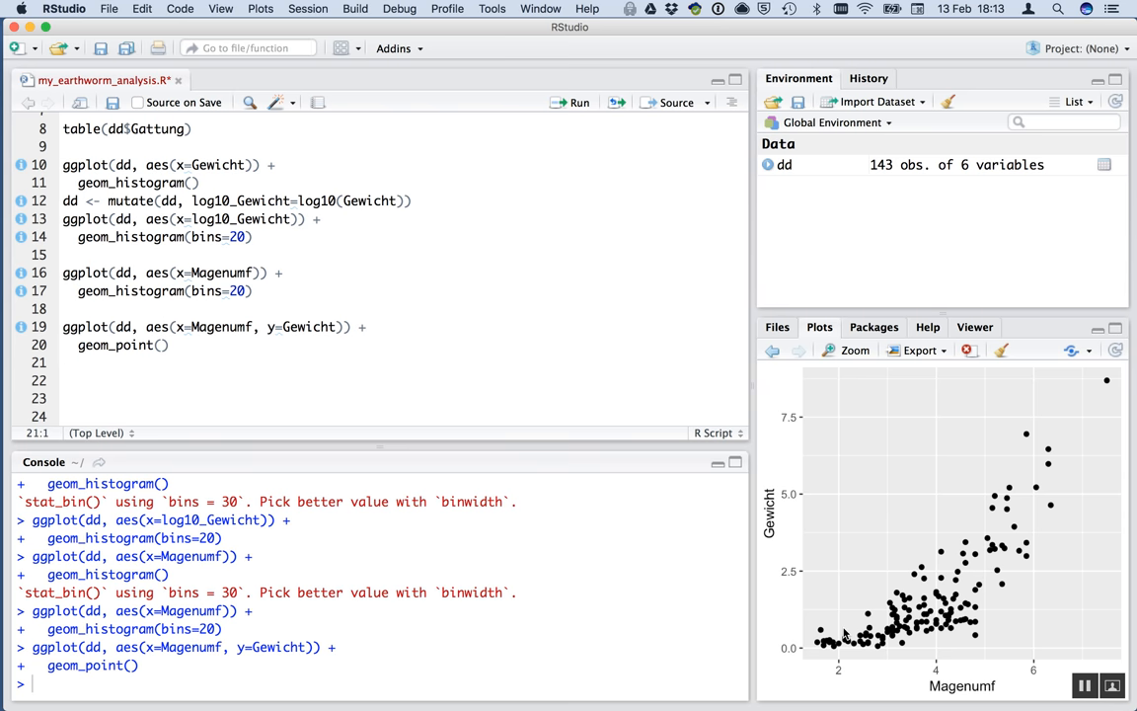
{"action": "mouse_move", "coordinate": [845, 639]}
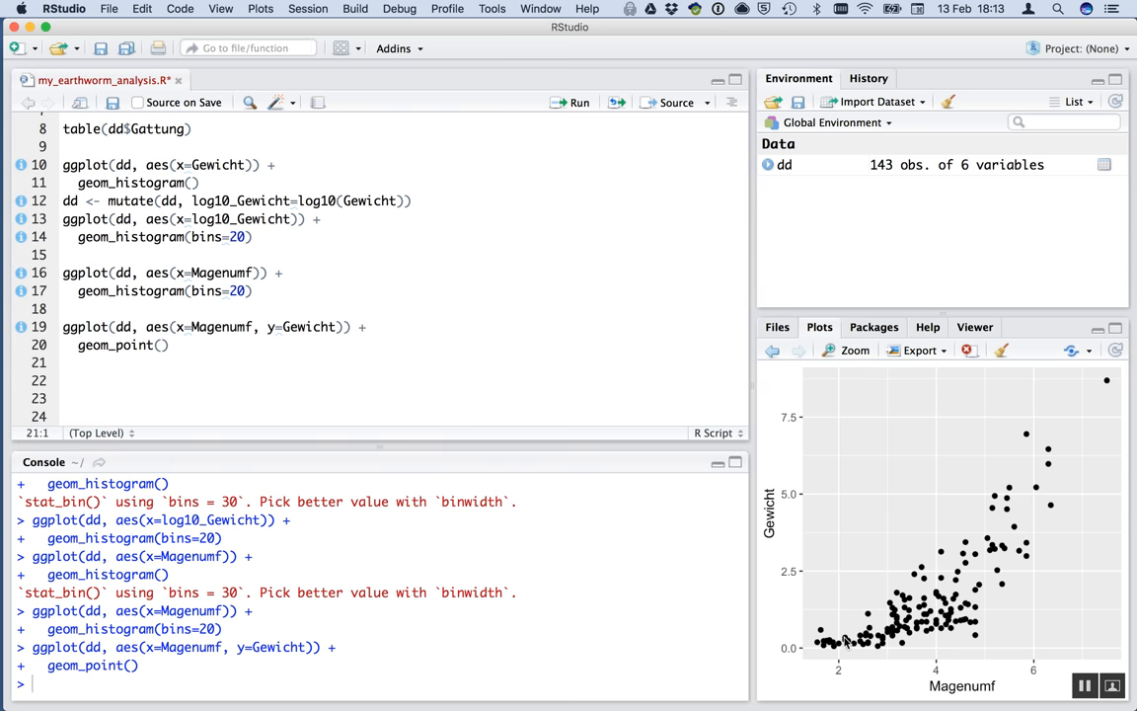
{"action": "mouse_move", "coordinate": [998, 607]}
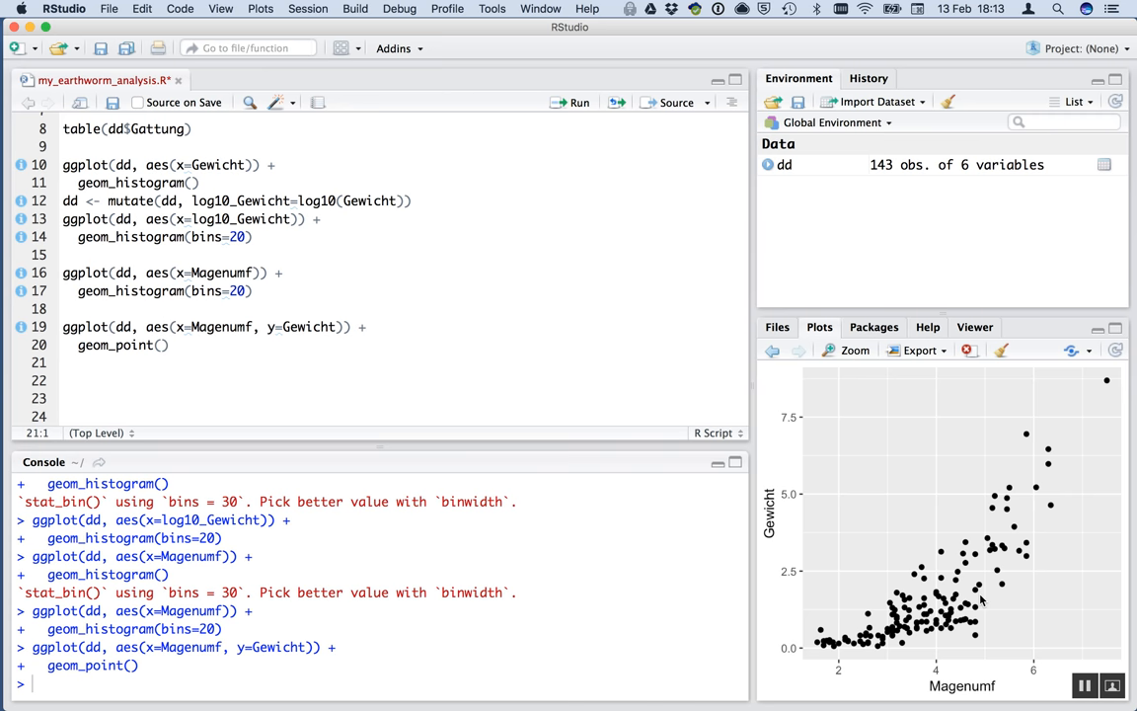
{"action": "mouse_move", "coordinate": [817, 618]}
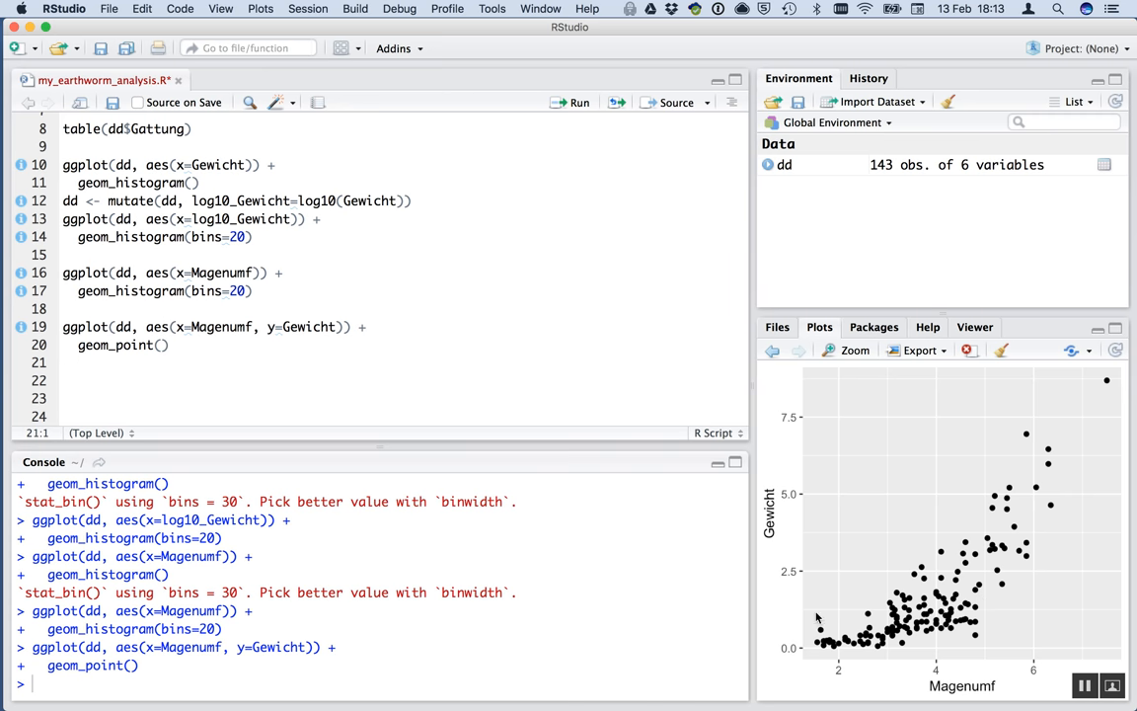
{"action": "mouse_move", "coordinate": [900, 596]}
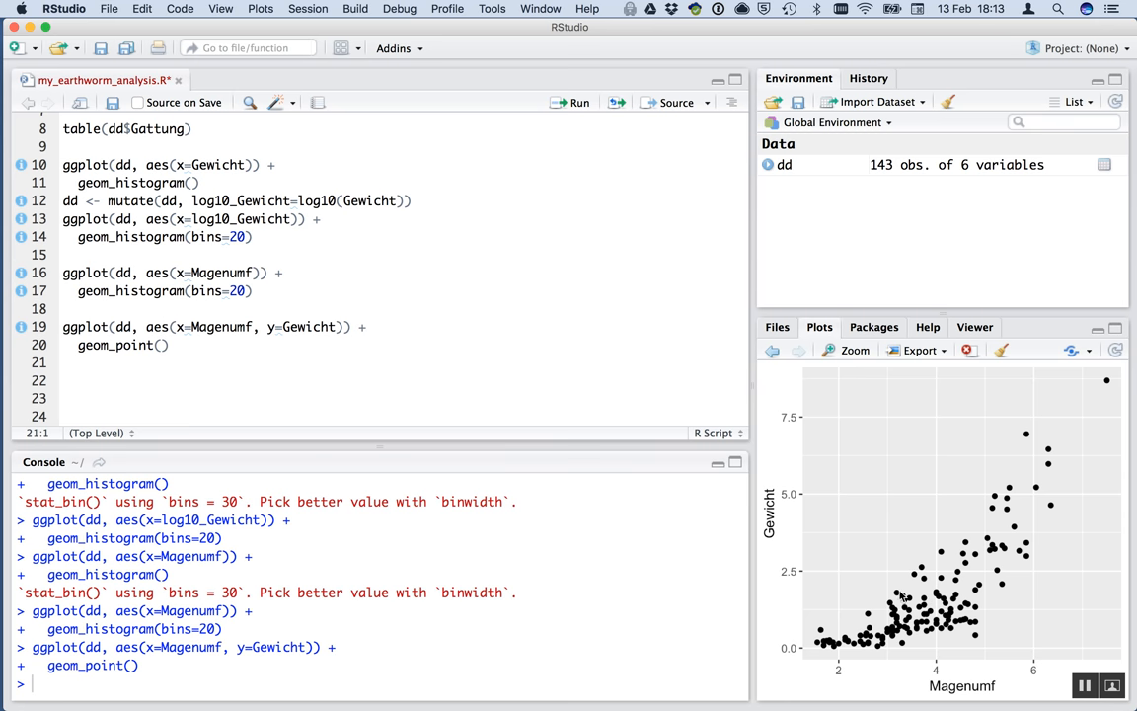
{"action": "mouse_move", "coordinate": [1079, 450]}
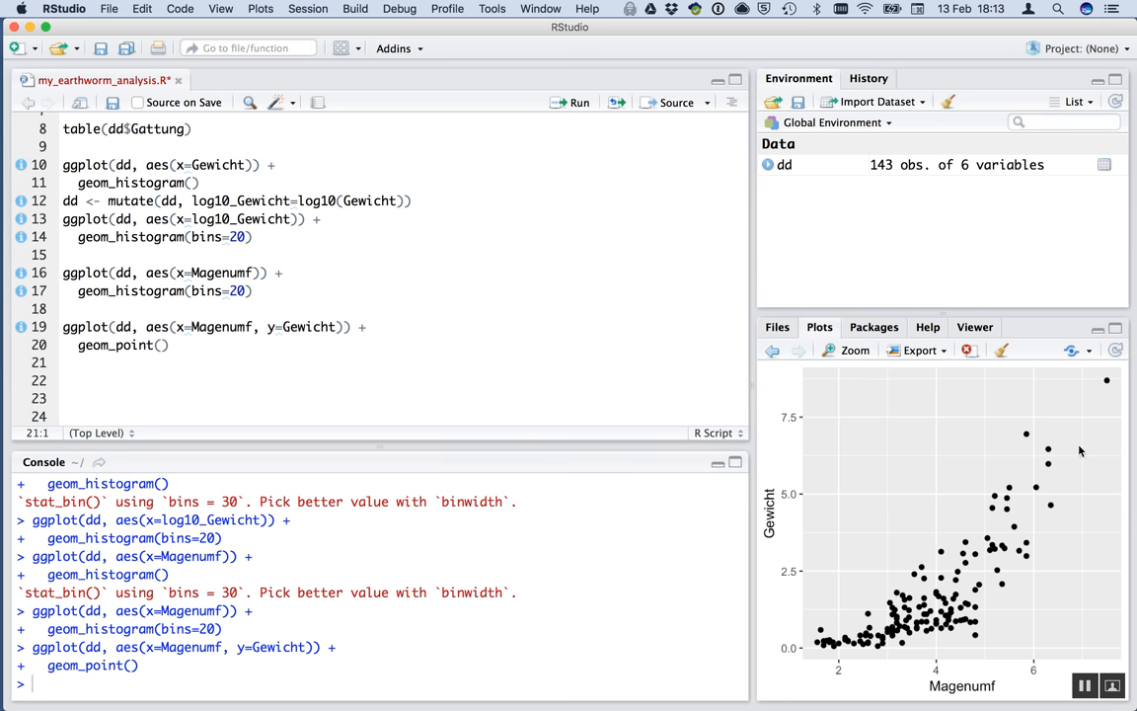
{"action": "mouse_move", "coordinate": [908, 600]}
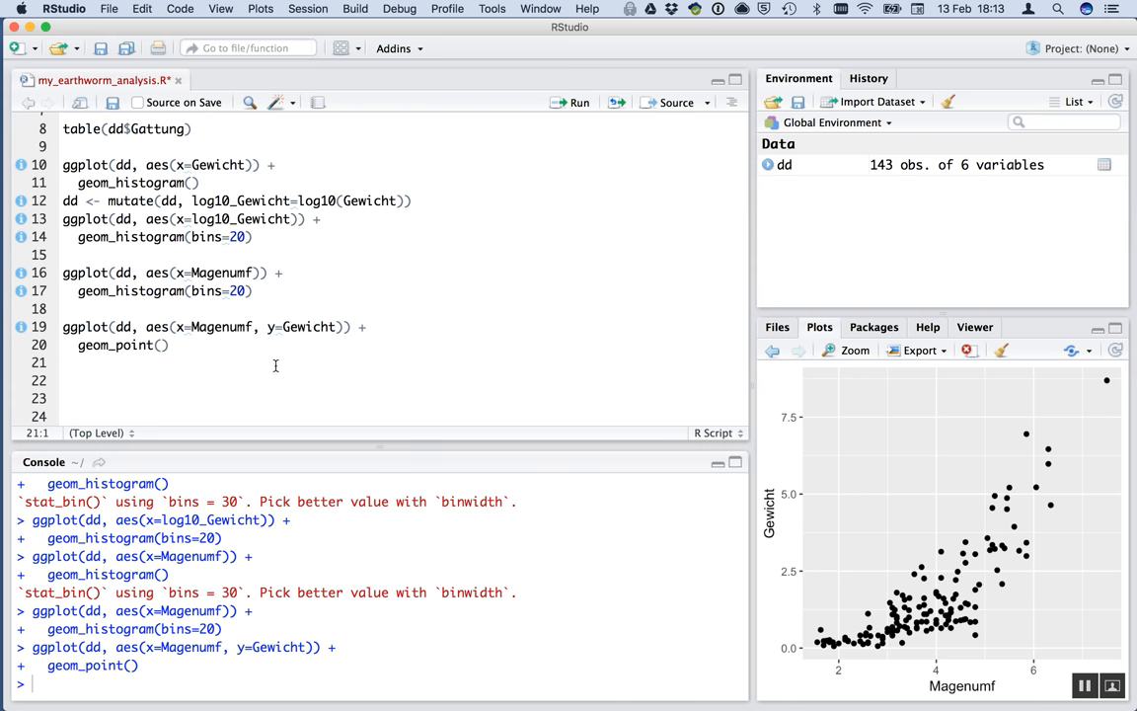
Change the ggplot y aesthetic from Gewicht to log10_Gewicht and rerun the plot.
{"action": "type", "text": "log"}
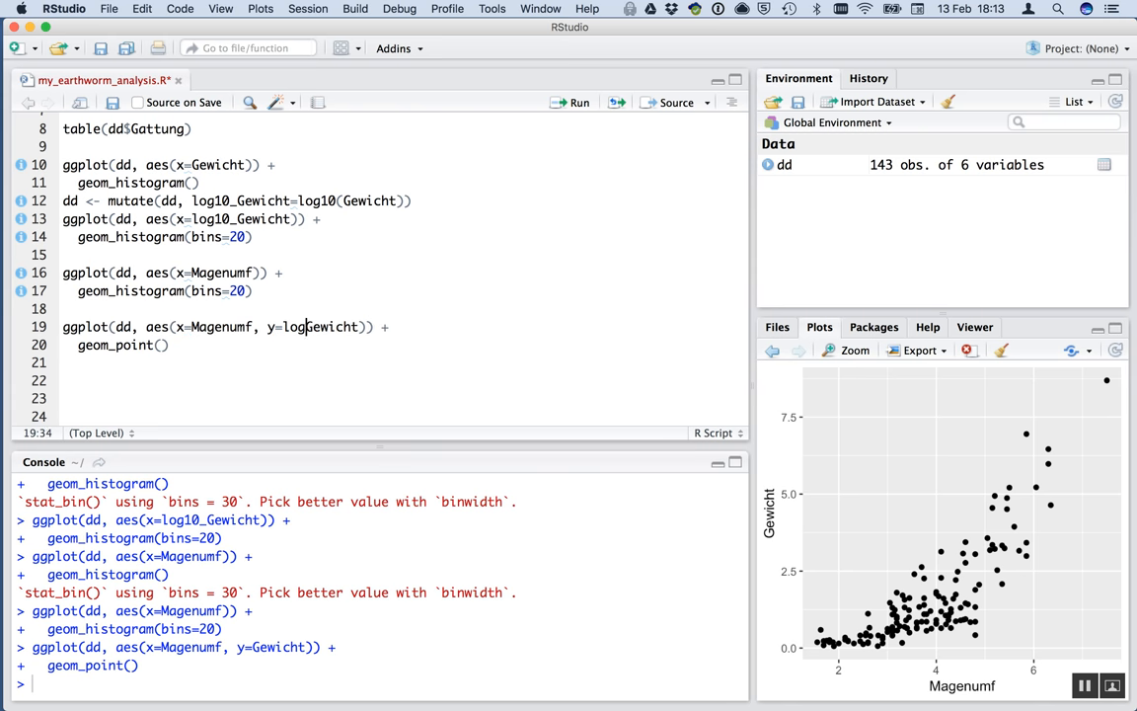
{"action": "type", "text": "10_"}
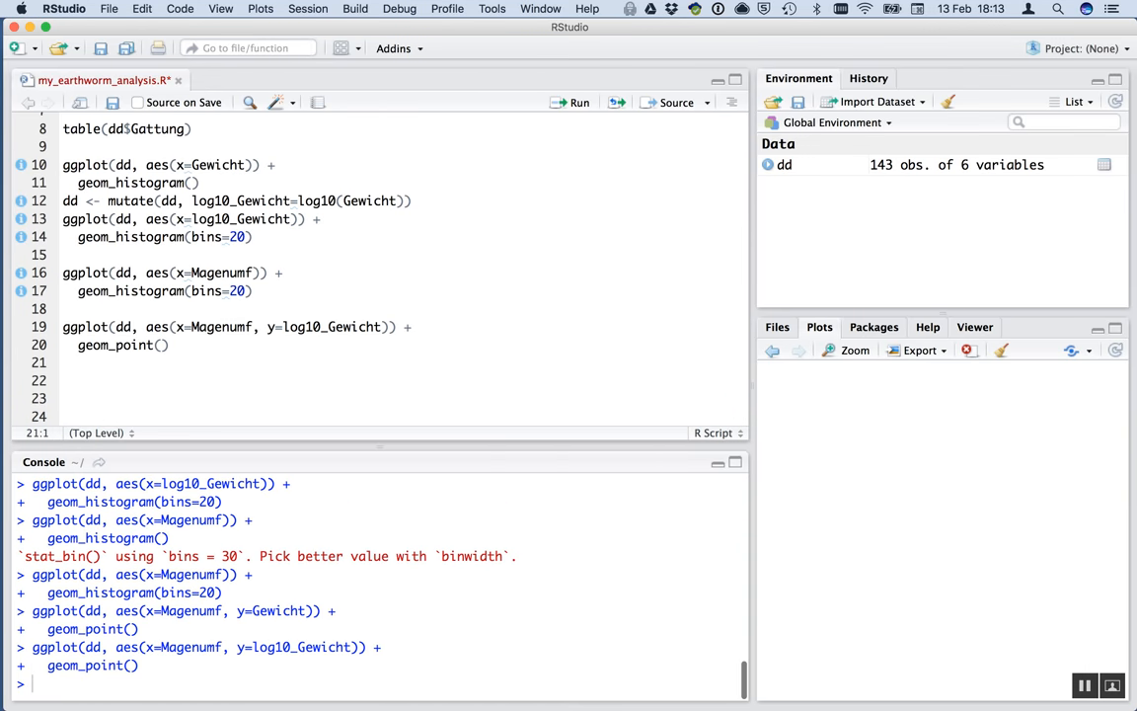
{"action": "left_click", "coordinate": [580, 102]}
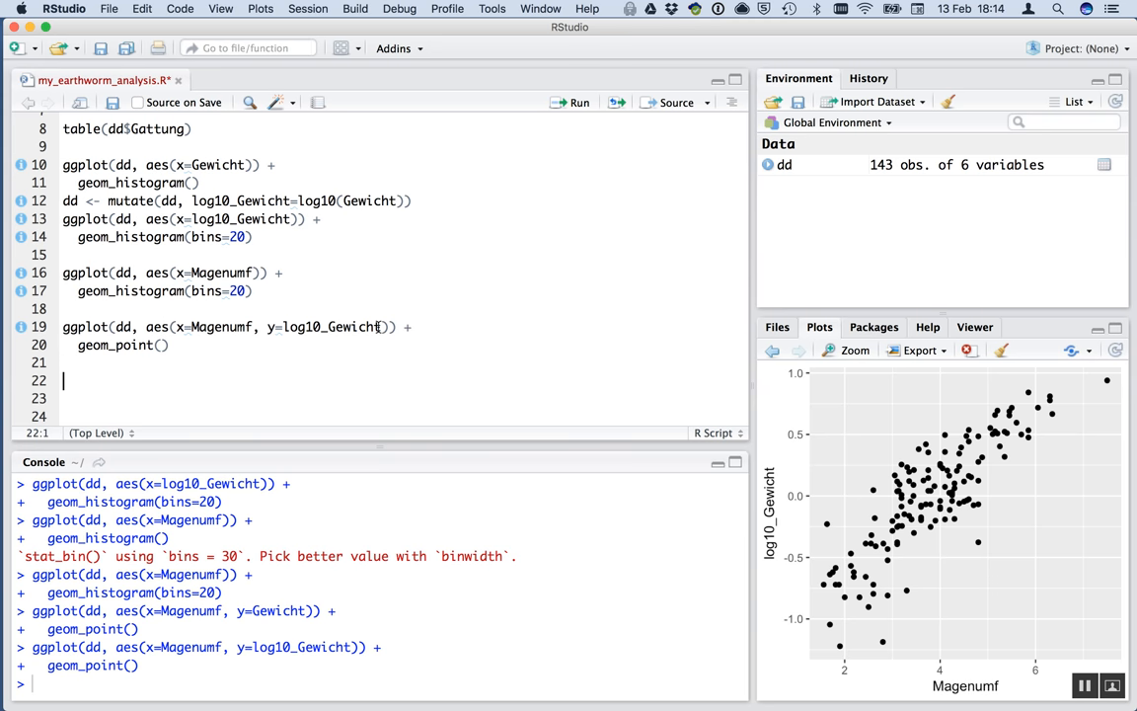
{"action": "mouse_move", "coordinate": [509, 348]}
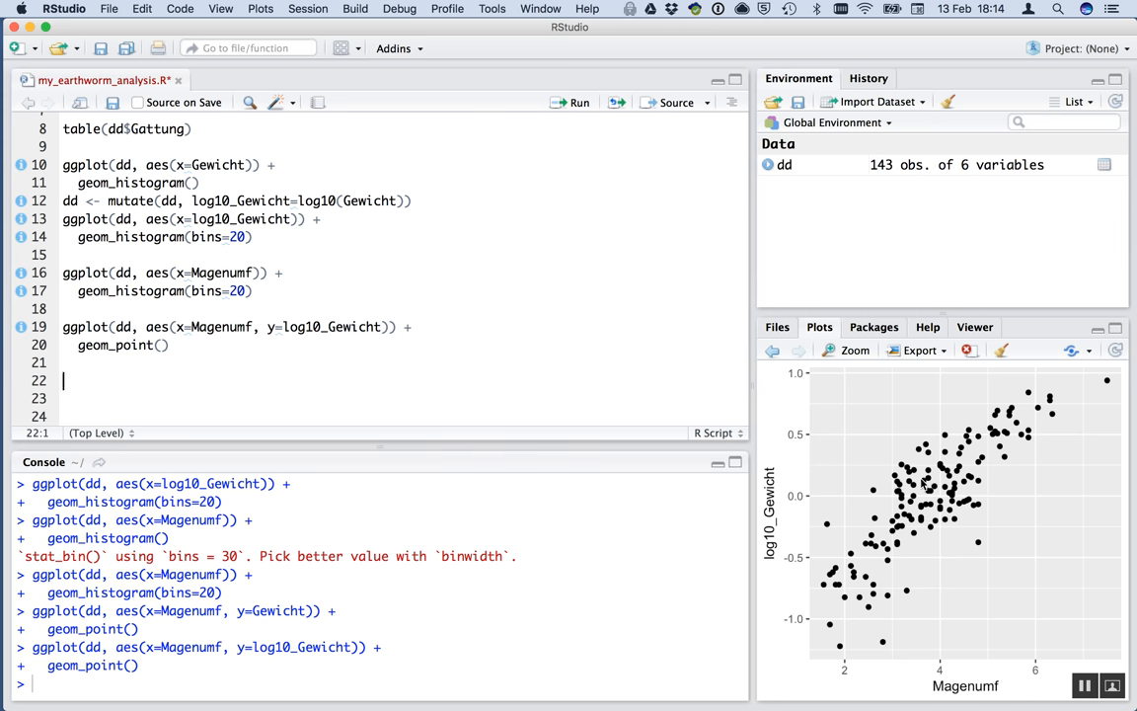
{"action": "mouse_move", "coordinate": [839, 551]}
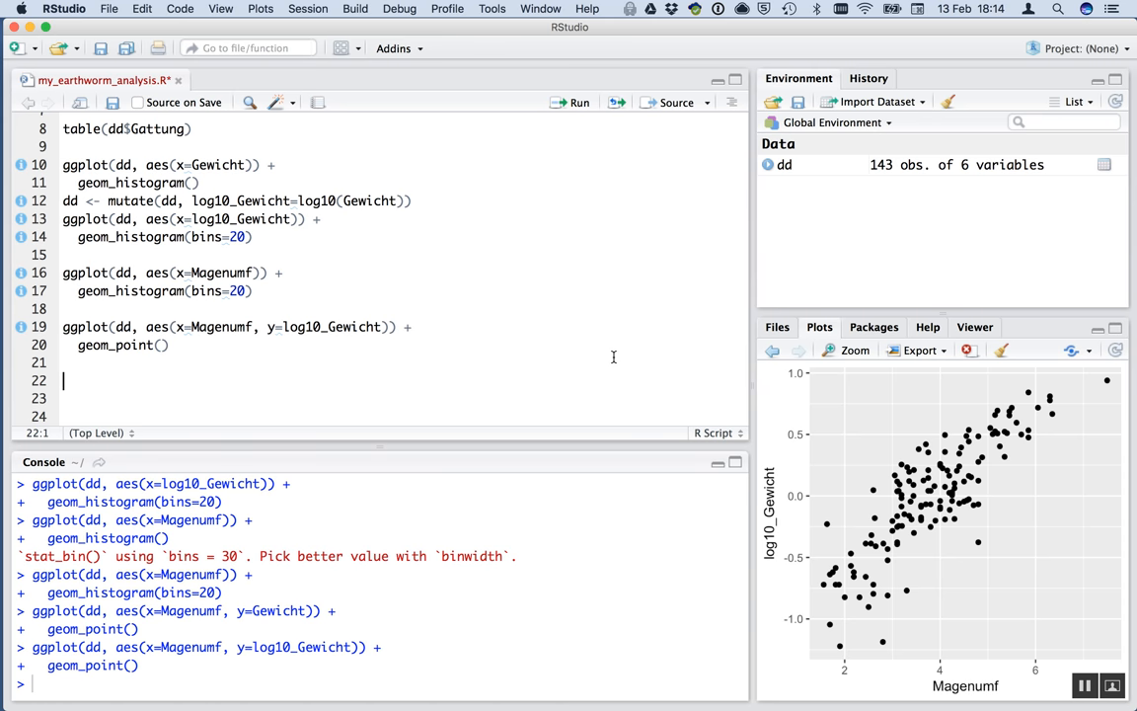
{"action": "left_click", "coordinate": [63, 363]}
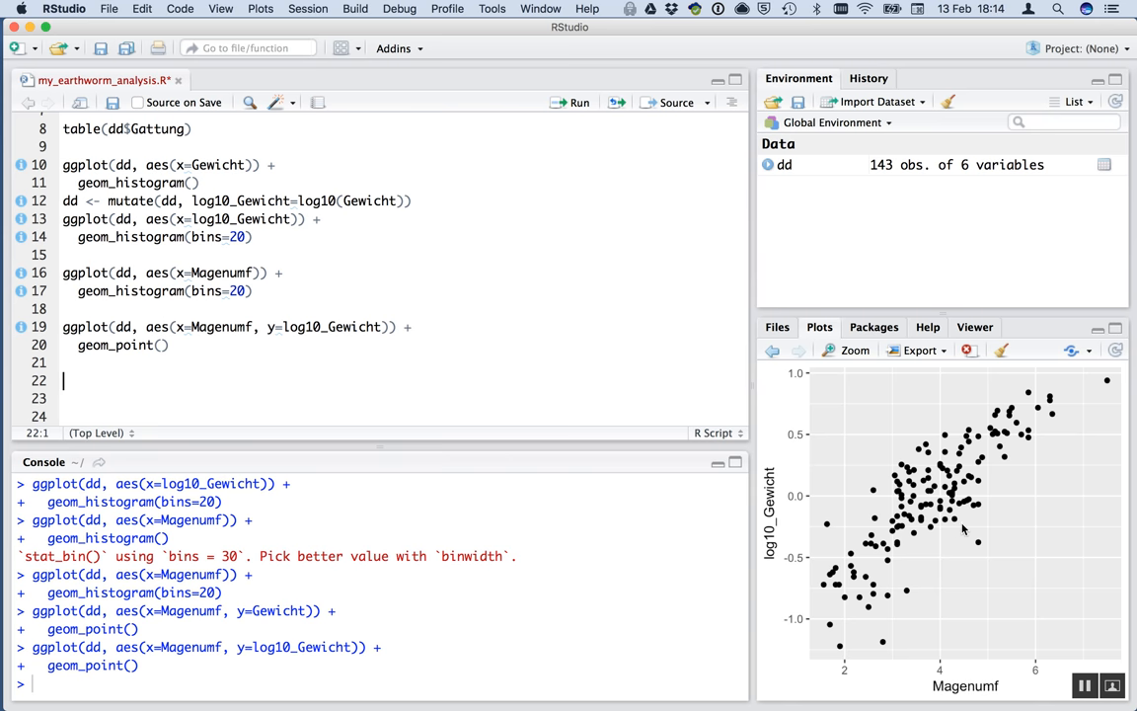
{"action": "mouse_move", "coordinate": [1042, 412]}
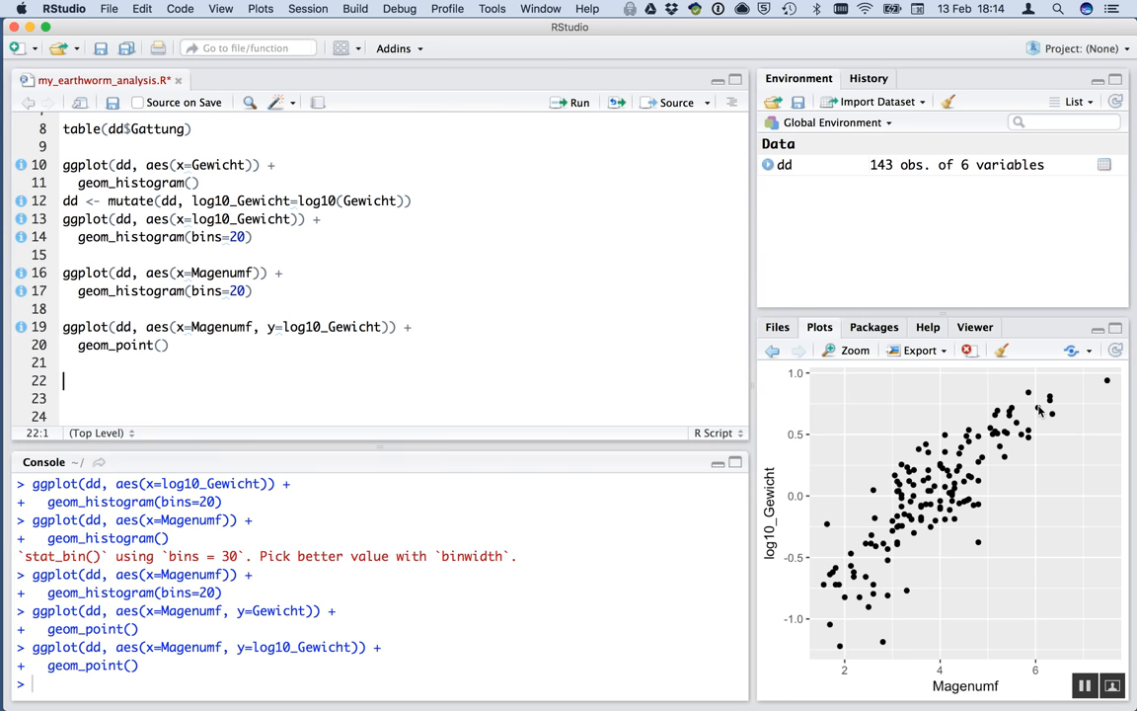
{"action": "mouse_move", "coordinate": [839, 571]}
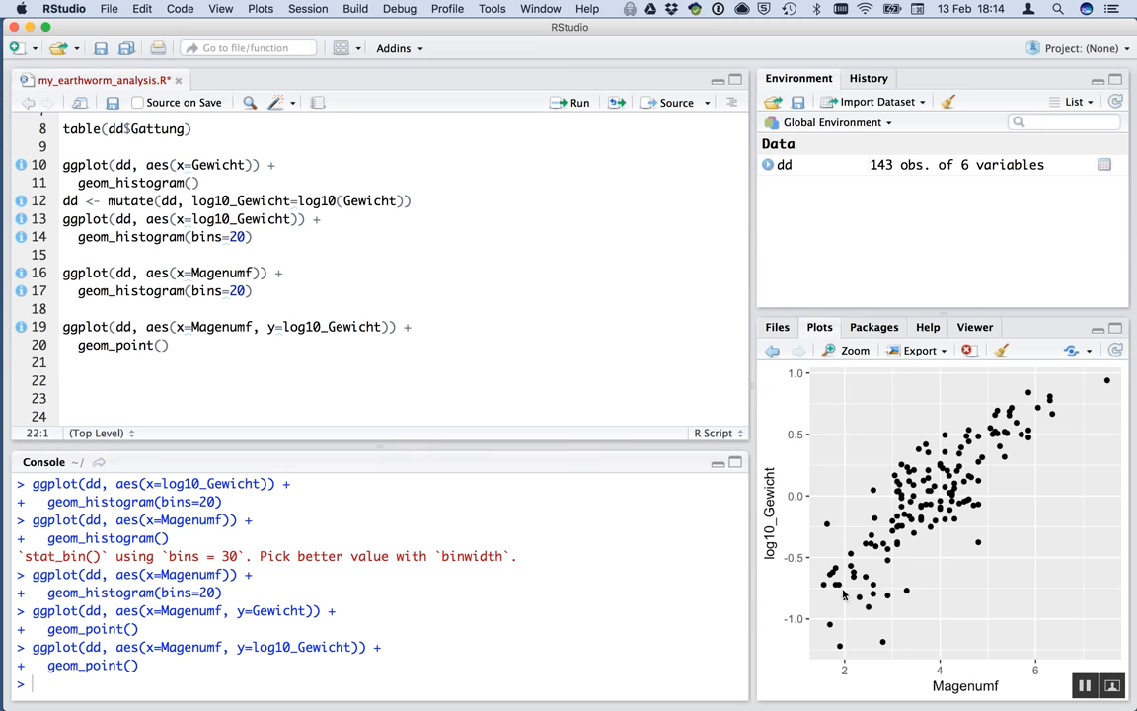
{"action": "mouse_move", "coordinate": [1011, 584]}
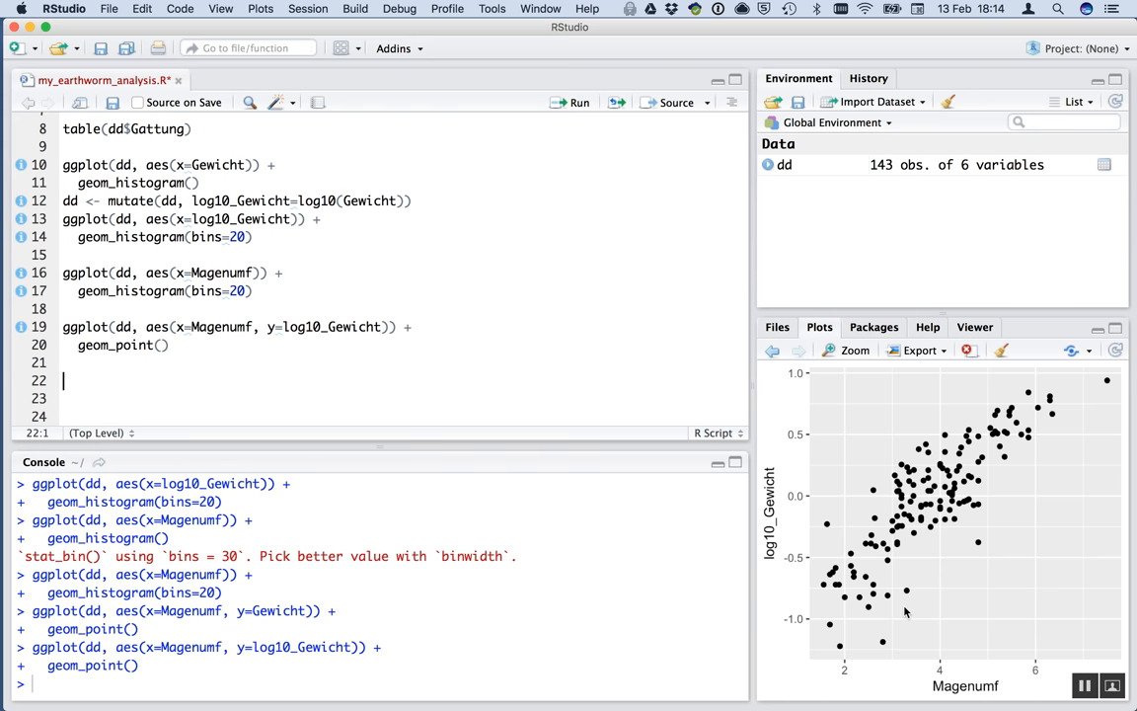
{"action": "mouse_move", "coordinate": [848, 596]}
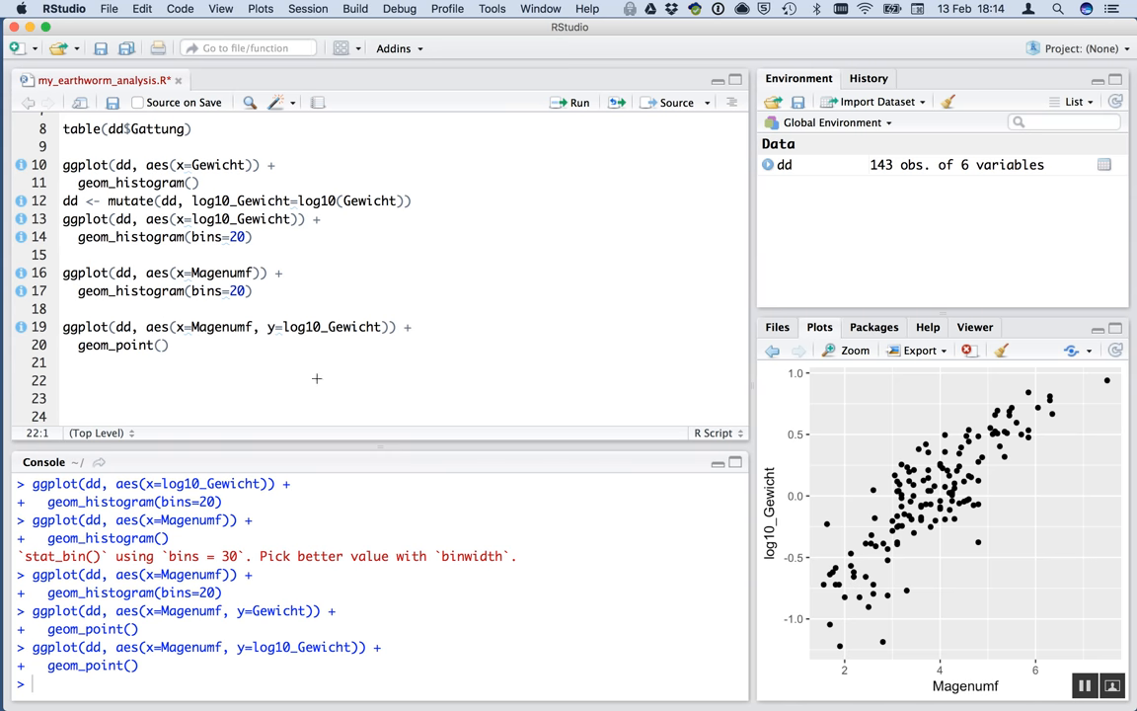
Add the comment '## slope guess of 0.31' below the geom_point() line.
{"action": "type", "text": "## slope g"}
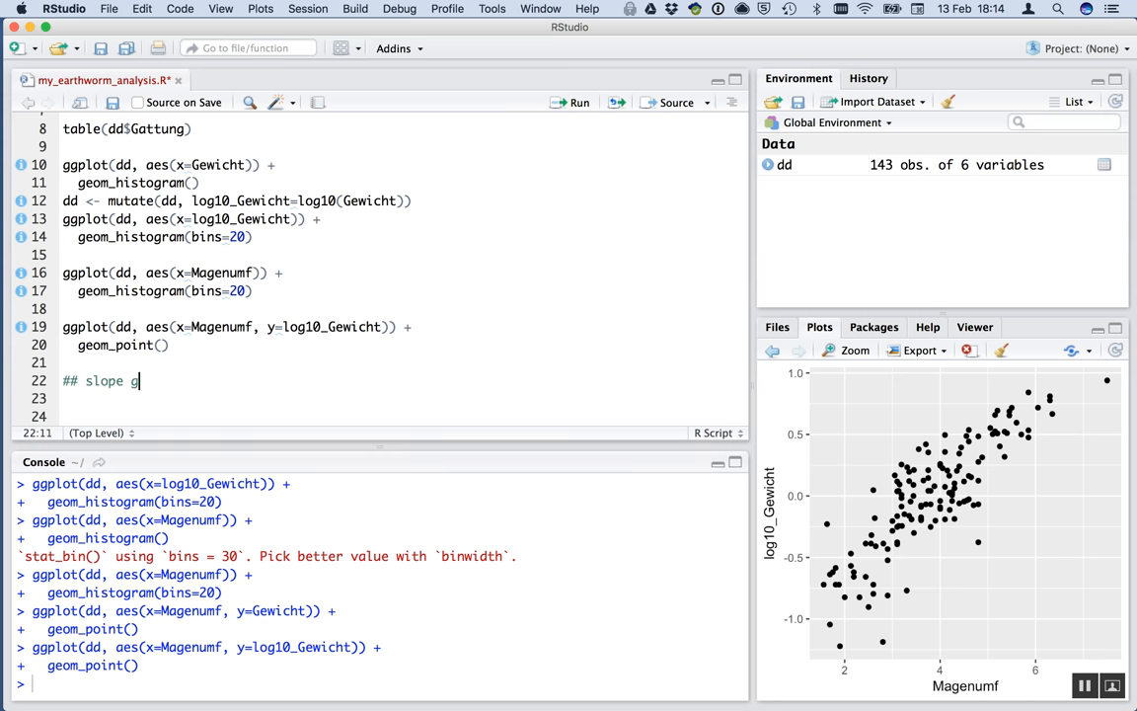
{"action": "type", "text": "uess of"}
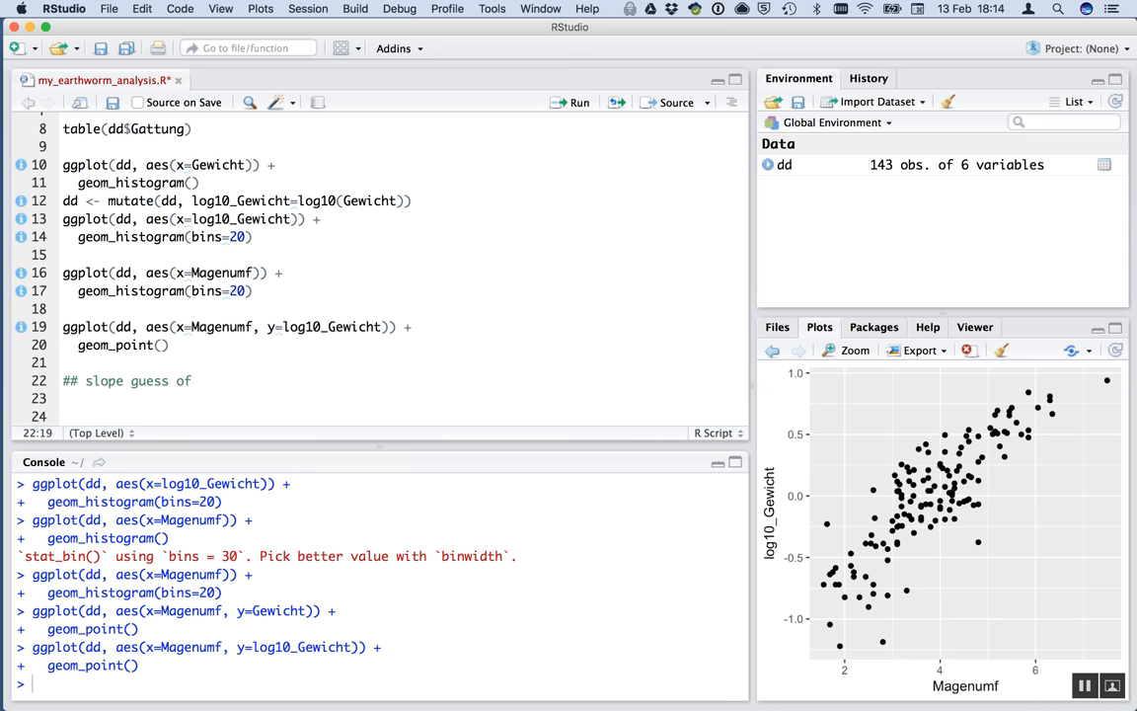
{"action": "type", "text": "0.31"}
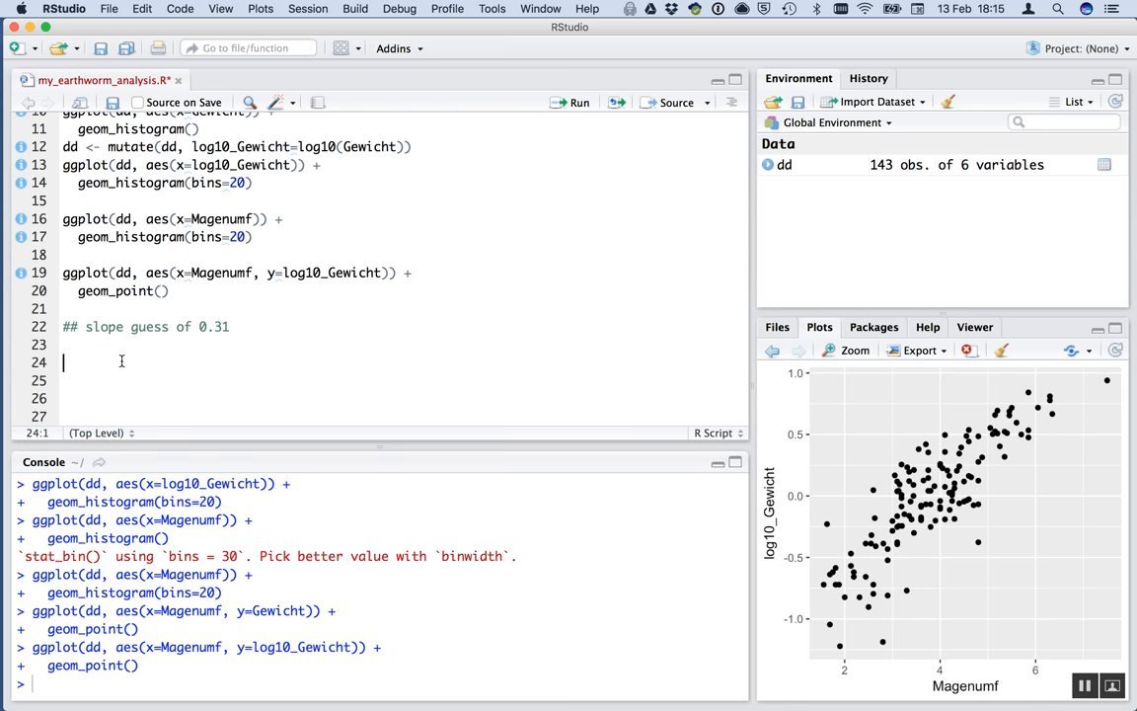
Write m1 <- lm(Gewicht ~ Magenumf, dd) to fit the linear model.
{"action": "type", "text": "m1"}
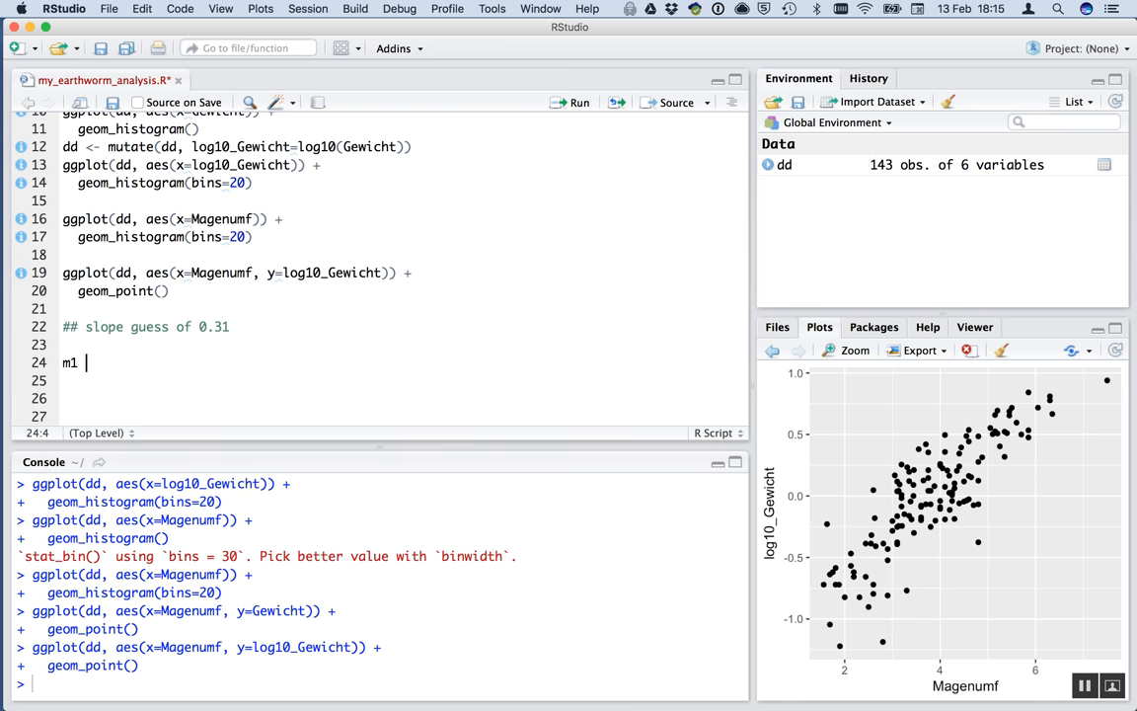
{"action": "type", "text": "<- lm"}
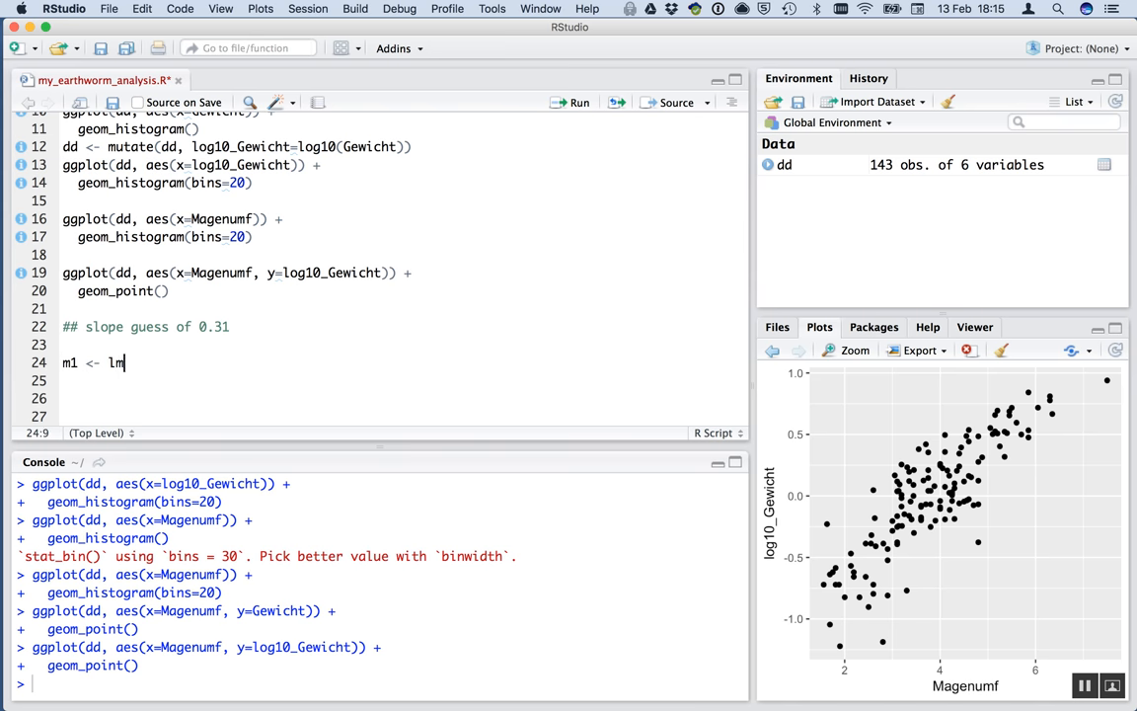
{"action": "type", "text": "("}
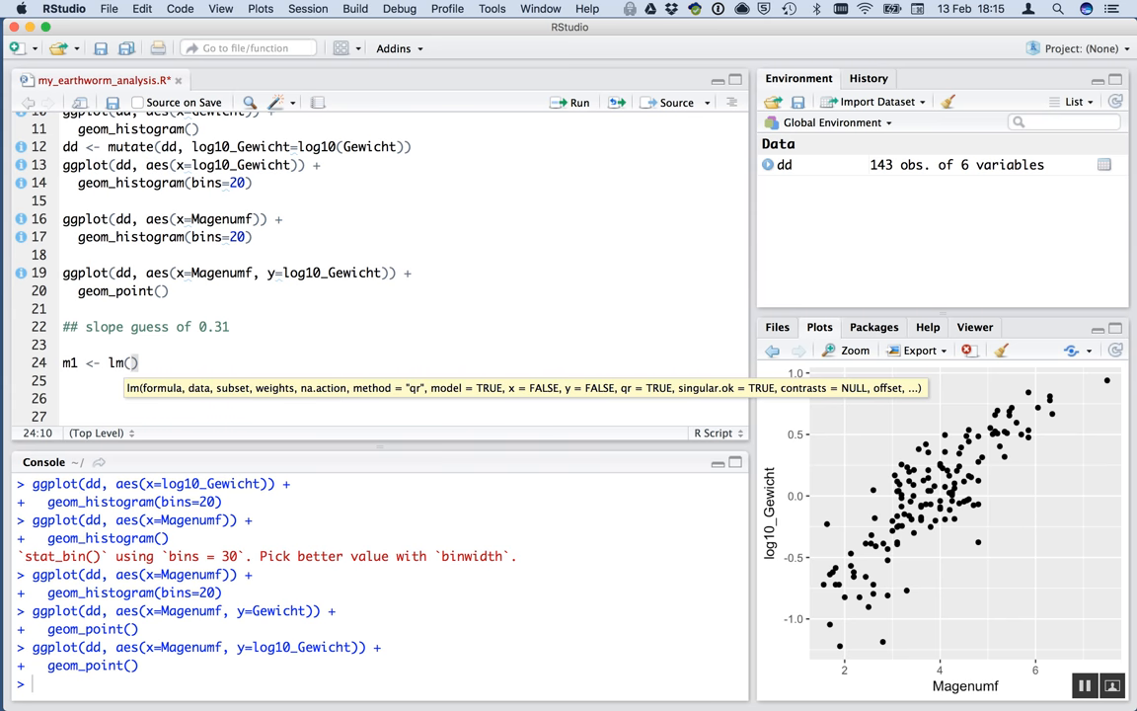
{"action": "type", "text": "Gewicht"}
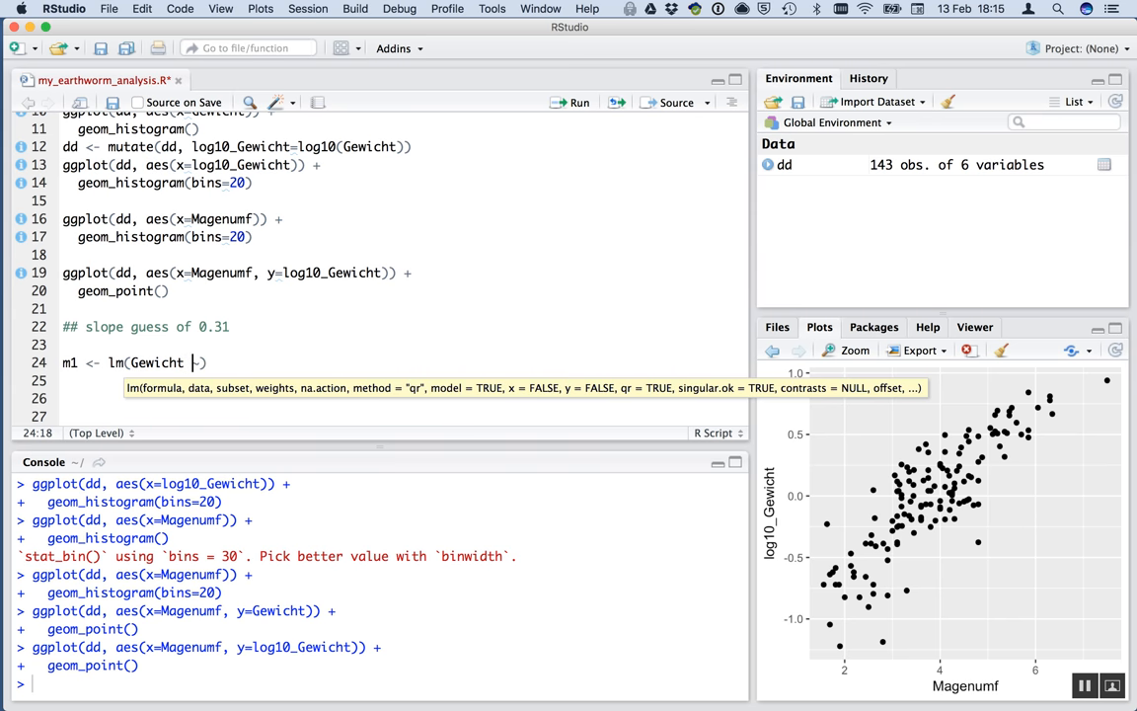
{"action": "type", "text": "~ Ma"}
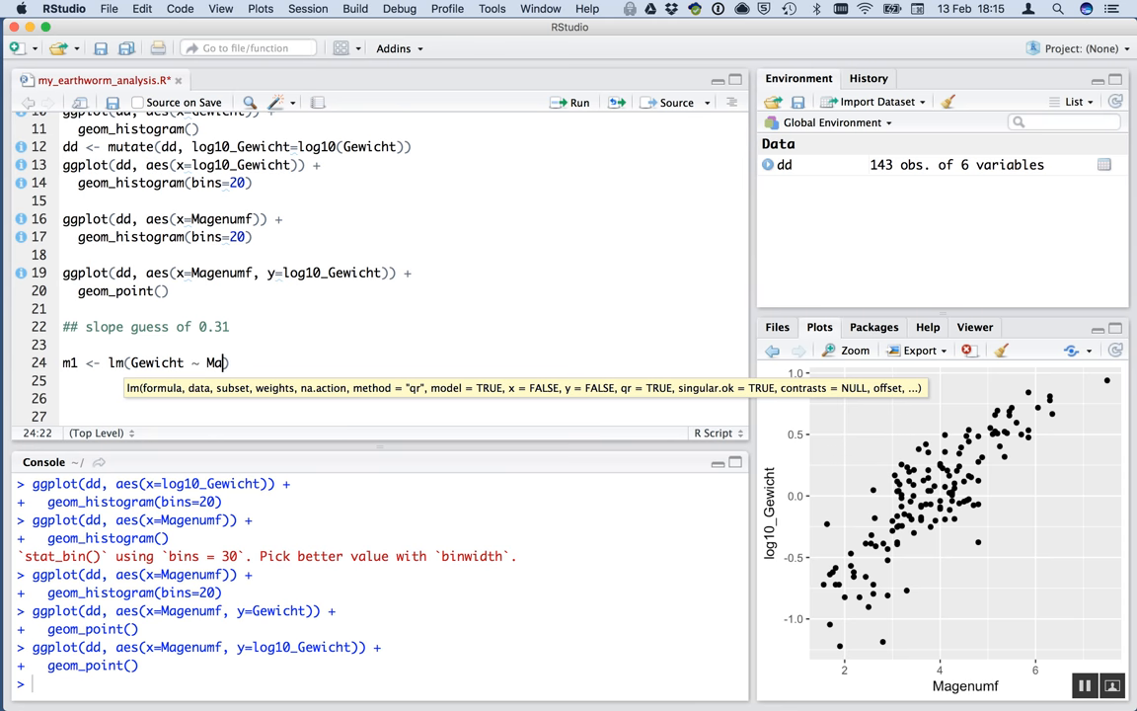
{"action": "type", "text": "genum)"}
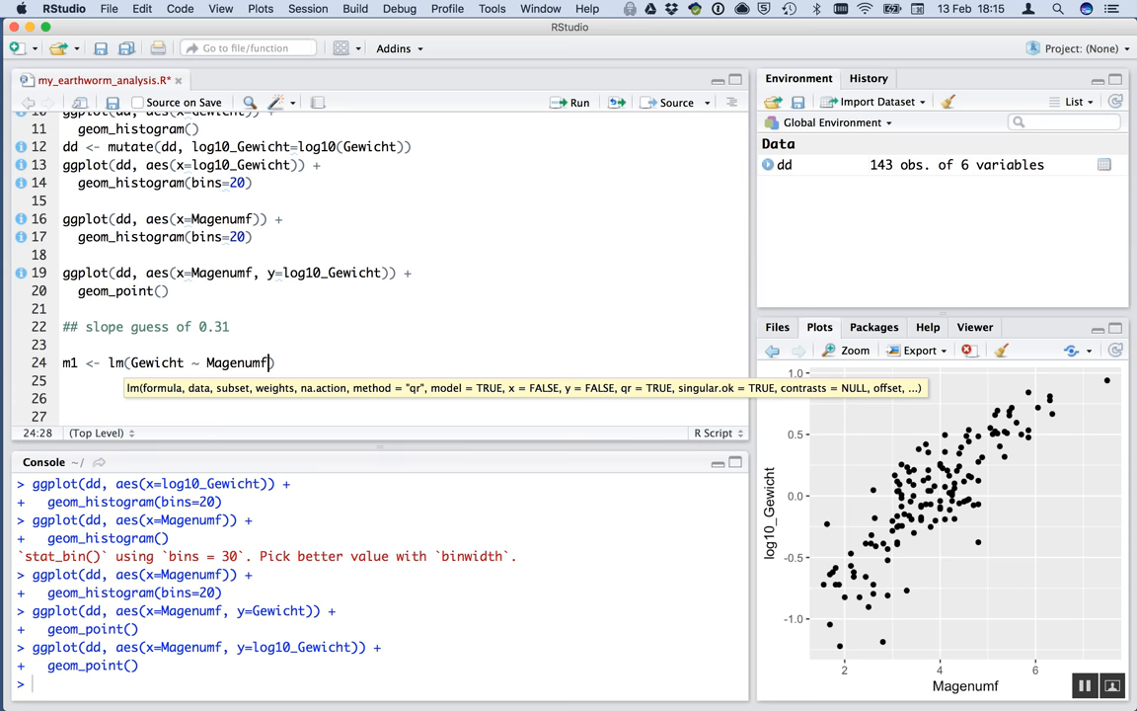
{"action": "type", "text": ","}
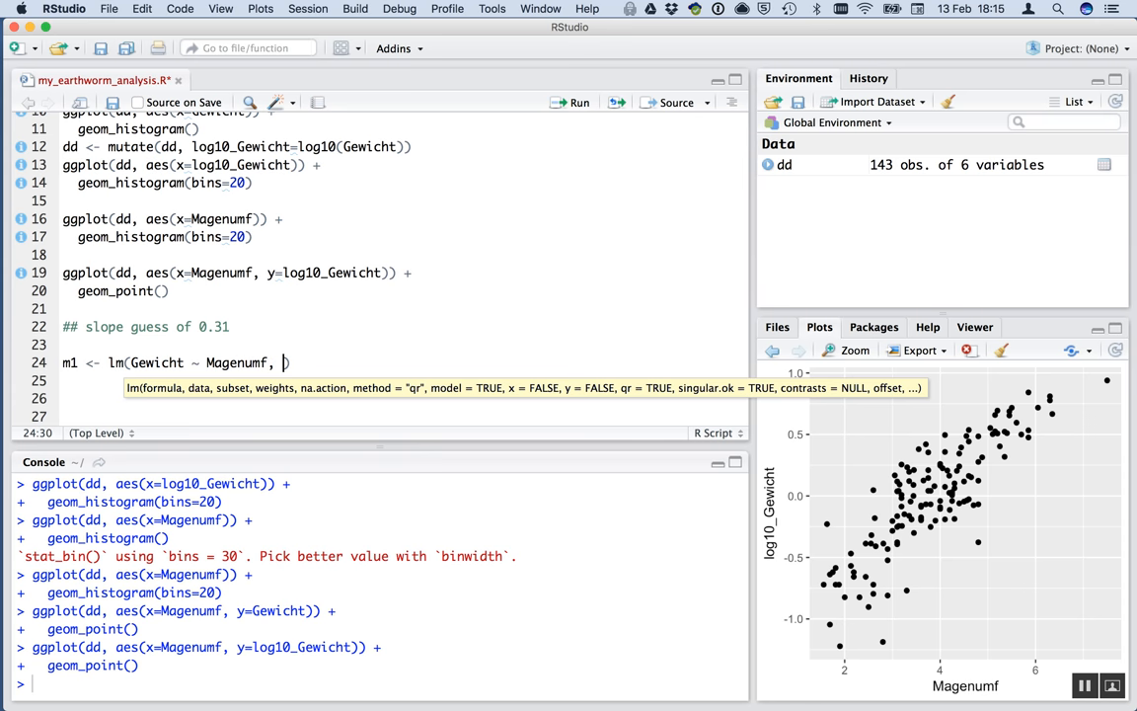
{"action": "type", "text": "dd)"}
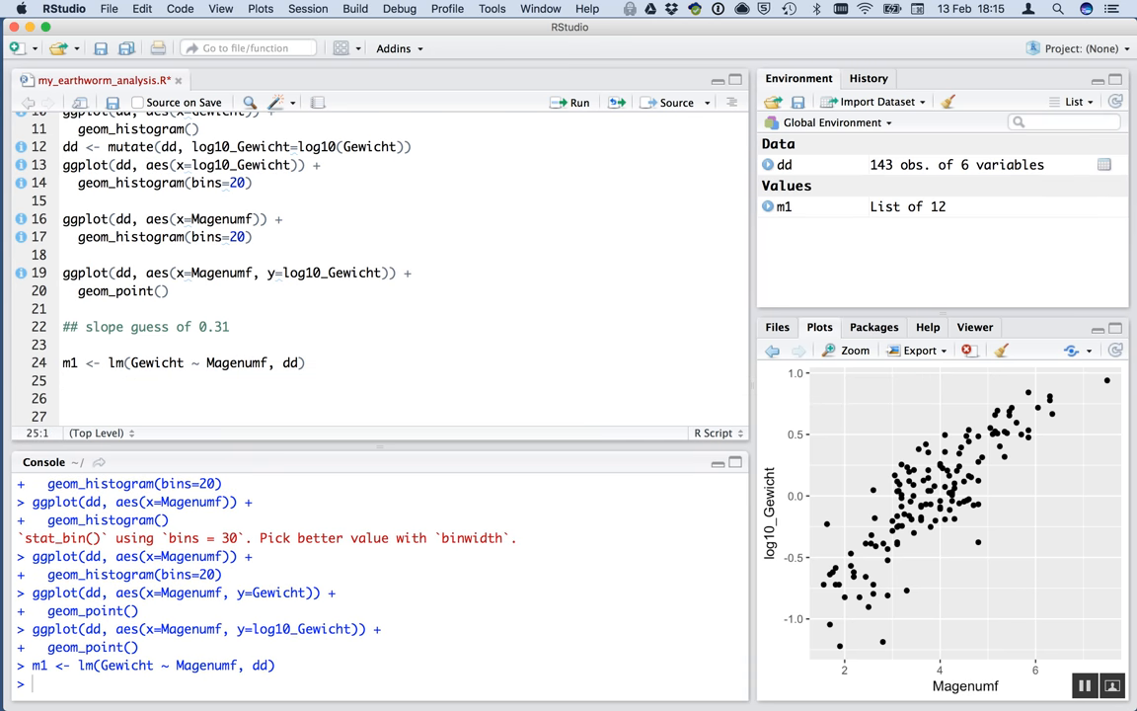
Add autoplot(m1) to produce the four residual diagnostic plots.
{"action": "type", "text": "autoplot"}
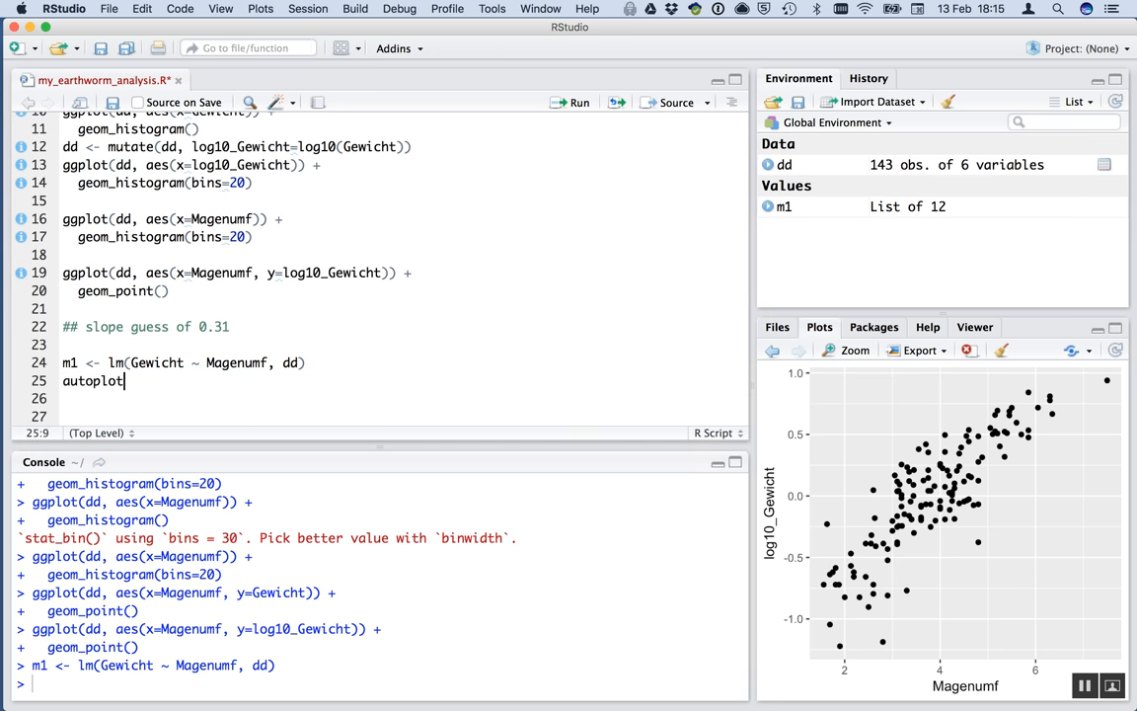
{"action": "type", "text": "(m1)"}
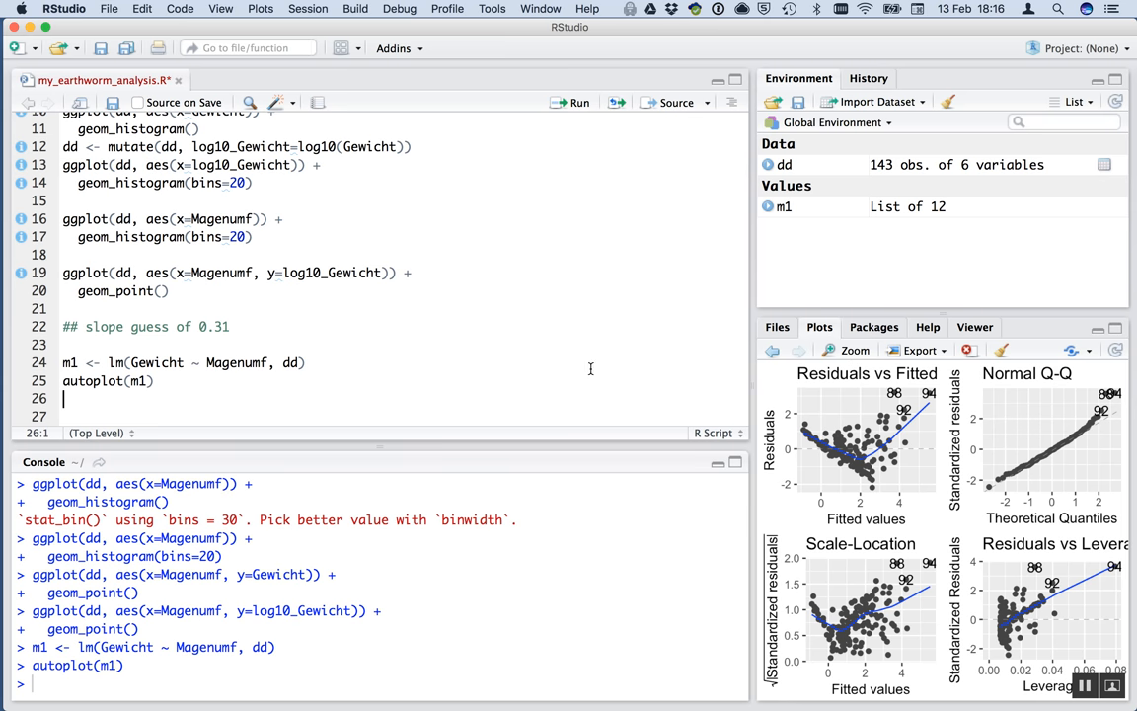
Zoom the m1 diagnostic plots into a separate window and move it aside.
{"action": "left_click", "coordinate": [848, 349]}
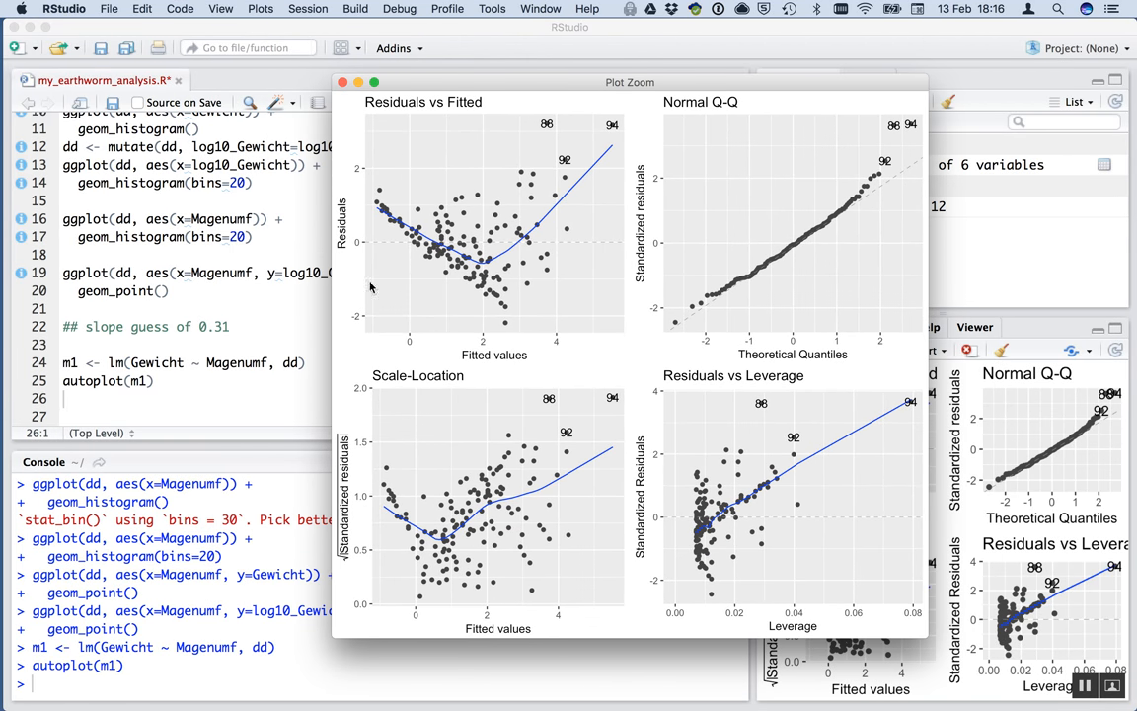
{"action": "mouse_move", "coordinate": [455, 262]}
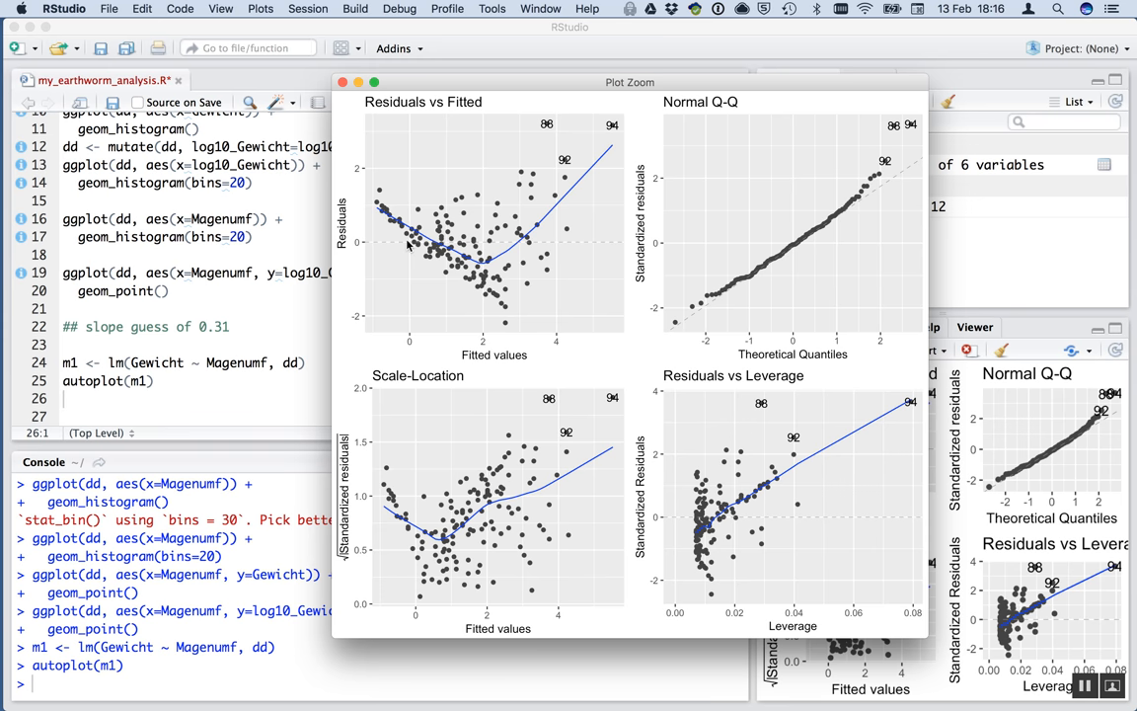
{"action": "mouse_move", "coordinate": [421, 261]}
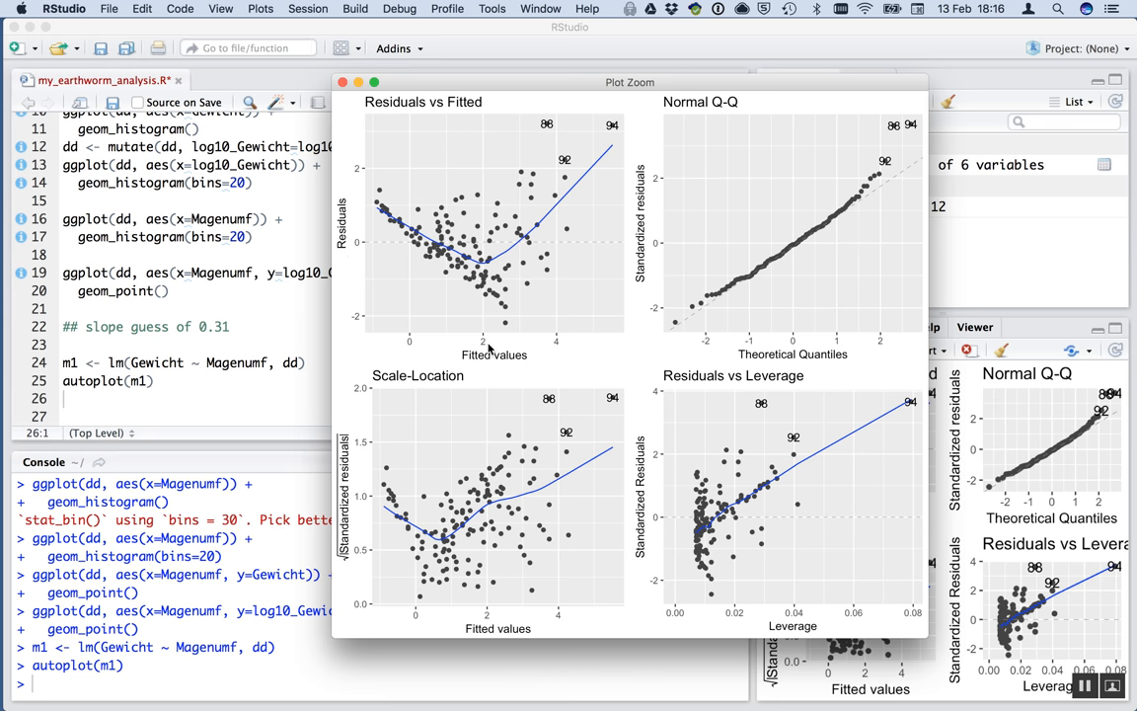
{"action": "mouse_move", "coordinate": [452, 253]}
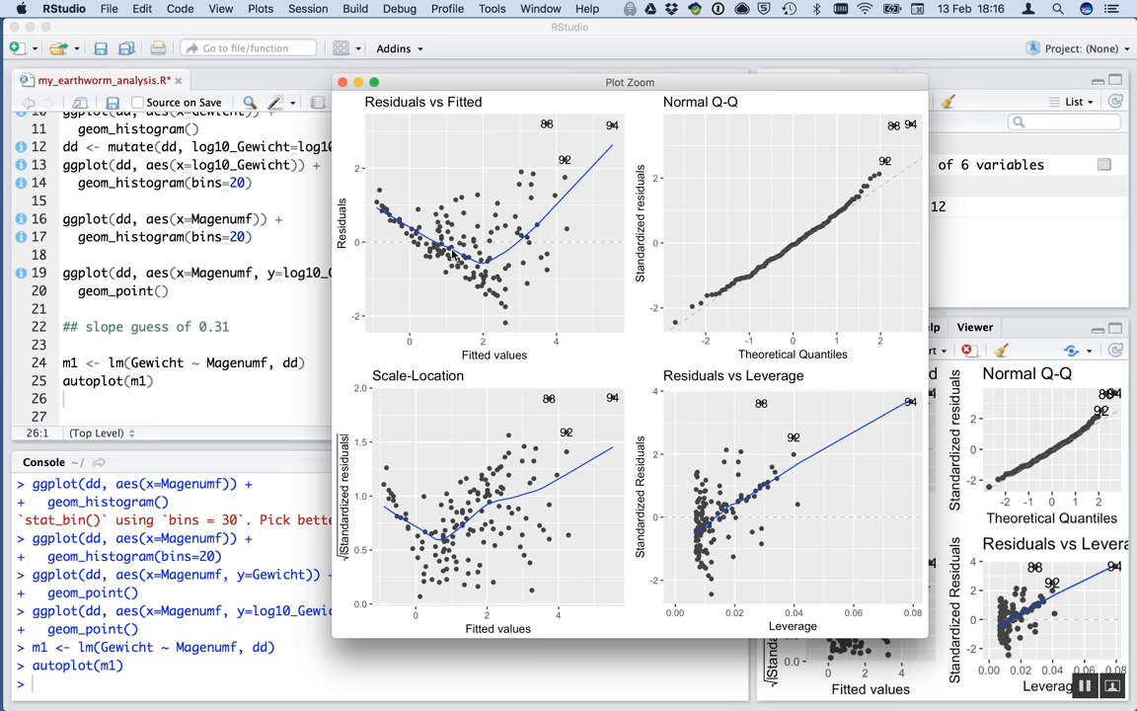
{"action": "mouse_move", "coordinate": [495, 511]}
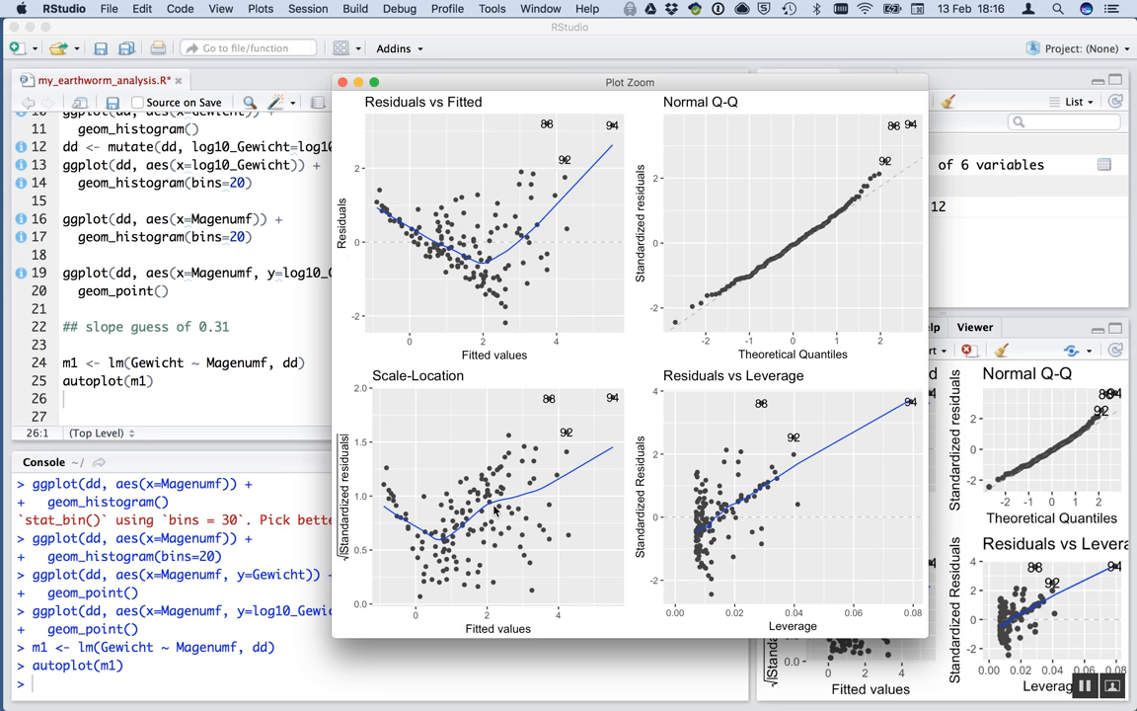
{"action": "mouse_move", "coordinate": [491, 518]}
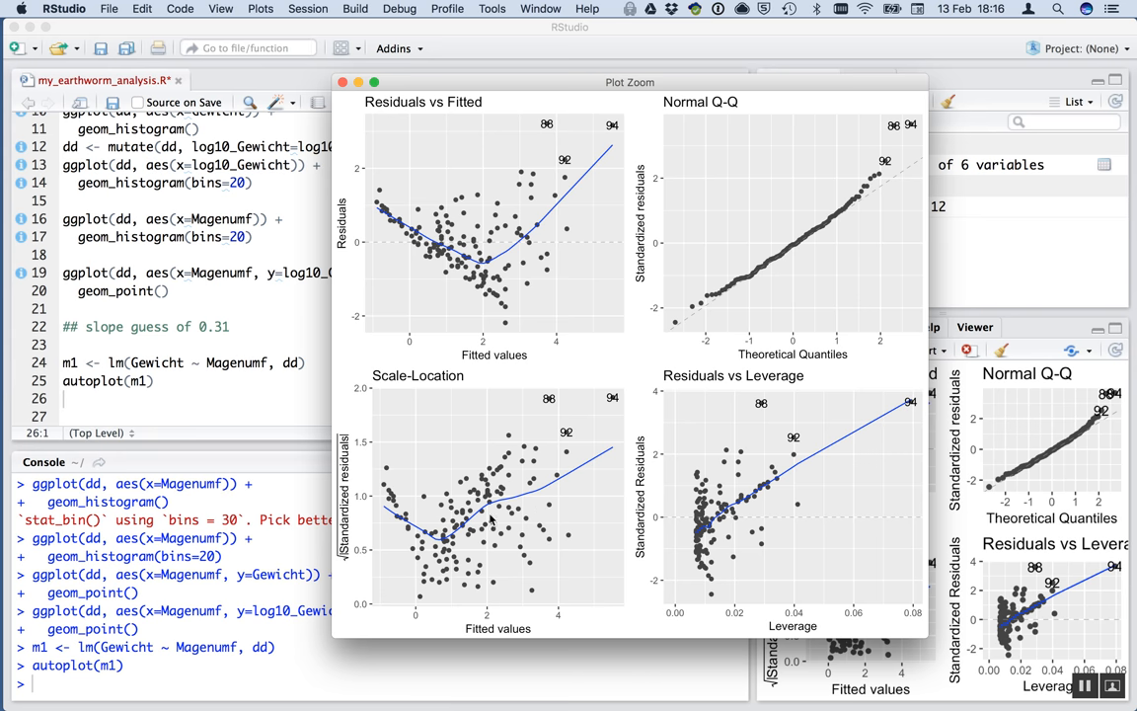
{"action": "mouse_move", "coordinate": [540, 474]}
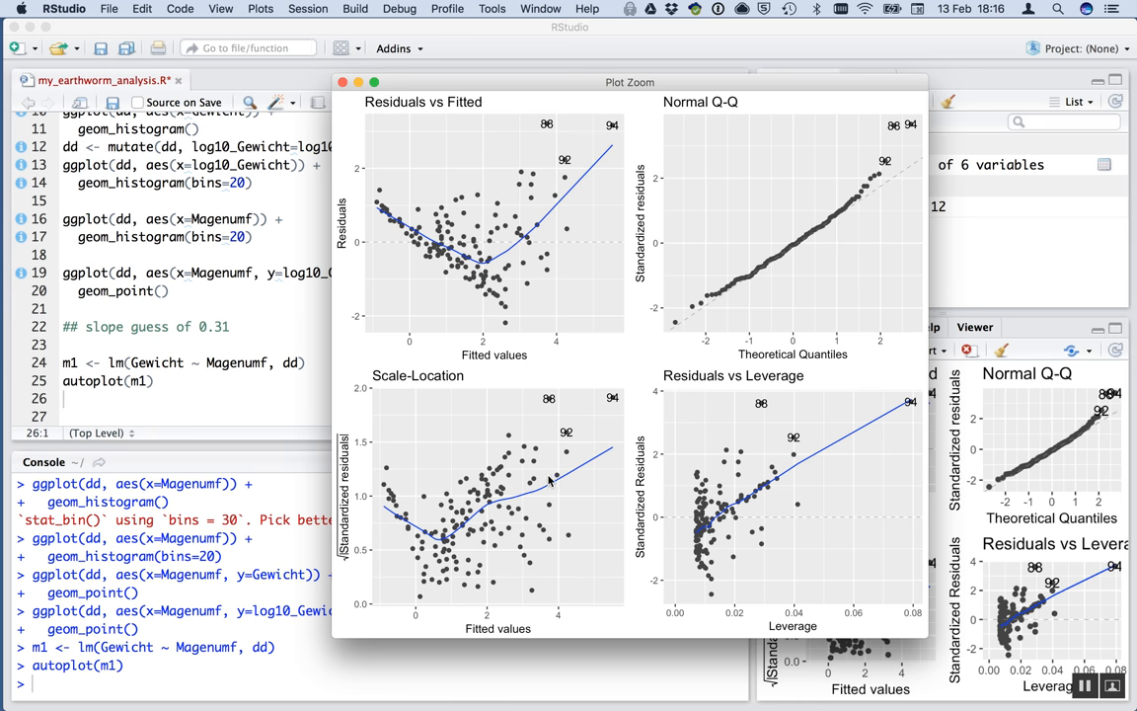
{"action": "mouse_move", "coordinate": [415, 505]}
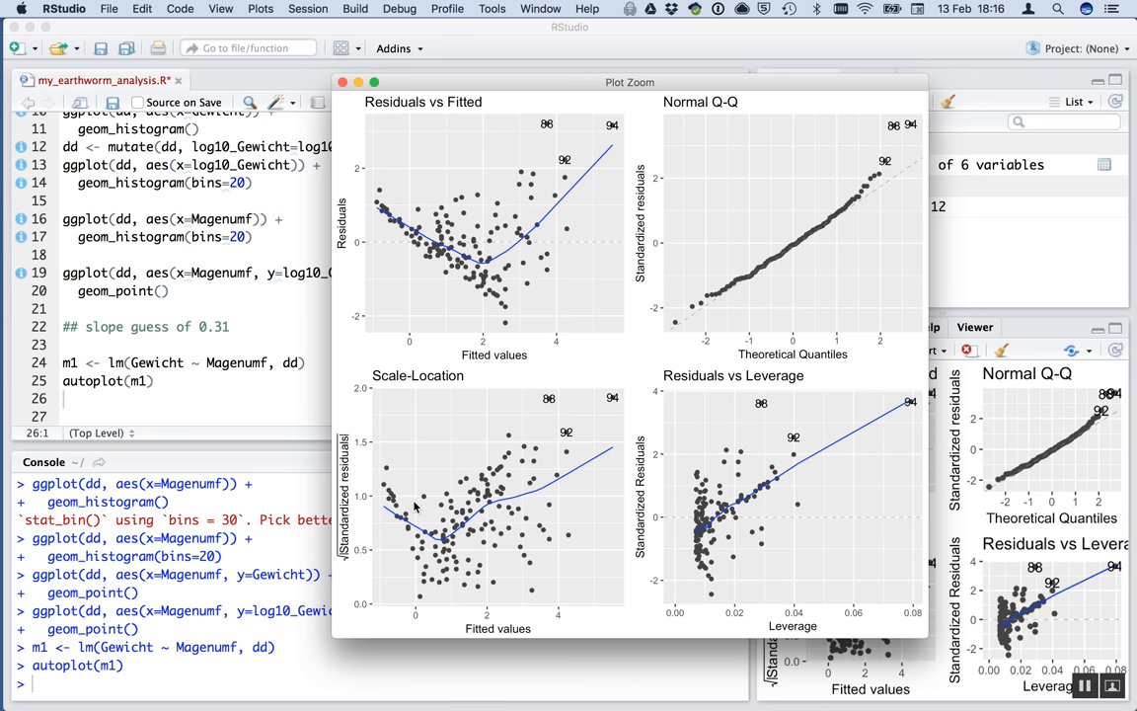
{"action": "mouse_move", "coordinate": [410, 505]}
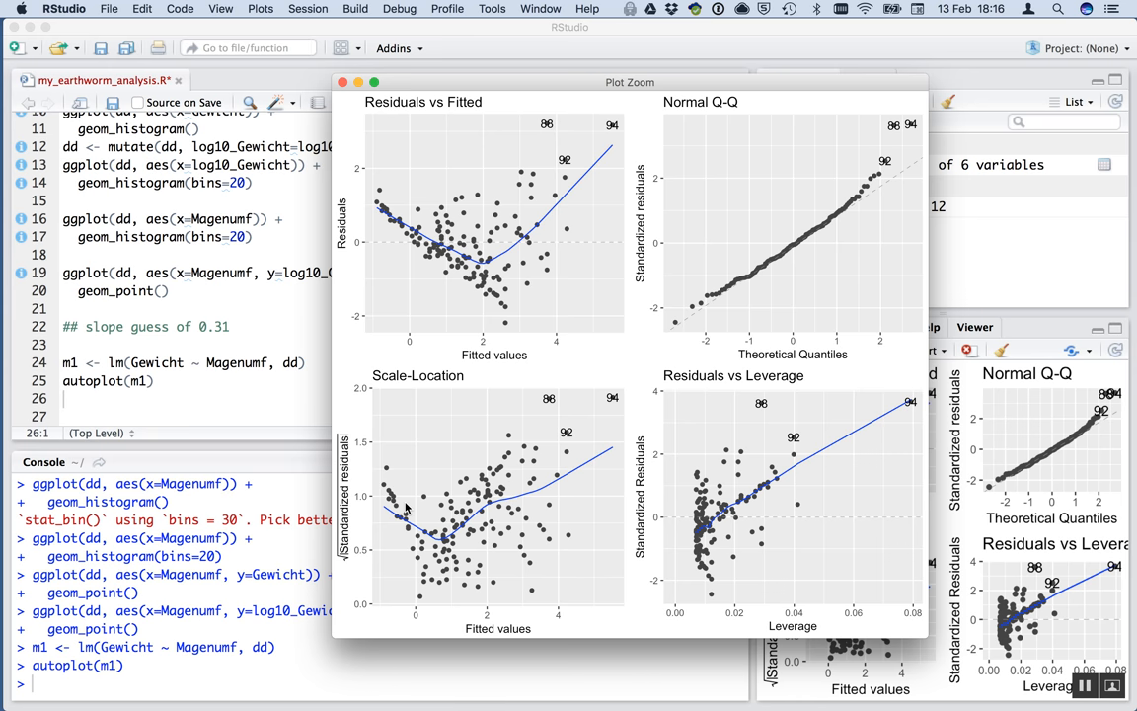
{"action": "mouse_move", "coordinate": [521, 608]}
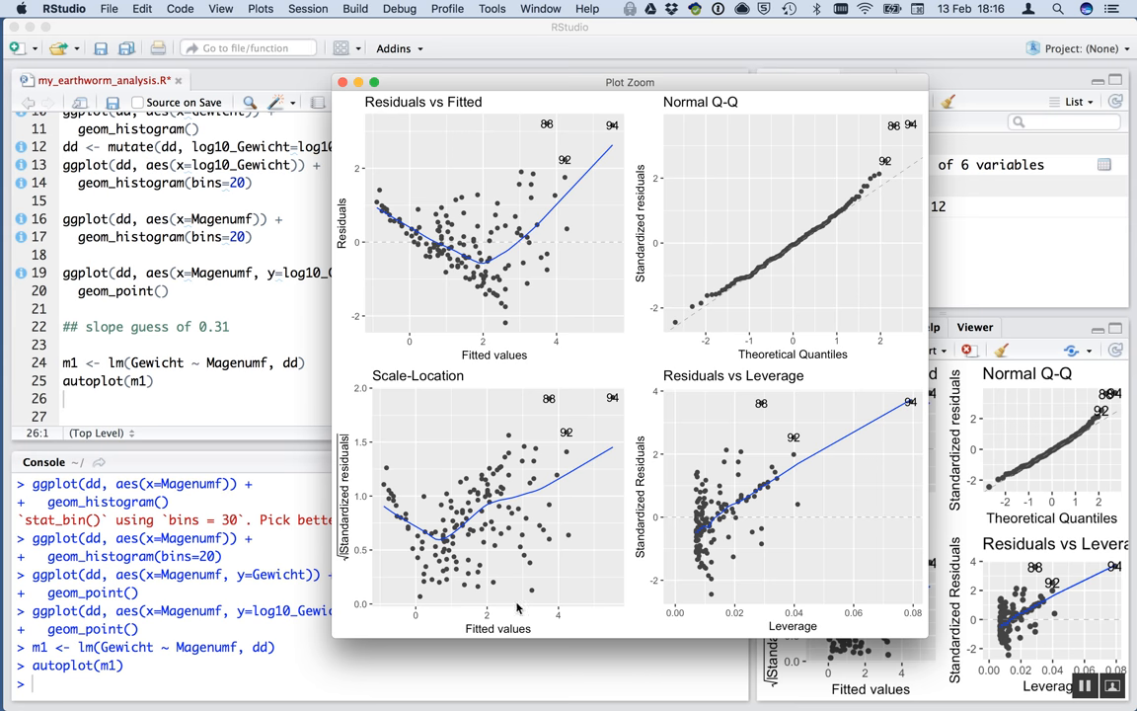
{"action": "mouse_move", "coordinate": [511, 308]}
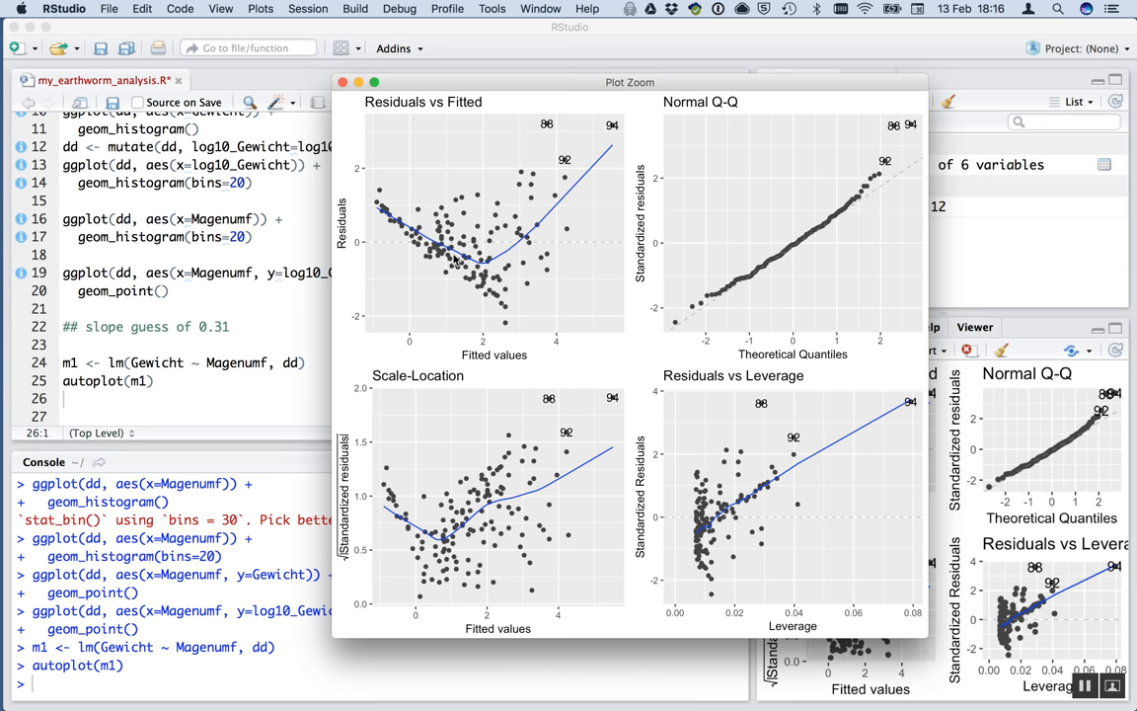
{"action": "mouse_move", "coordinate": [570, 273]}
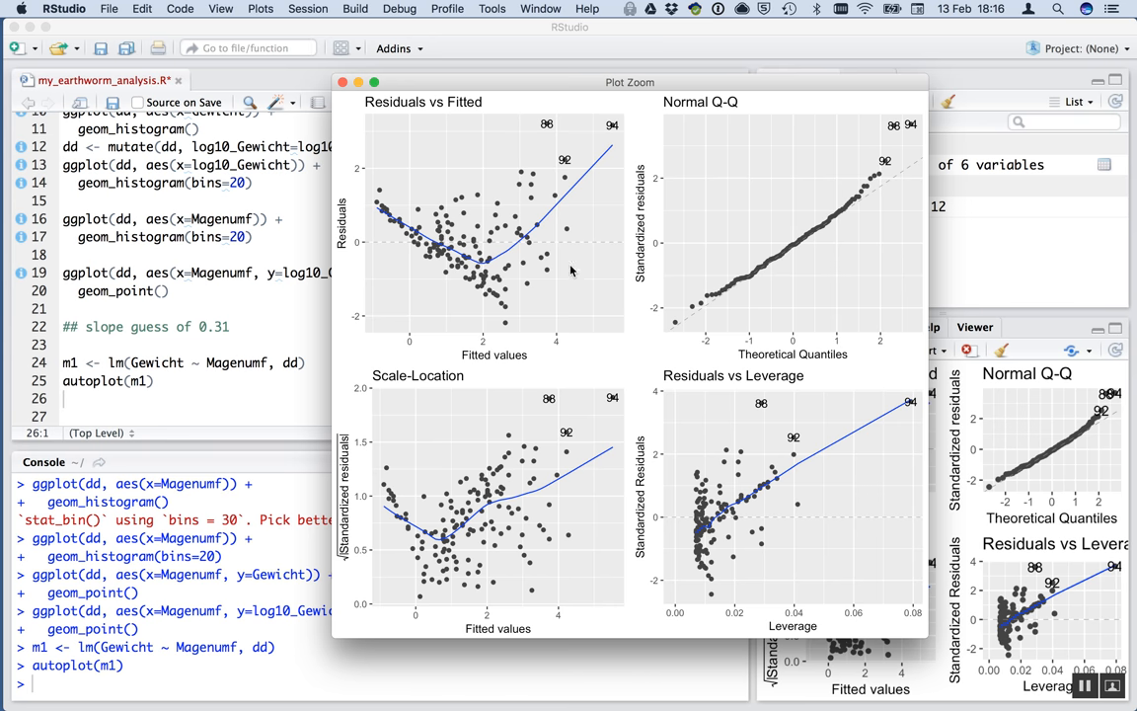
{"action": "mouse_move", "coordinate": [580, 237]}
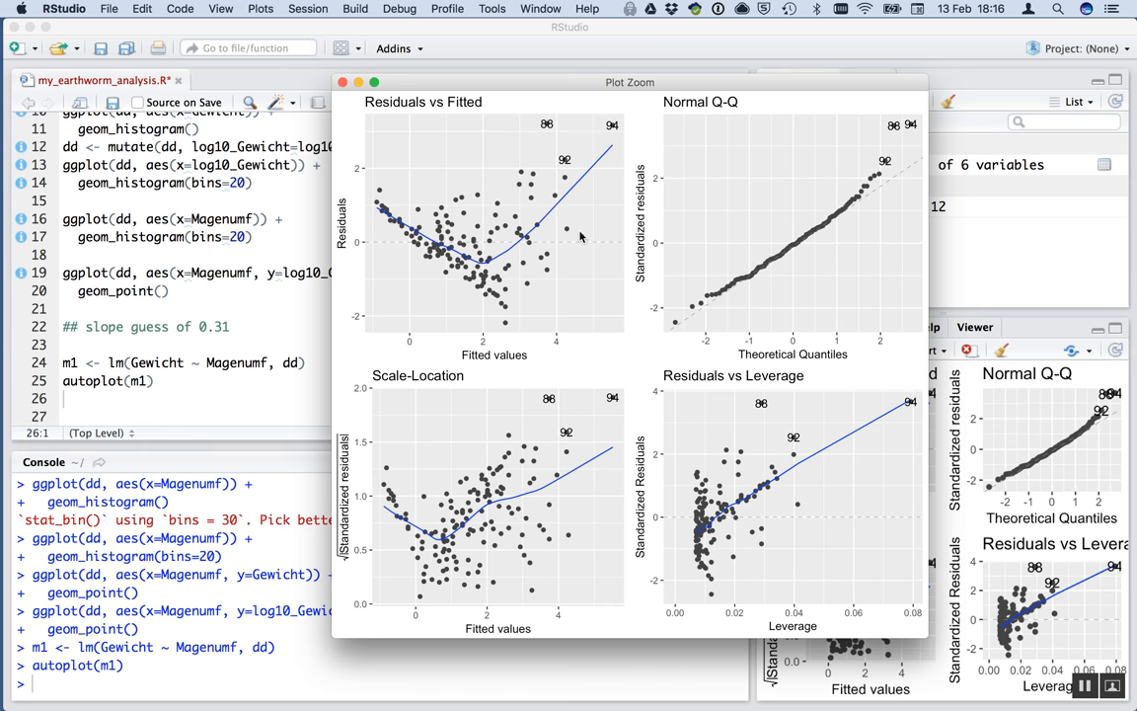
{"action": "mouse_move", "coordinate": [781, 229]}
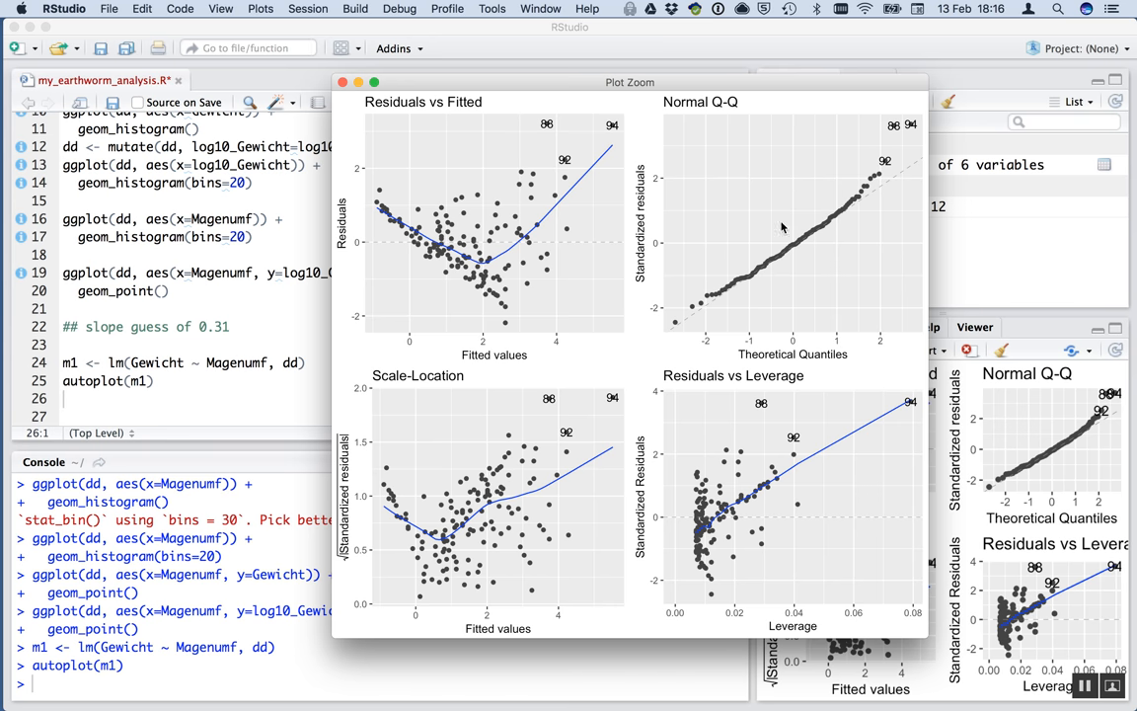
{"action": "mouse_move", "coordinate": [806, 87]}
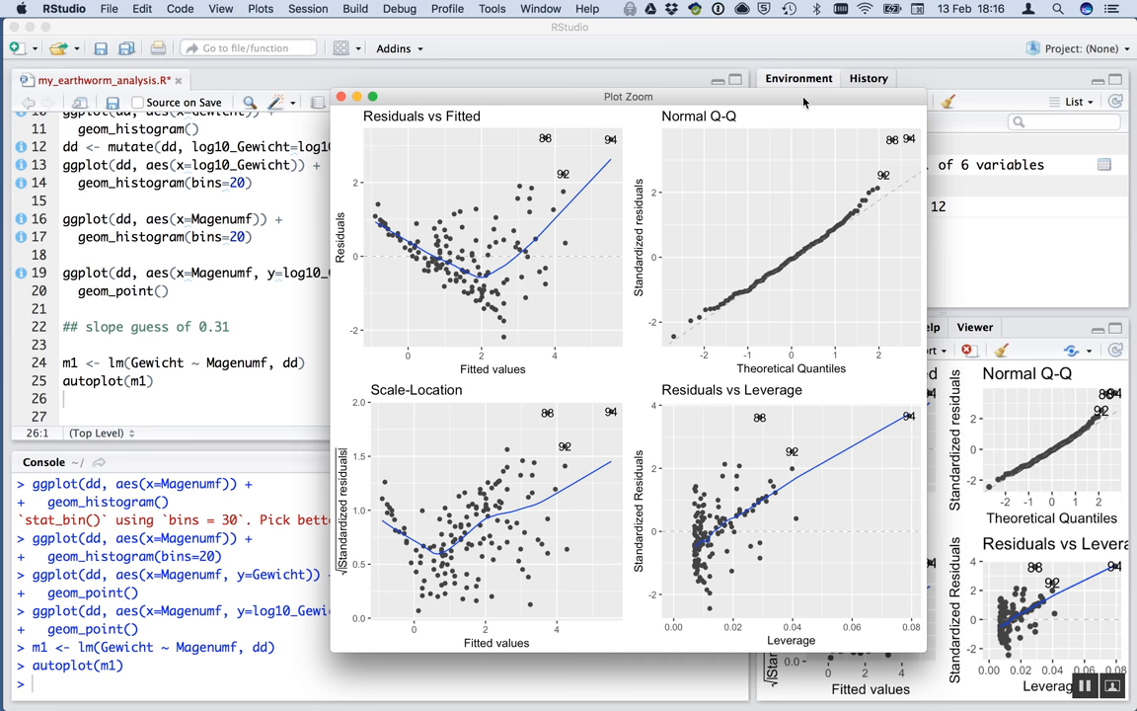
{"action": "left_click_drag", "start_coordinate": [627, 95], "coordinate": [580, 51]}
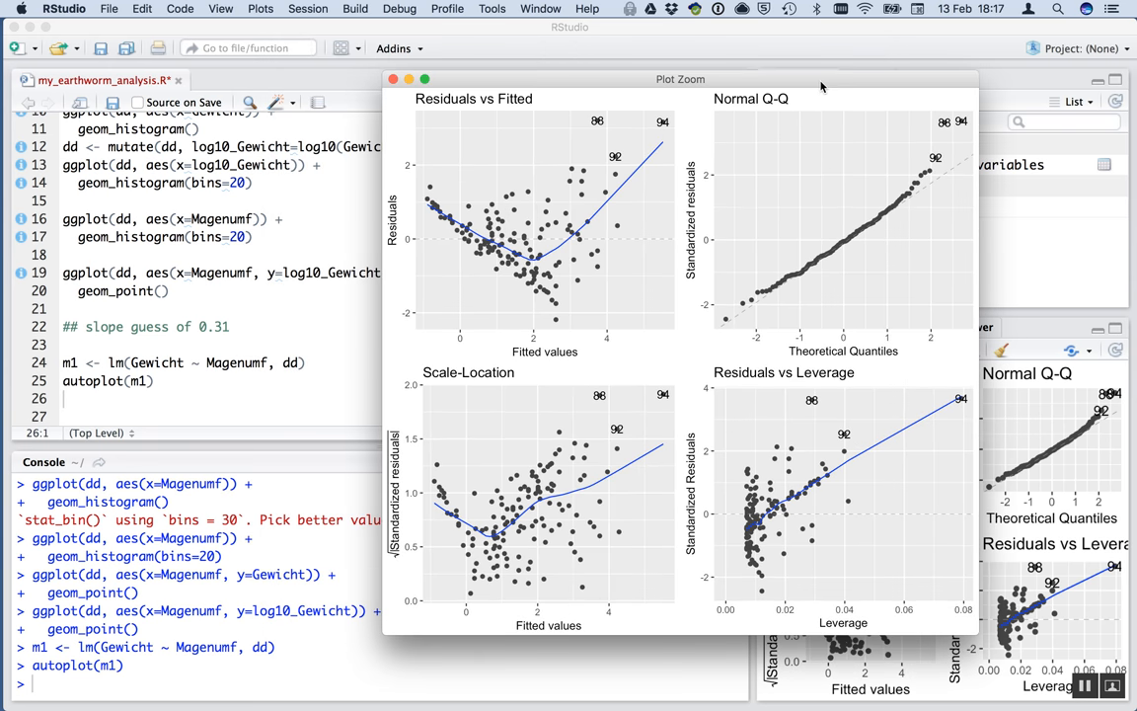
{"action": "mouse_move", "coordinate": [786, 207]}
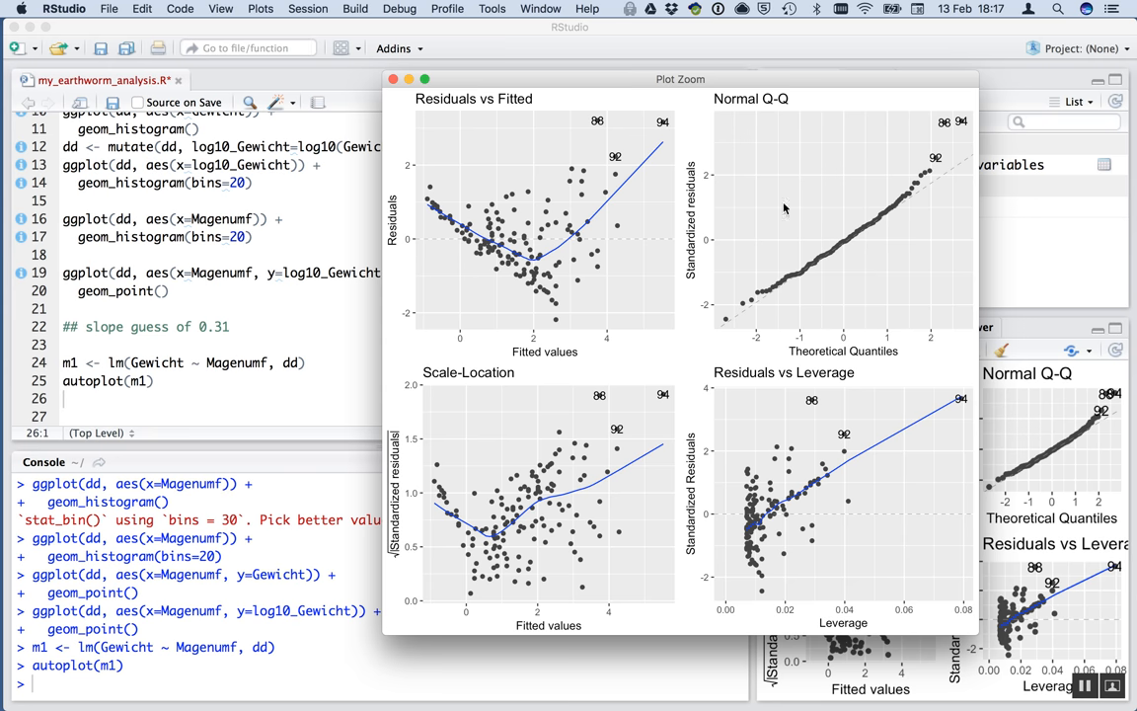
{"action": "mouse_move", "coordinate": [636, 193]}
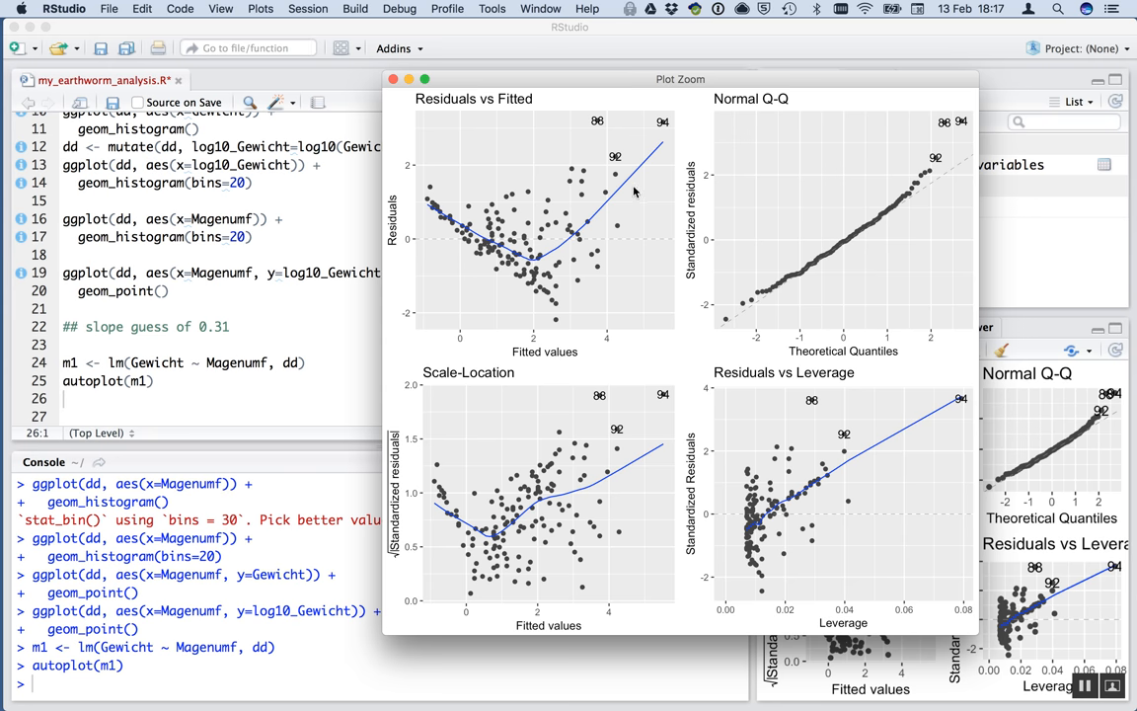
{"action": "mouse_move", "coordinate": [529, 154]}
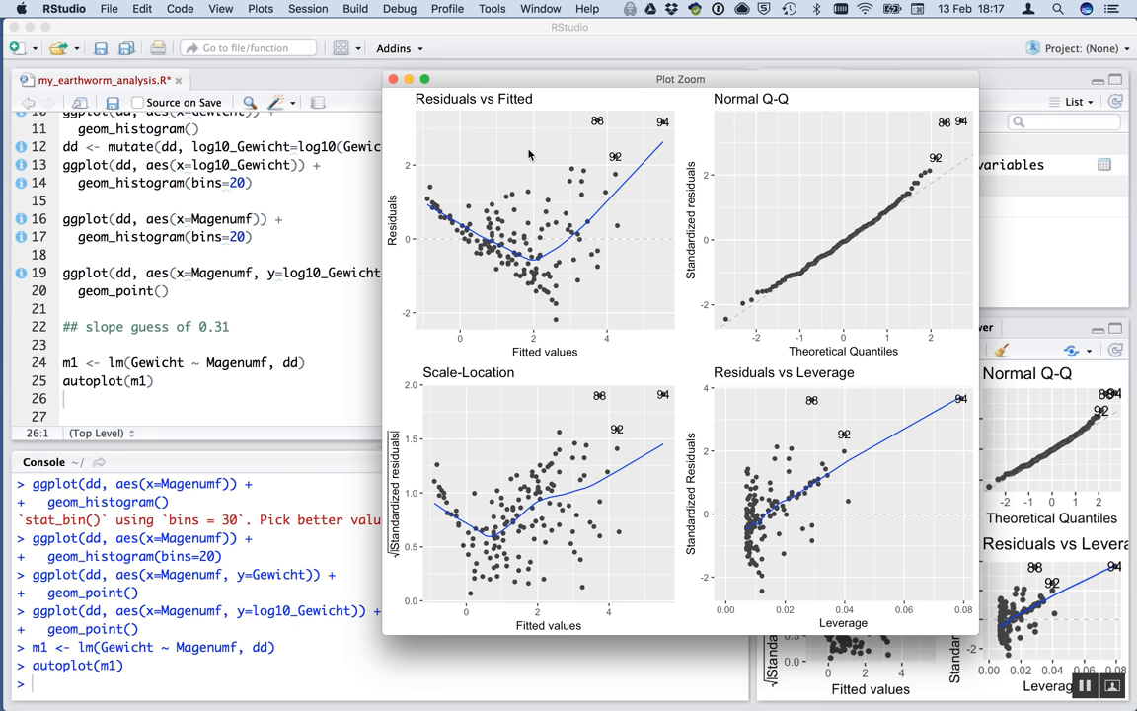
{"action": "left_click", "coordinate": [394, 79]}
{"action": "type", "text": "log10_"}
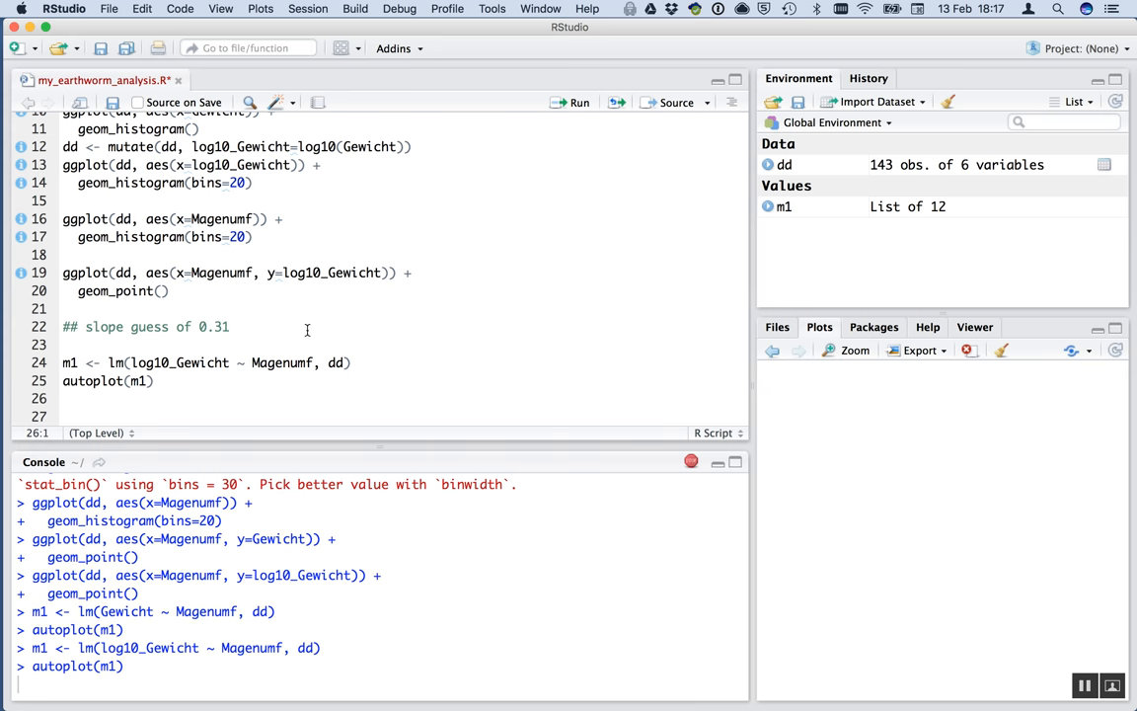
{"action": "mouse_move", "coordinate": [849, 359]}
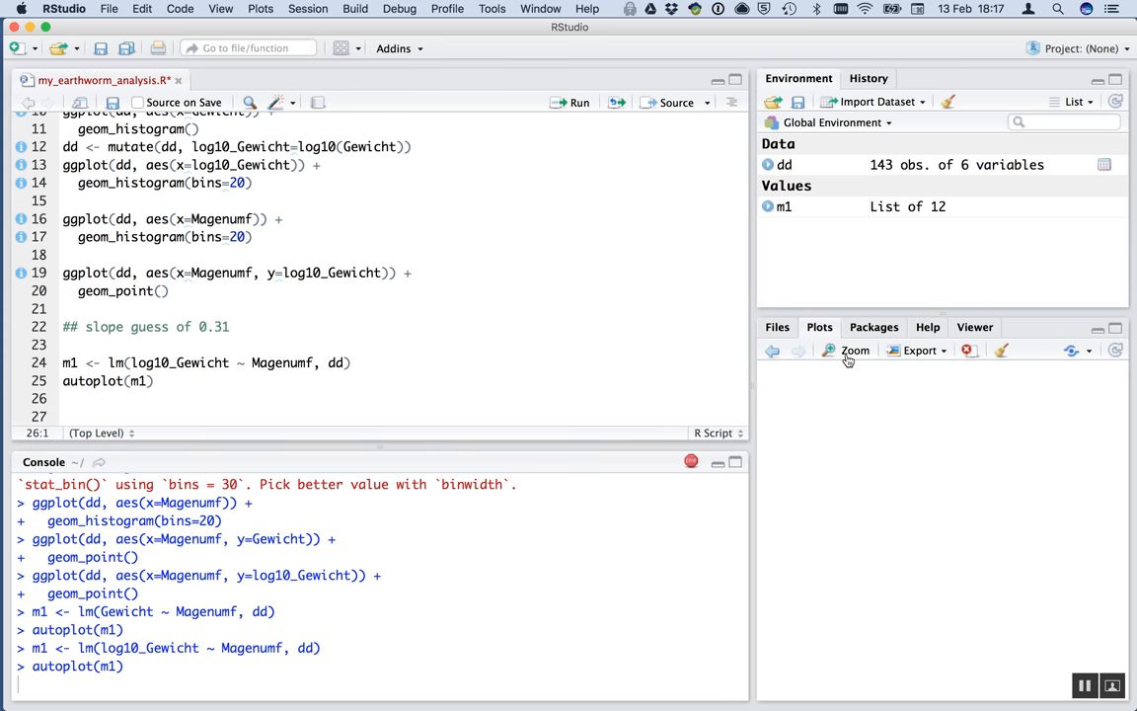
{"action": "mouse_move", "coordinate": [855, 351]}
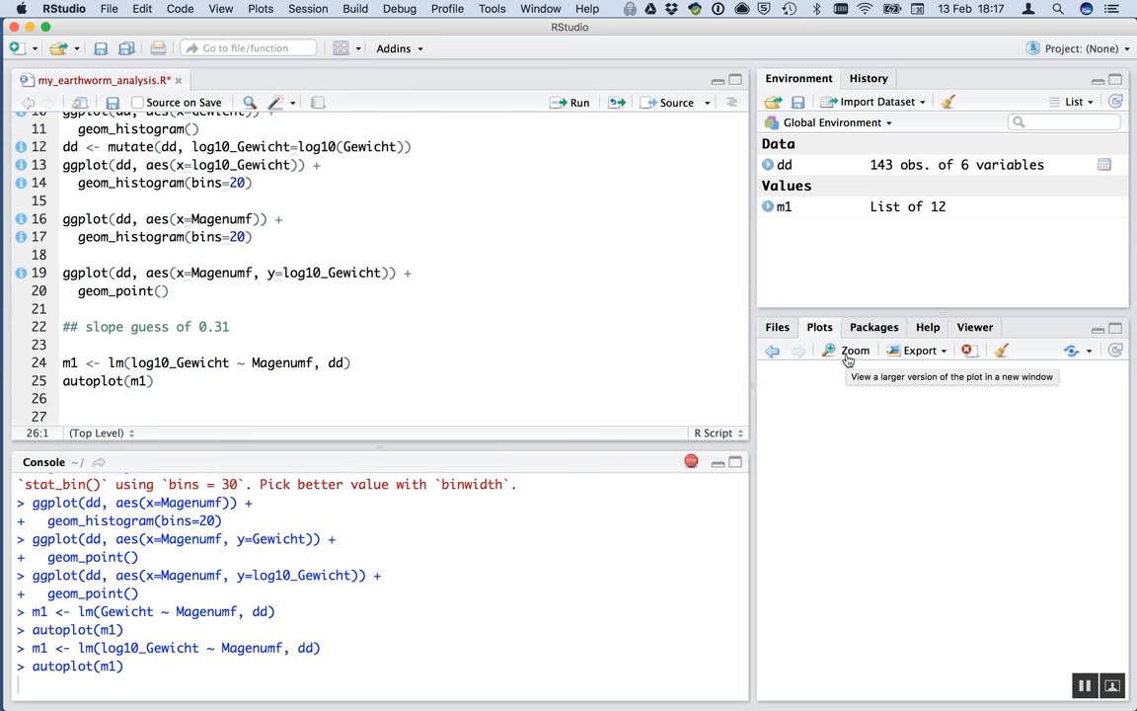
{"action": "mouse_move", "coordinate": [847, 359]}
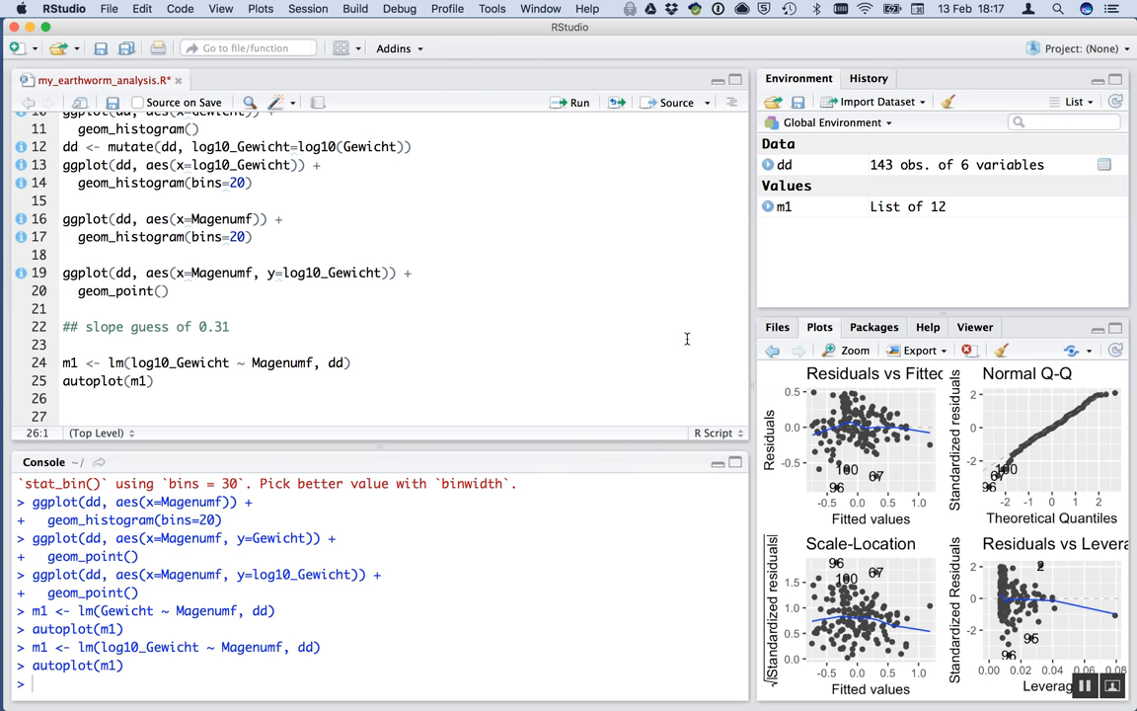
{"action": "mouse_move", "coordinate": [649, 345]}
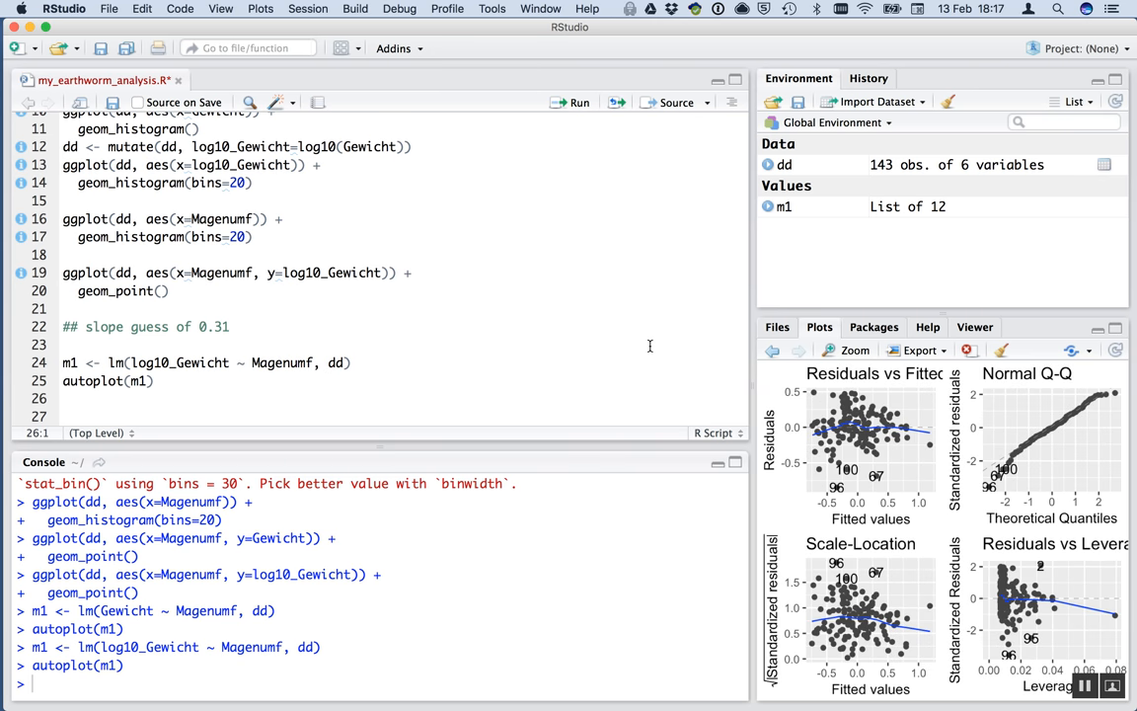
{"action": "mouse_move", "coordinate": [855, 352]}
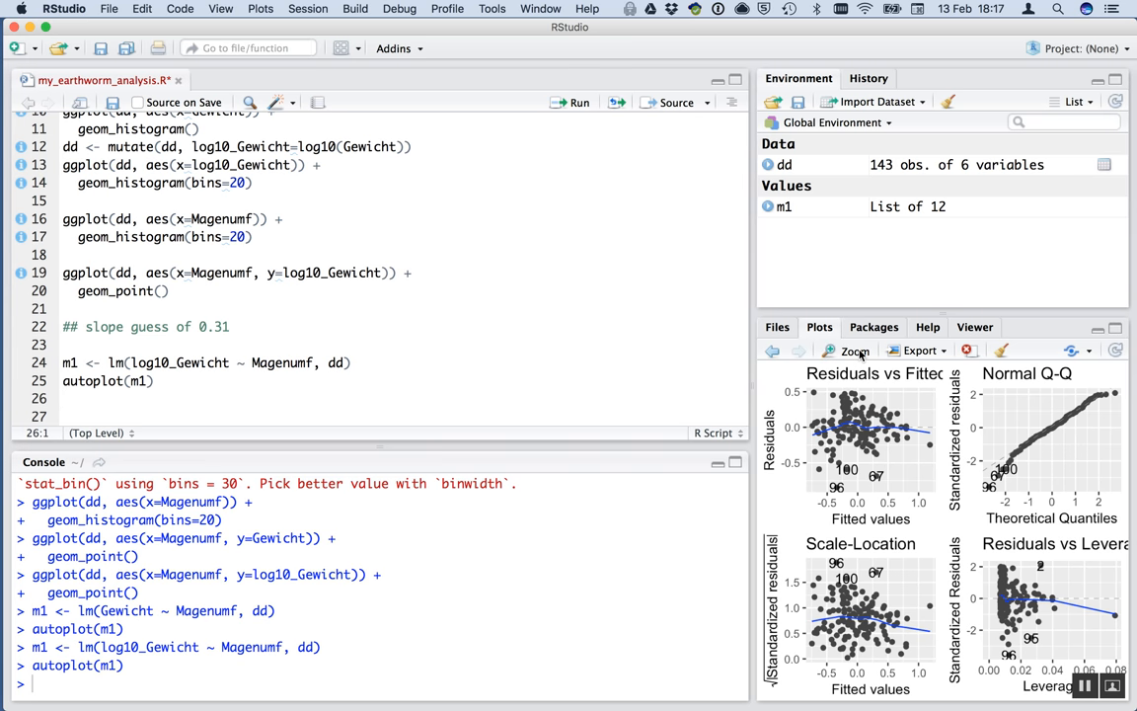
{"action": "left_click", "coordinate": [849, 352]}
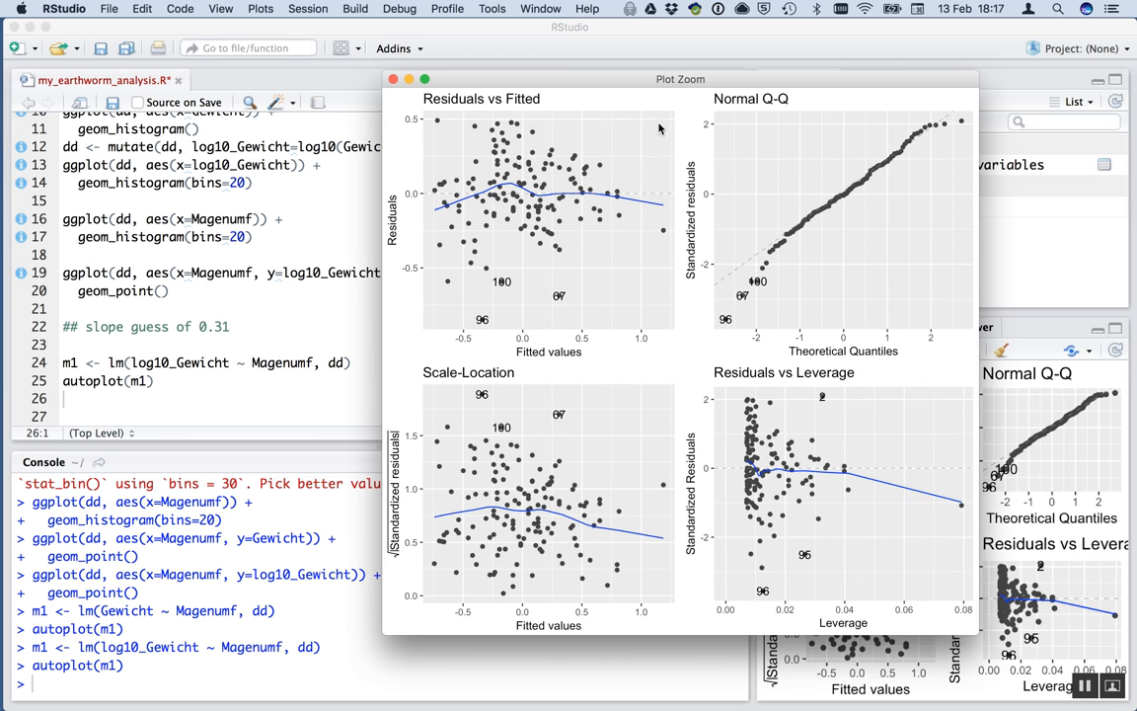
{"action": "left_click_drag", "start_coordinate": [679, 79], "coordinate": [612, 65]}
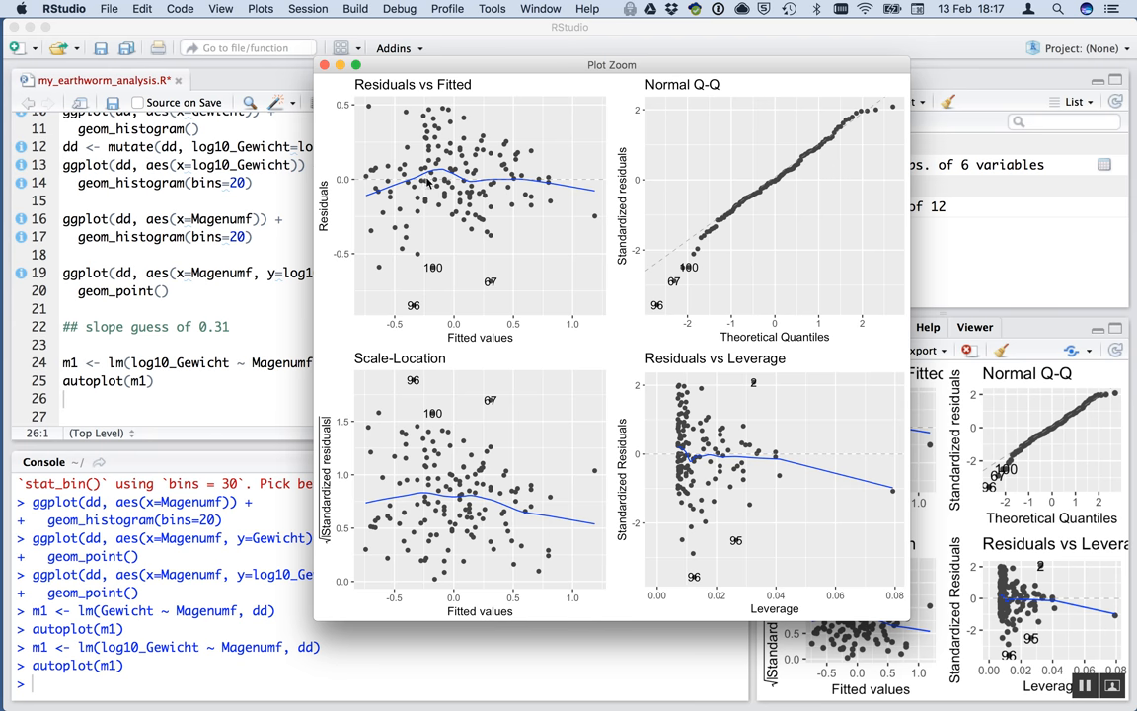
{"action": "mouse_move", "coordinate": [491, 168]}
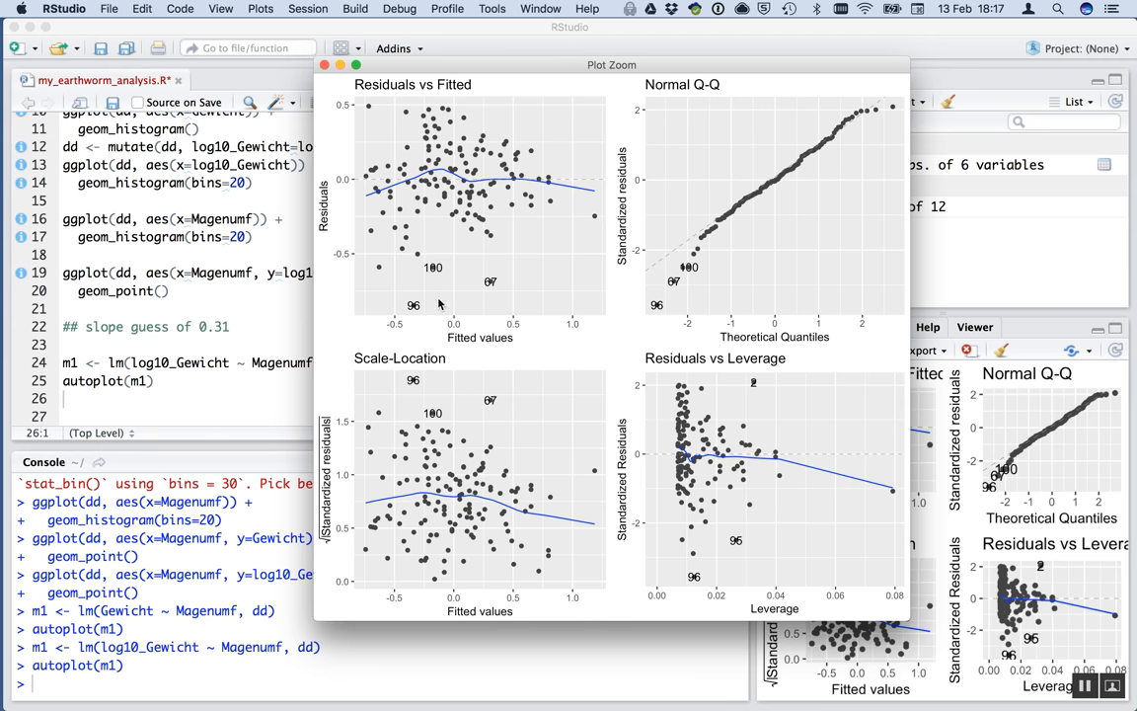
{"action": "mouse_move", "coordinate": [584, 215]}
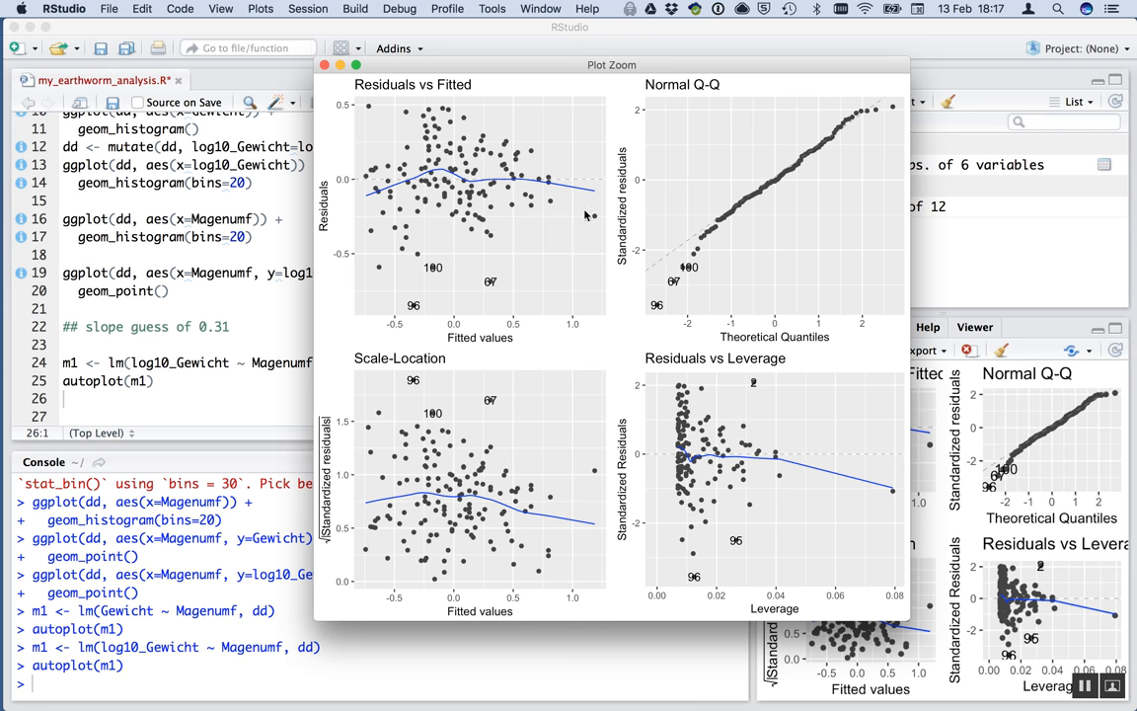
{"action": "mouse_move", "coordinate": [707, 249]}
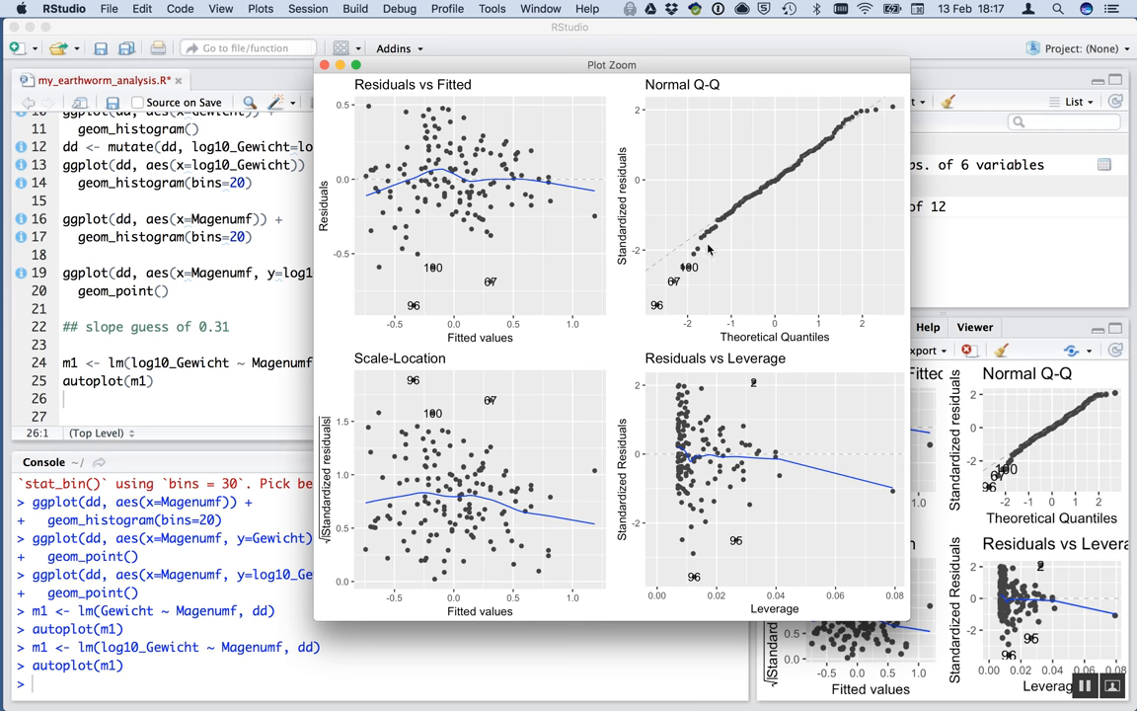
{"action": "mouse_move", "coordinate": [742, 204]}
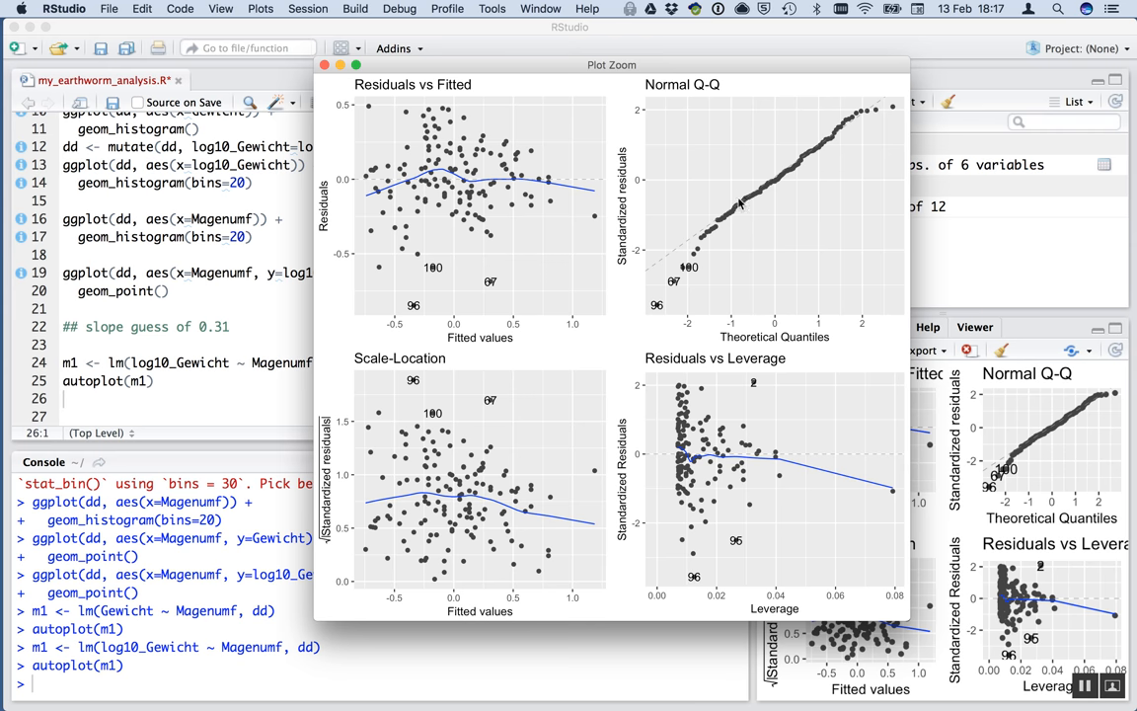
{"action": "mouse_move", "coordinate": [731, 213]}
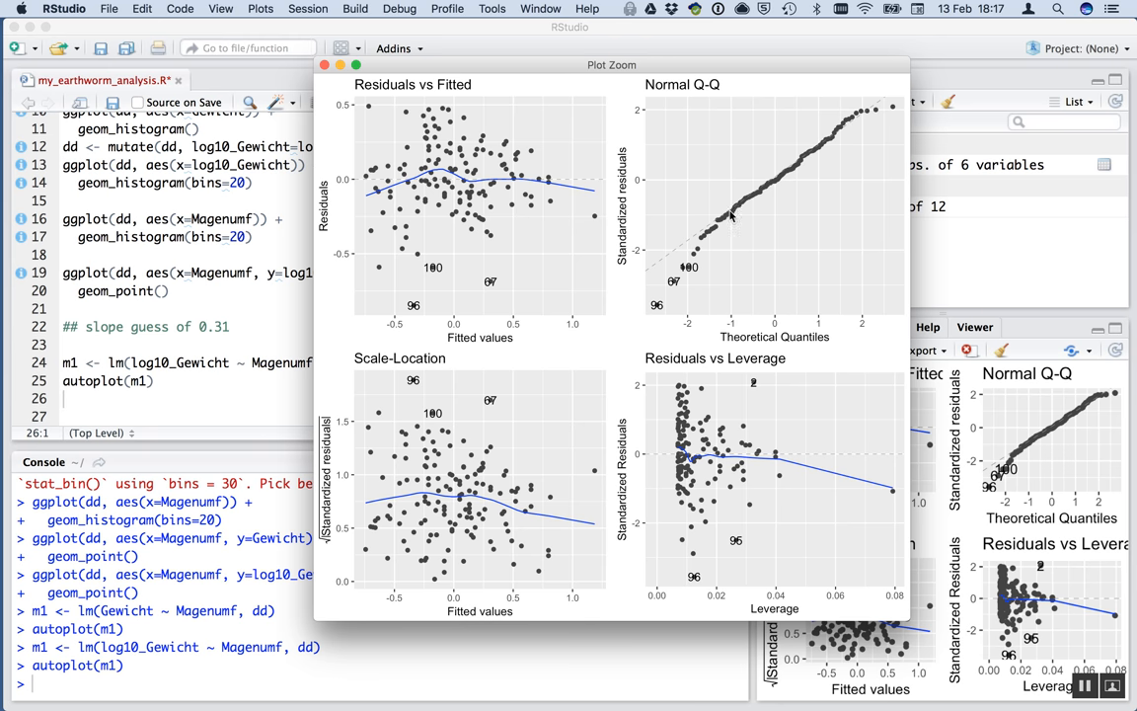
{"action": "mouse_move", "coordinate": [738, 272]}
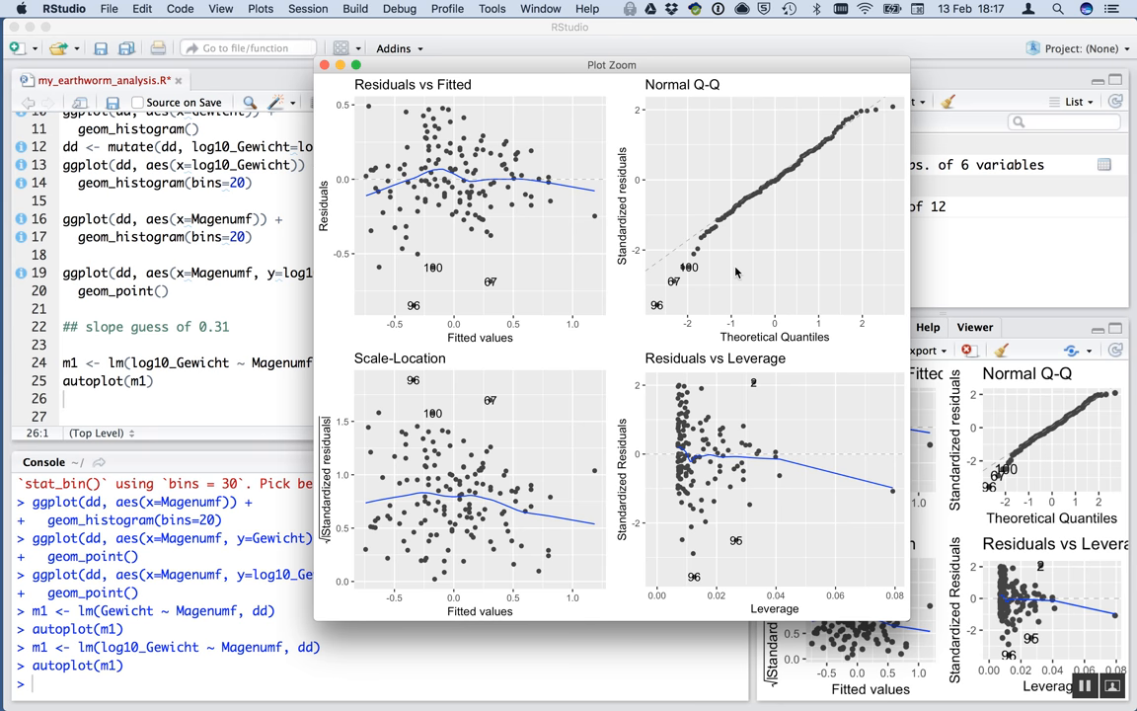
{"action": "mouse_move", "coordinate": [890, 490]}
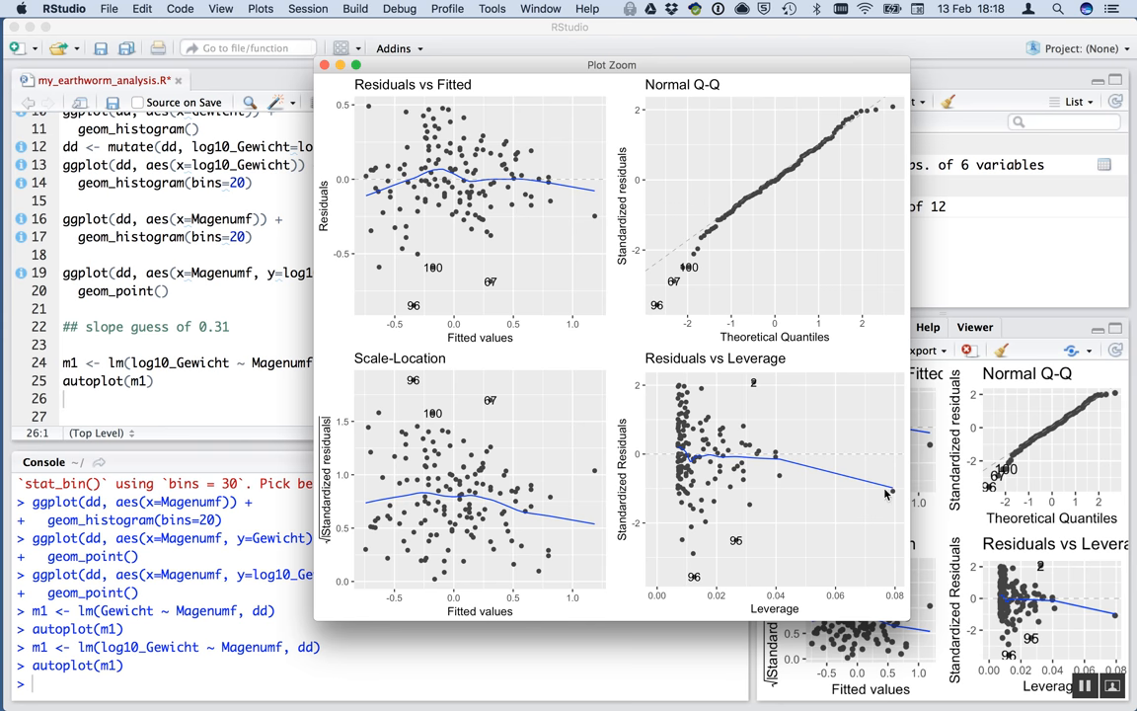
{"action": "mouse_move", "coordinate": [900, 503]}
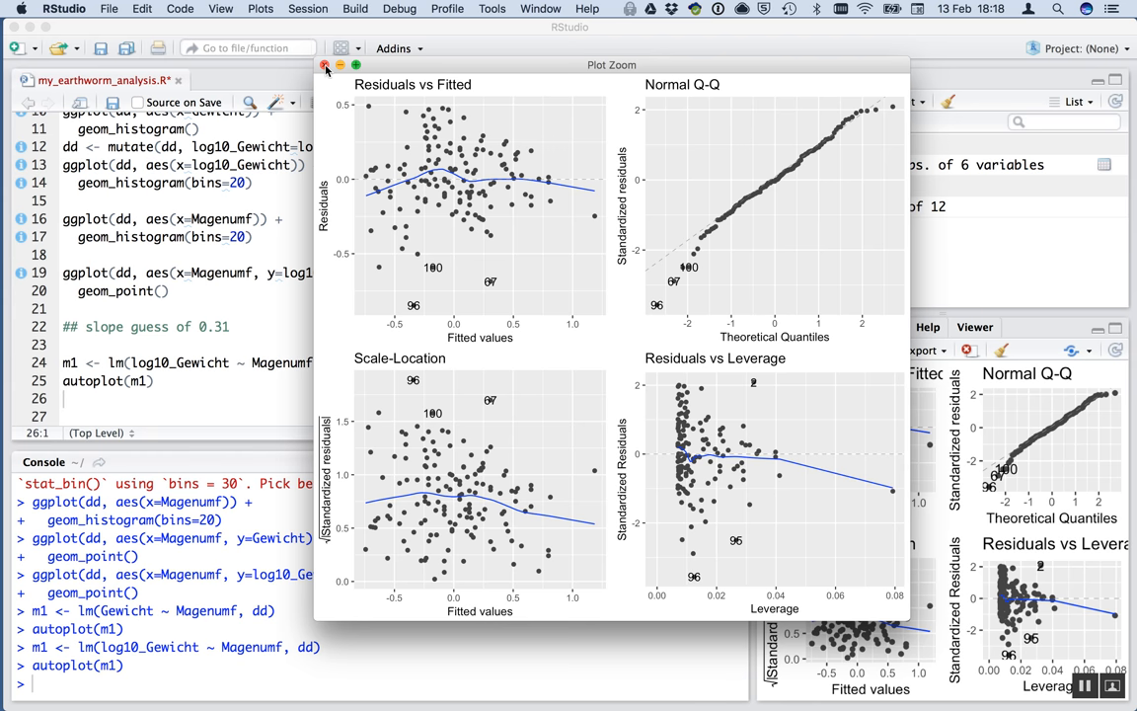
Close the Plot Zoom window and add summary(m1) to the script, running it.
{"action": "left_click", "coordinate": [324, 66]}
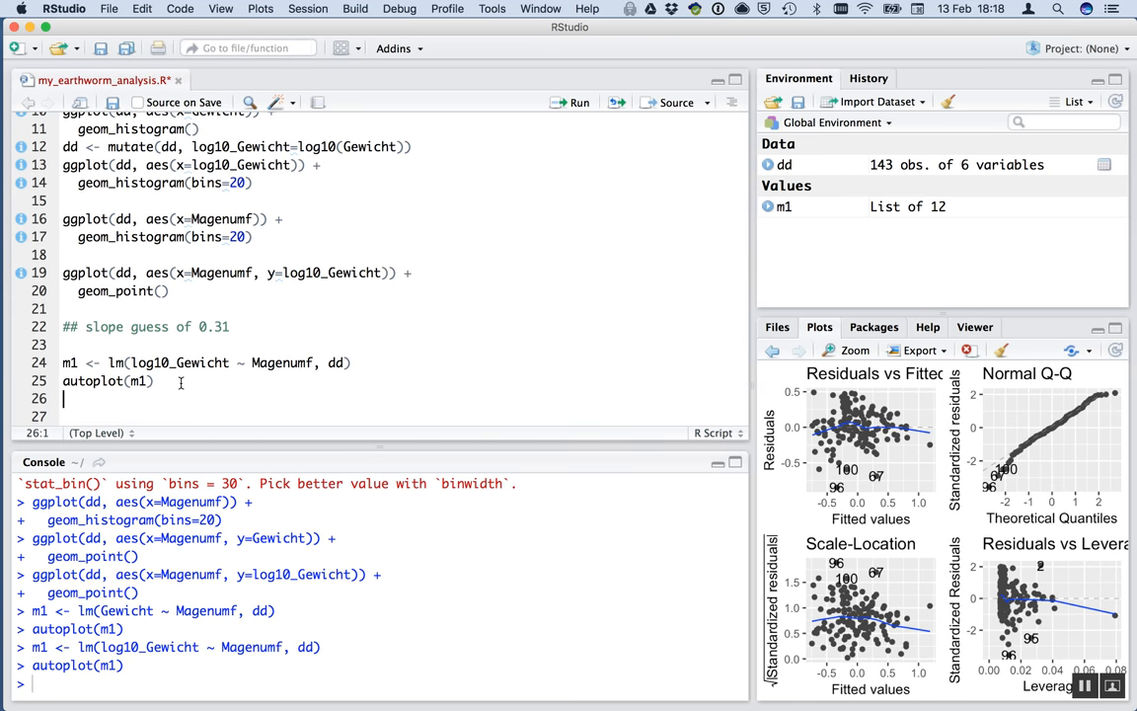
{"action": "type", "text": "sum"}
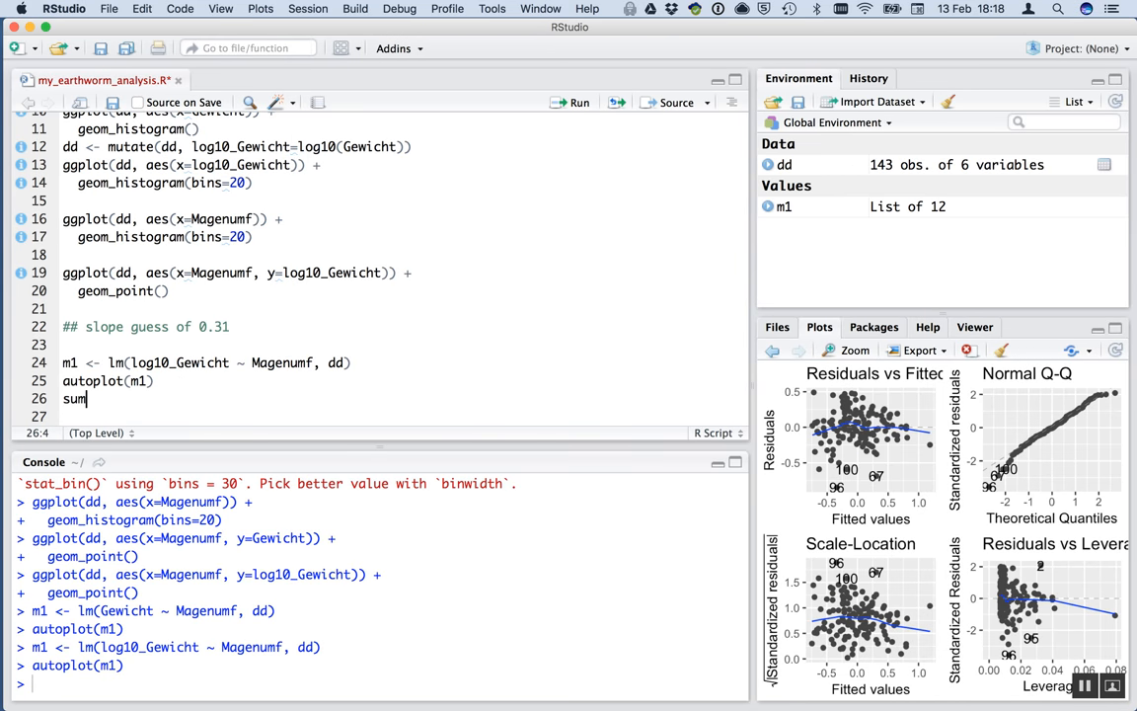
{"action": "type", "text": "mary()"}
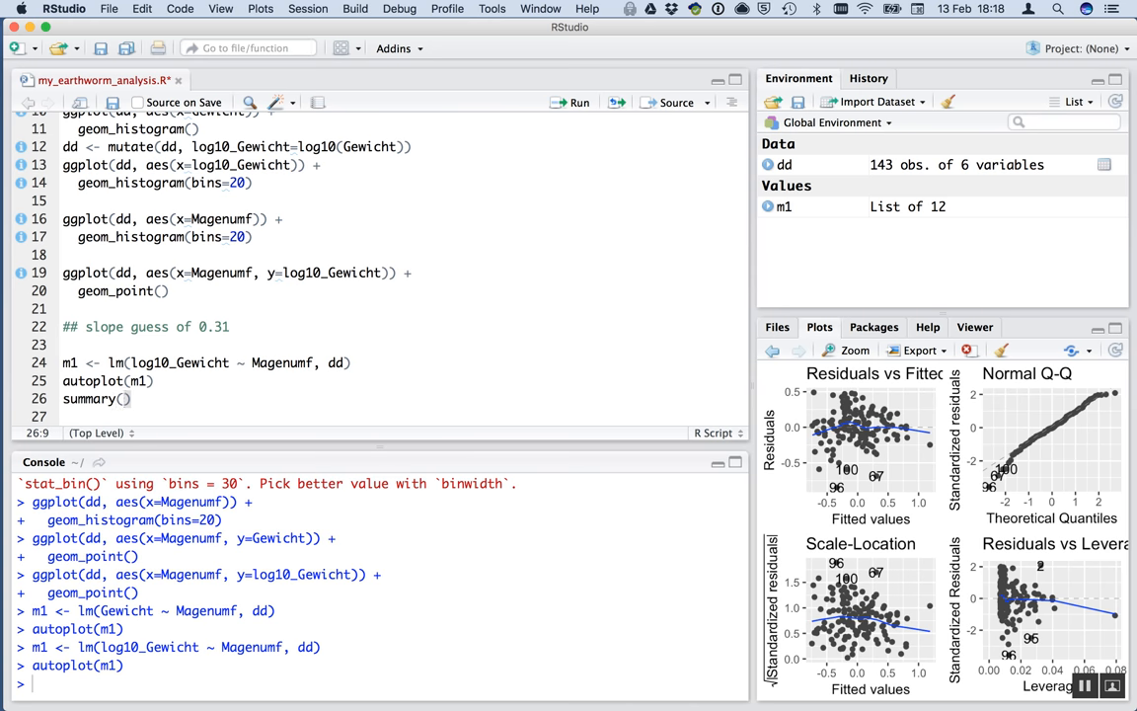
{"action": "type", "text": "m1"}
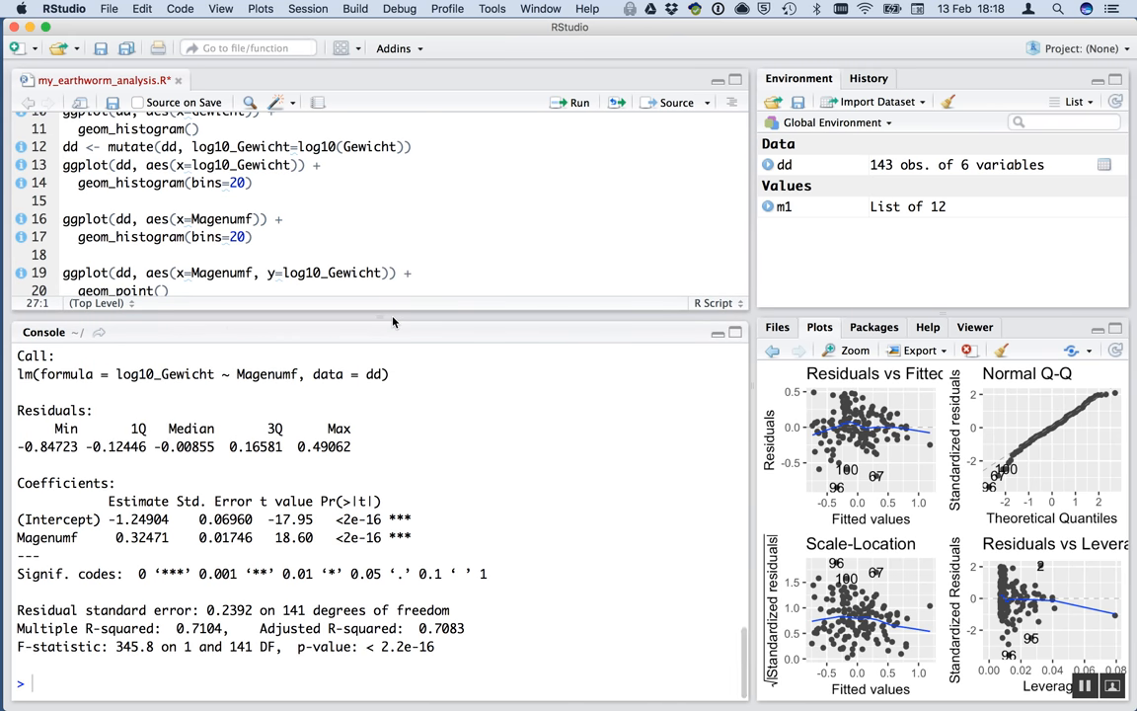
Highlight the R-squared value of 0.7104 in the summary output.
{"action": "double_click", "coordinate": [292, 610]}
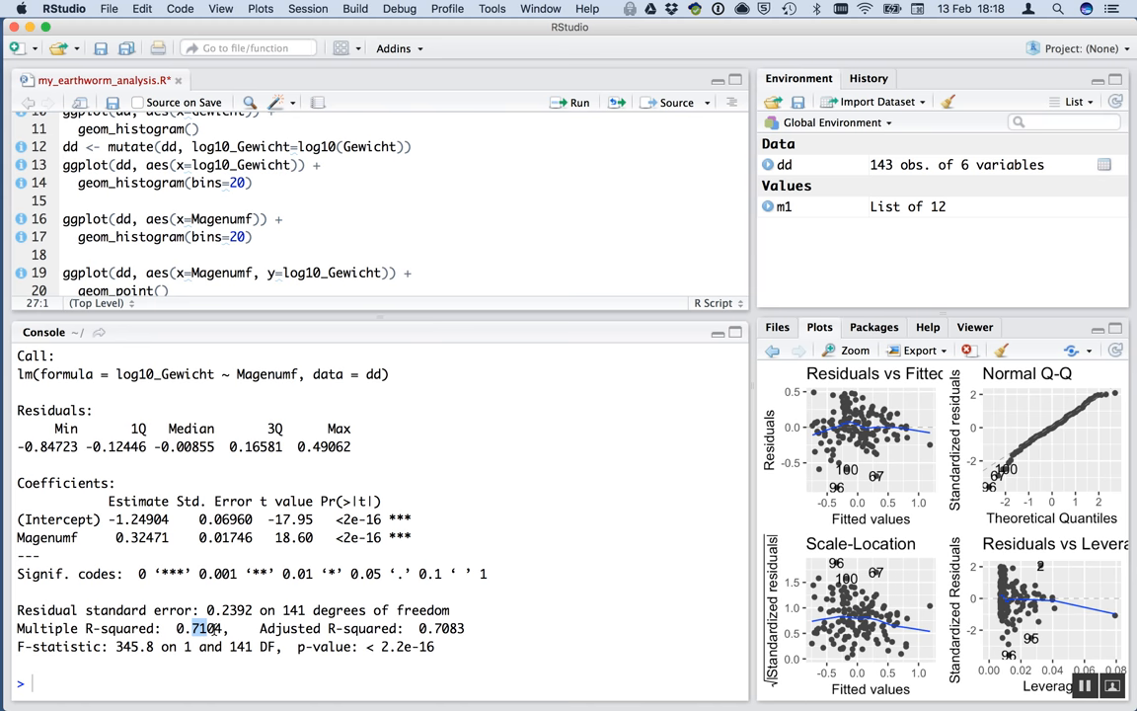
{"action": "mouse_move", "coordinate": [341, 541]}
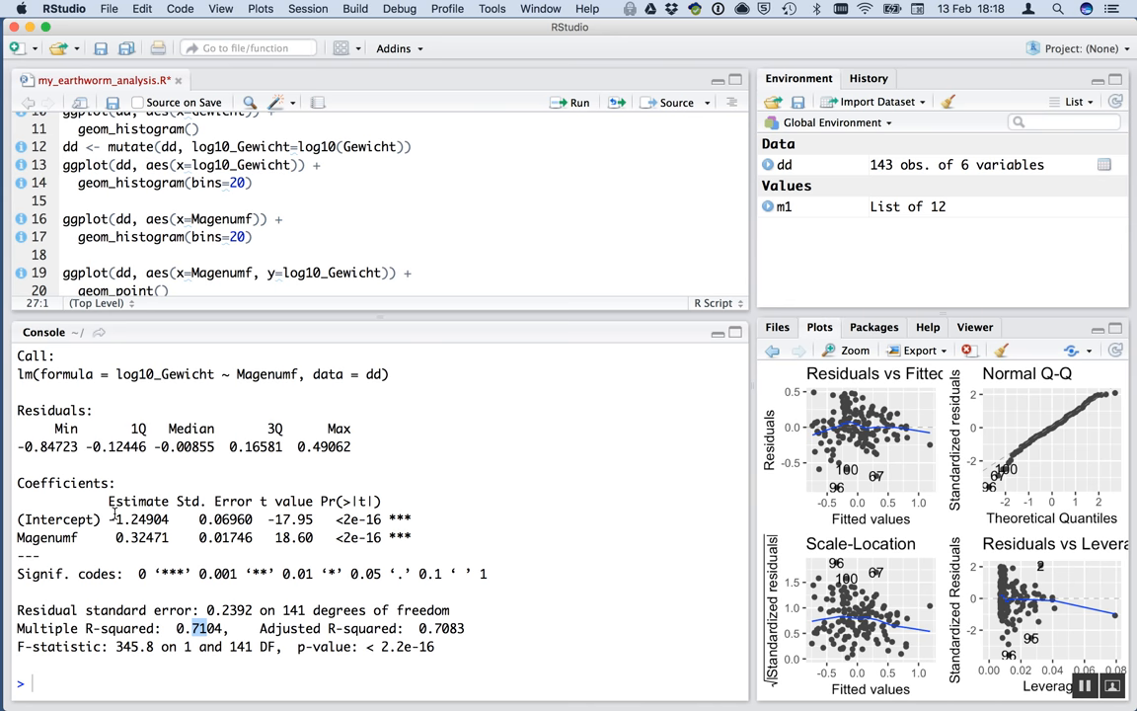
{"action": "double_click", "coordinate": [139, 520]}
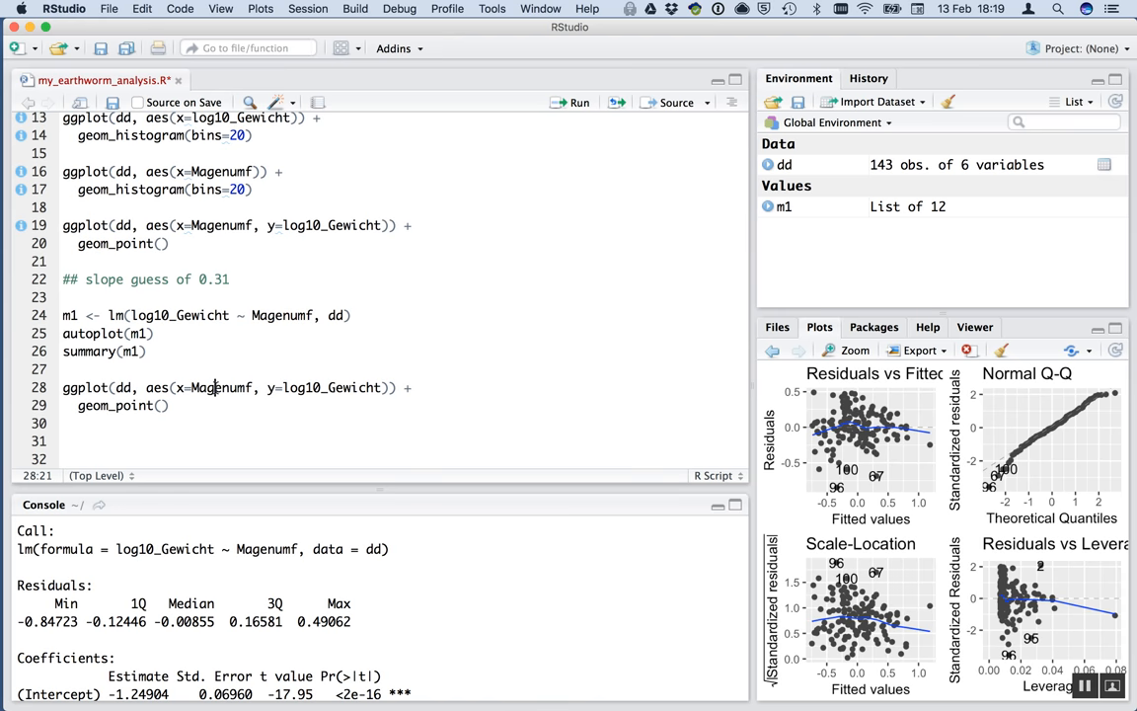
Run the copied plot, then add xlab("Gut circumference (mm)") and ylab("Worm weight (g)").
{"action": "left_click", "coordinate": [580, 103]}
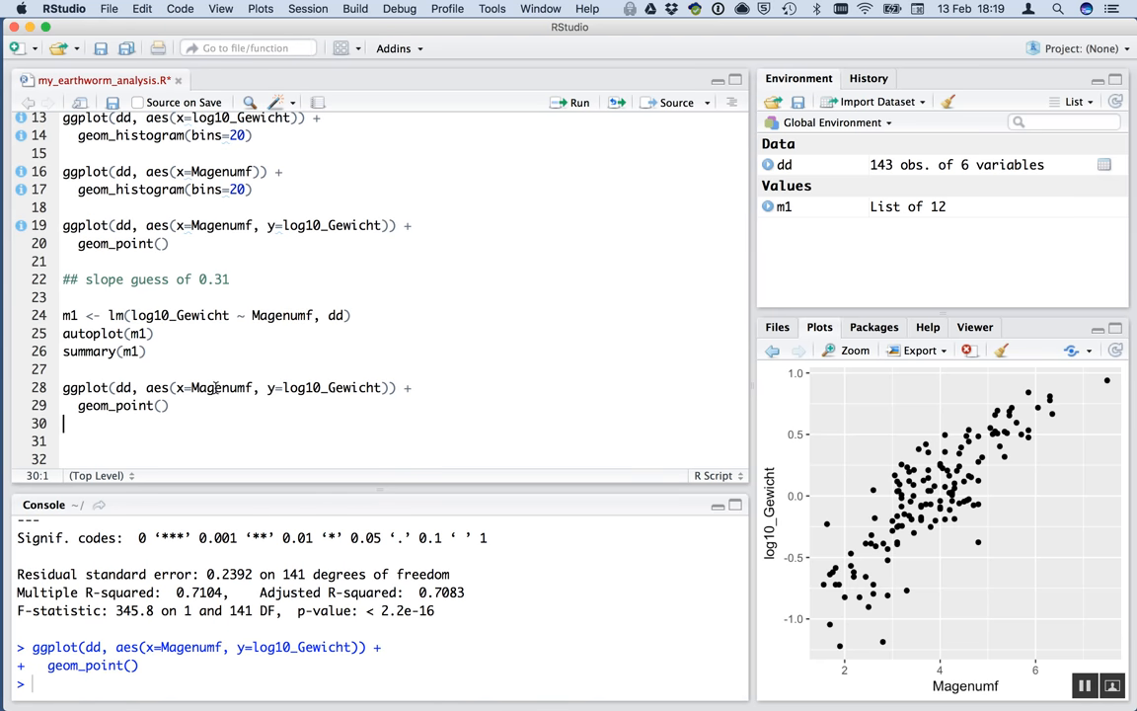
{"action": "mouse_move", "coordinate": [205, 397]}
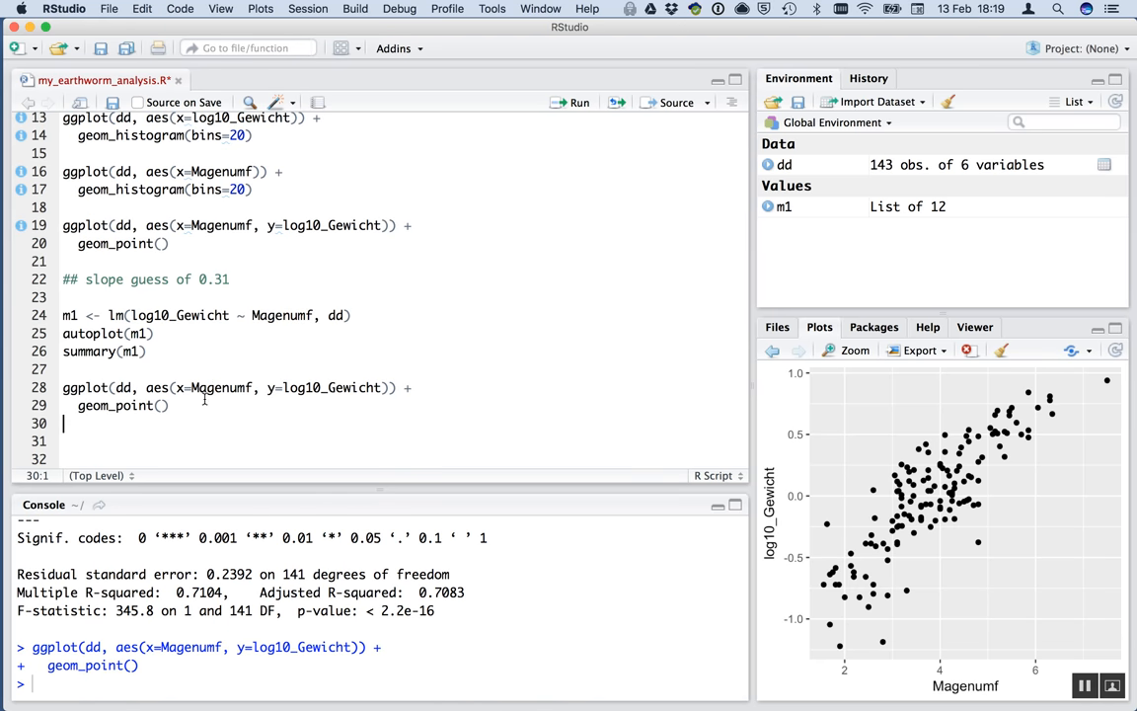
{"action": "type", "text": "+"}
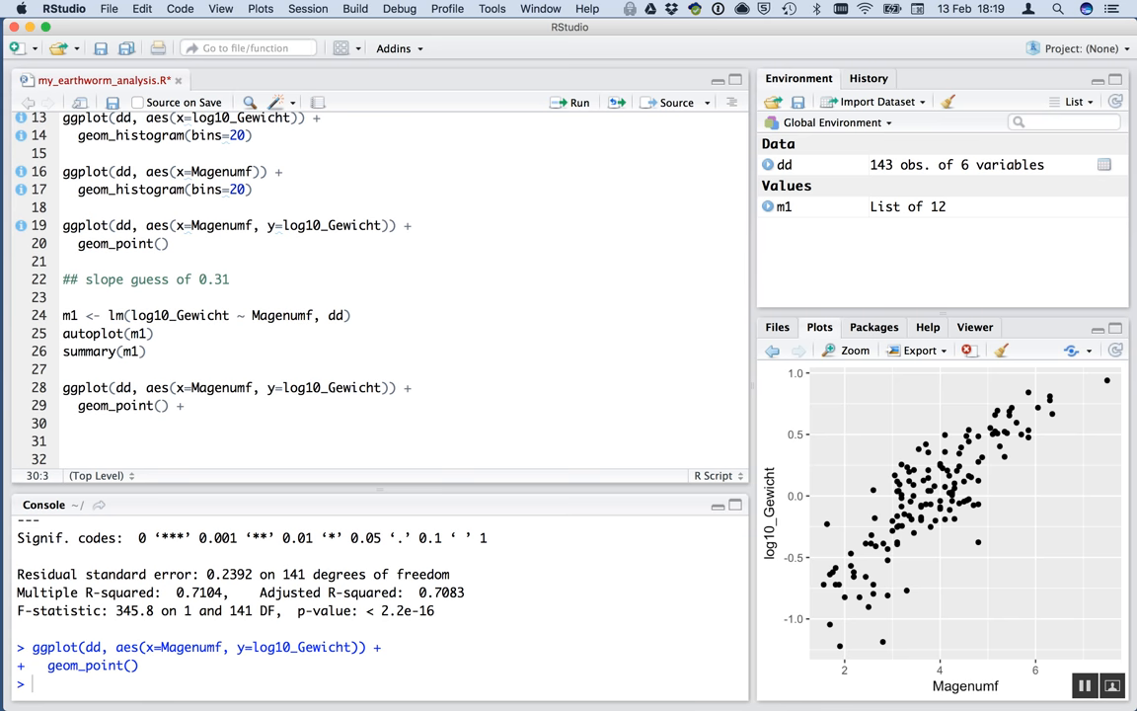
{"action": "type", "text": "xlab("}
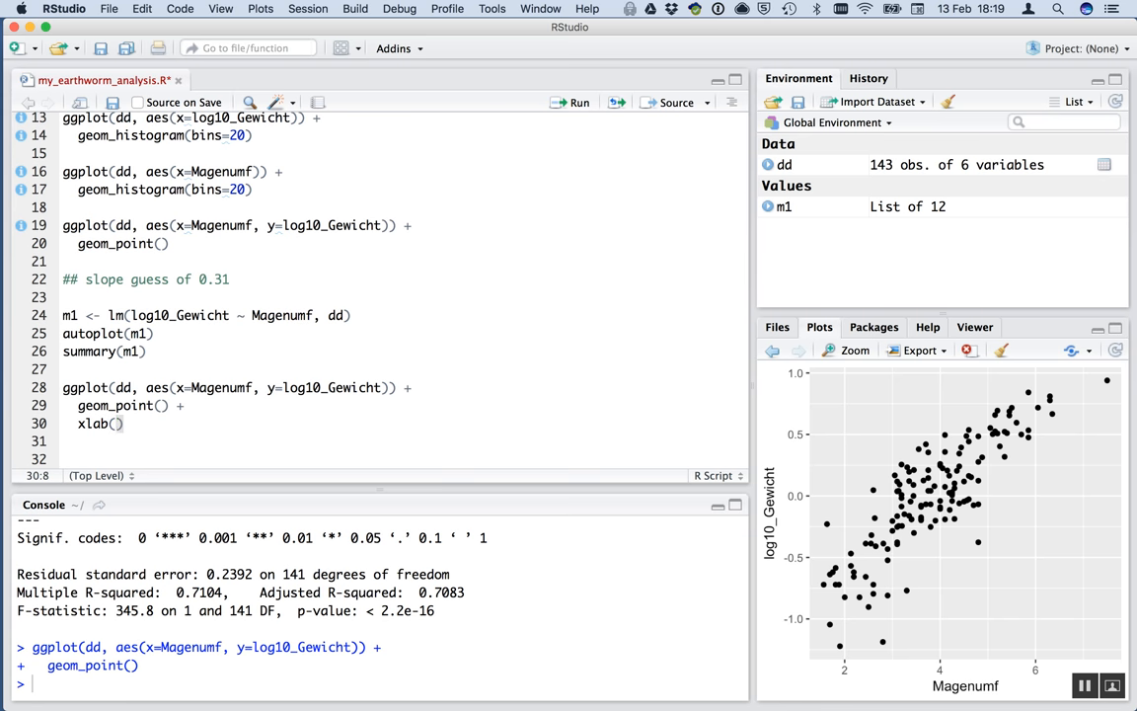
{"action": "type", "text": "\"Gut"}
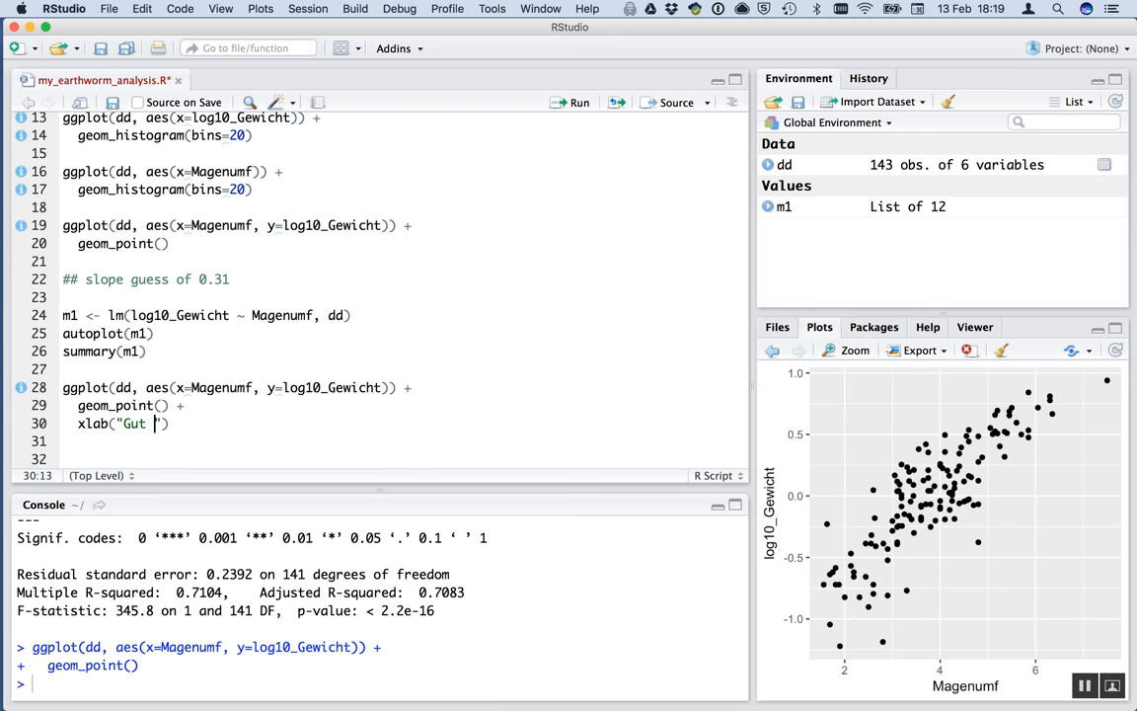
{"action": "type", "text": "circ"}
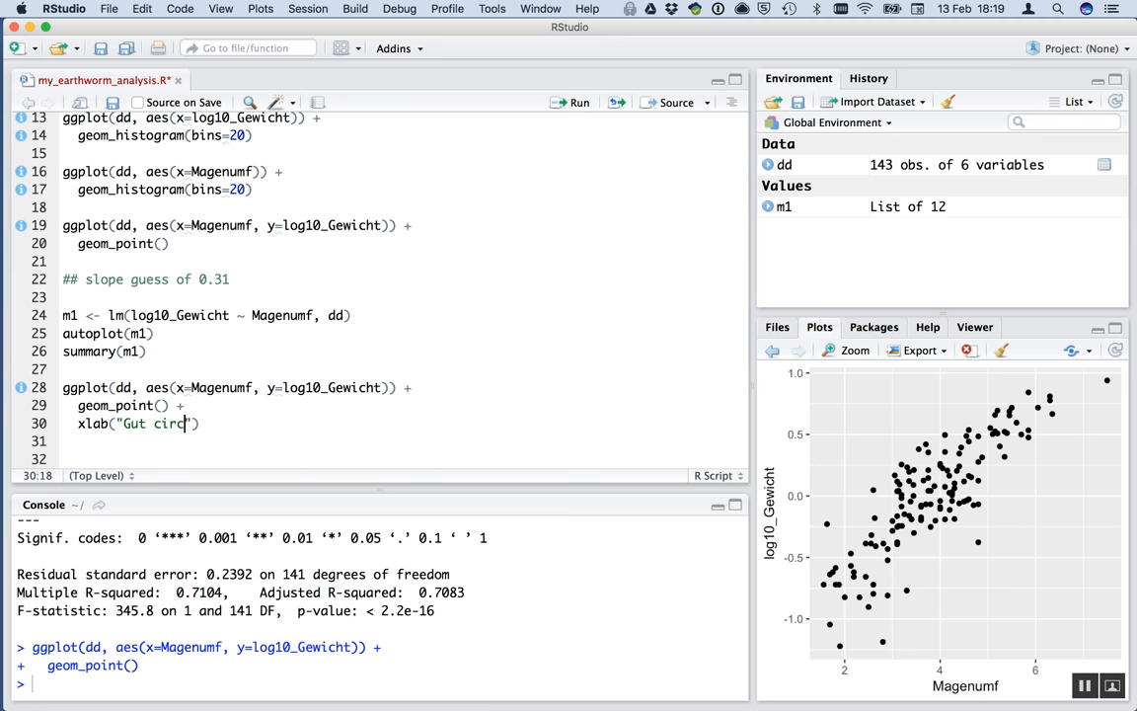
{"action": "type", "text": "umference ("}
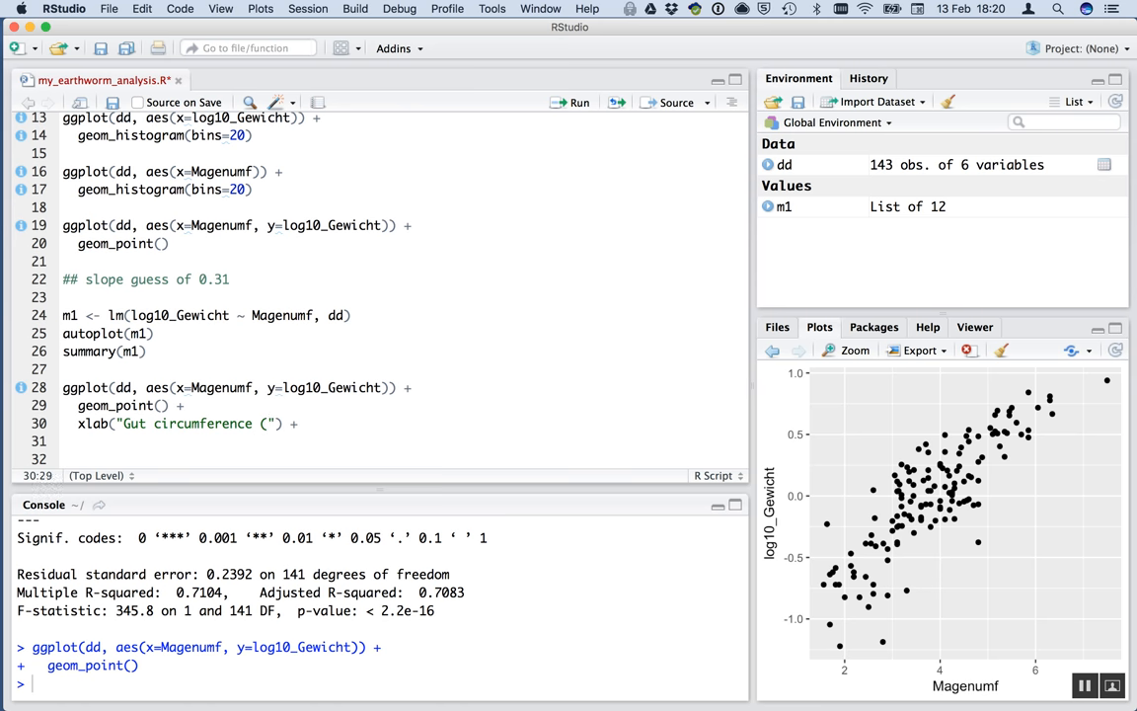
{"action": "type", "text": "mm"}
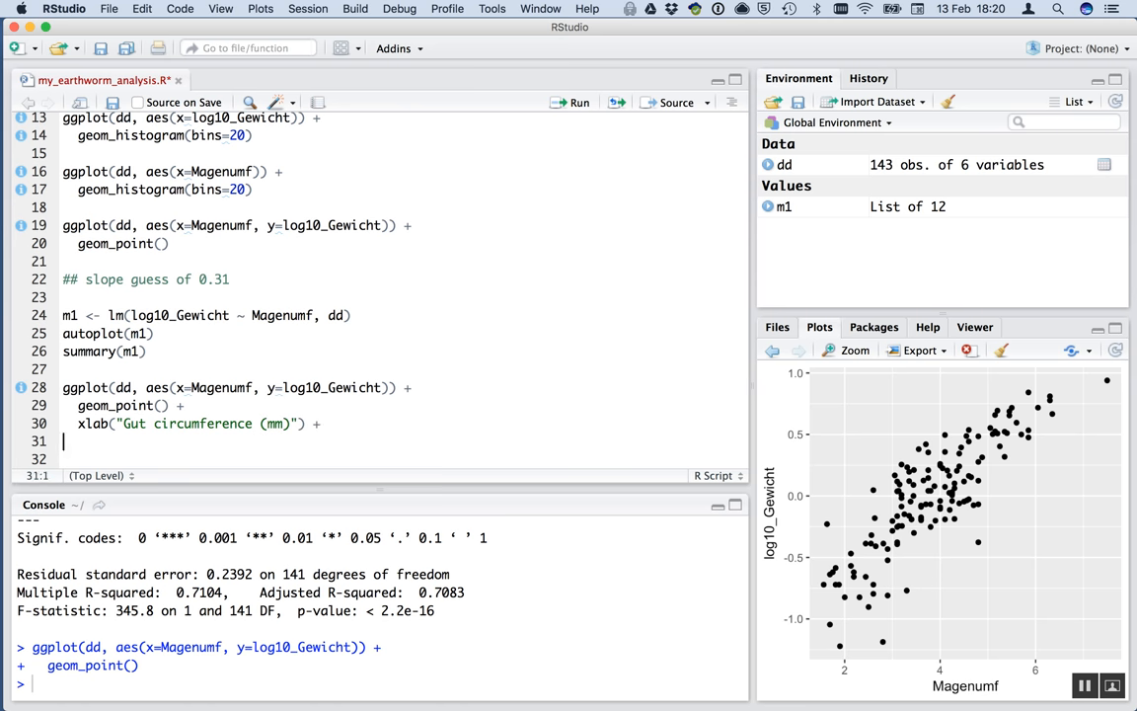
{"action": "type", "text": "y"}
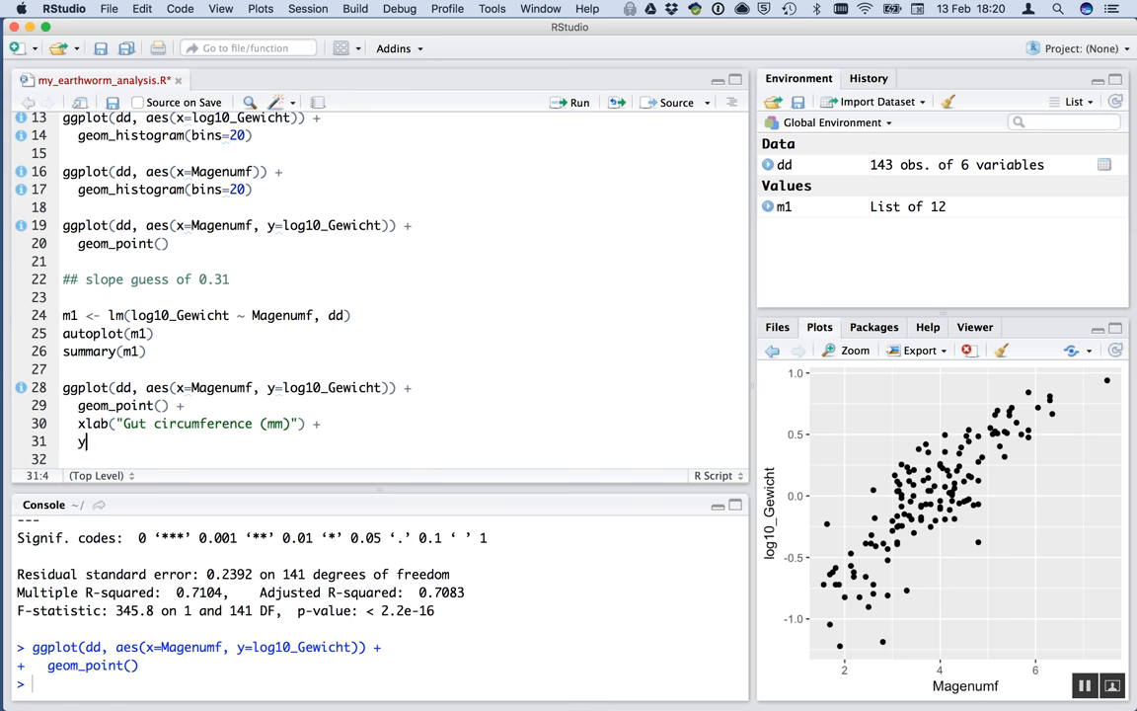
{"action": "type", "text": "lab(\"\")"}
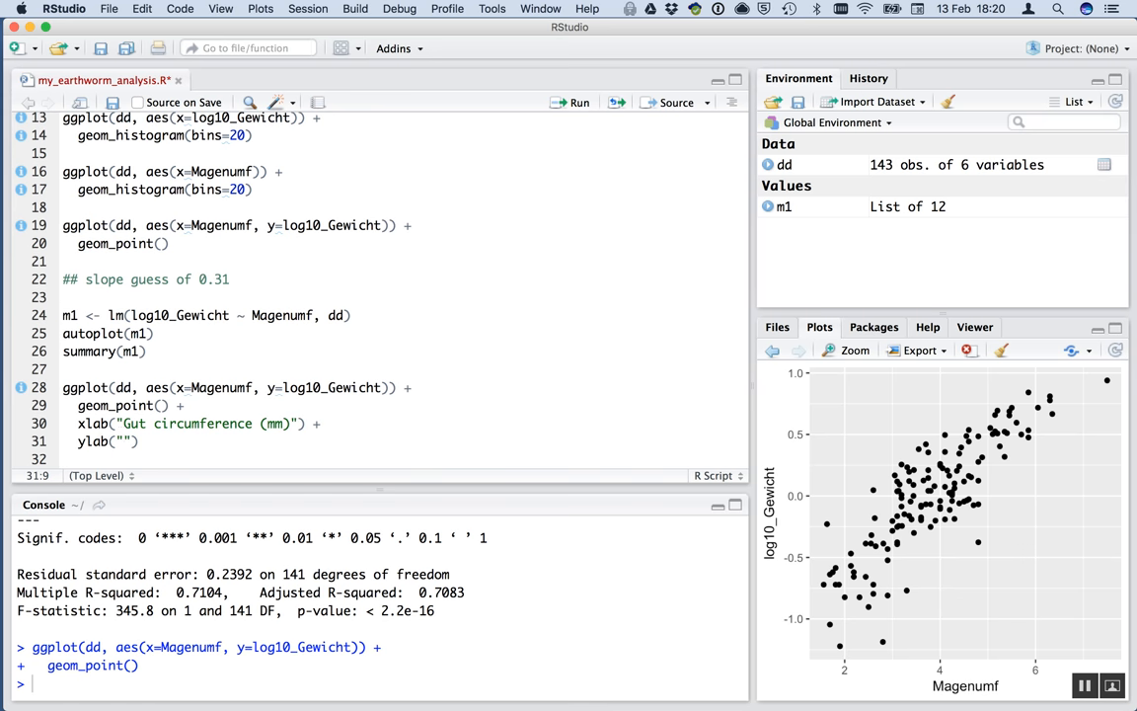
{"action": "type", "text": "Worm"}
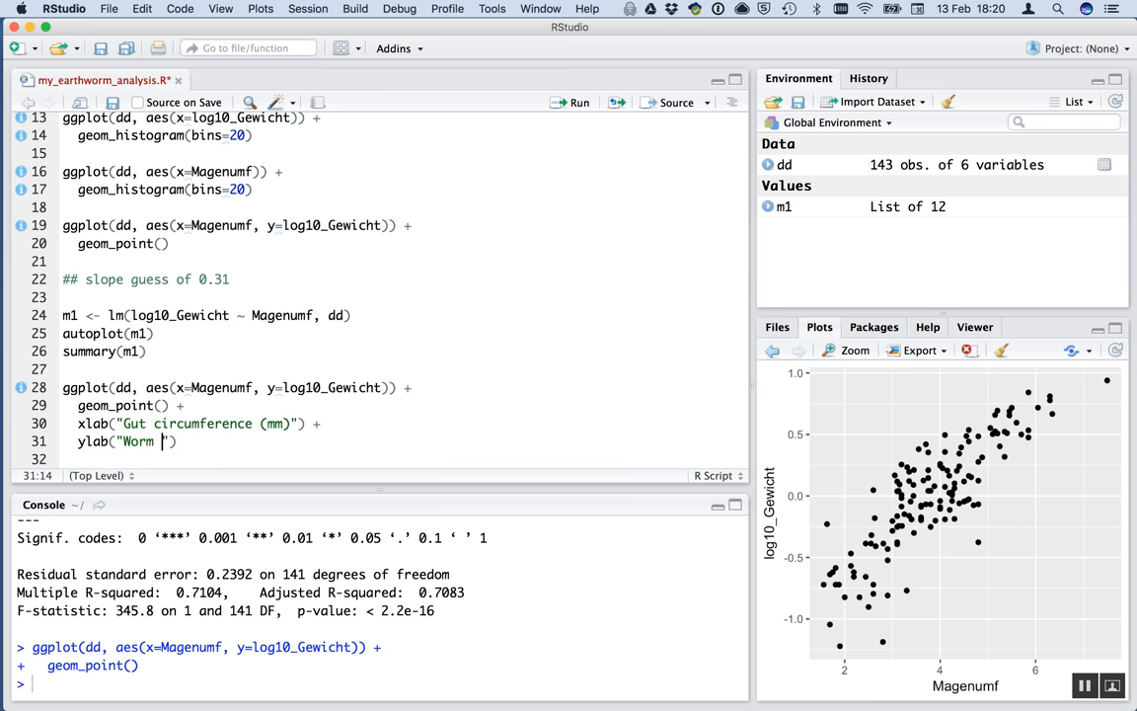
{"action": "type", "text": "weight (g"}
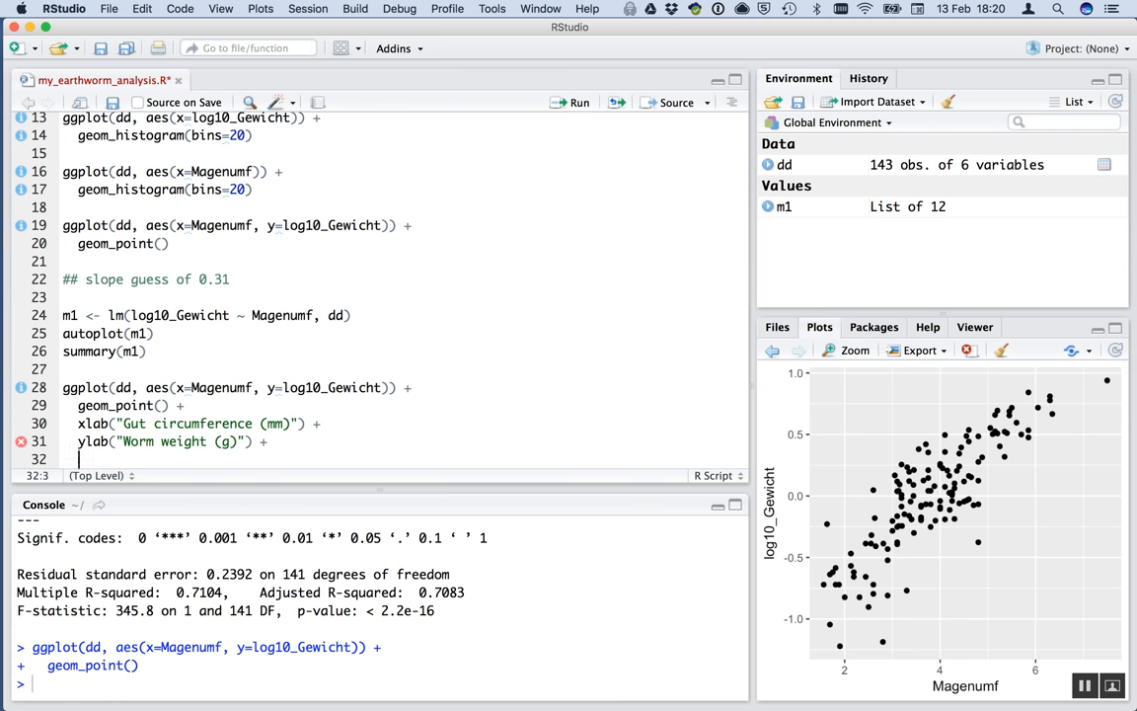
Add geom_smooth(method="lm") for a linear regression line.
{"action": "type", "text": "geom_smooth"}
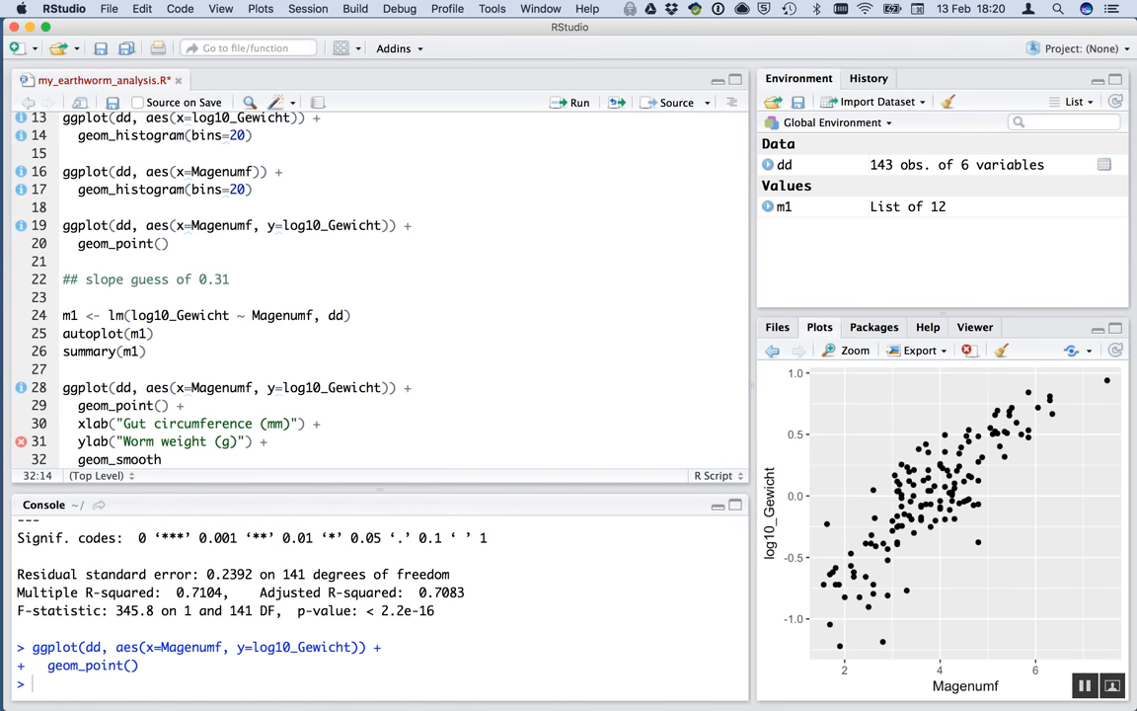
{"action": "type", "text": "me"}
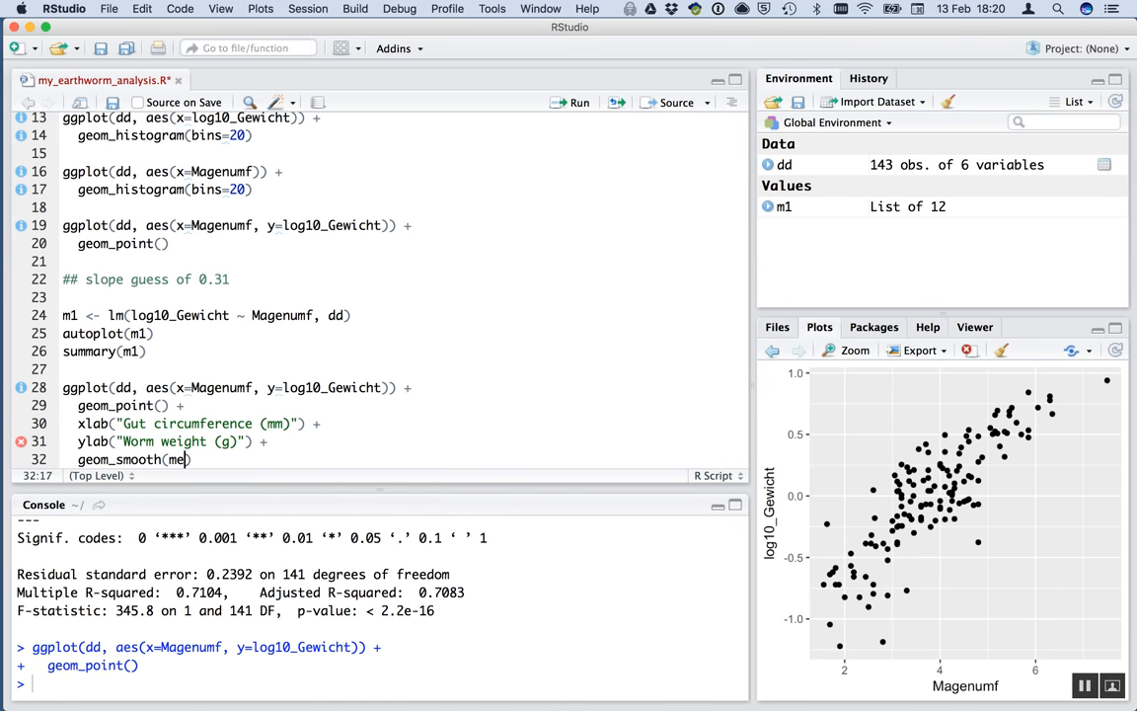
{"action": "type", "text": "method="}
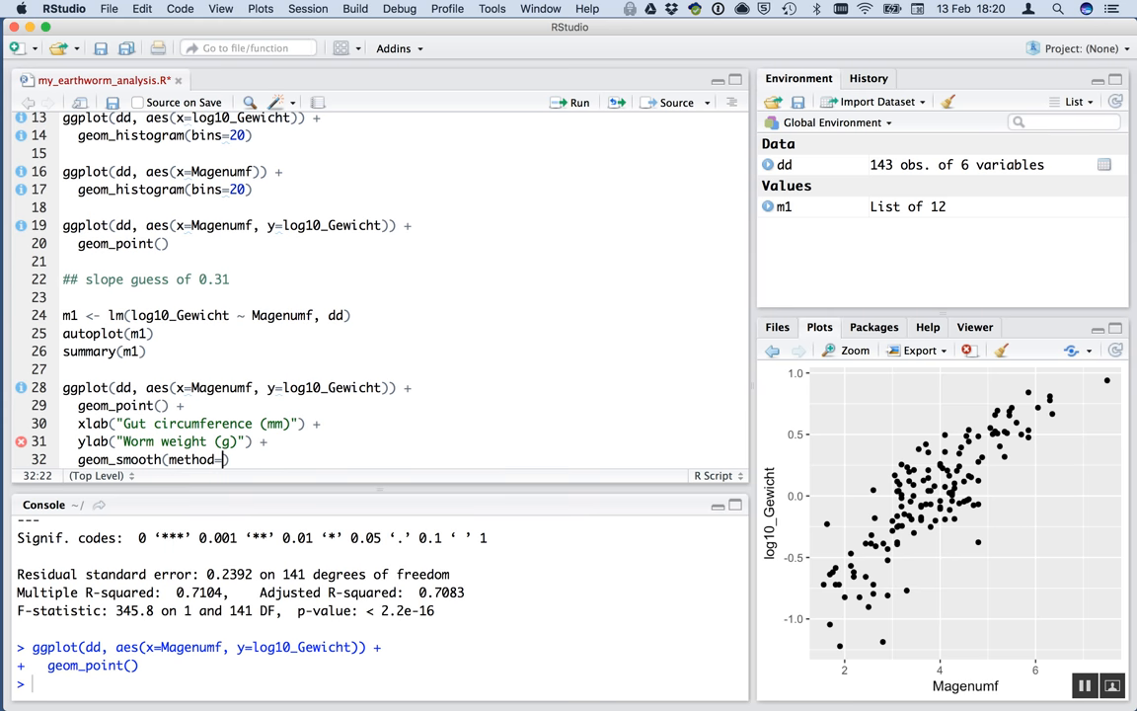
{"action": "type", "text": "\"lm\""}
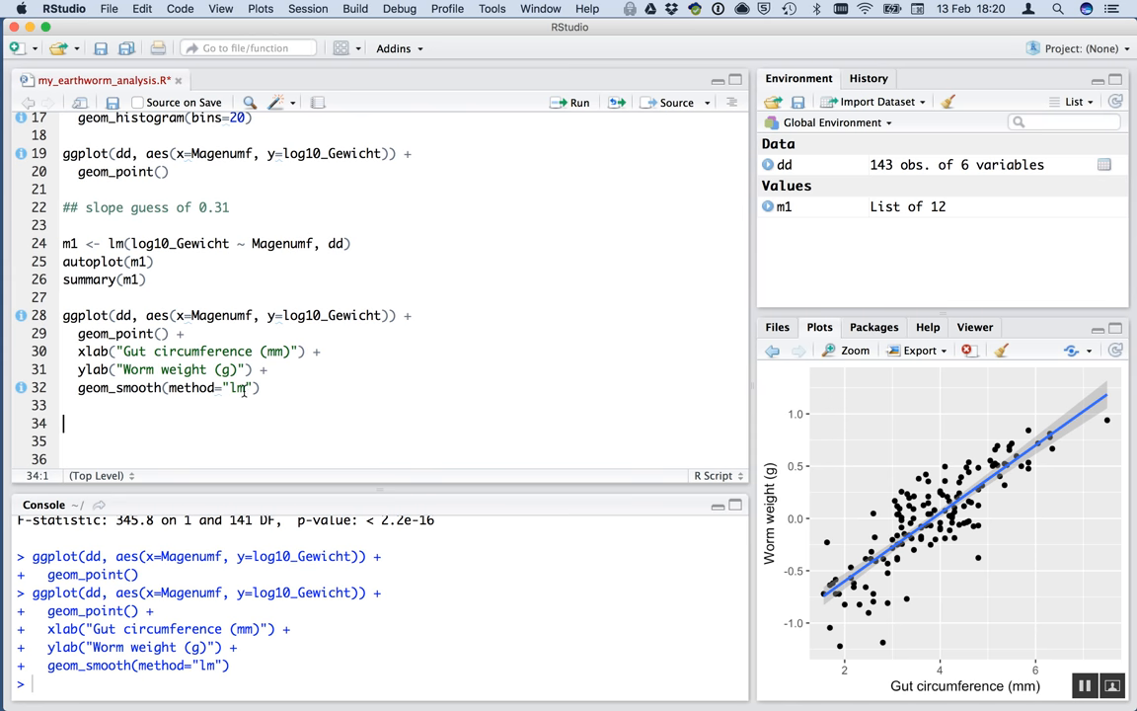
{"action": "mouse_move", "coordinate": [201, 422]}
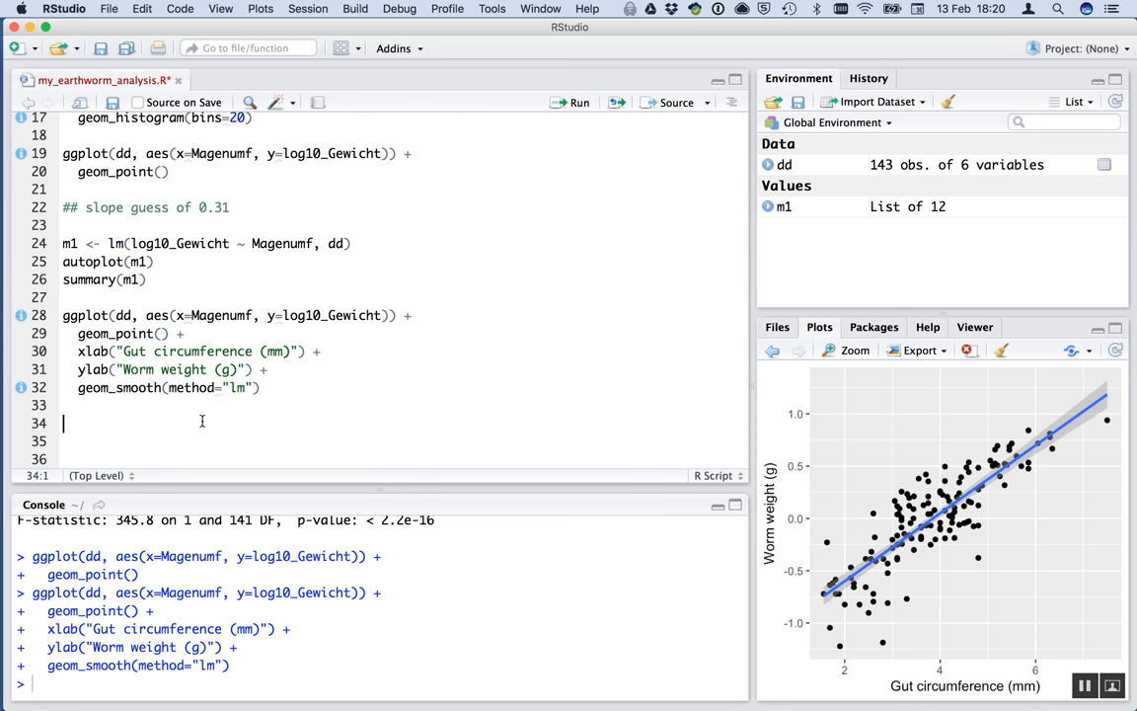